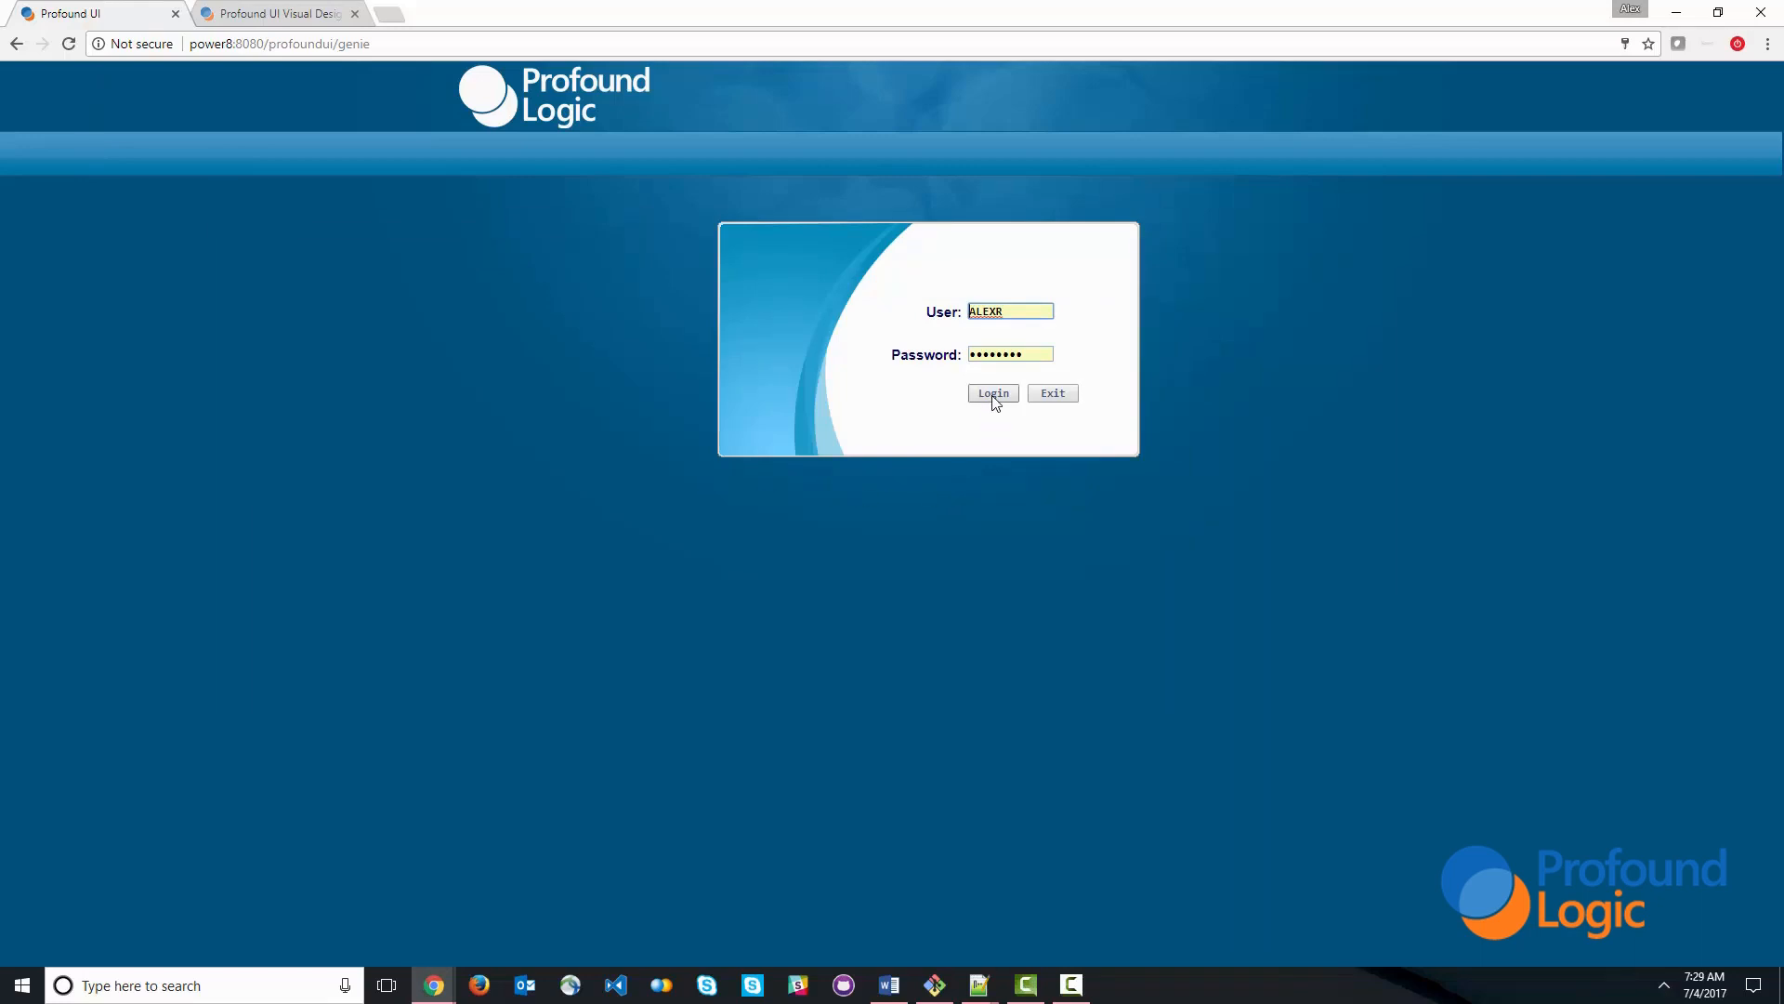
- Log in and add PJSSAMPLES and PROFOUNDJS to the top of the library list
{"action": "left_click", "coordinate": [991, 392]}
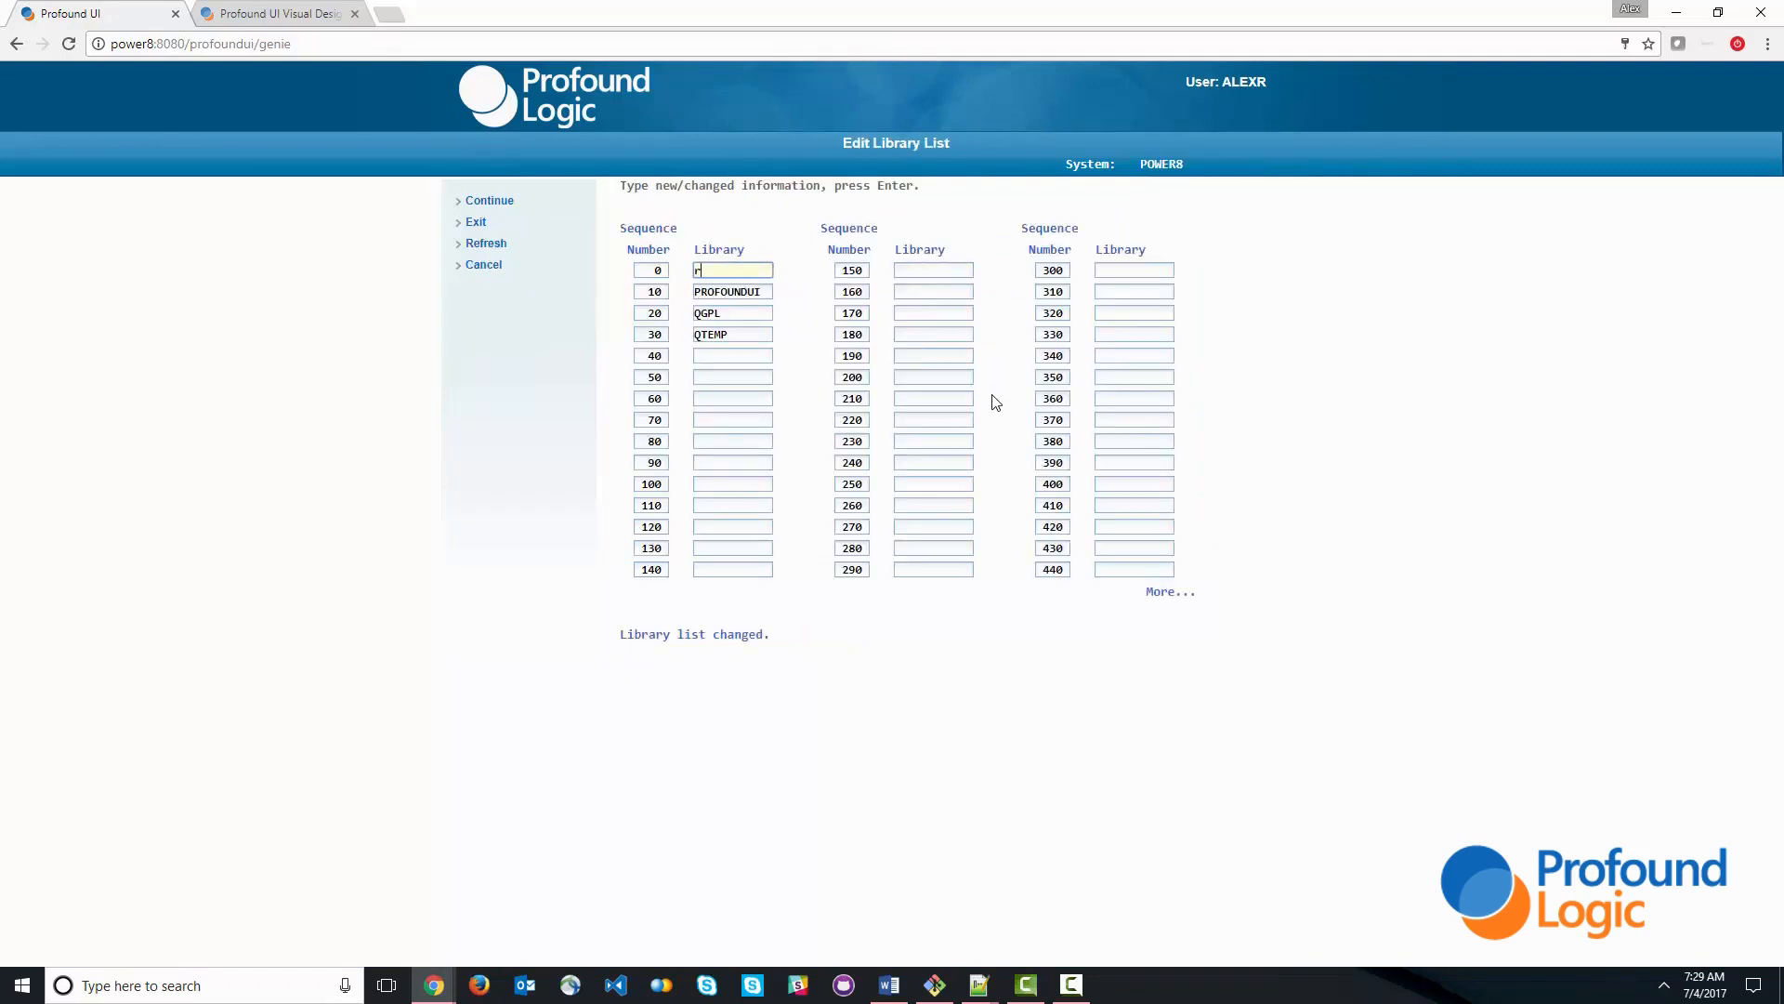
{"action": "type", "text": "rofo"}
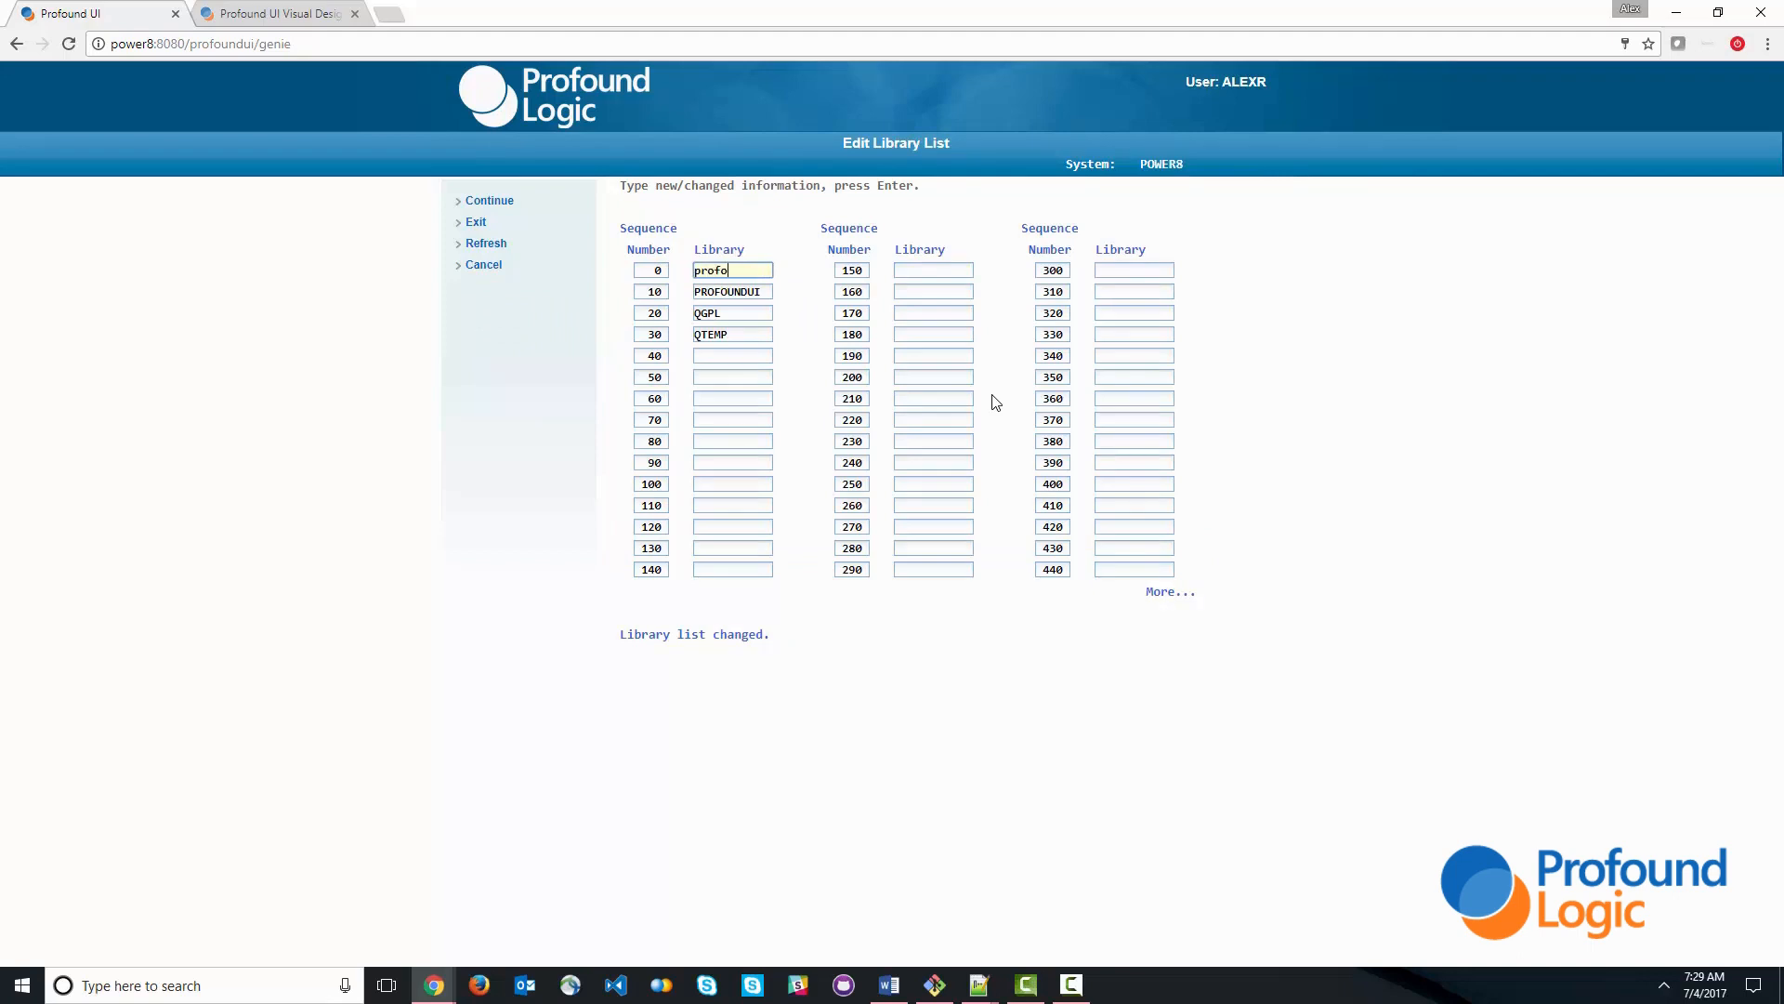
{"action": "type", "text": "pjs"}
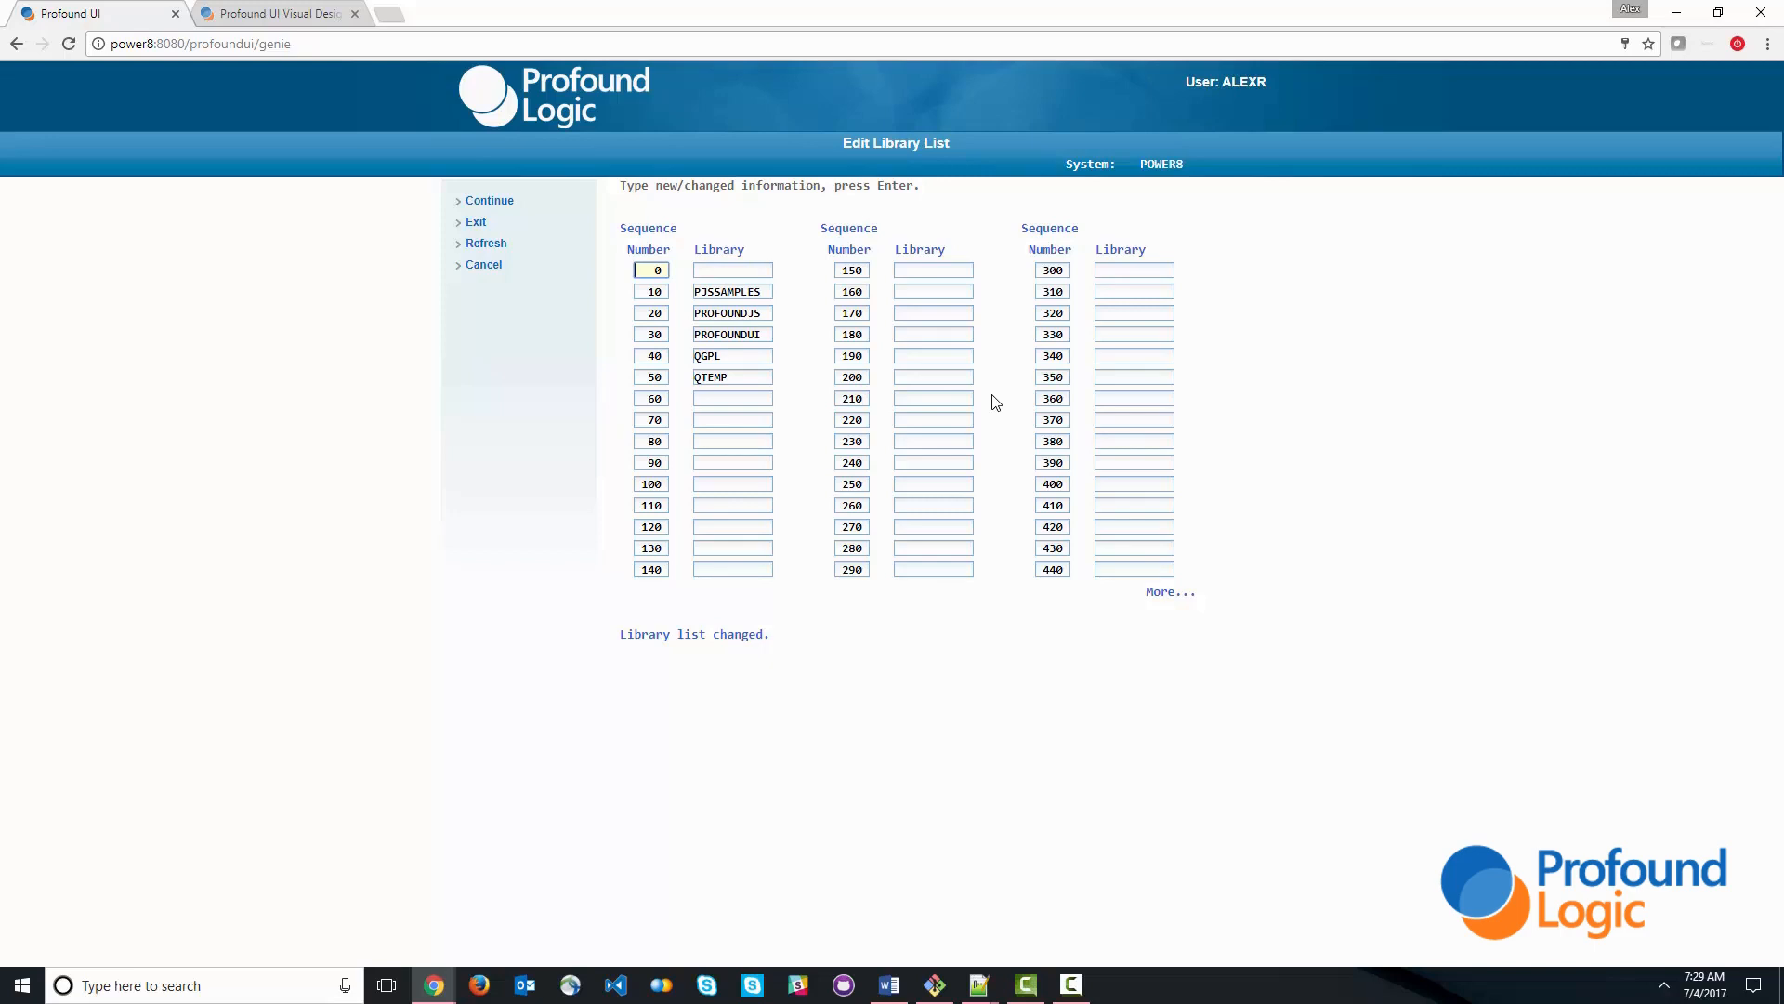
- Return to the main menu, run WRKOBJ and UPDDTA on PRODUCTSP, view record 101, then exit
{"action": "left_click", "coordinate": [489, 201]}
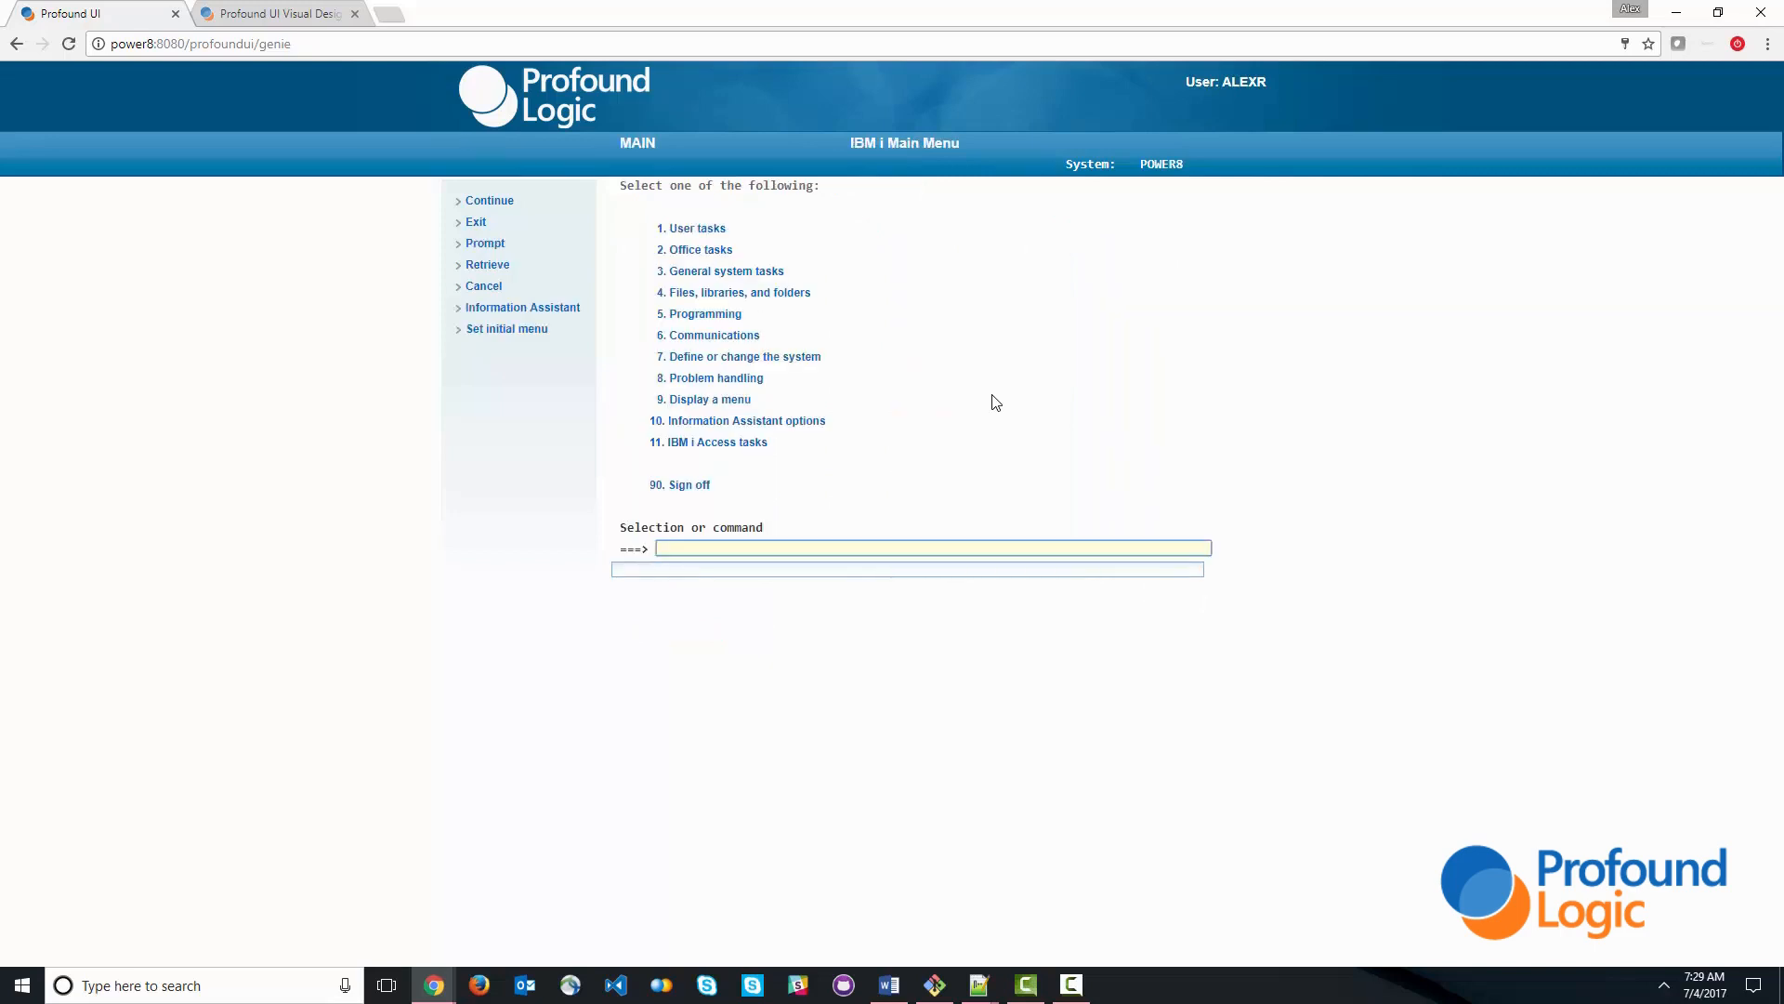
{"action": "type", "text": "wr"}
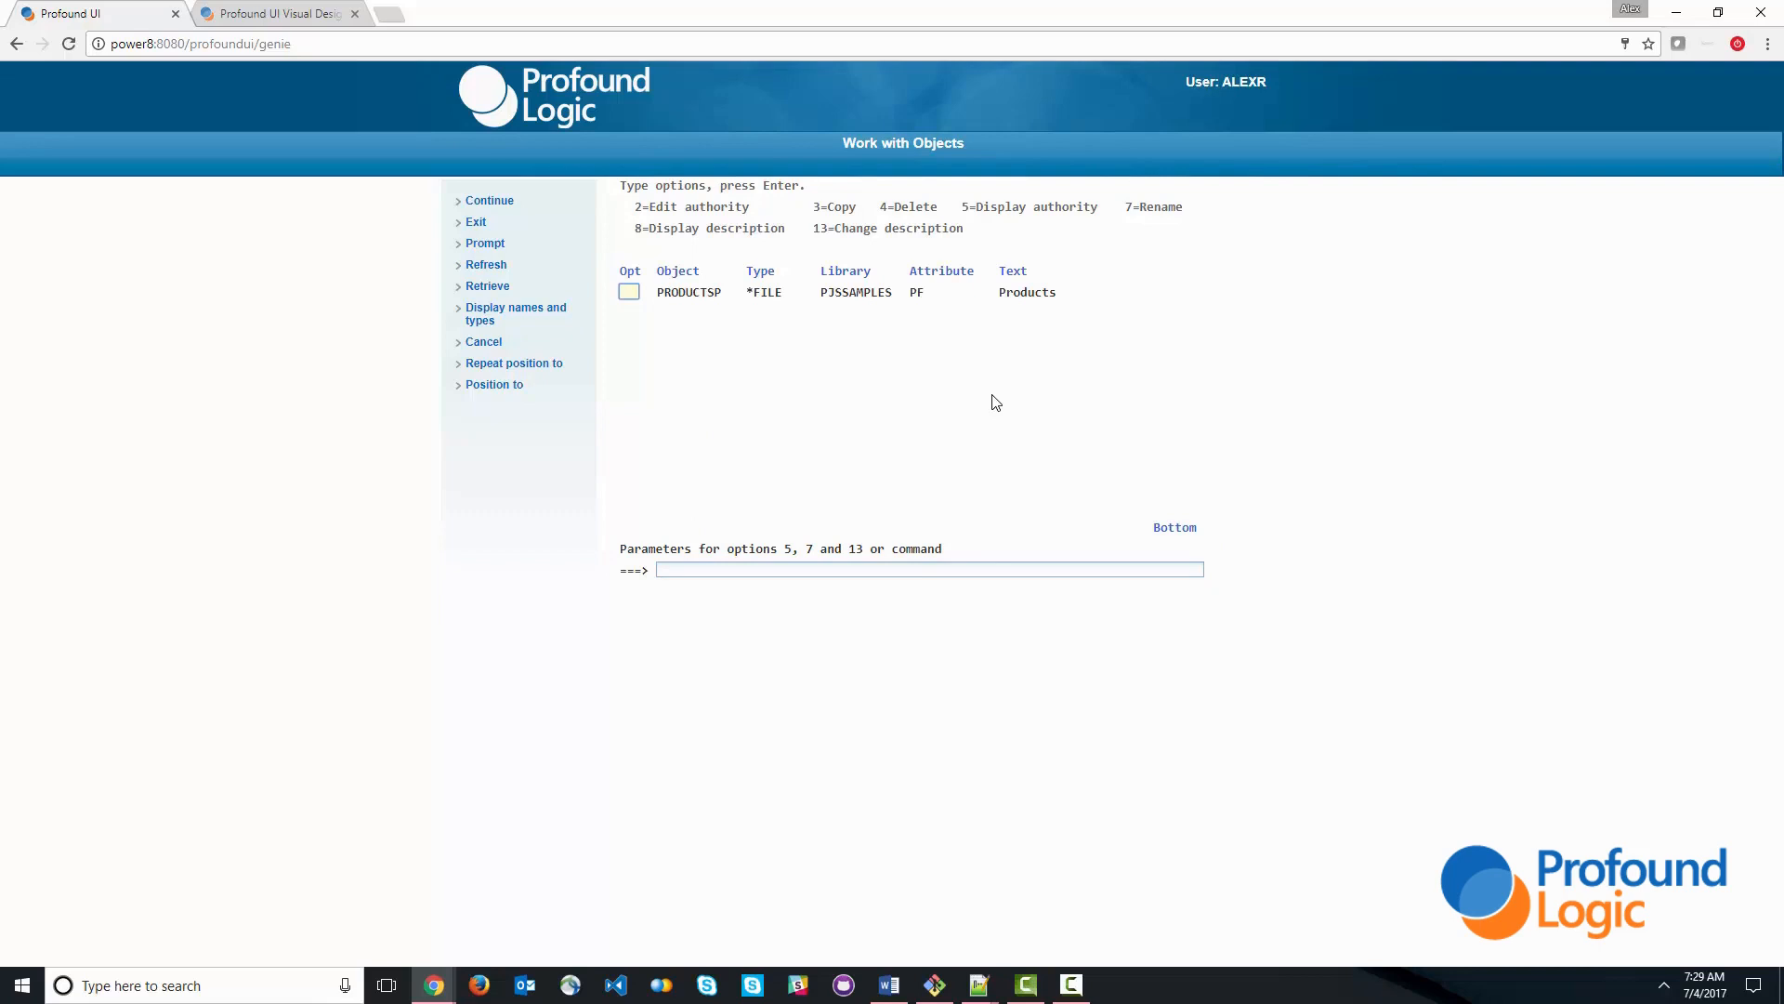
{"action": "type", "text": "upddta pro"}
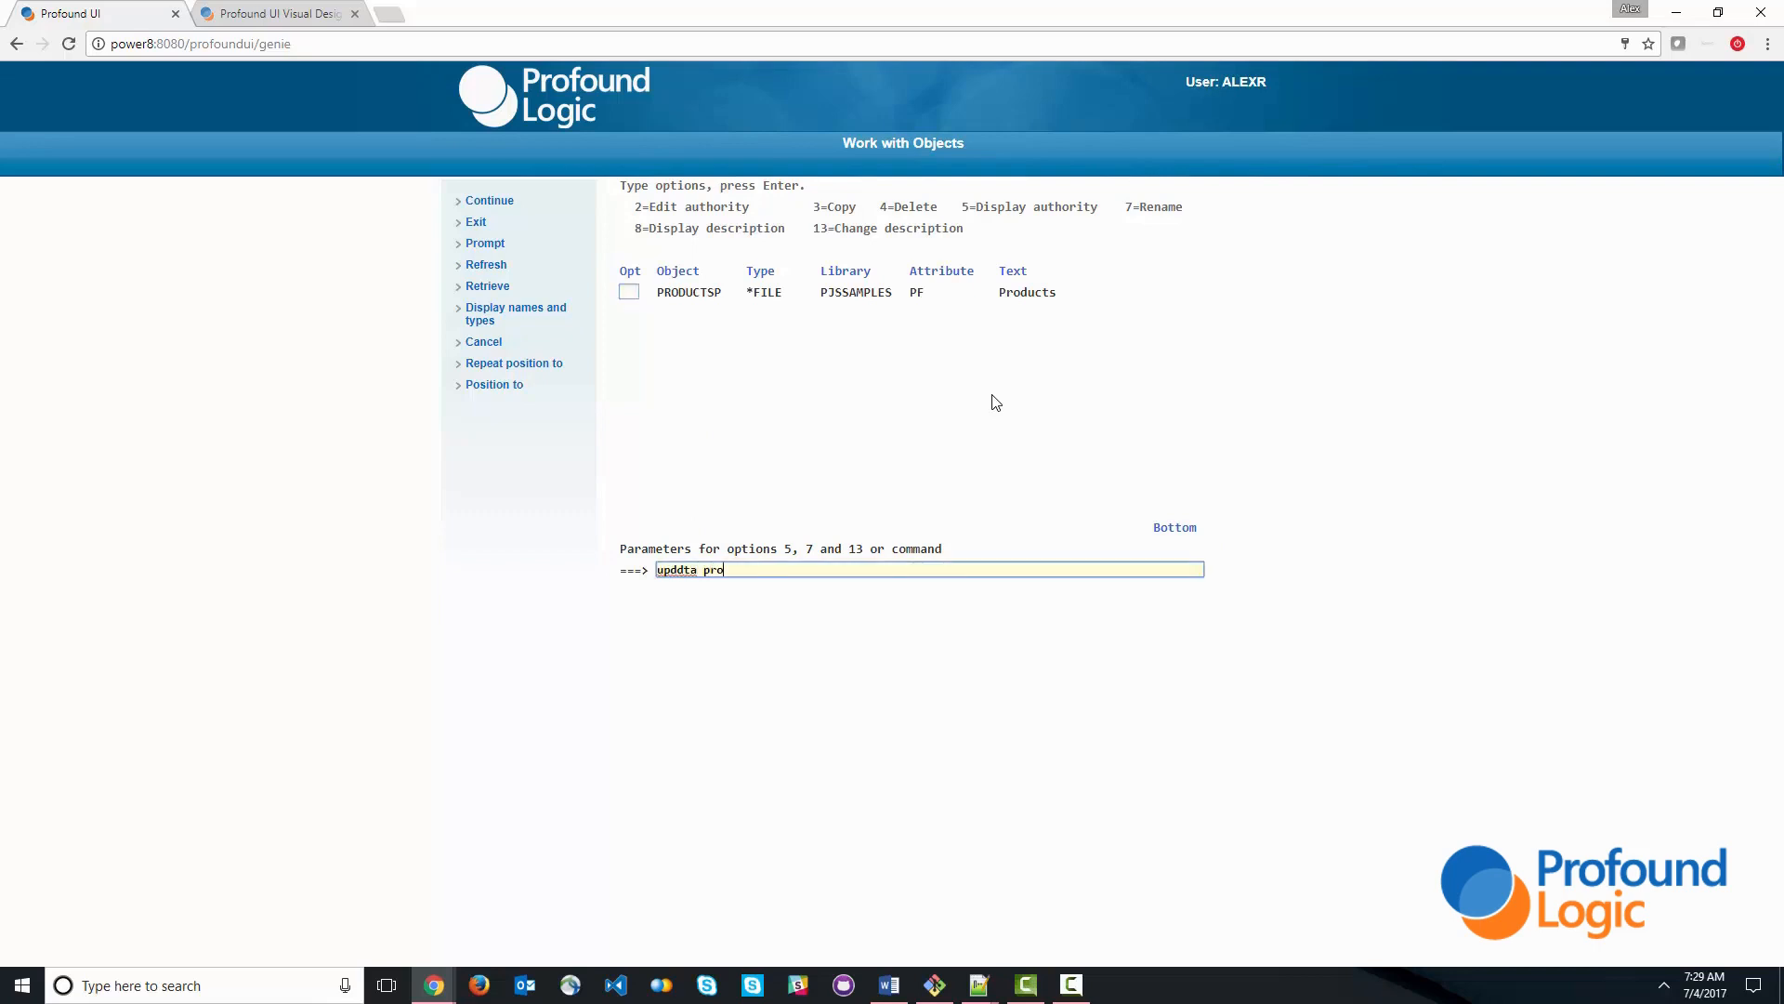
{"action": "key", "text": "enter"}
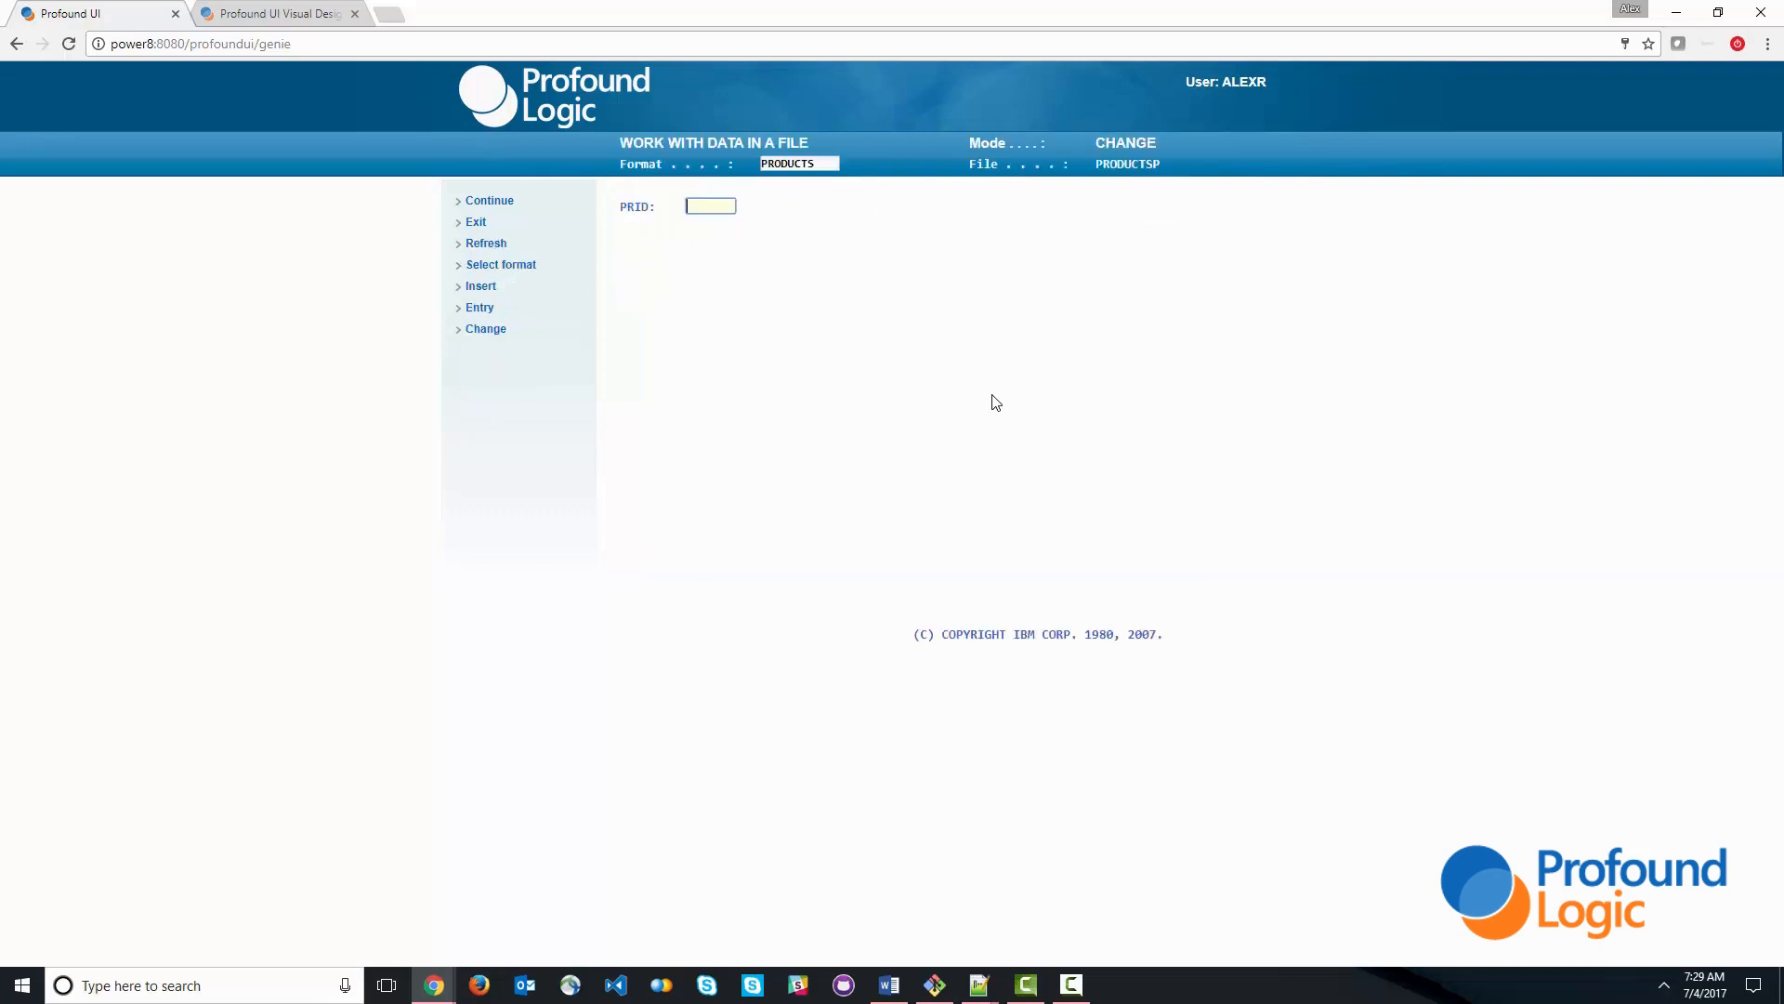
{"action": "type", "text": "101"}
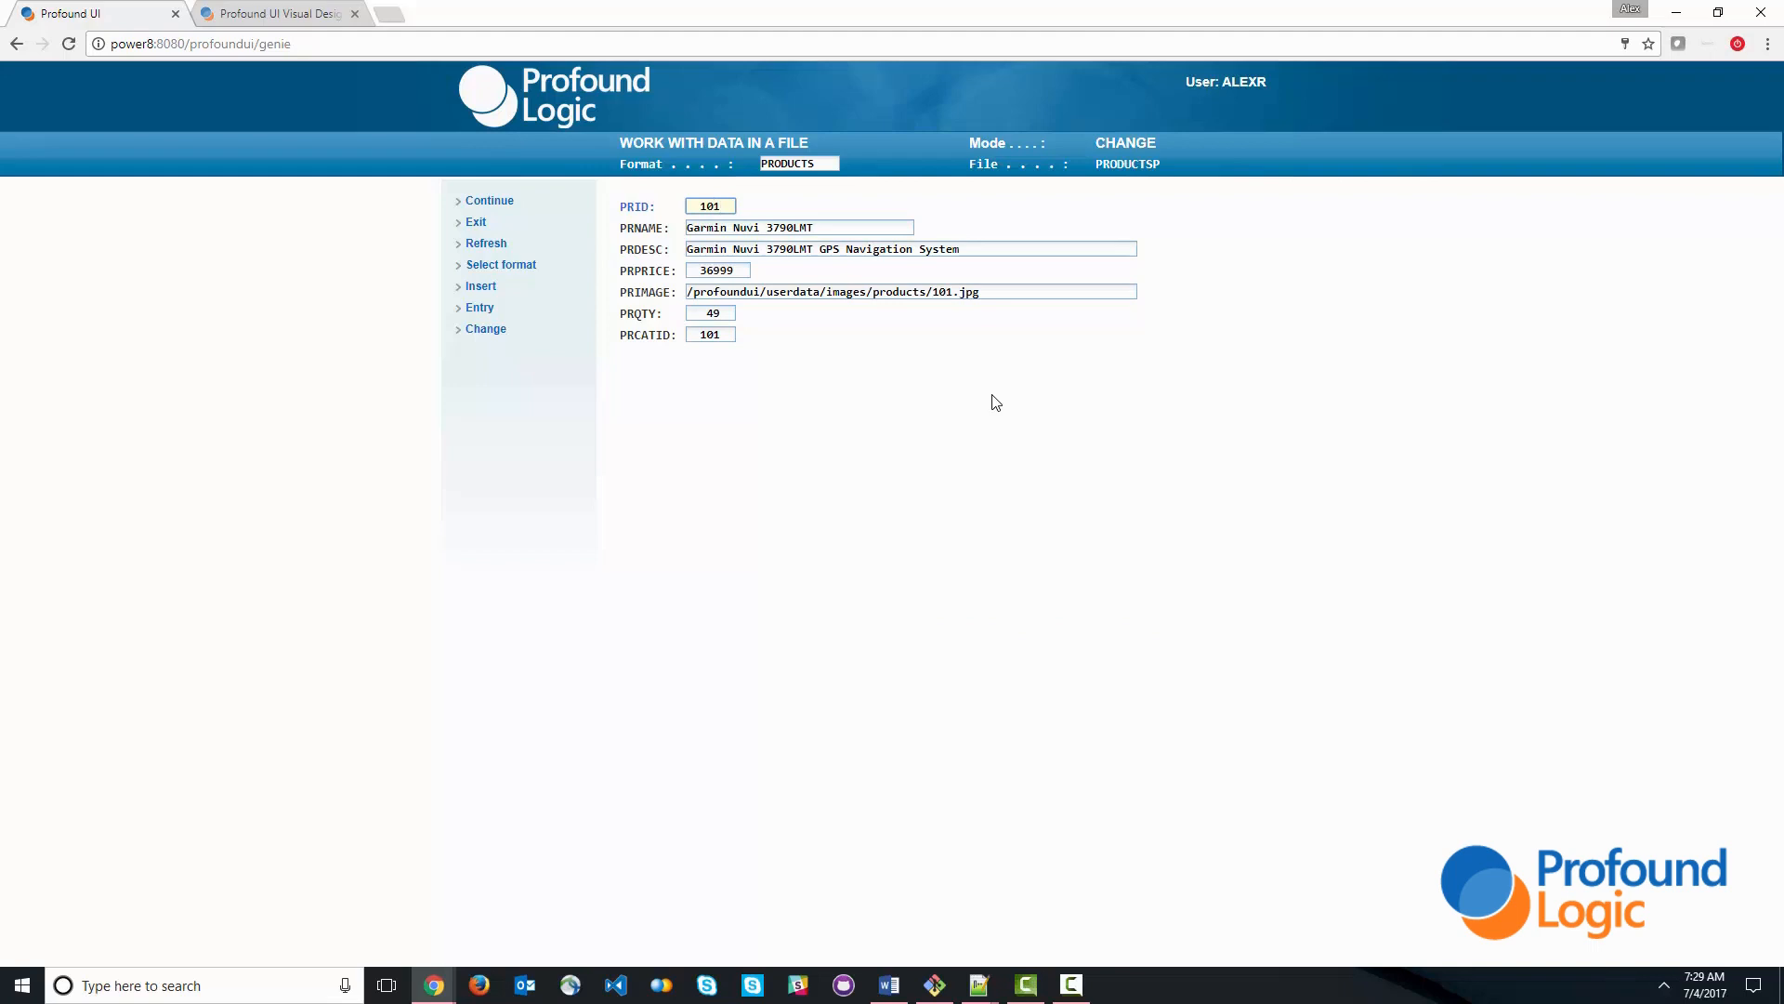
{"action": "left_click", "coordinate": [710, 206]}
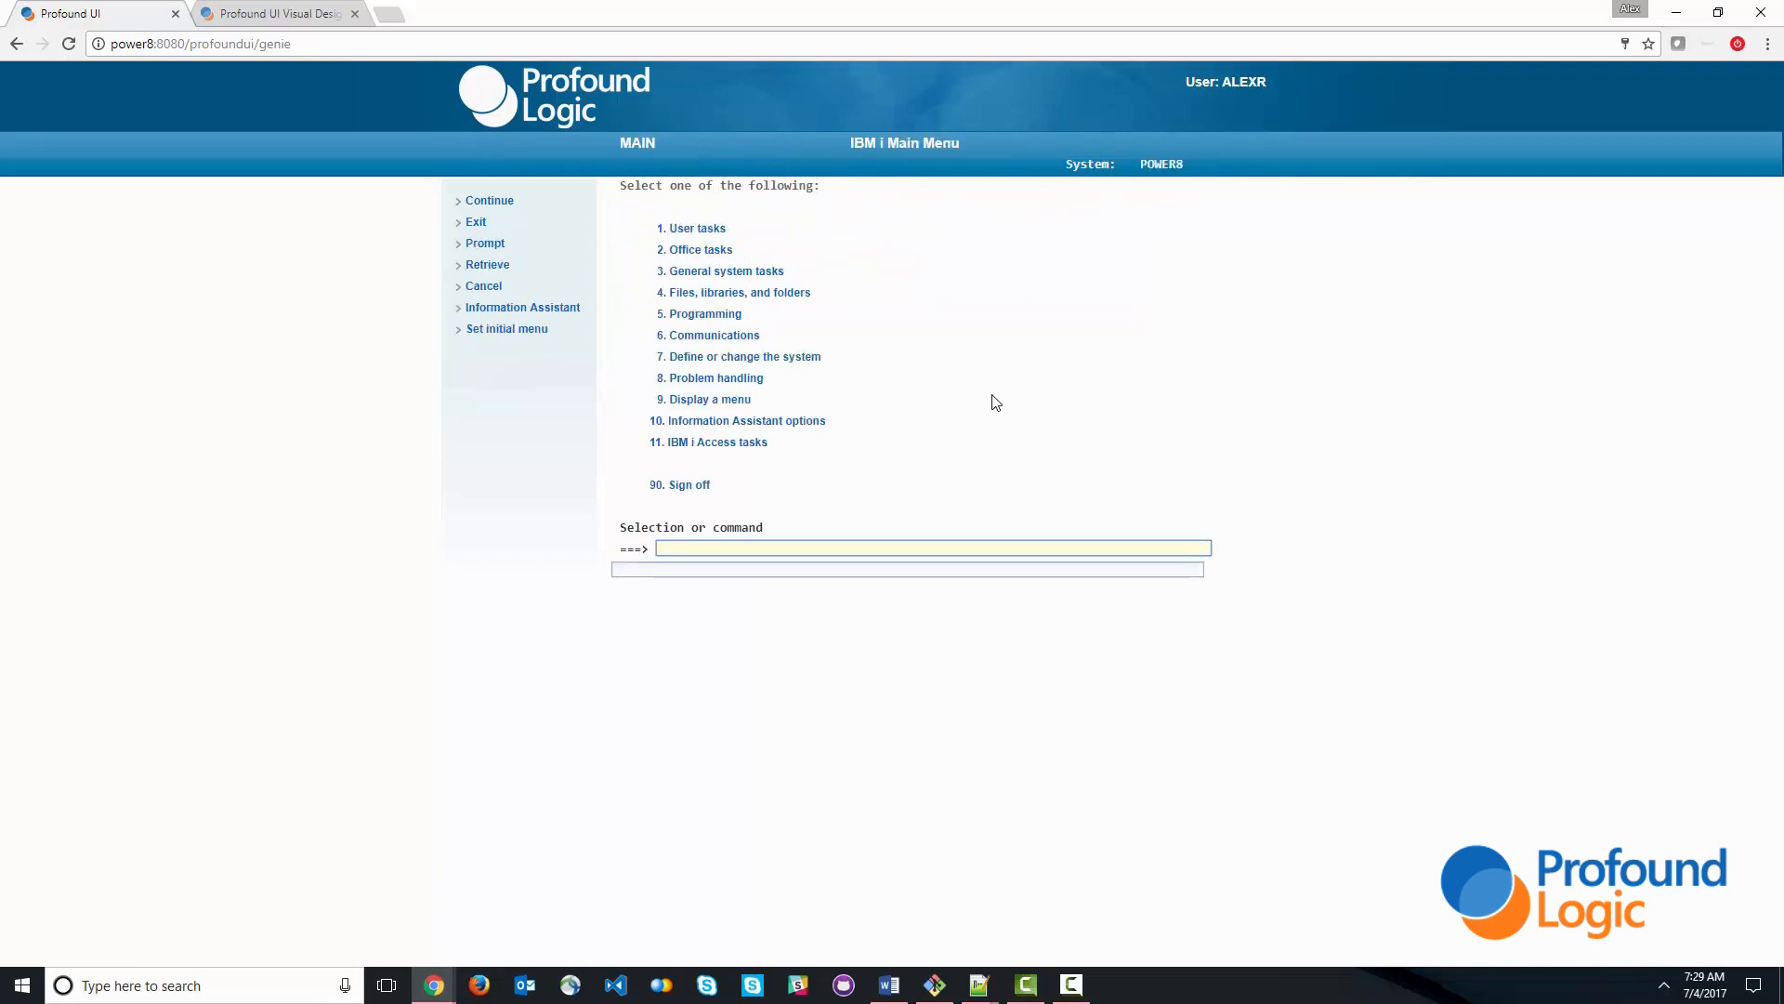
- Run PJSCRTPRXY to create proxy program PRODINQ in library PJSSAMPLES
{"action": "type", "text": "crt"}
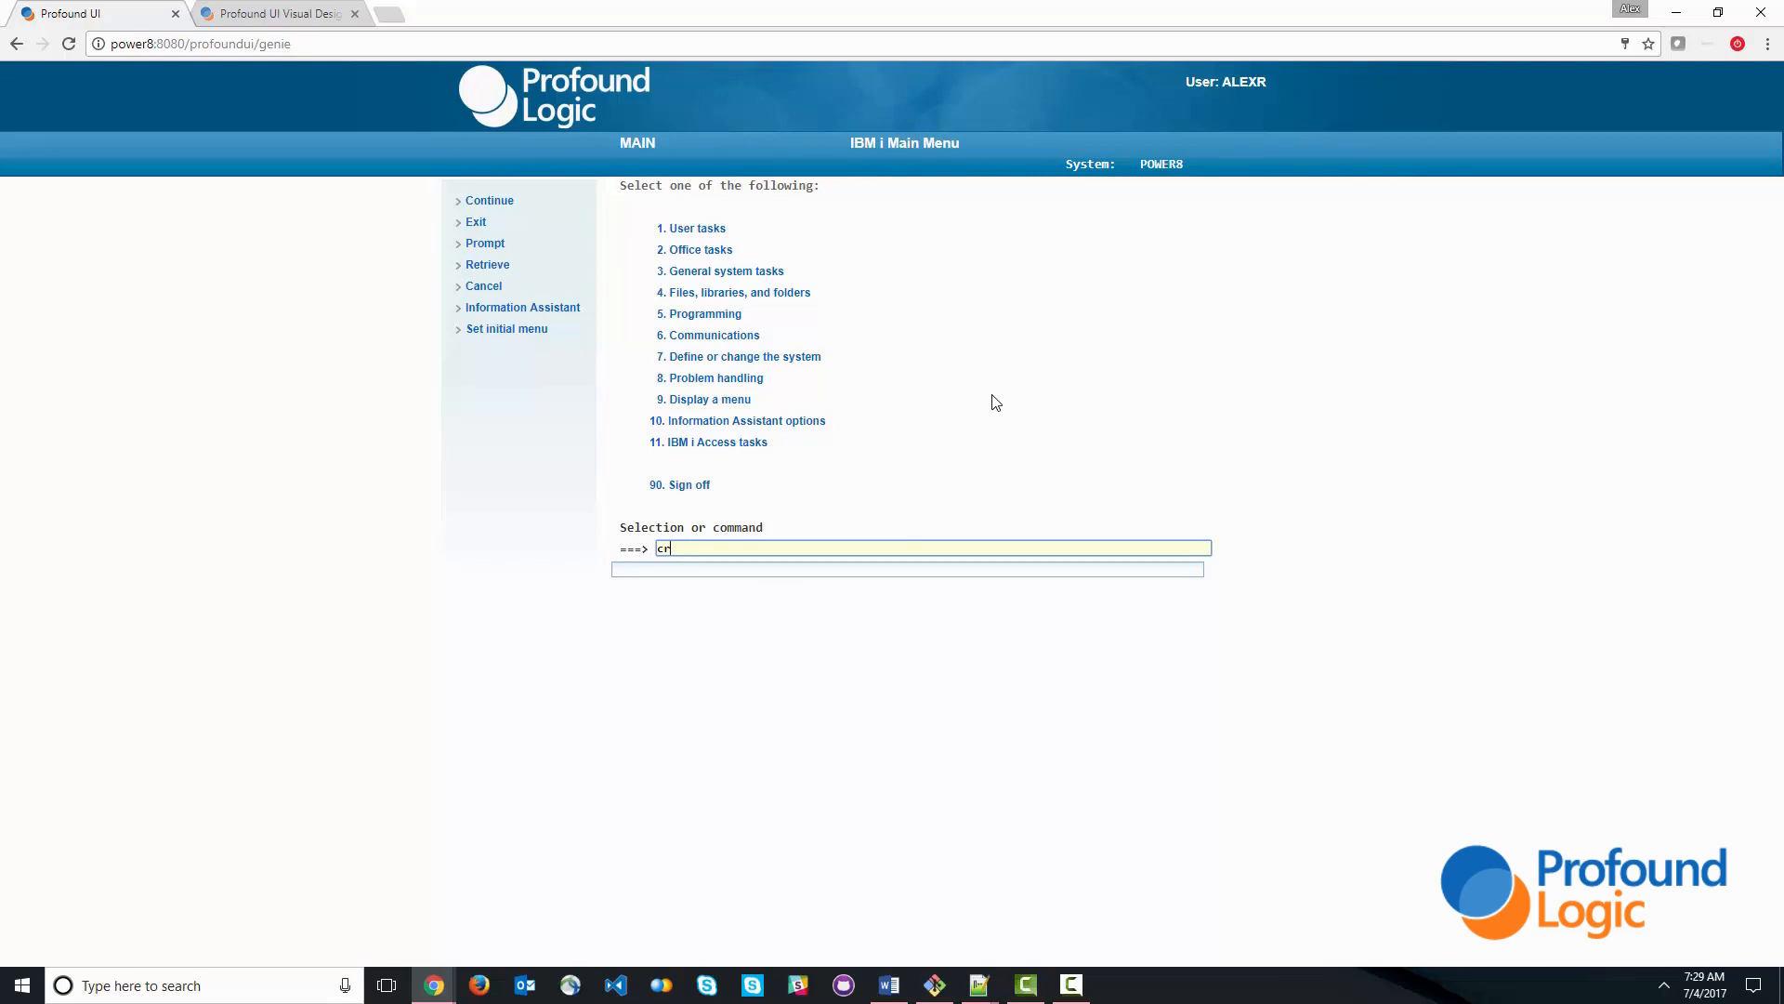
{"action": "type", "text": "pjscrtp"}
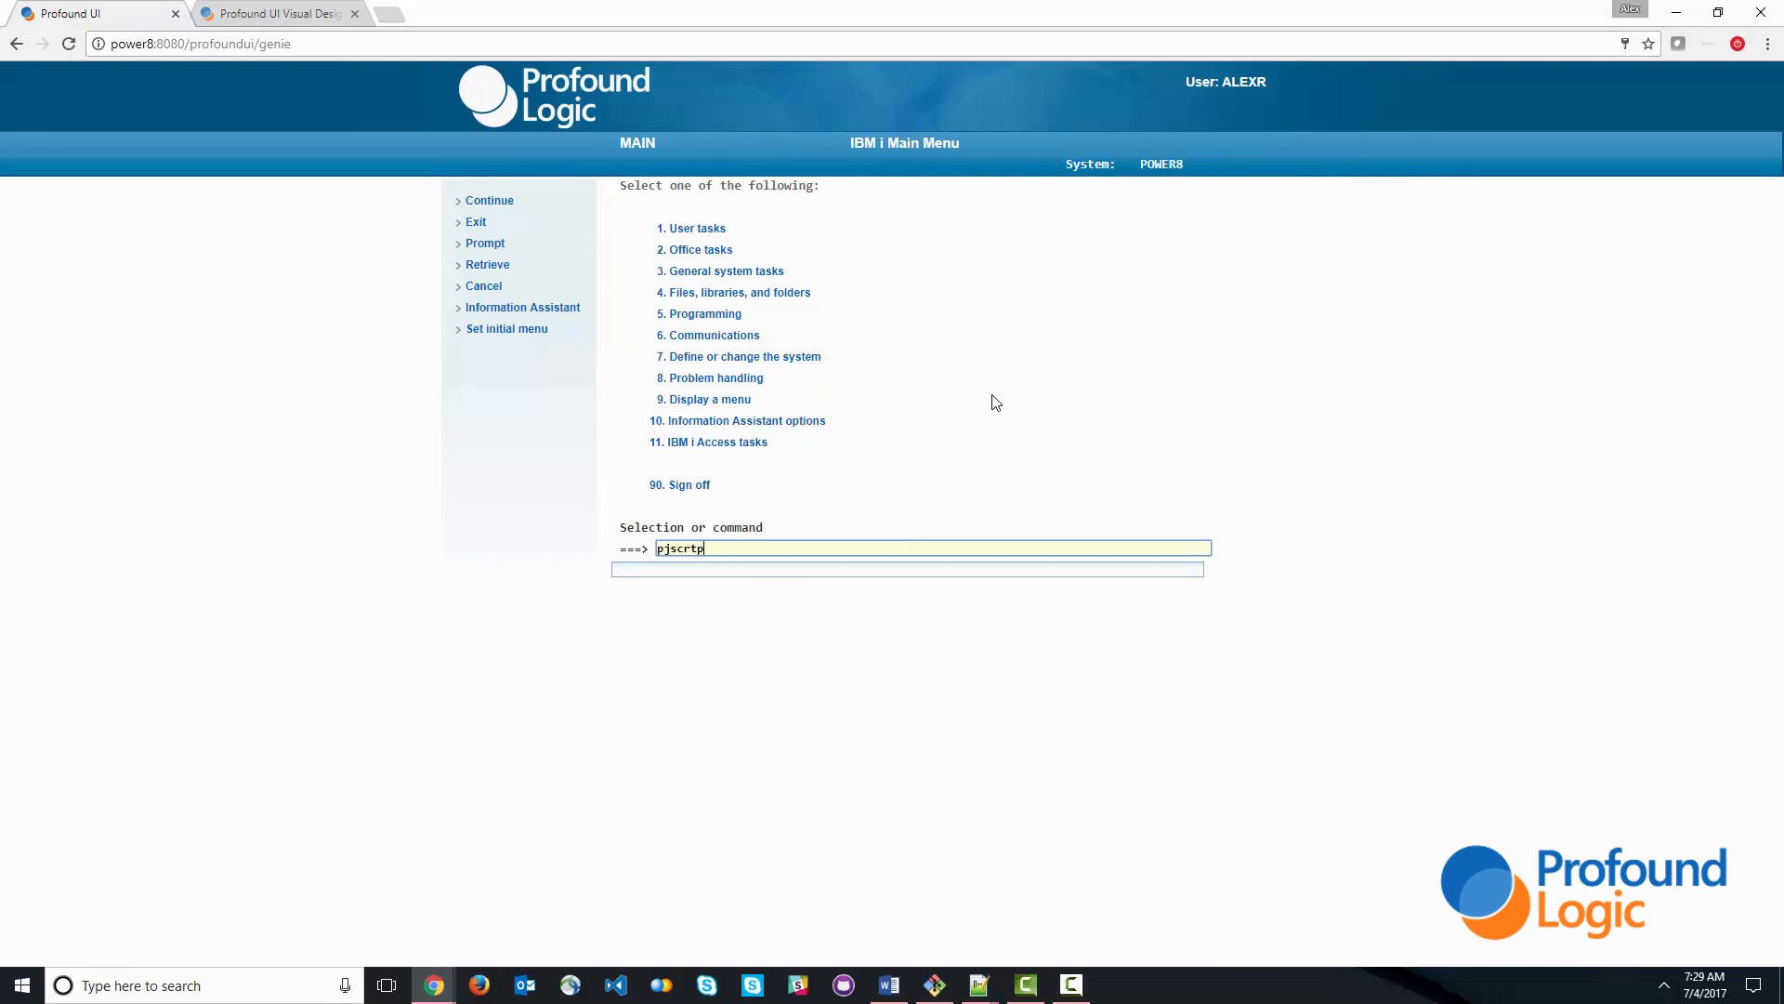
{"action": "key", "text": "Enter"}
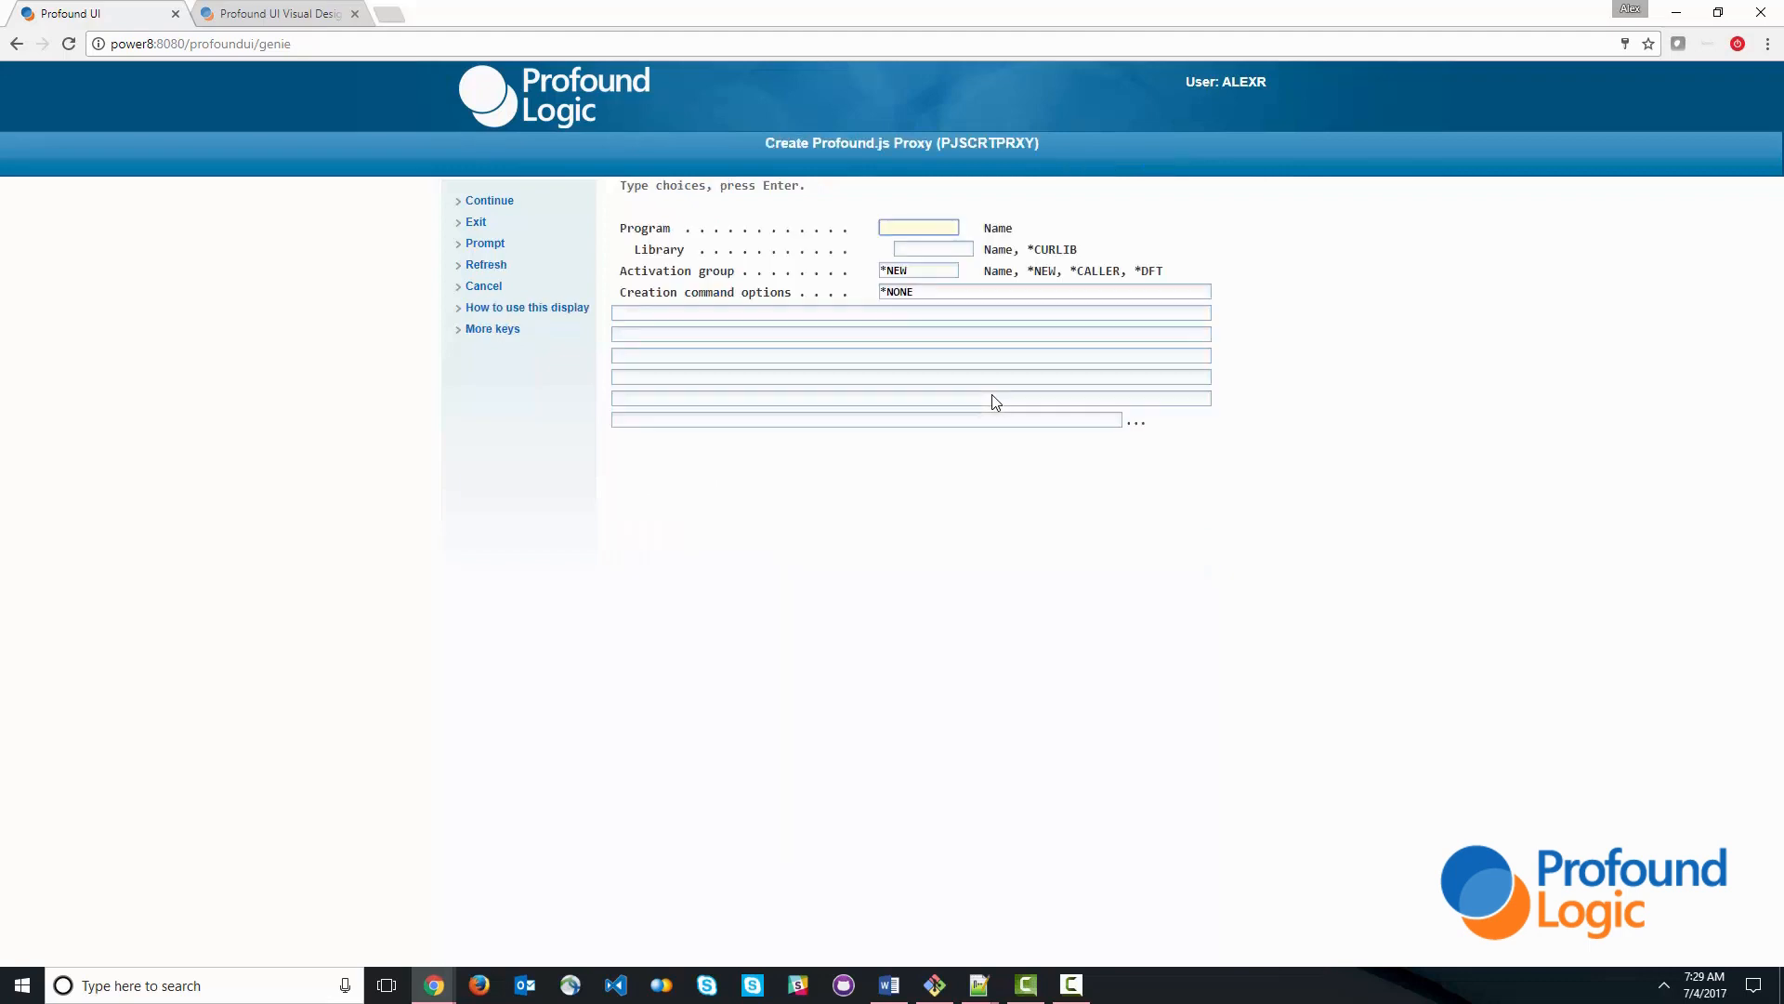
{"action": "type", "text": "prodinq"}
{"action": "left_click", "coordinate": [933, 247]}
{"action": "type", "text": "pjssamples"}
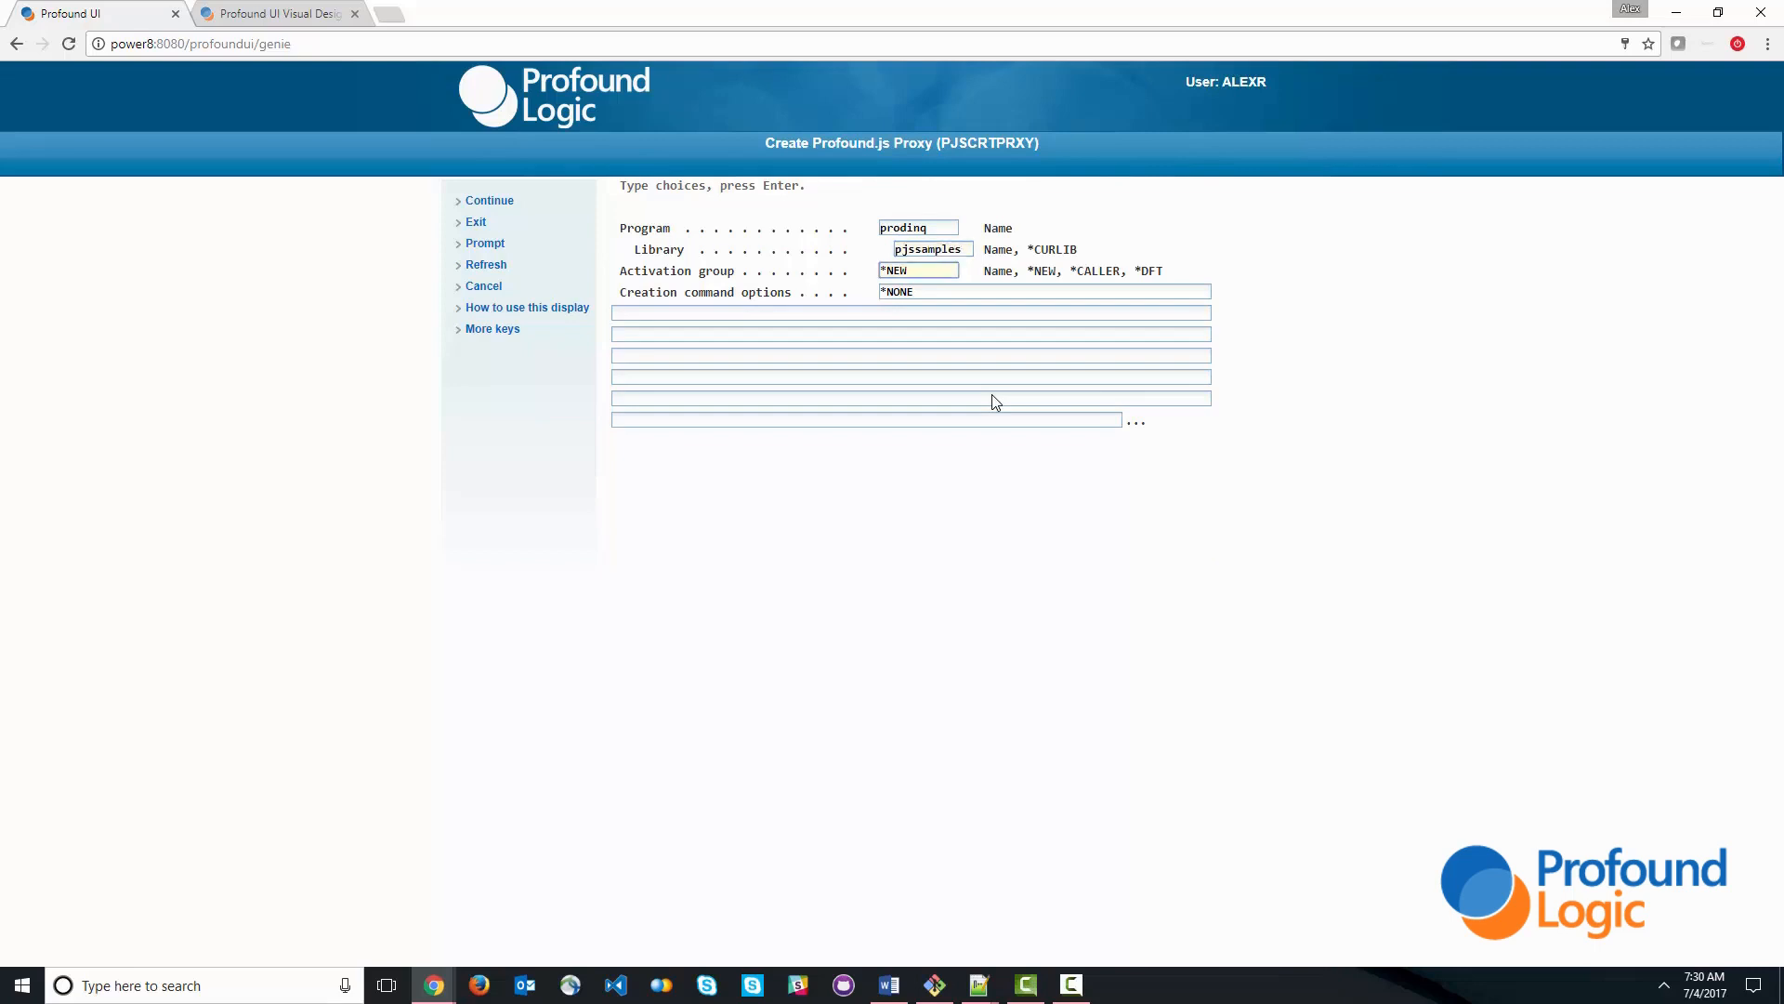
{"action": "key", "text": "Enter"}
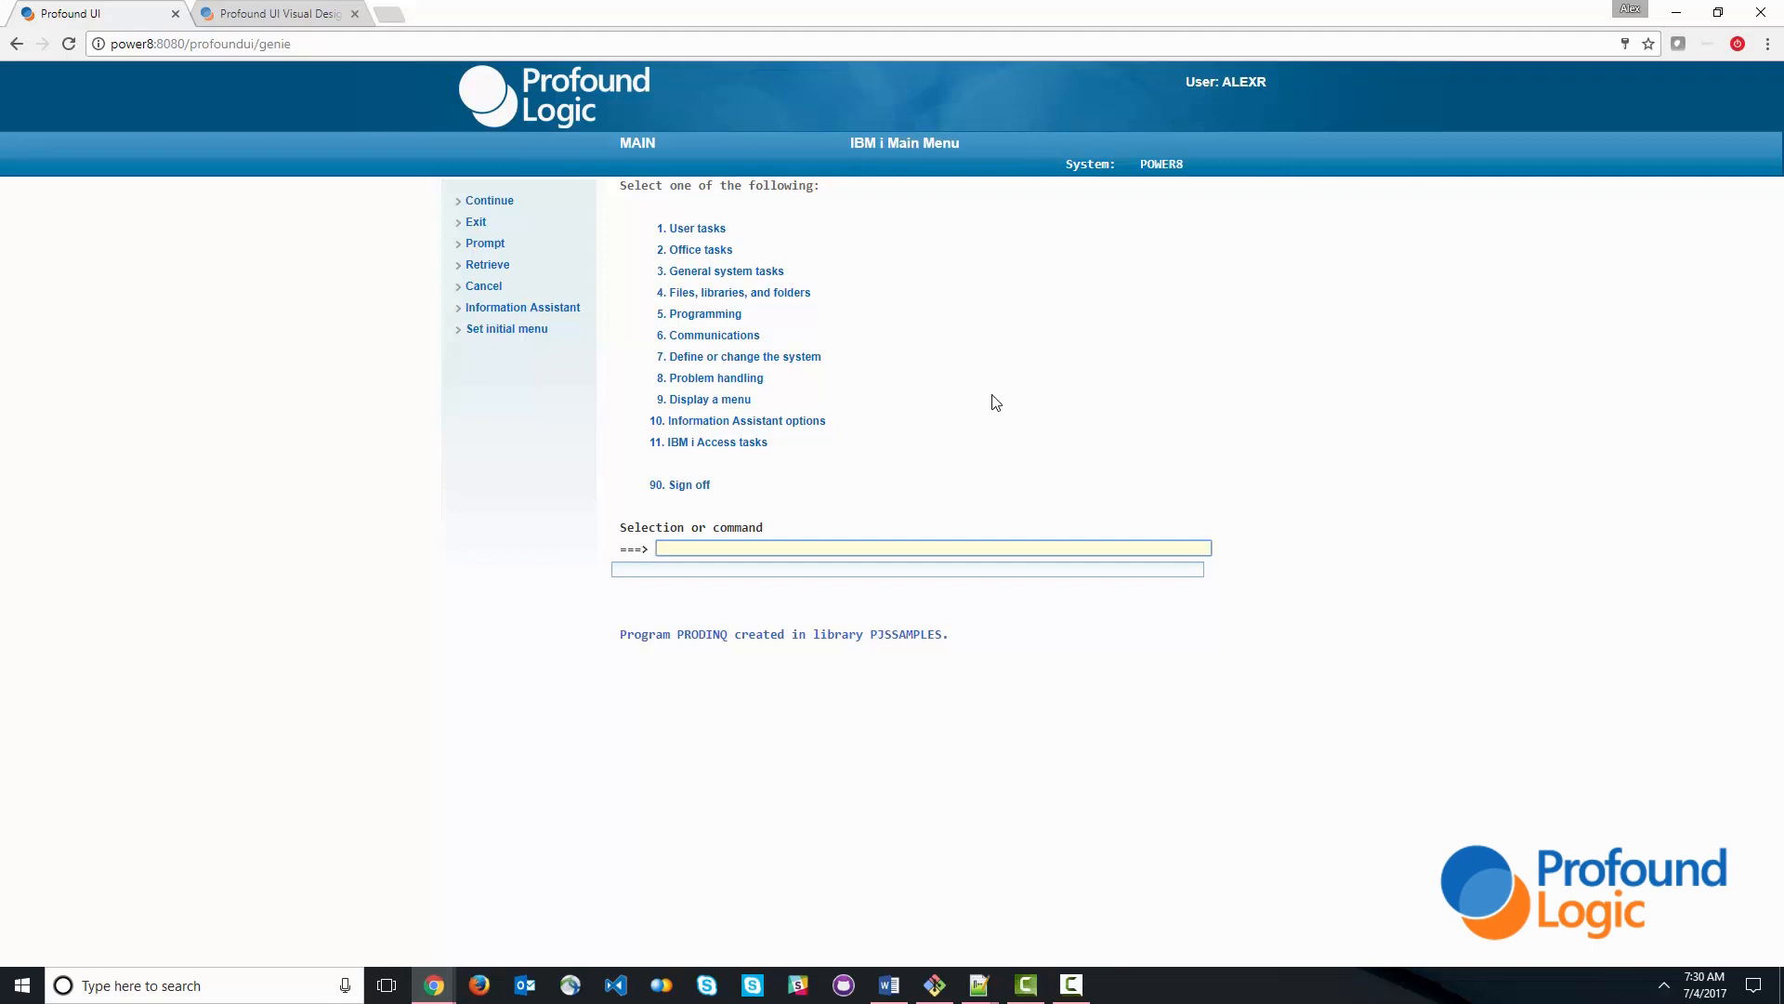
- Run PJSMYIP to set the Profound.js environment variable
{"action": "type", "text": "pjsm"}
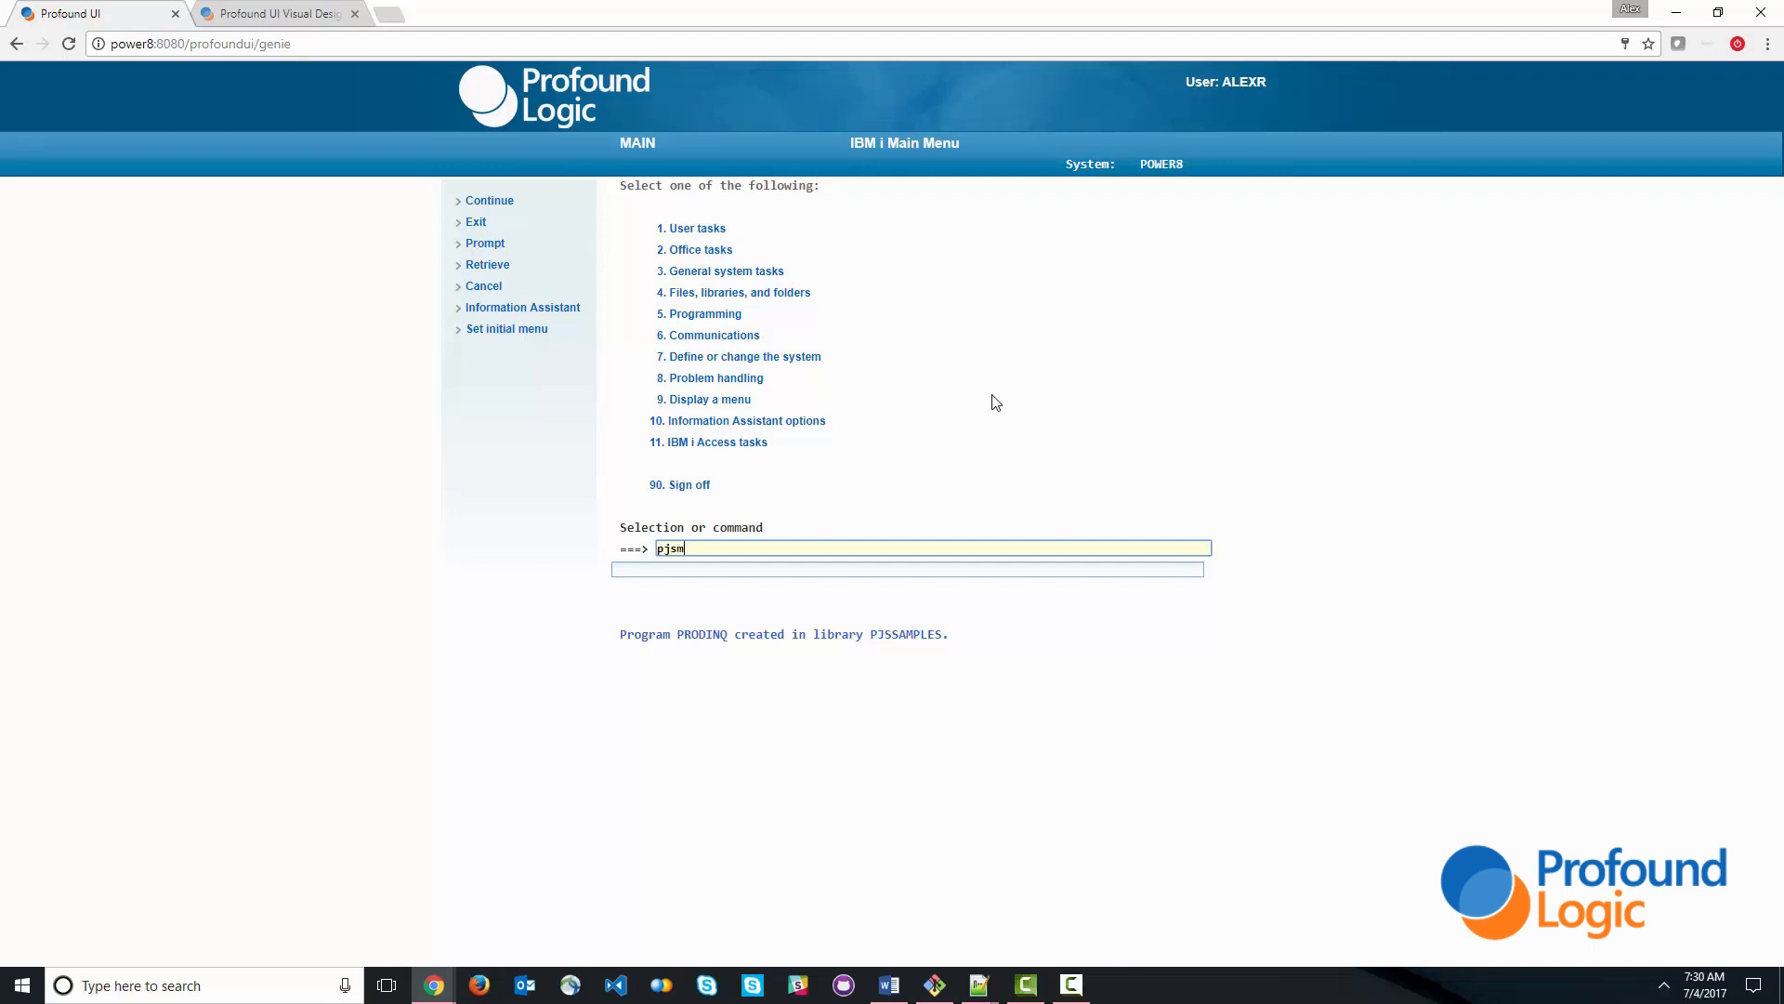
{"action": "type", "text": "yip"}
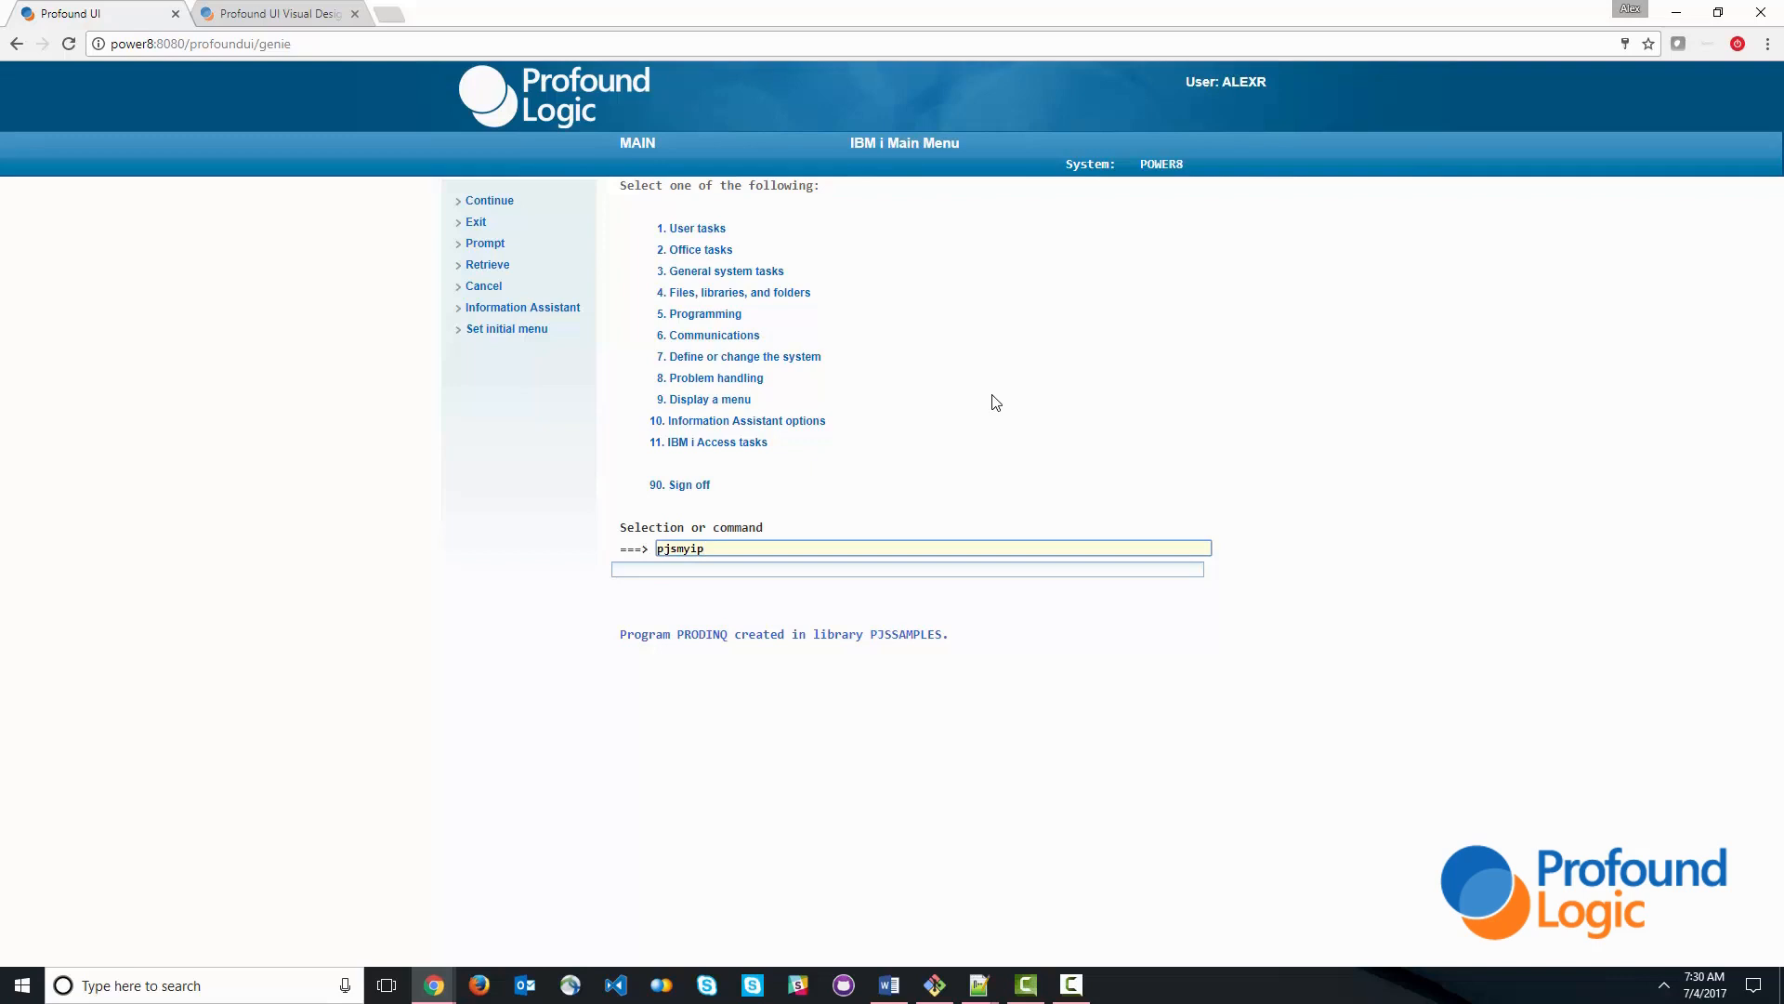
{"action": "key", "text": "Enter"}
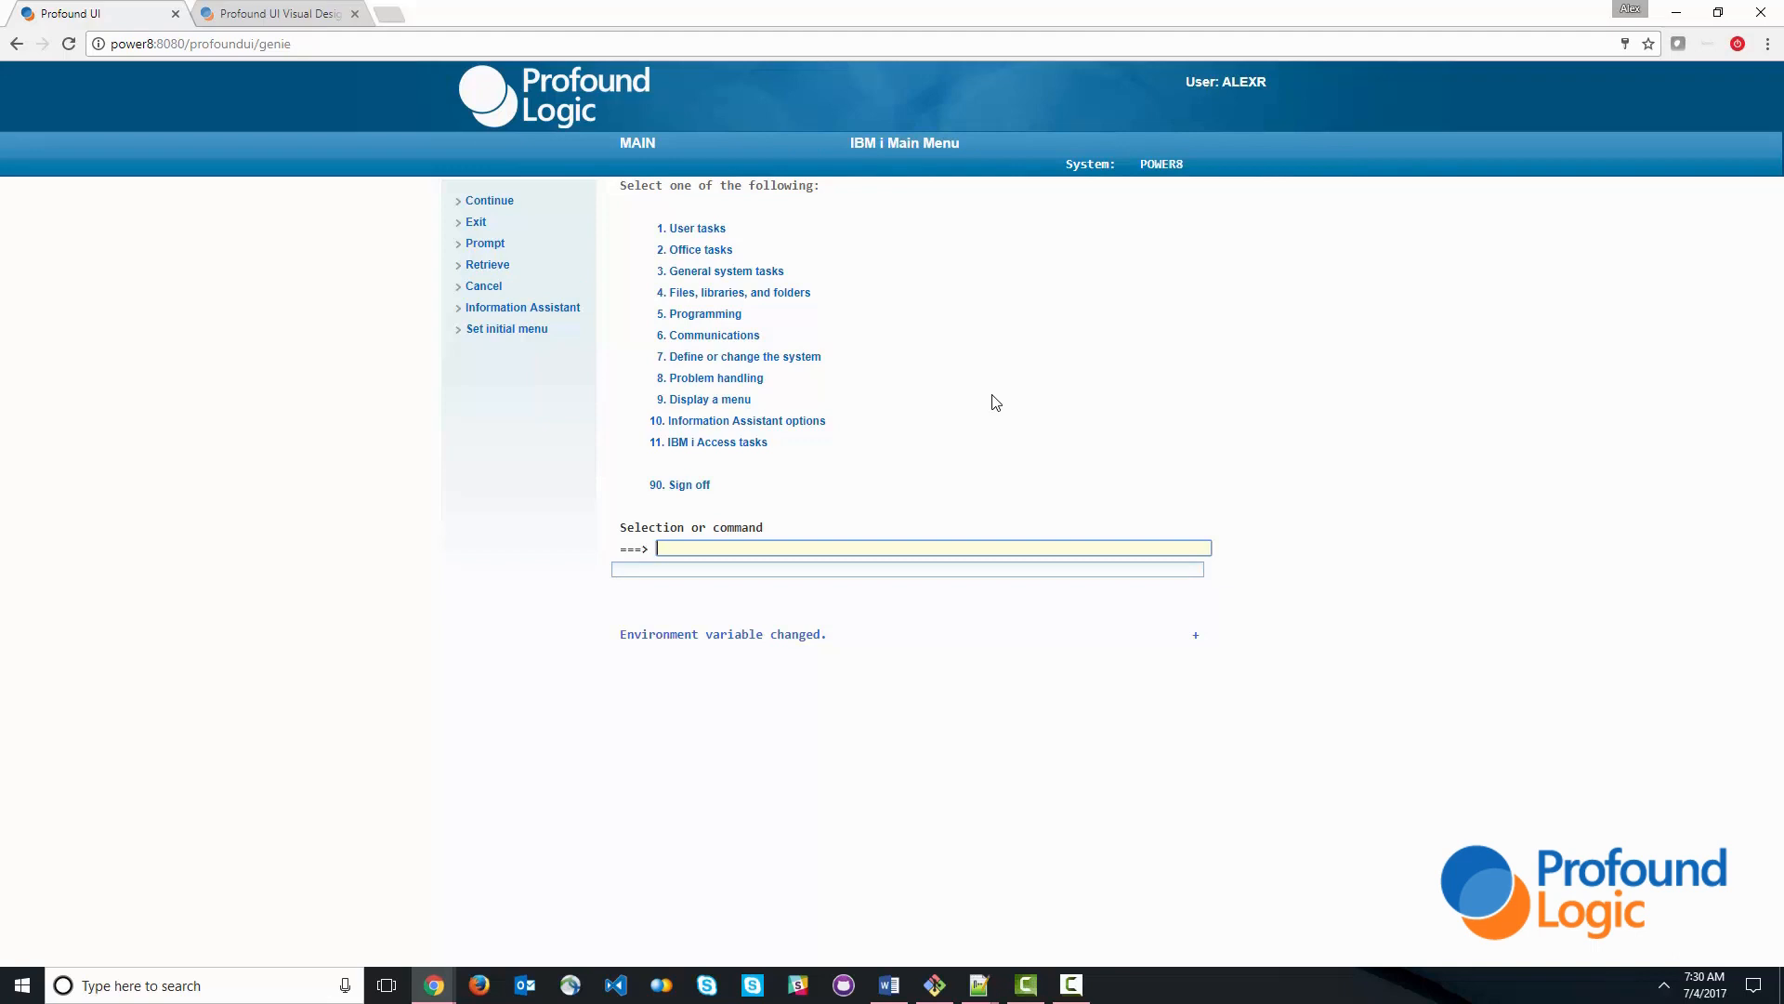
{"action": "left_click", "coordinate": [933, 546]}
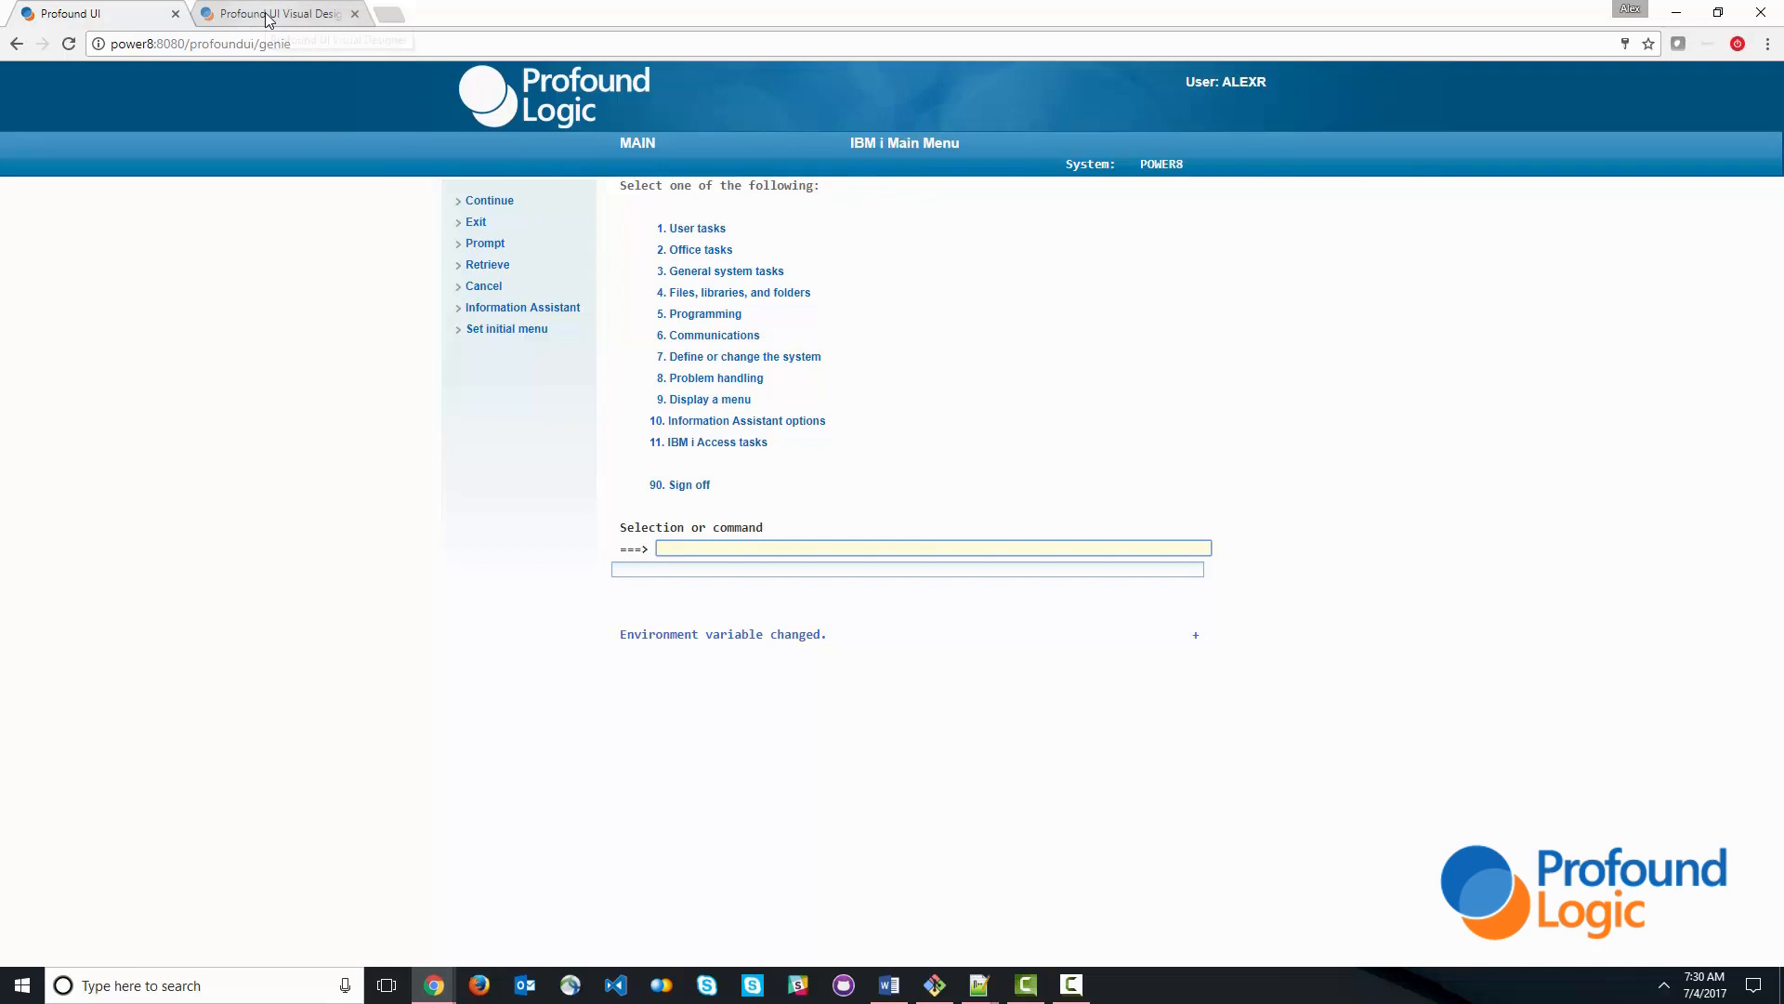
- Place a wide CSS panel layout on the Visual Designer canvas headed 'Product Inquiry'
{"action": "left_click", "coordinate": [277, 13]}
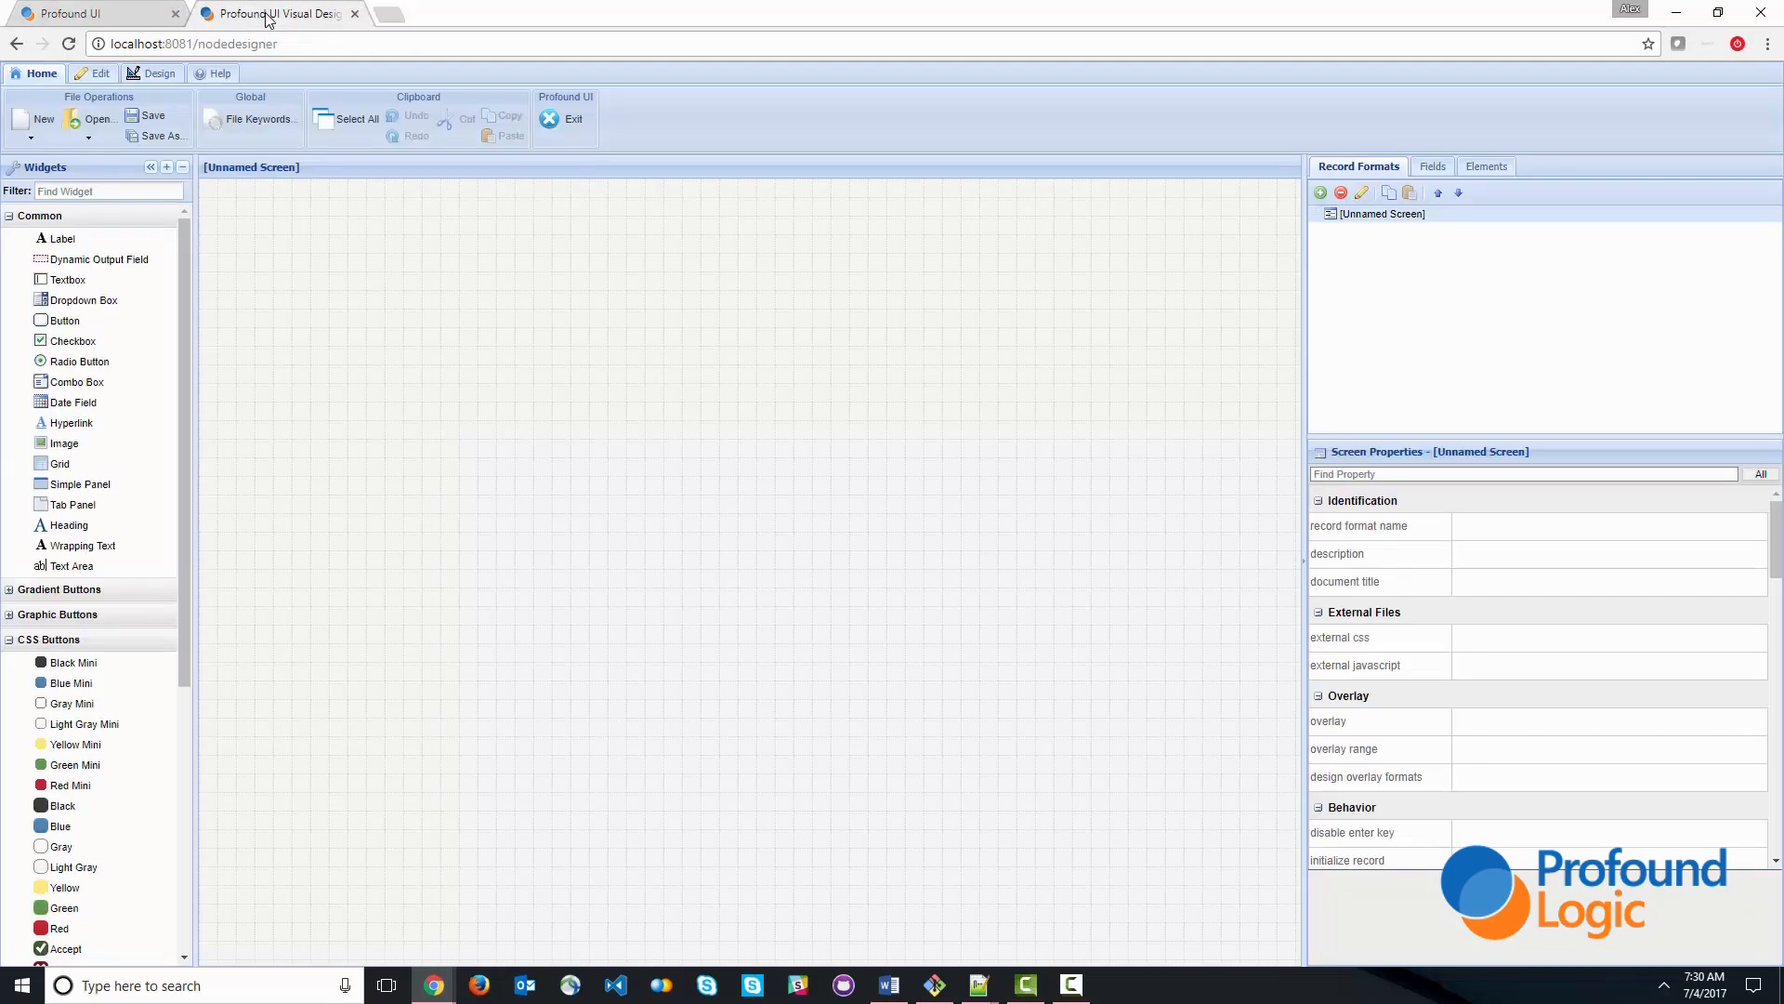
{"action": "scroll", "scroll_direction": "down", "scroll_amount": 3}
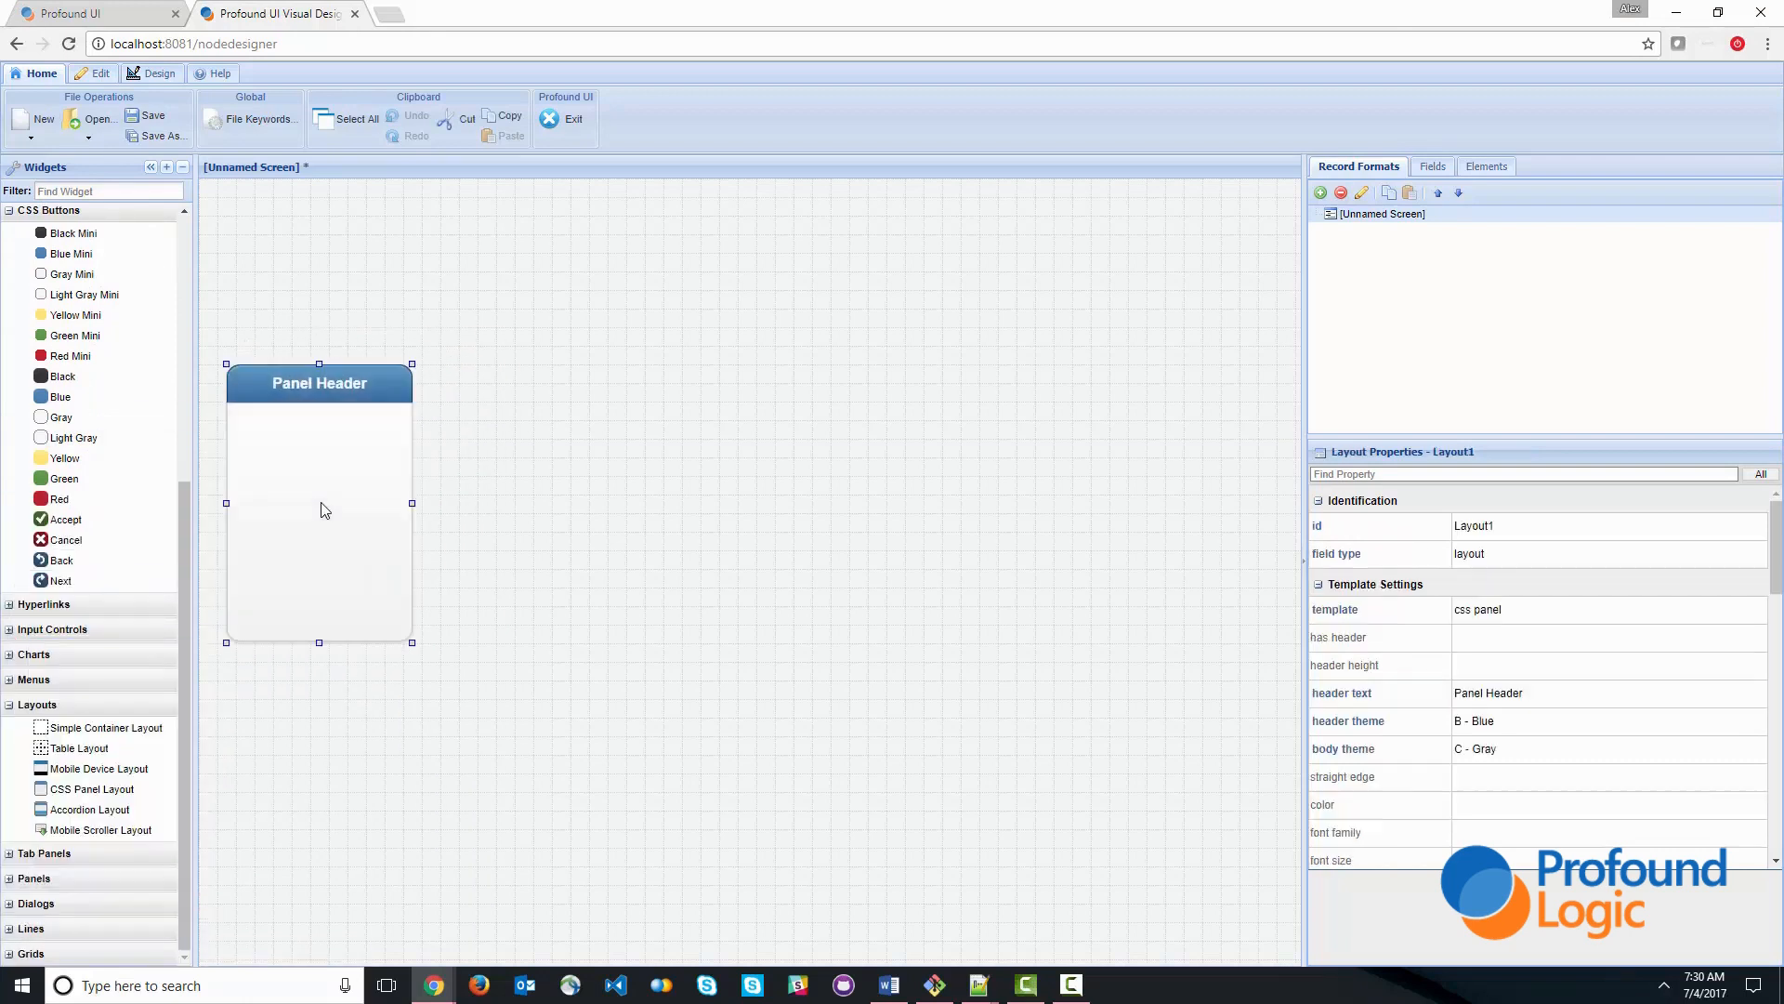
{"action": "left_click_drag", "start_coordinate": [411, 641], "coordinate": [807, 763]}
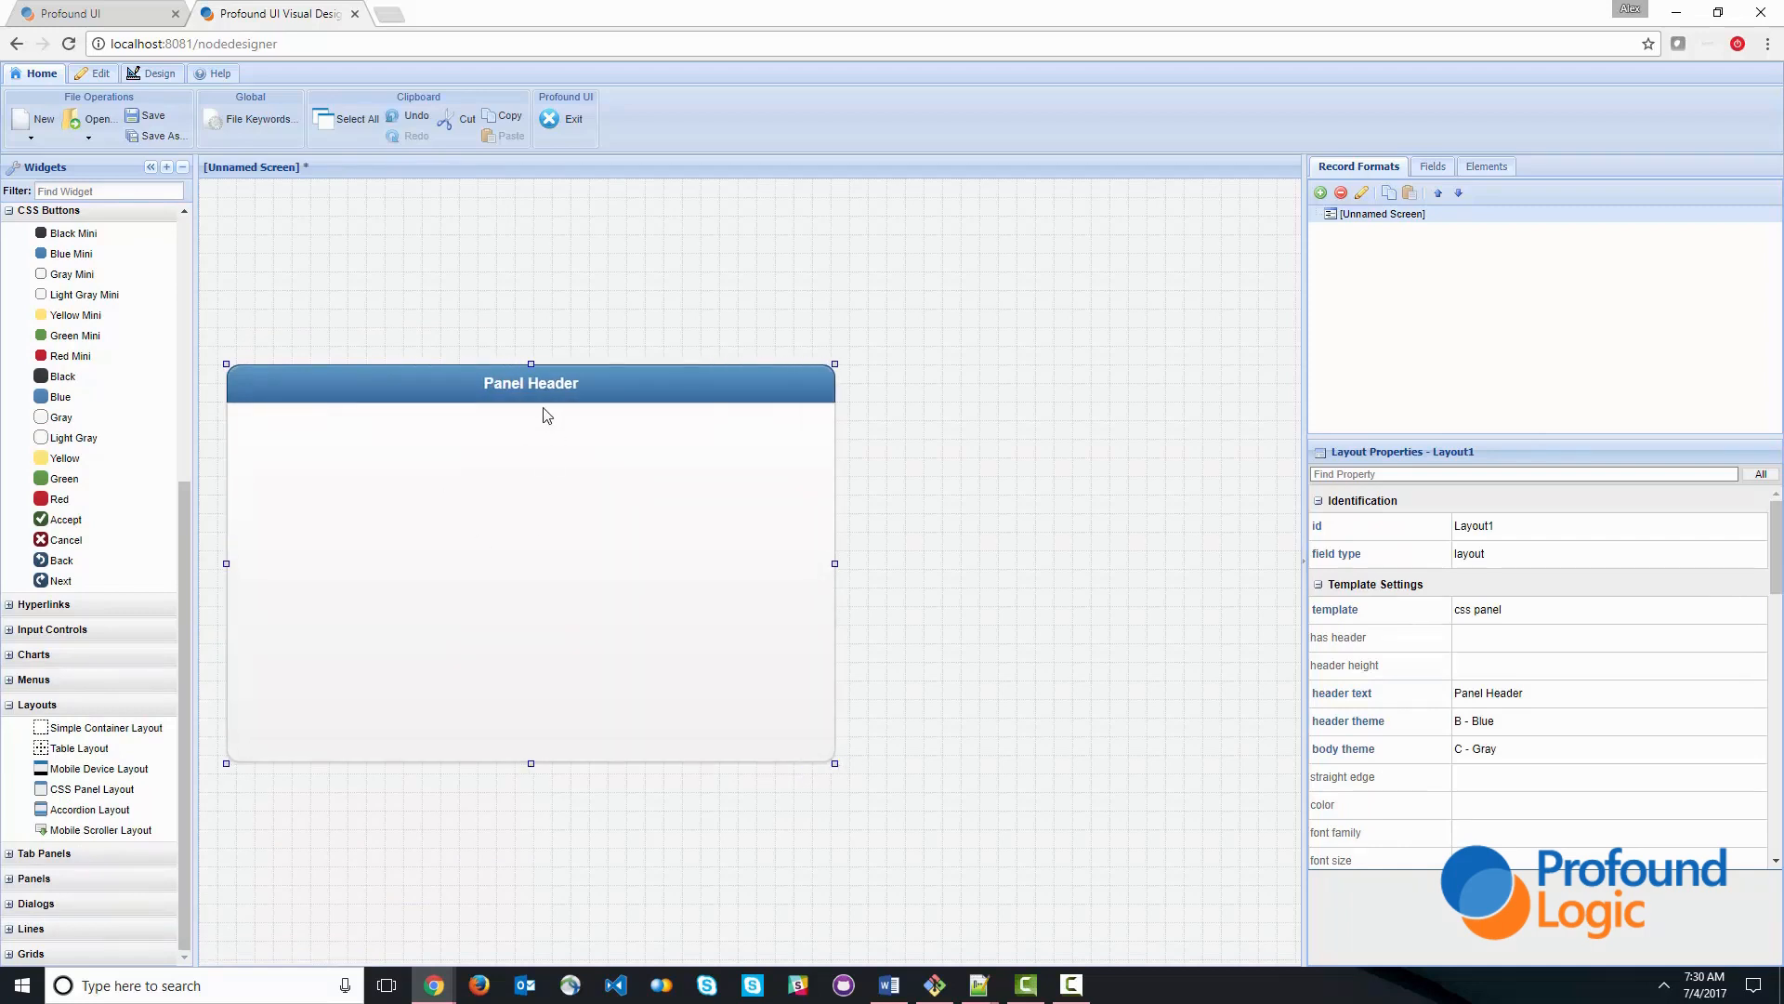
{"action": "double_click", "coordinate": [529, 383]}
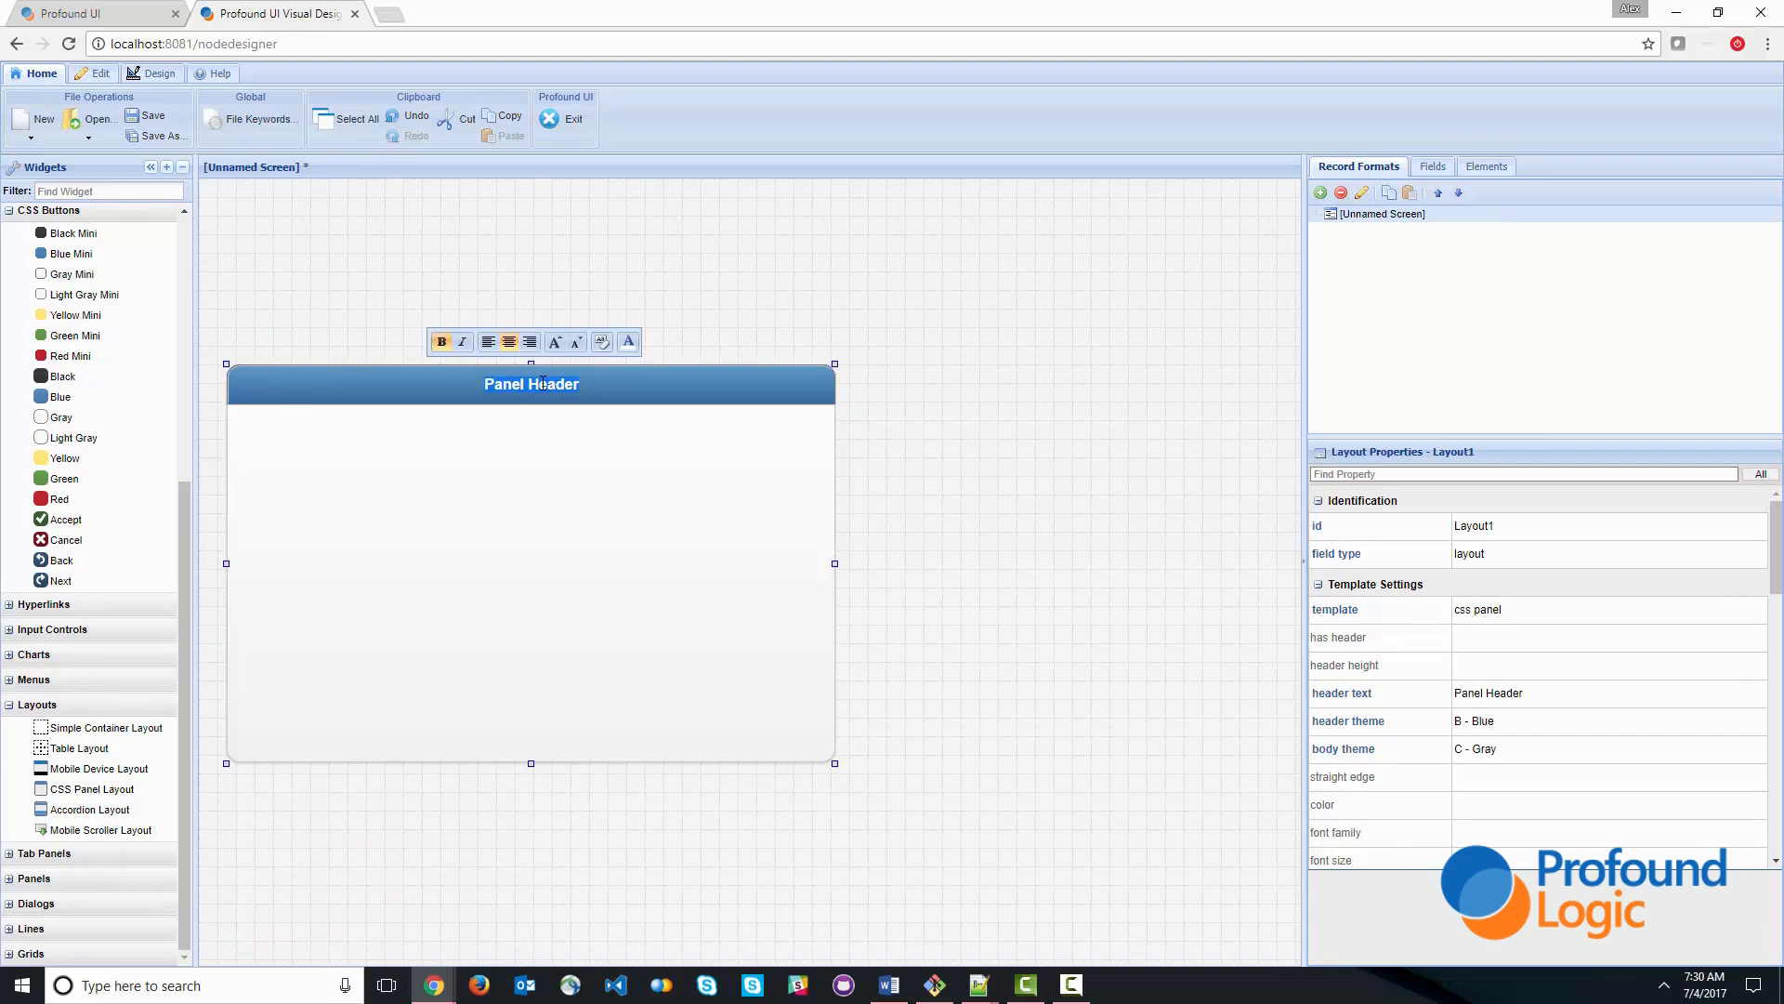
{"action": "type", "text": "Product"}
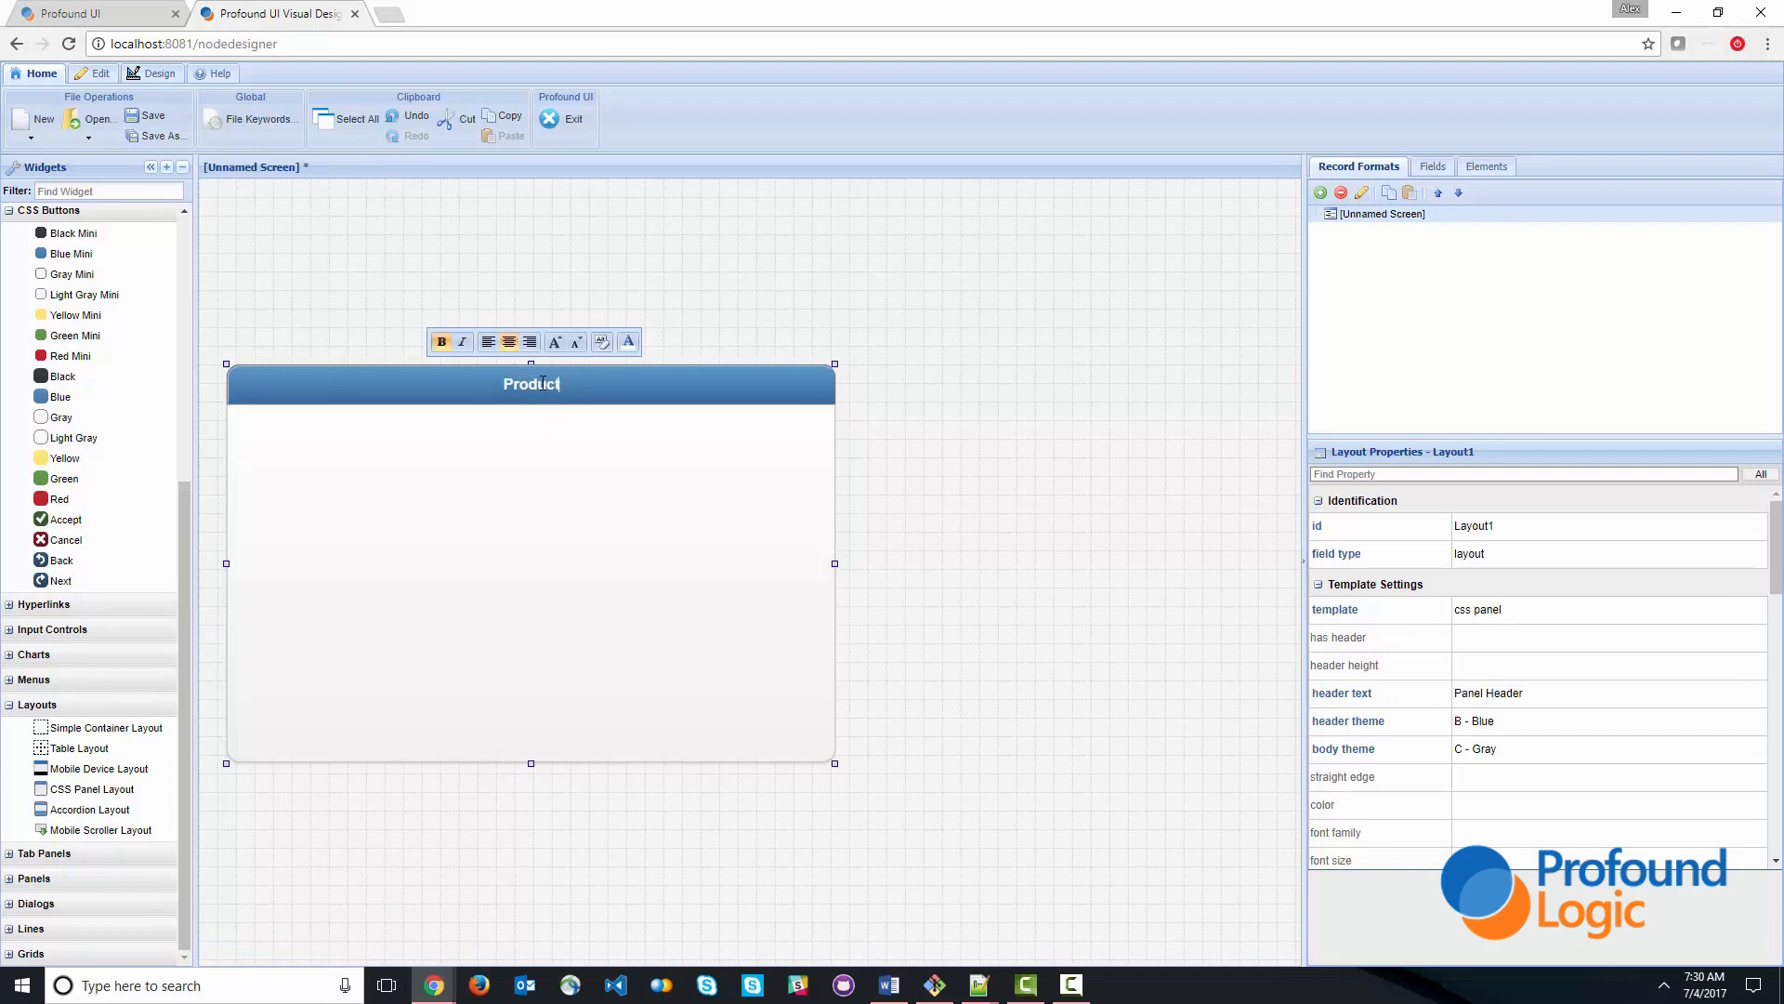
{"action": "type", "text": "Inquiry"}
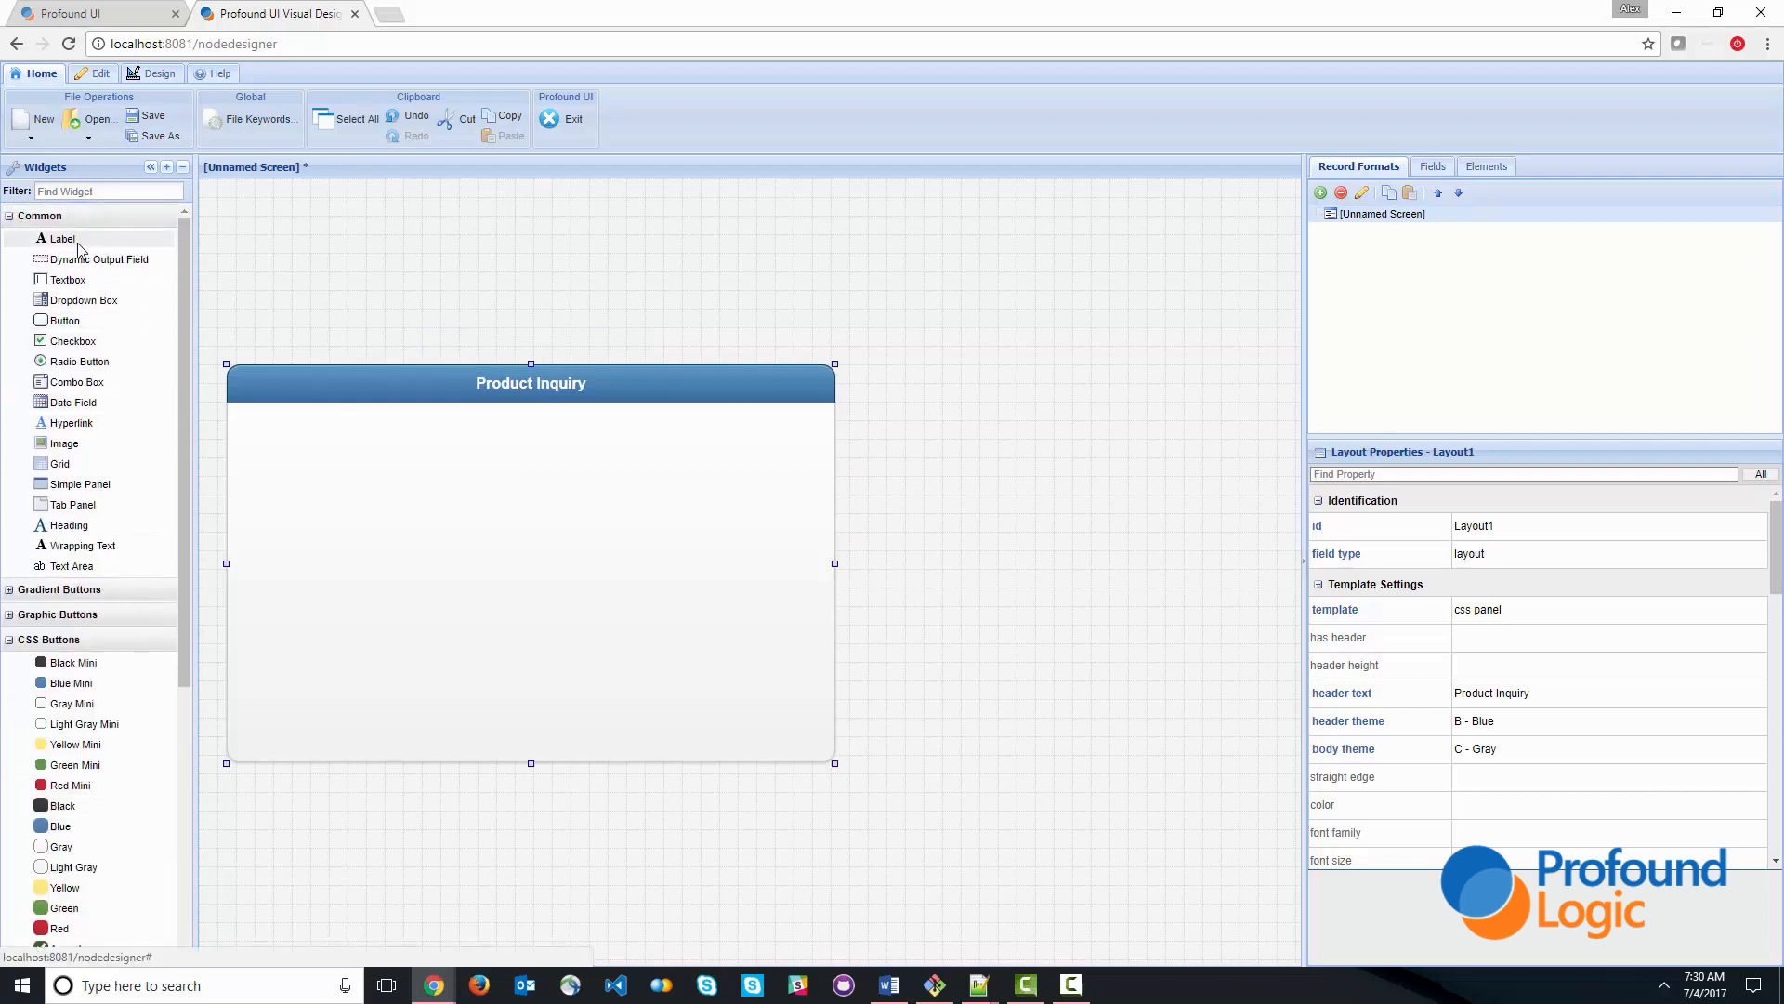
- Add Product Id, Description and Price labels inside the panel
{"action": "left_click_drag", "start_coordinate": [63, 238], "coordinate": [317, 434]}
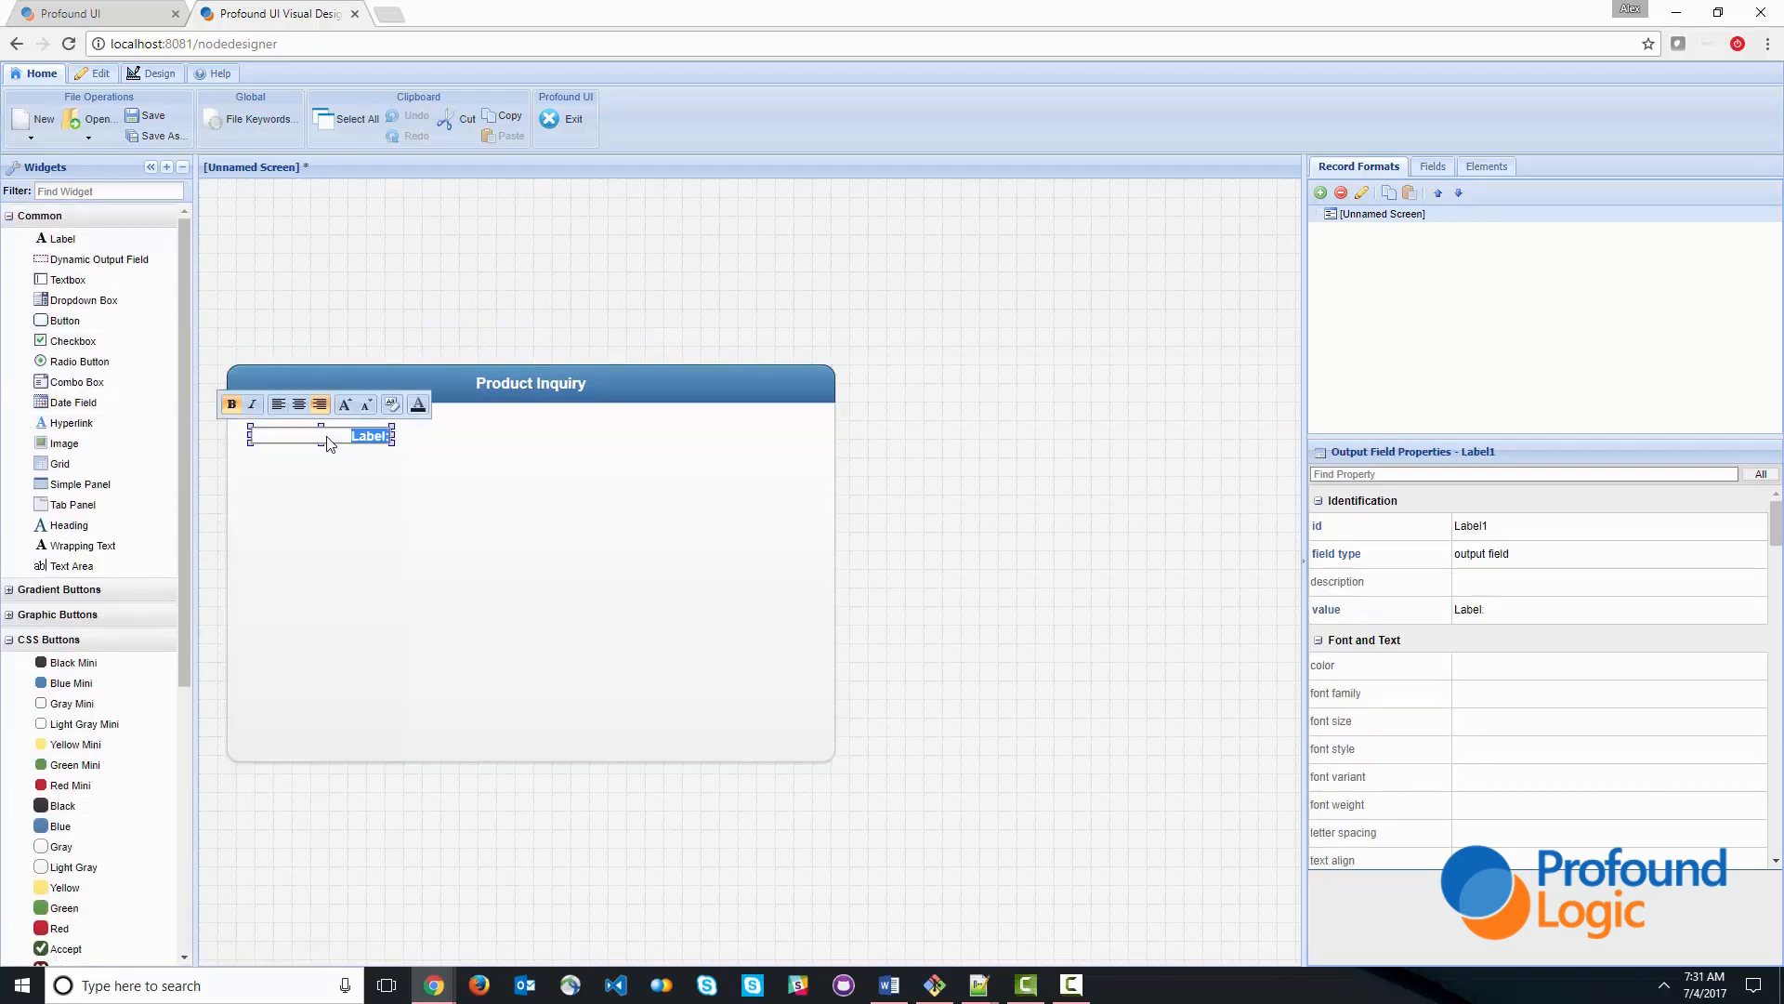
{"action": "type", "text": "Product Id:"}
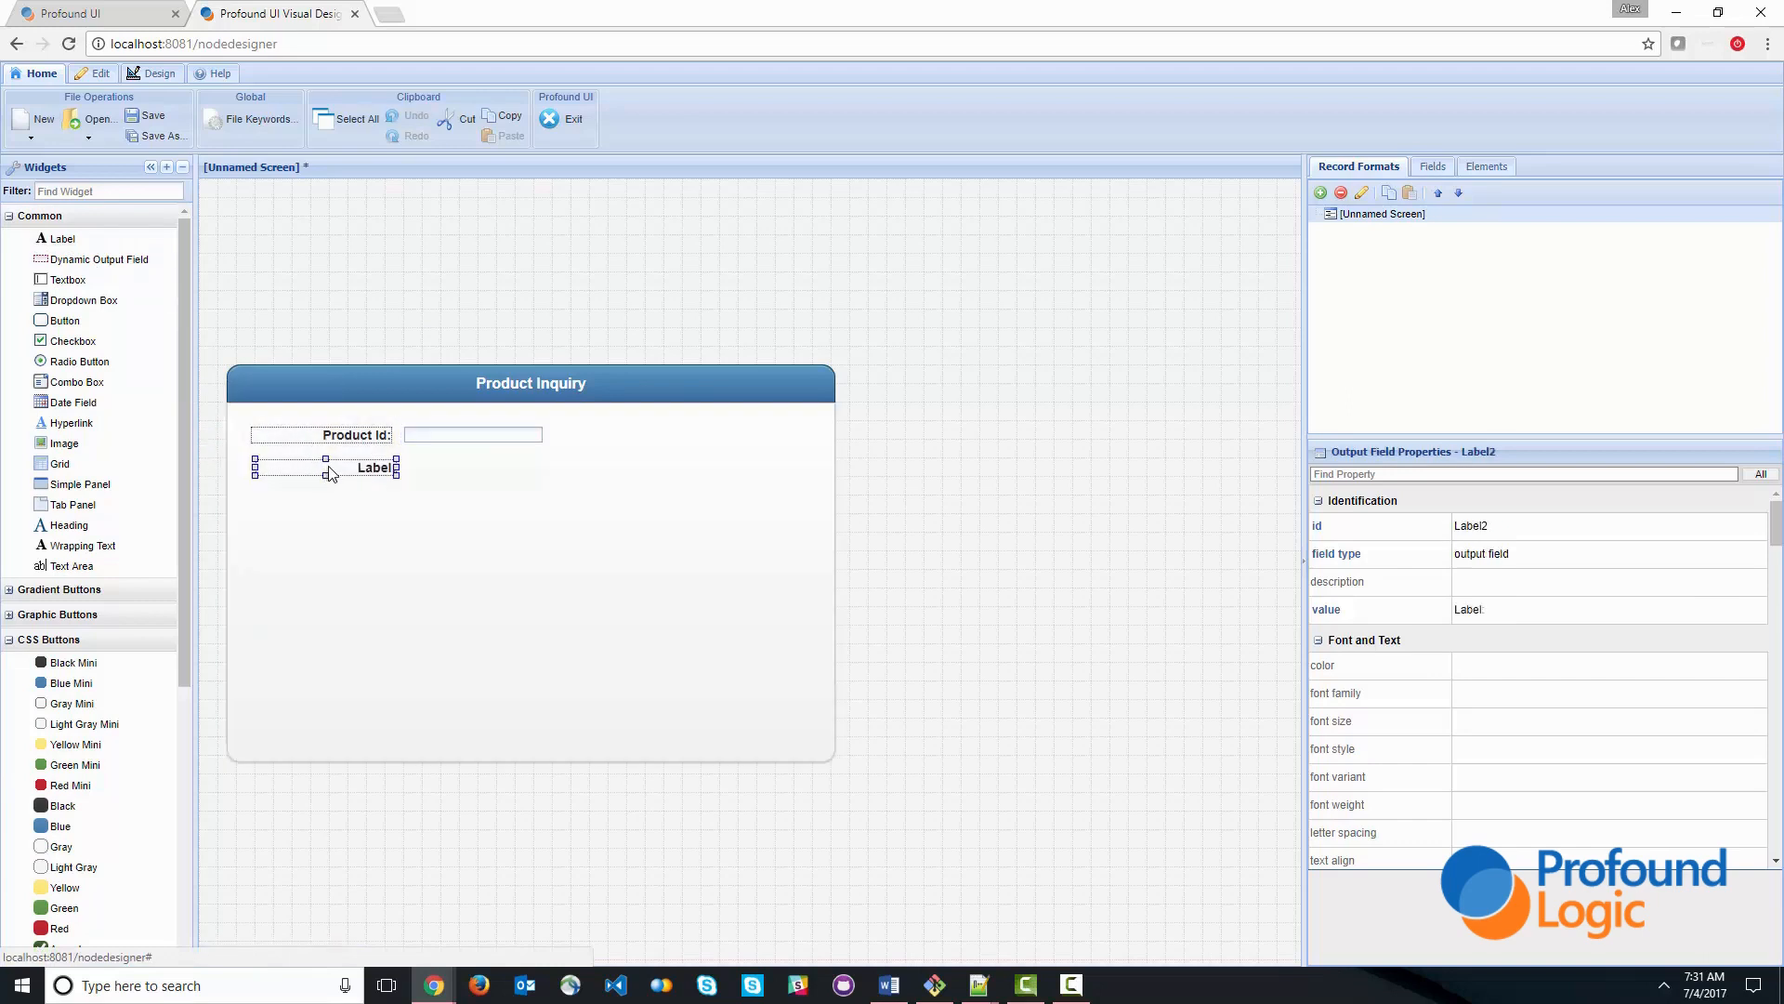
{"action": "double_click", "coordinate": [374, 466]}
{"action": "type", "text": "Description:"}
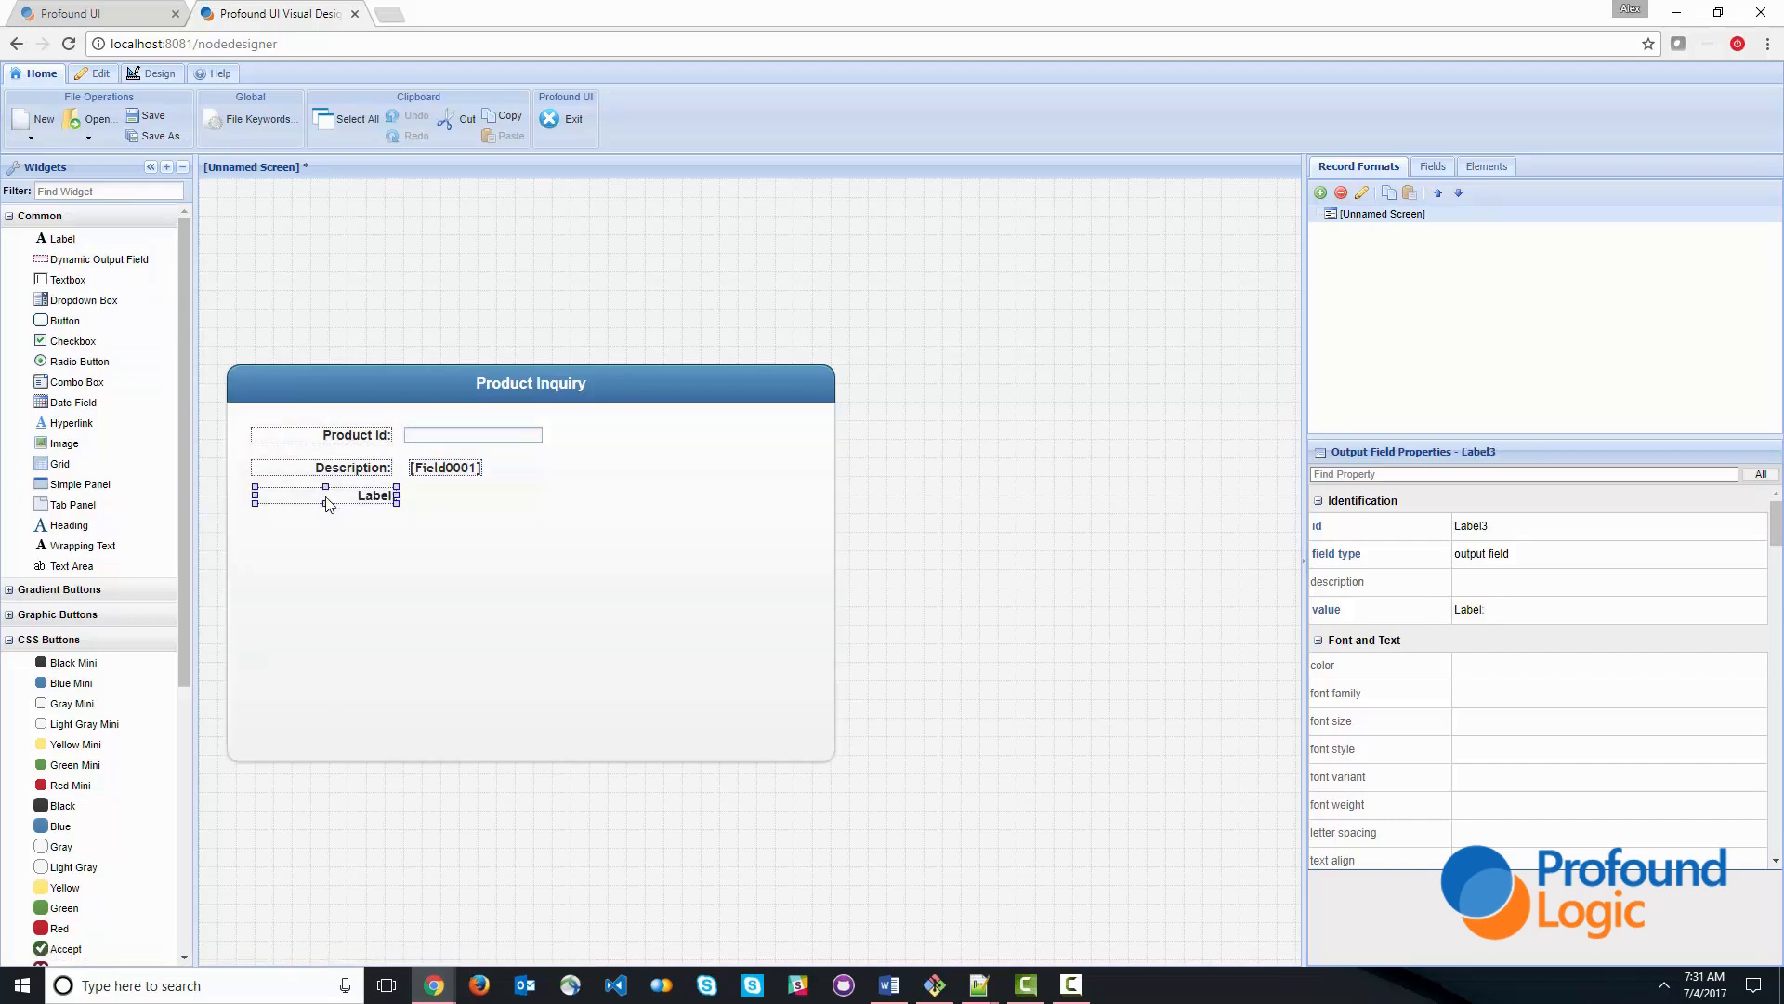
{"action": "double_click", "coordinate": [373, 494]}
{"action": "type", "text": "Price:"}
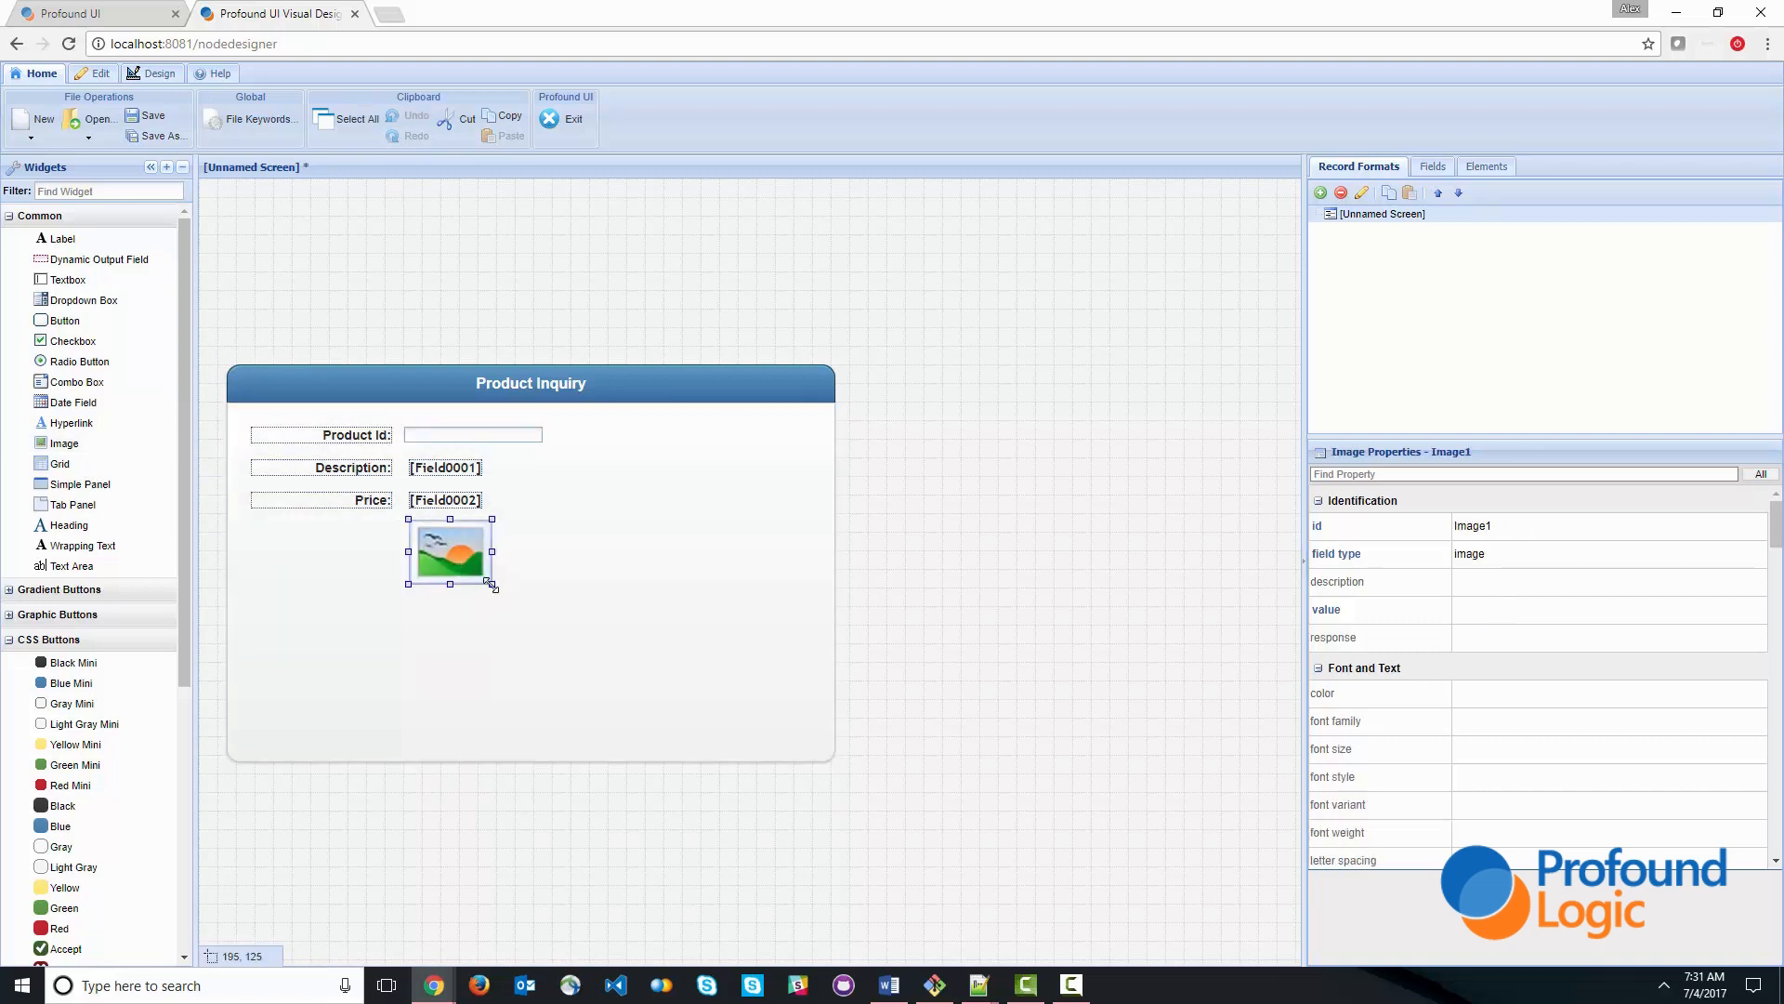
- Enlarge the image placeholder and add a Cancel button beside the Submit button
{"action": "left_click_drag", "start_coordinate": [493, 586], "coordinate": [645, 671]}
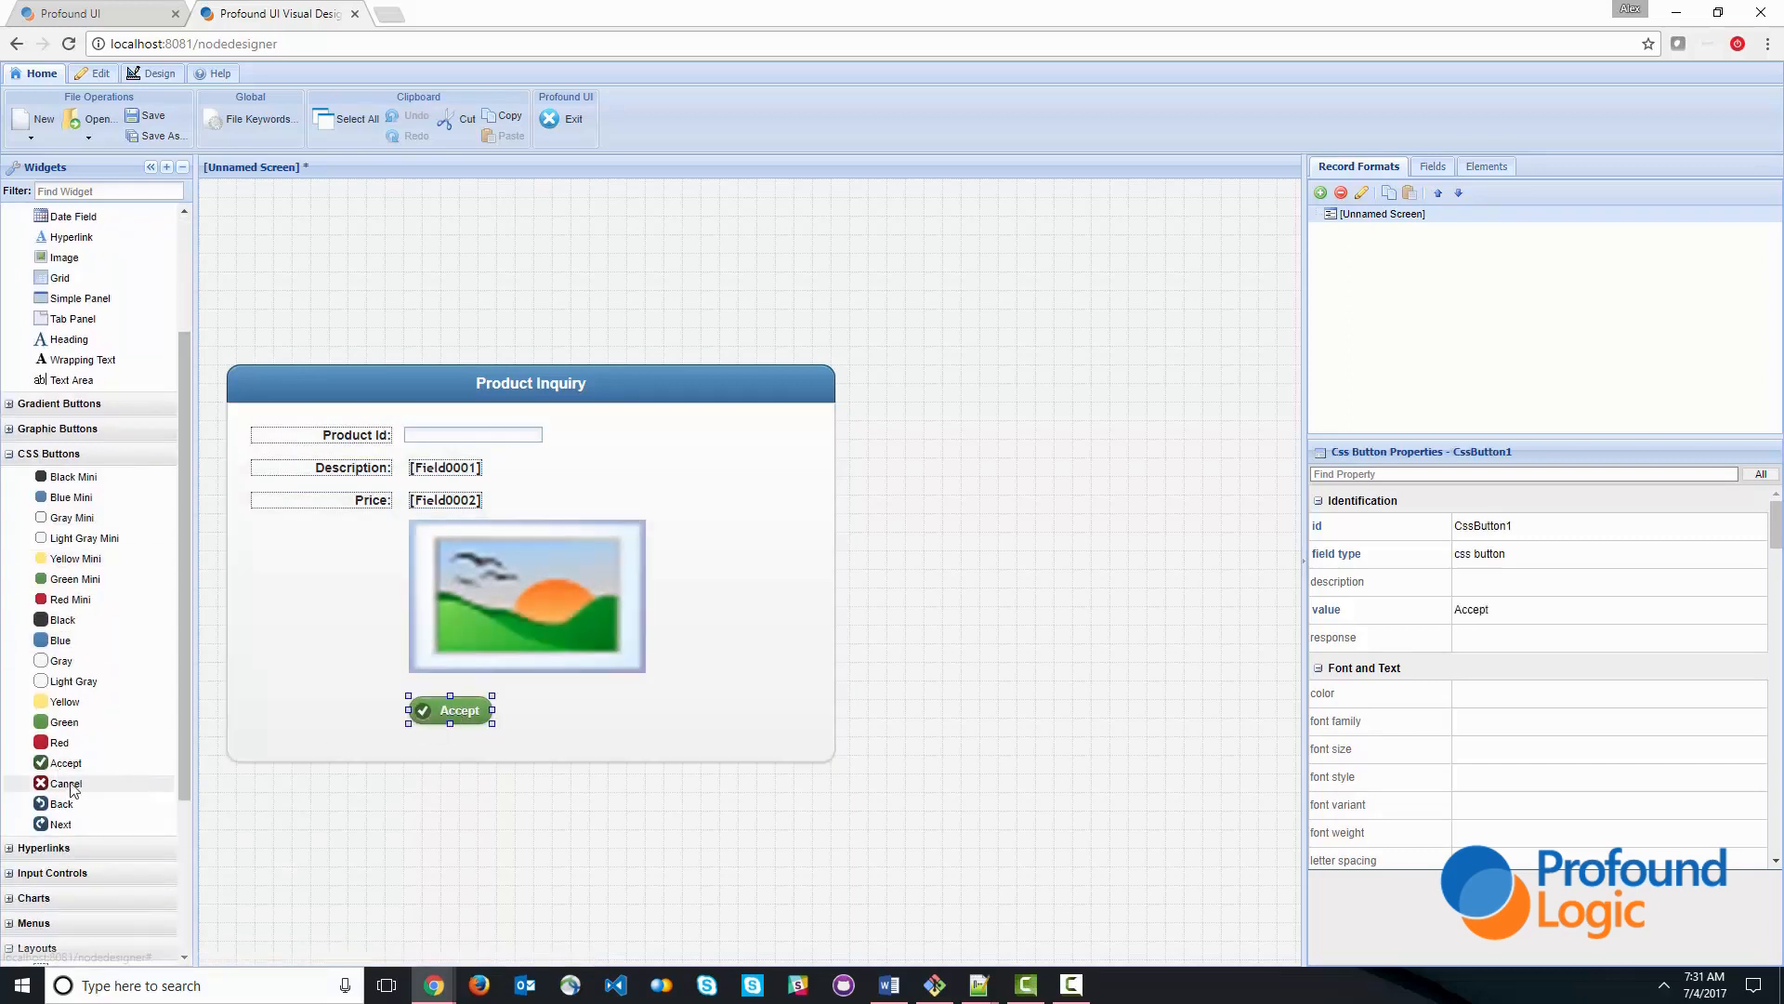
{"action": "left_click_drag", "start_coordinate": [65, 783], "coordinate": [590, 710]}
{"action": "type", "text": "Submit"}
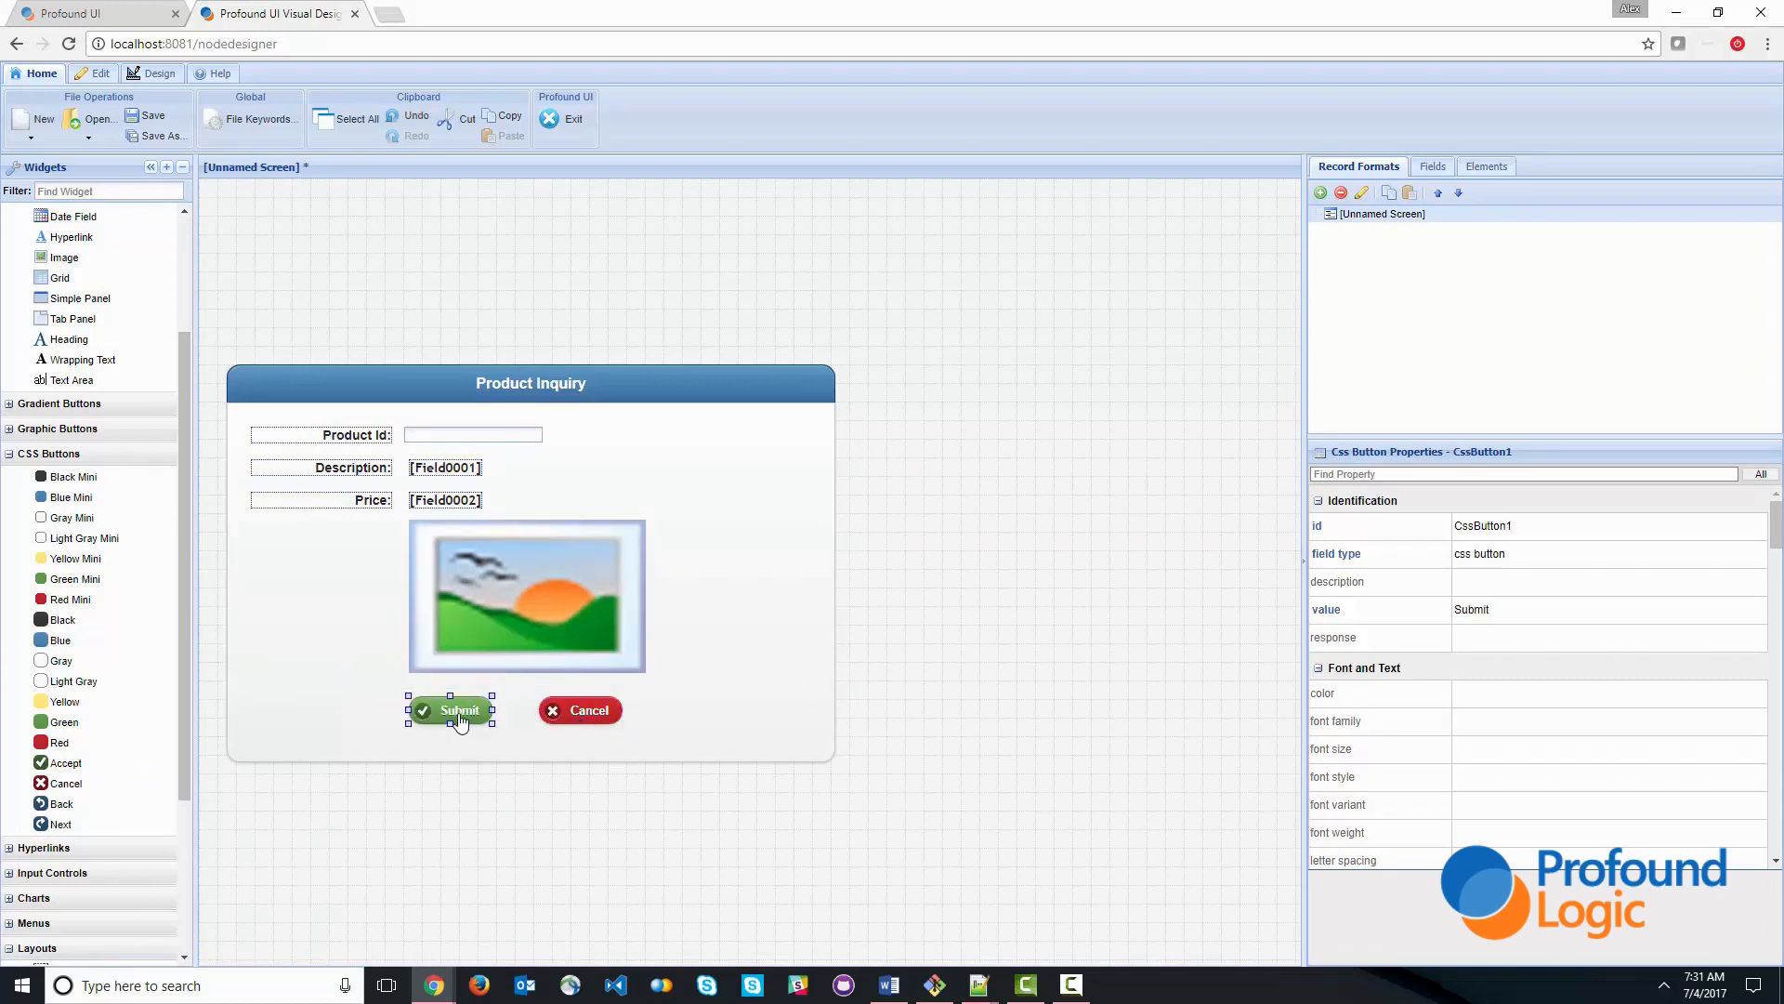
{"action": "left_click", "coordinate": [589, 708]}
{"action": "type", "text": "Exit"}
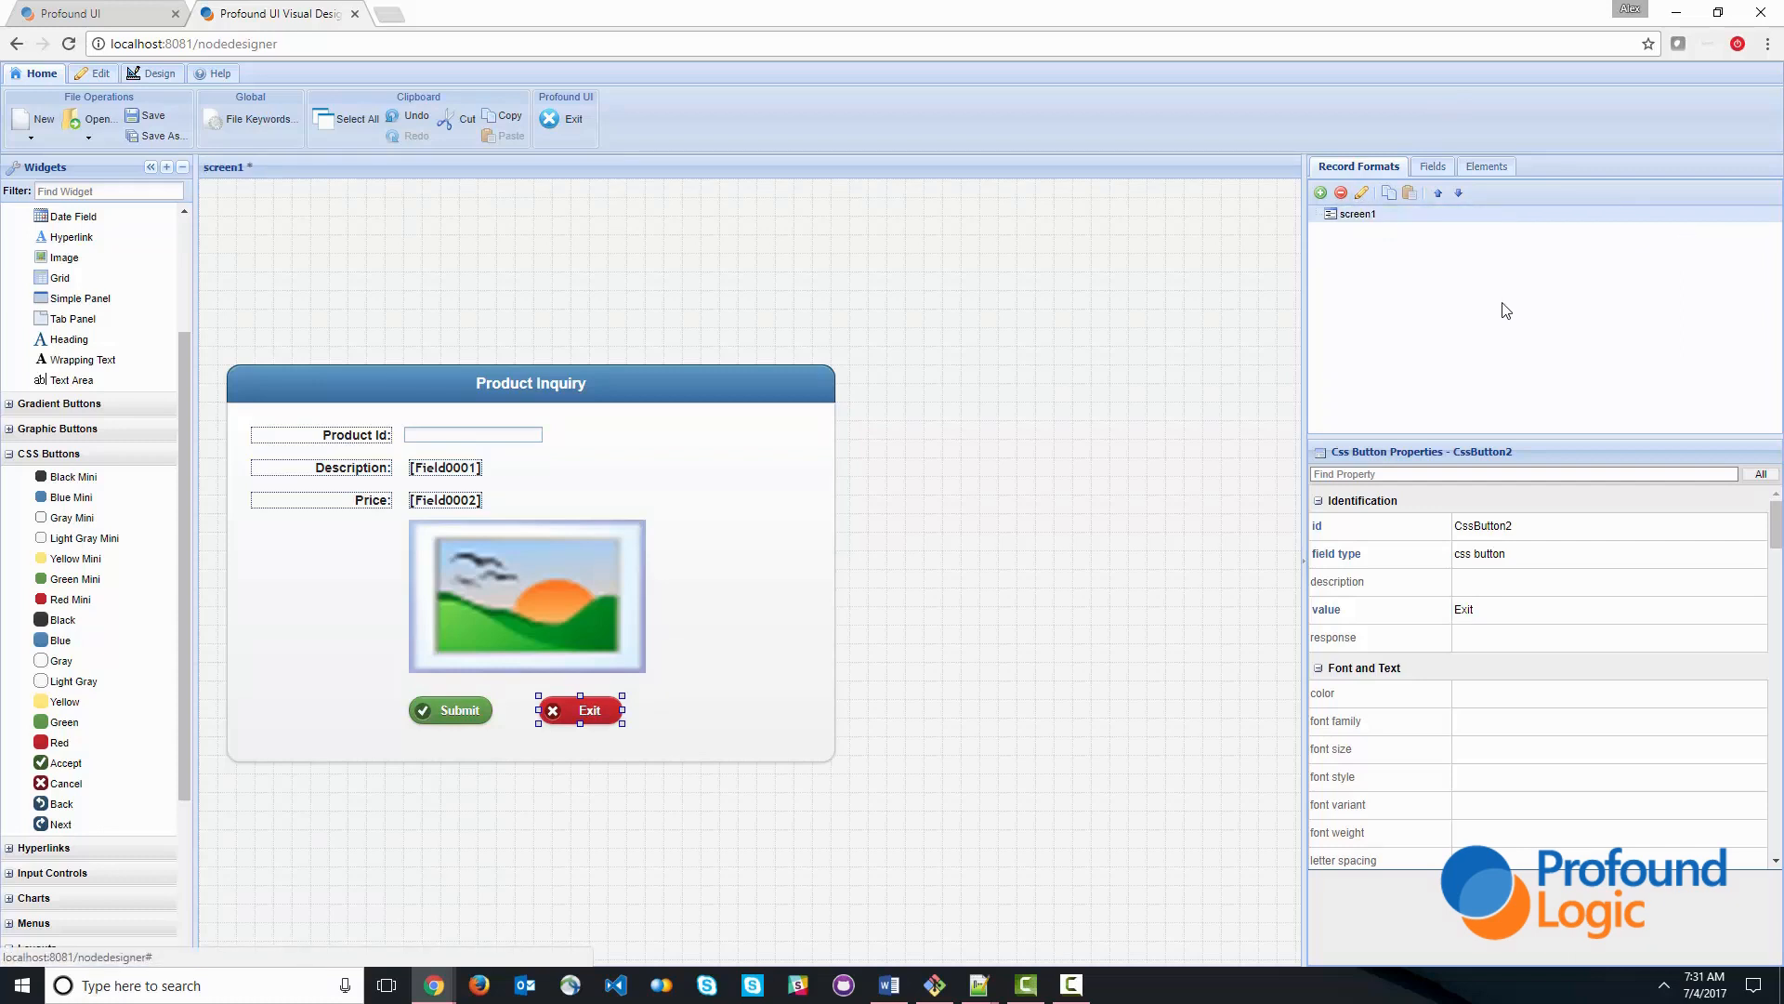
- Bind the Product Id box to prid and the description output to prdesc
{"action": "left_click", "coordinate": [471, 433]}
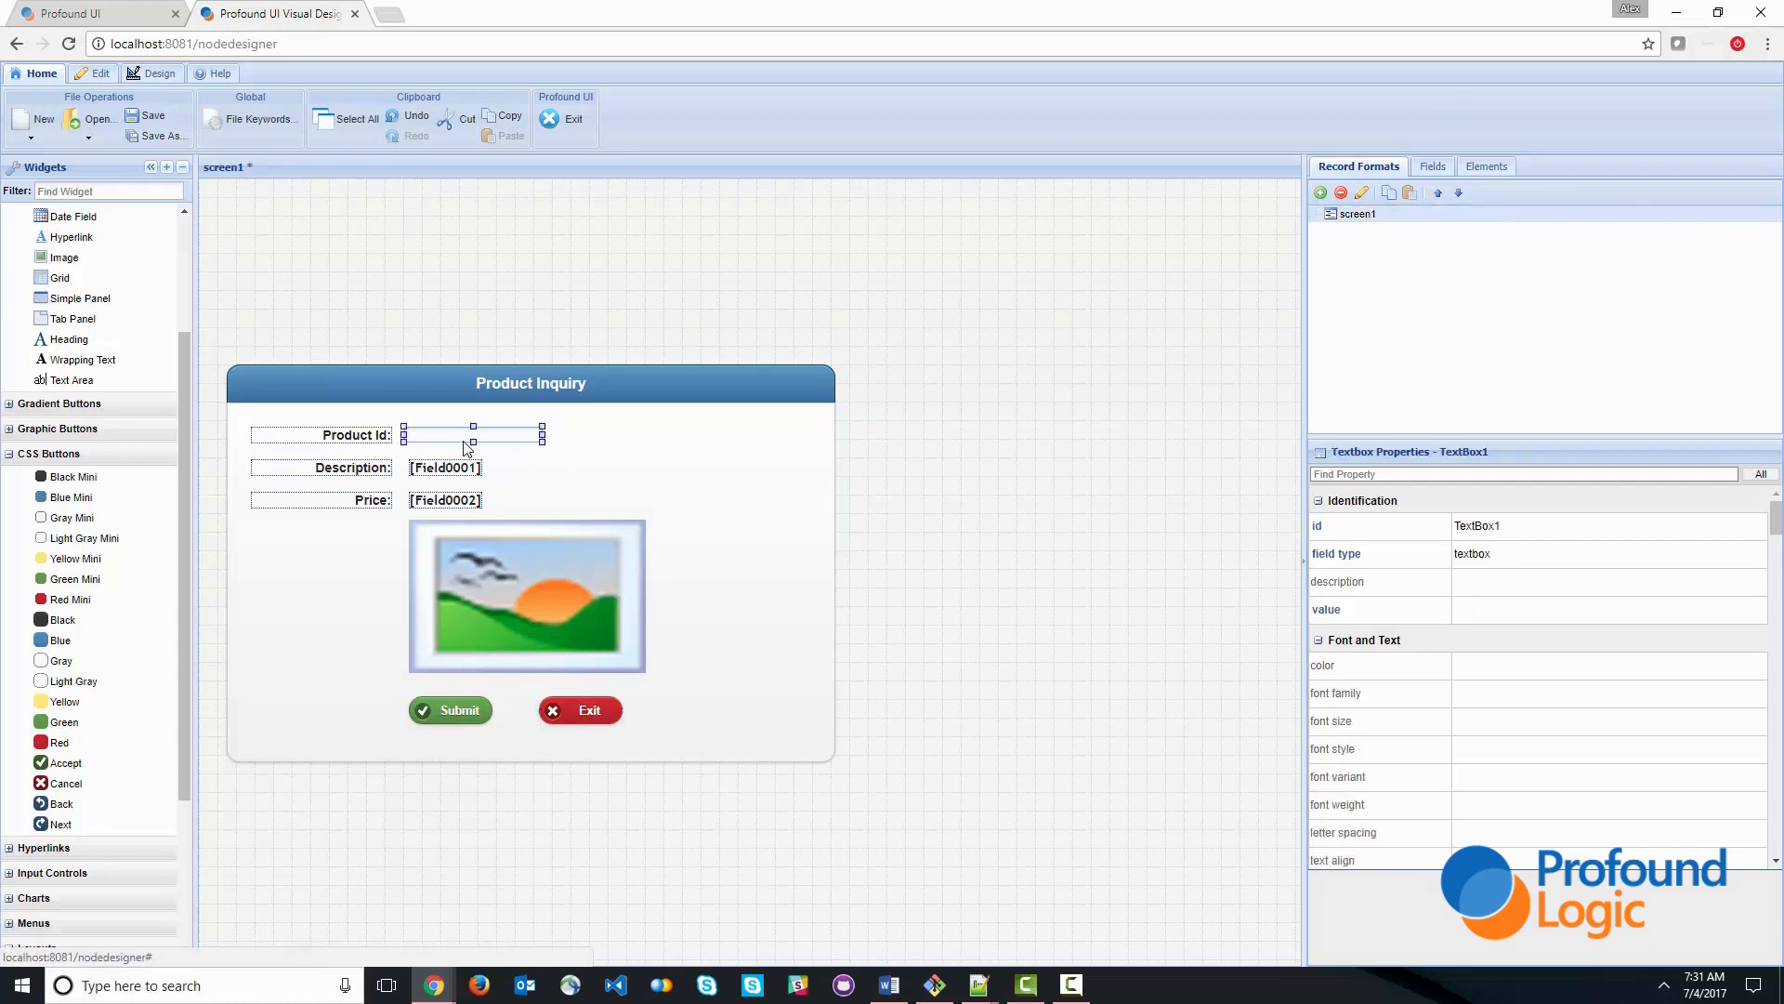
{"action": "double_click", "coordinate": [474, 435]}
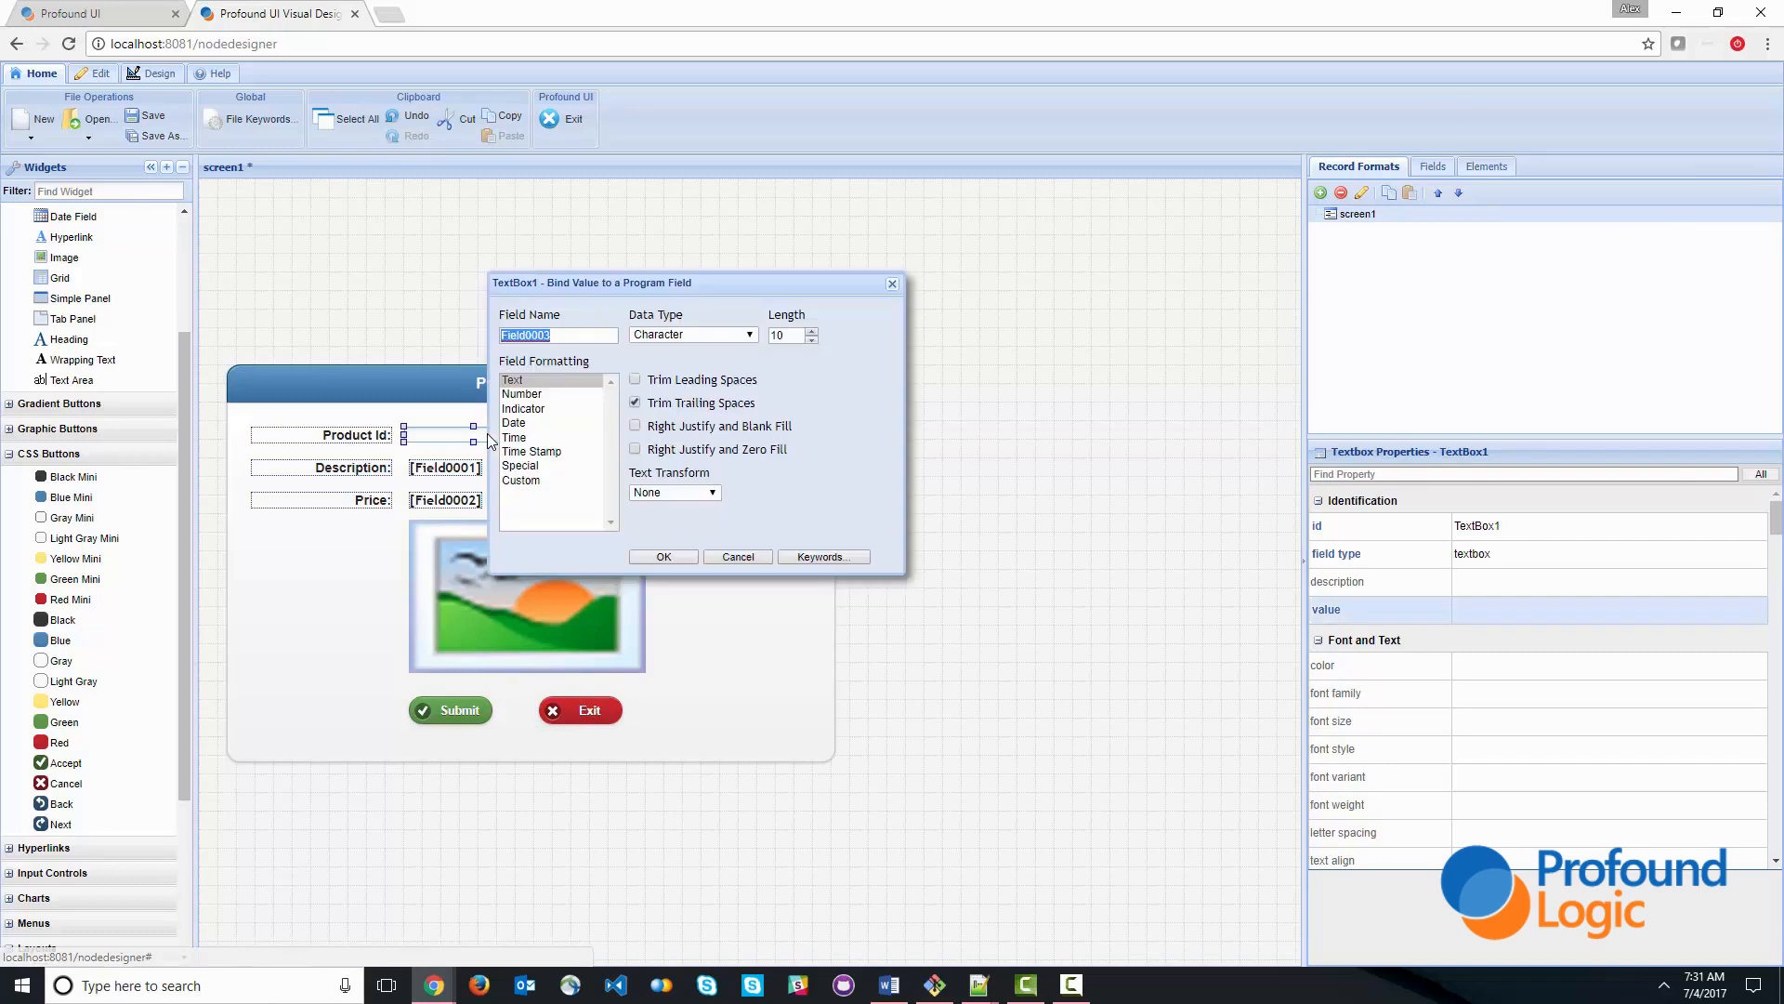
{"action": "type", "text": "prid"}
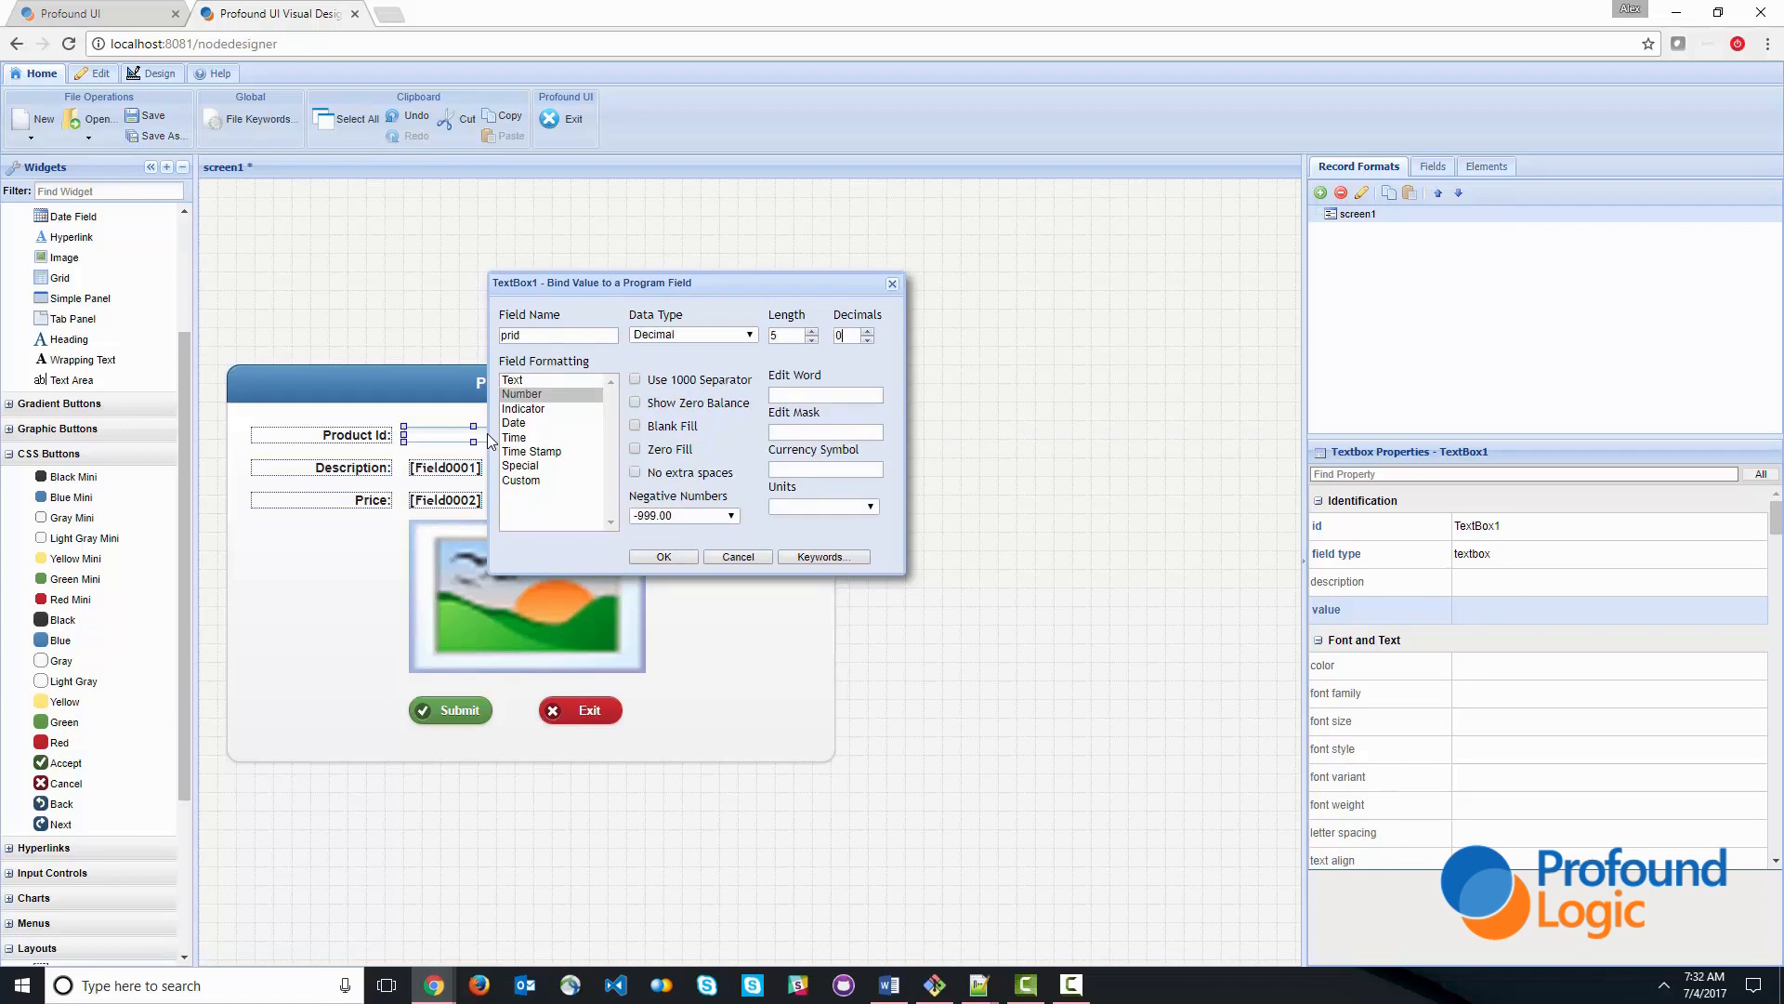
{"action": "left_click", "coordinate": [661, 555]}
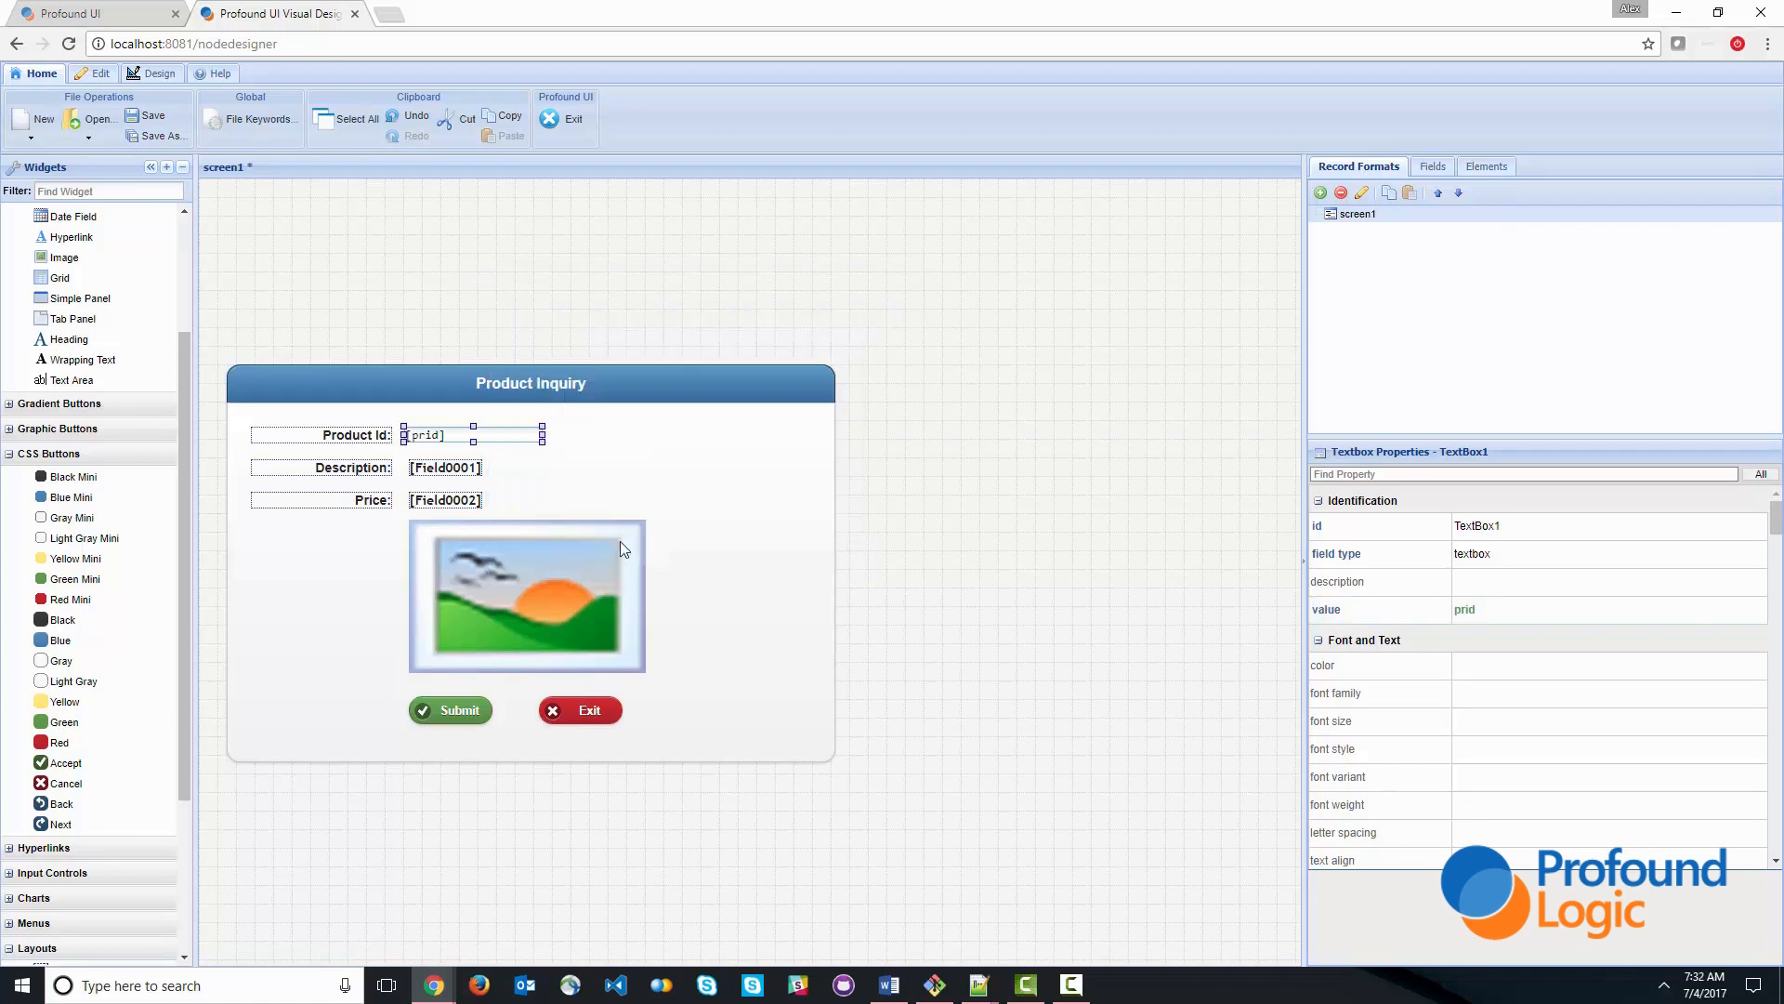
{"action": "double_click", "coordinate": [444, 467]}
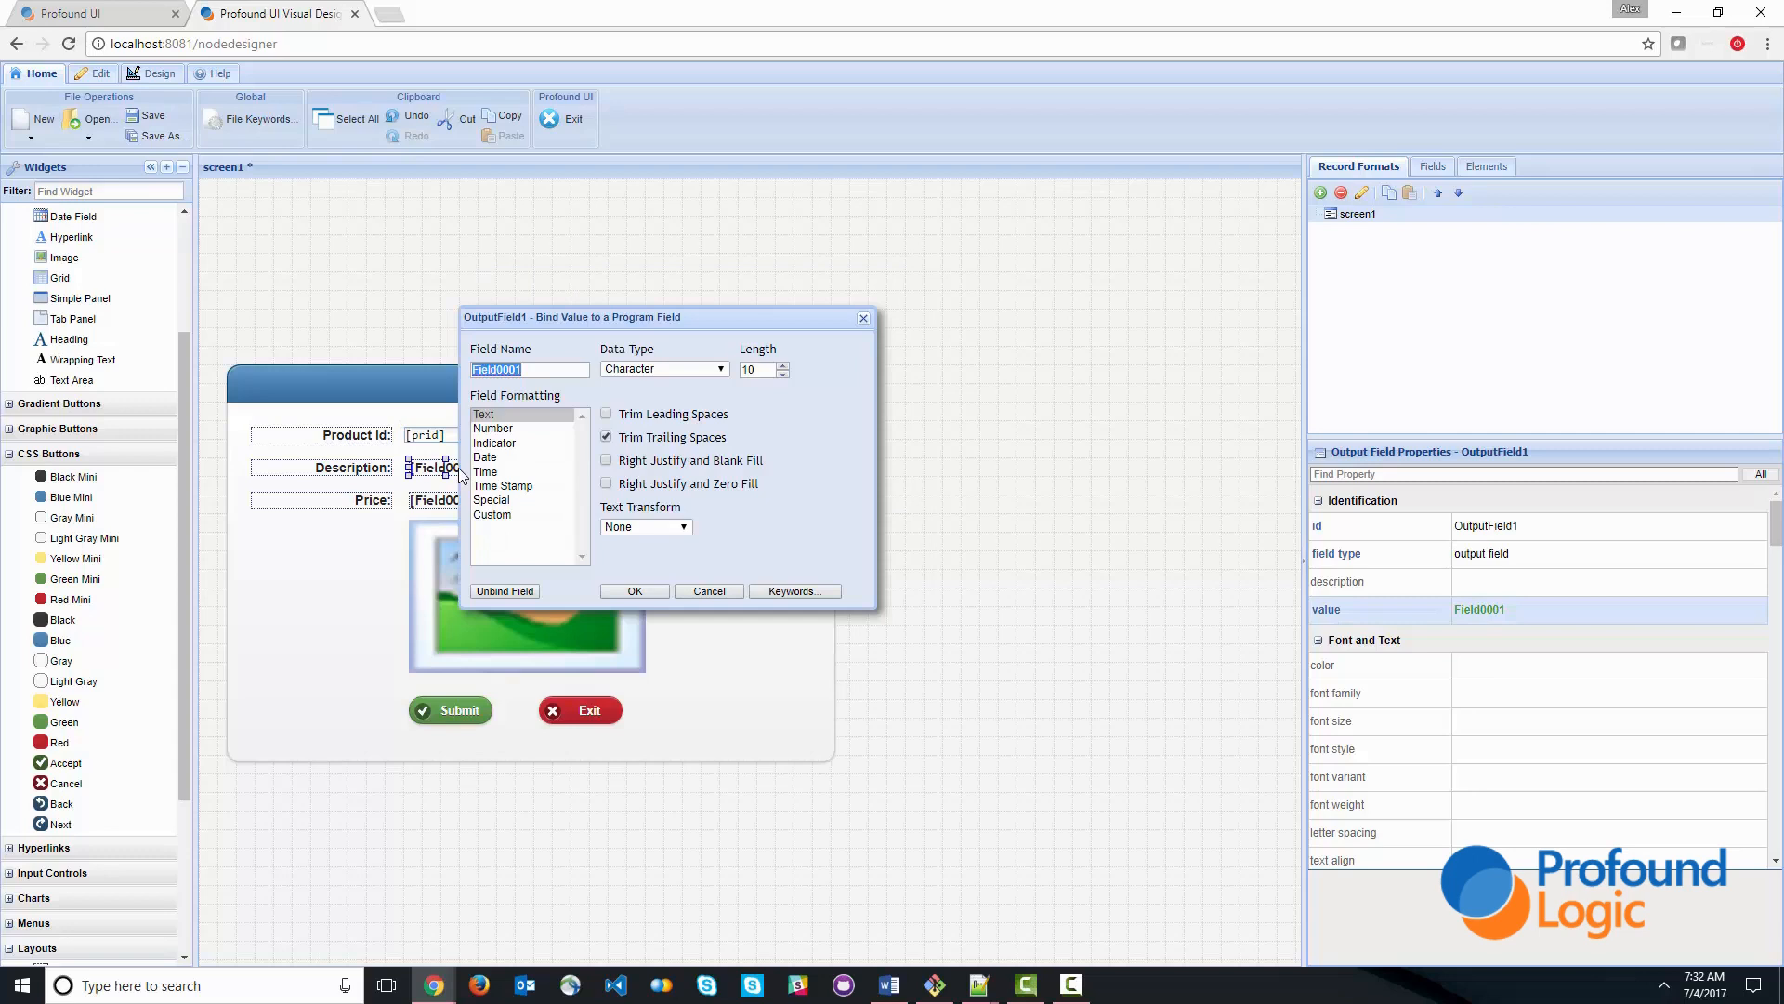
{"action": "type", "text": "prdesc"}
{"action": "left_click", "coordinate": [764, 368]}
{"action": "type", "text": "60"}
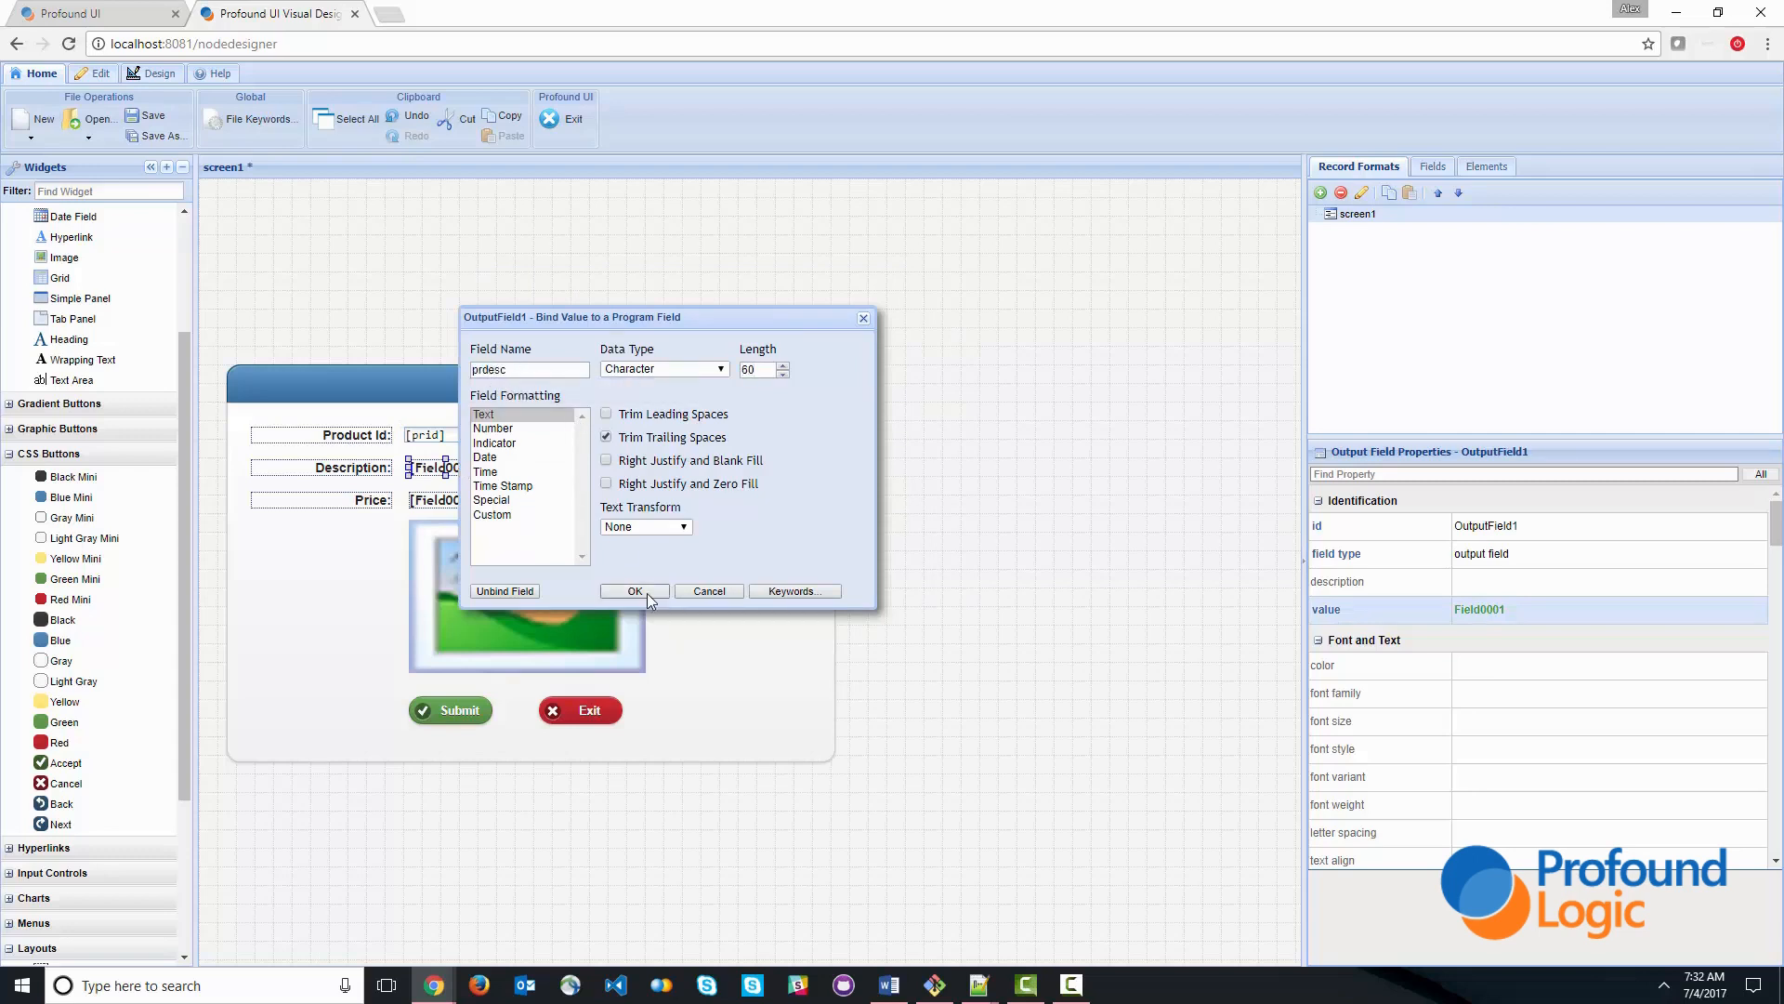
{"action": "left_click", "coordinate": [634, 591]}
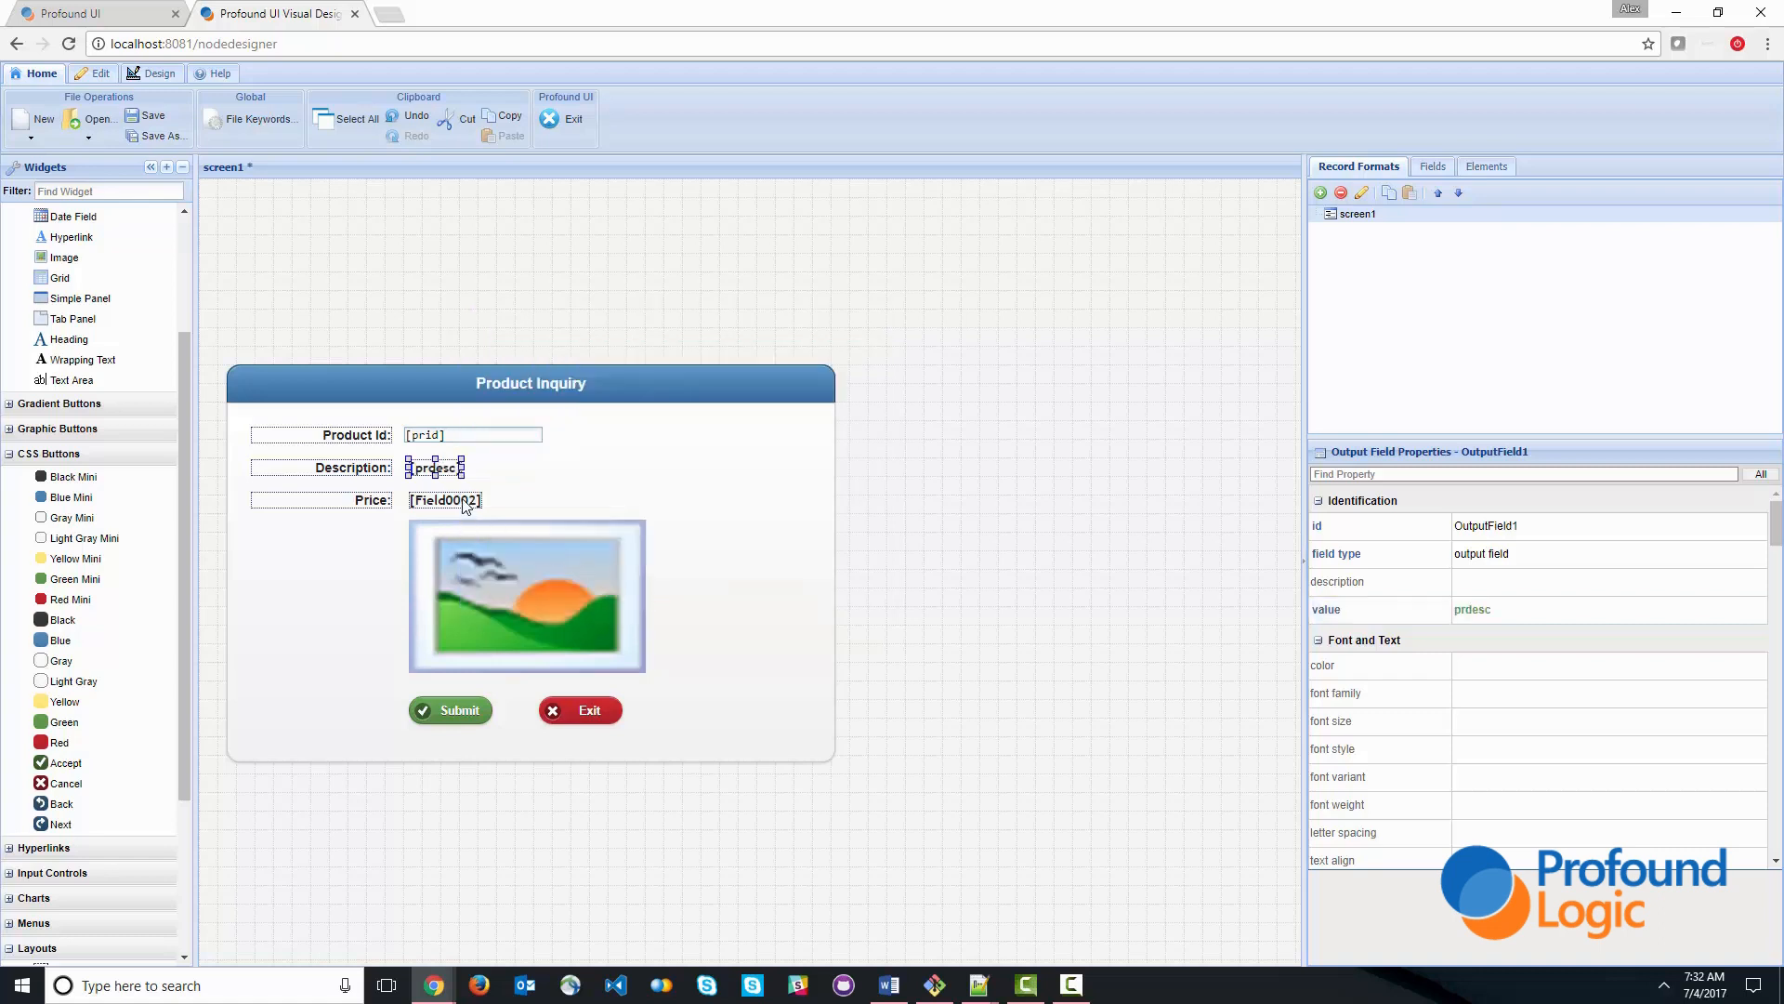
- Bind the price output to prprice as a 7,2 number and the image source to primage
{"action": "double_click", "coordinate": [445, 500]}
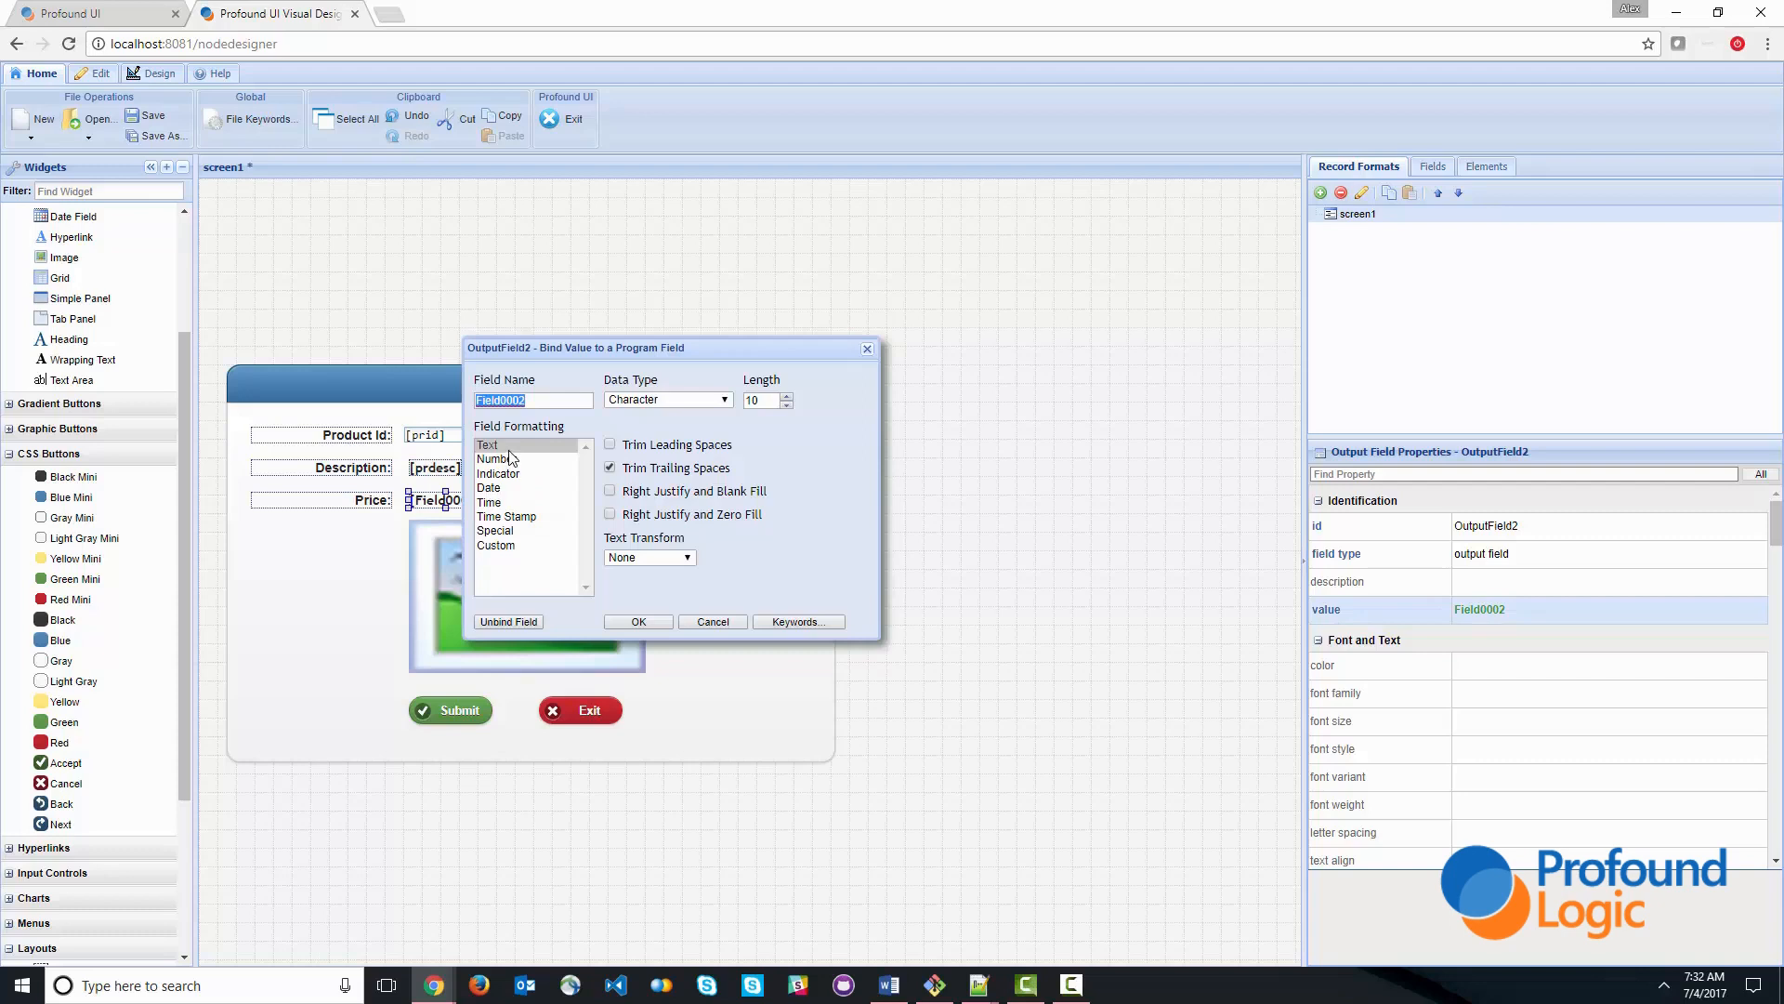
{"action": "left_click", "coordinate": [495, 459]}
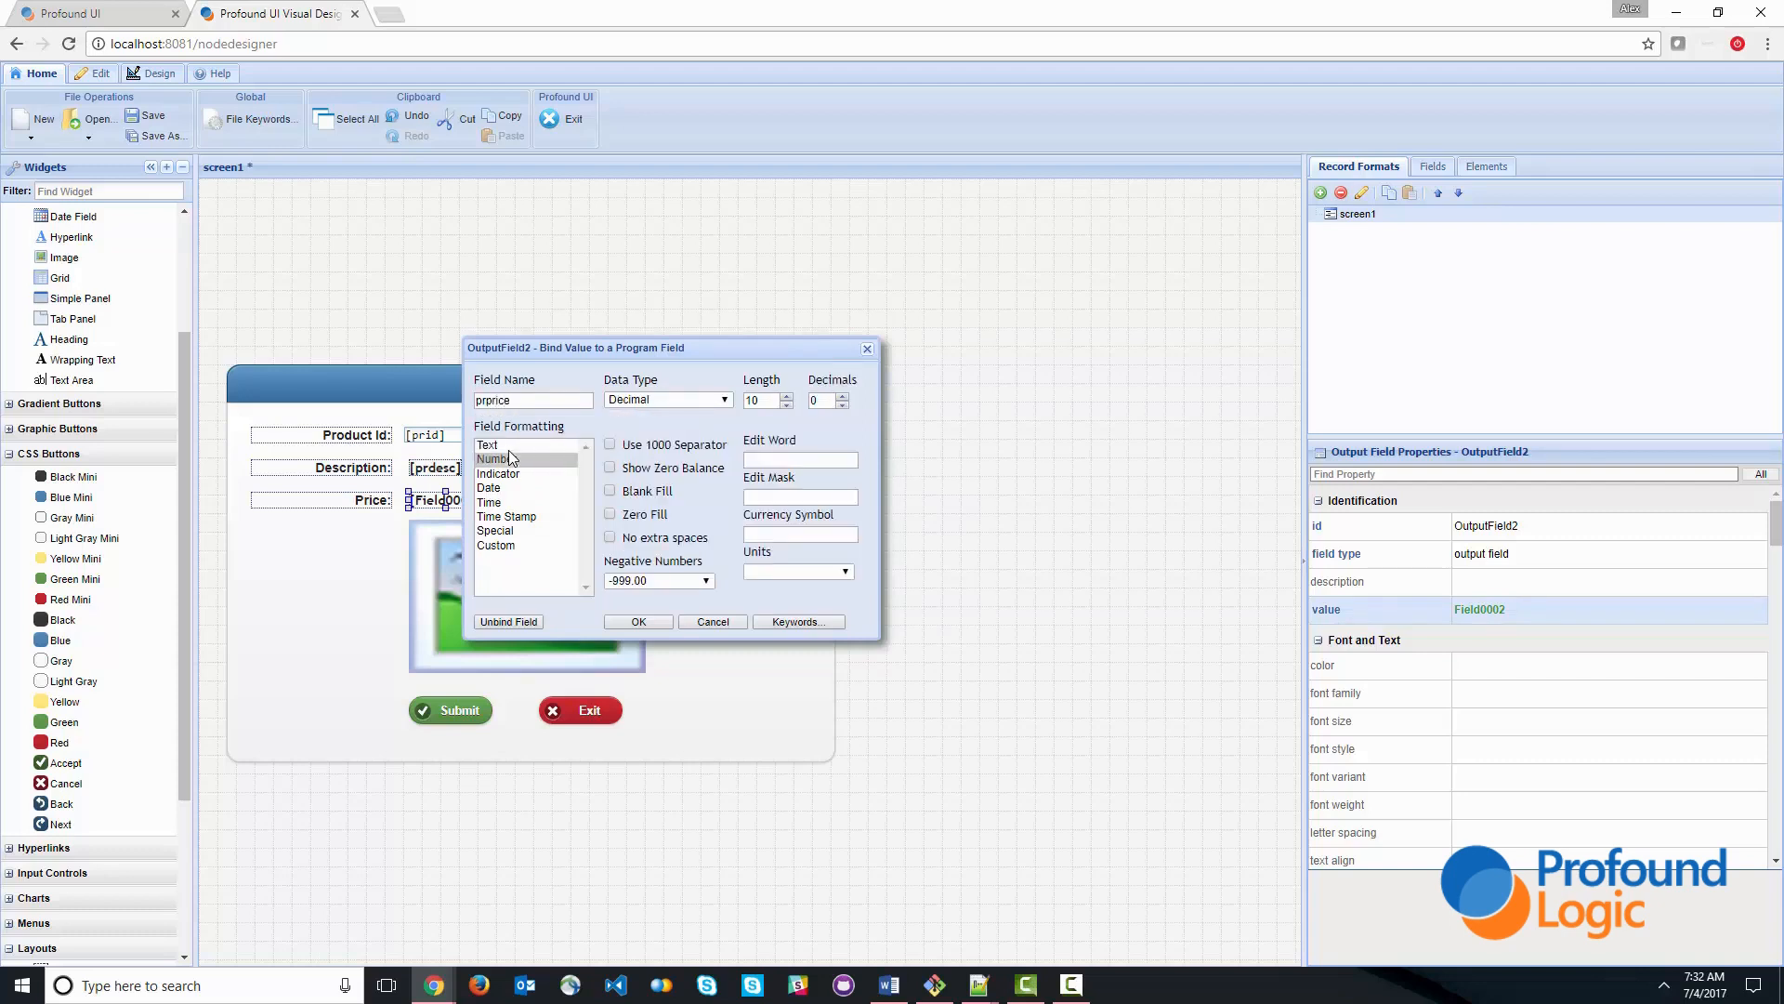
{"action": "type", "text": "2"}
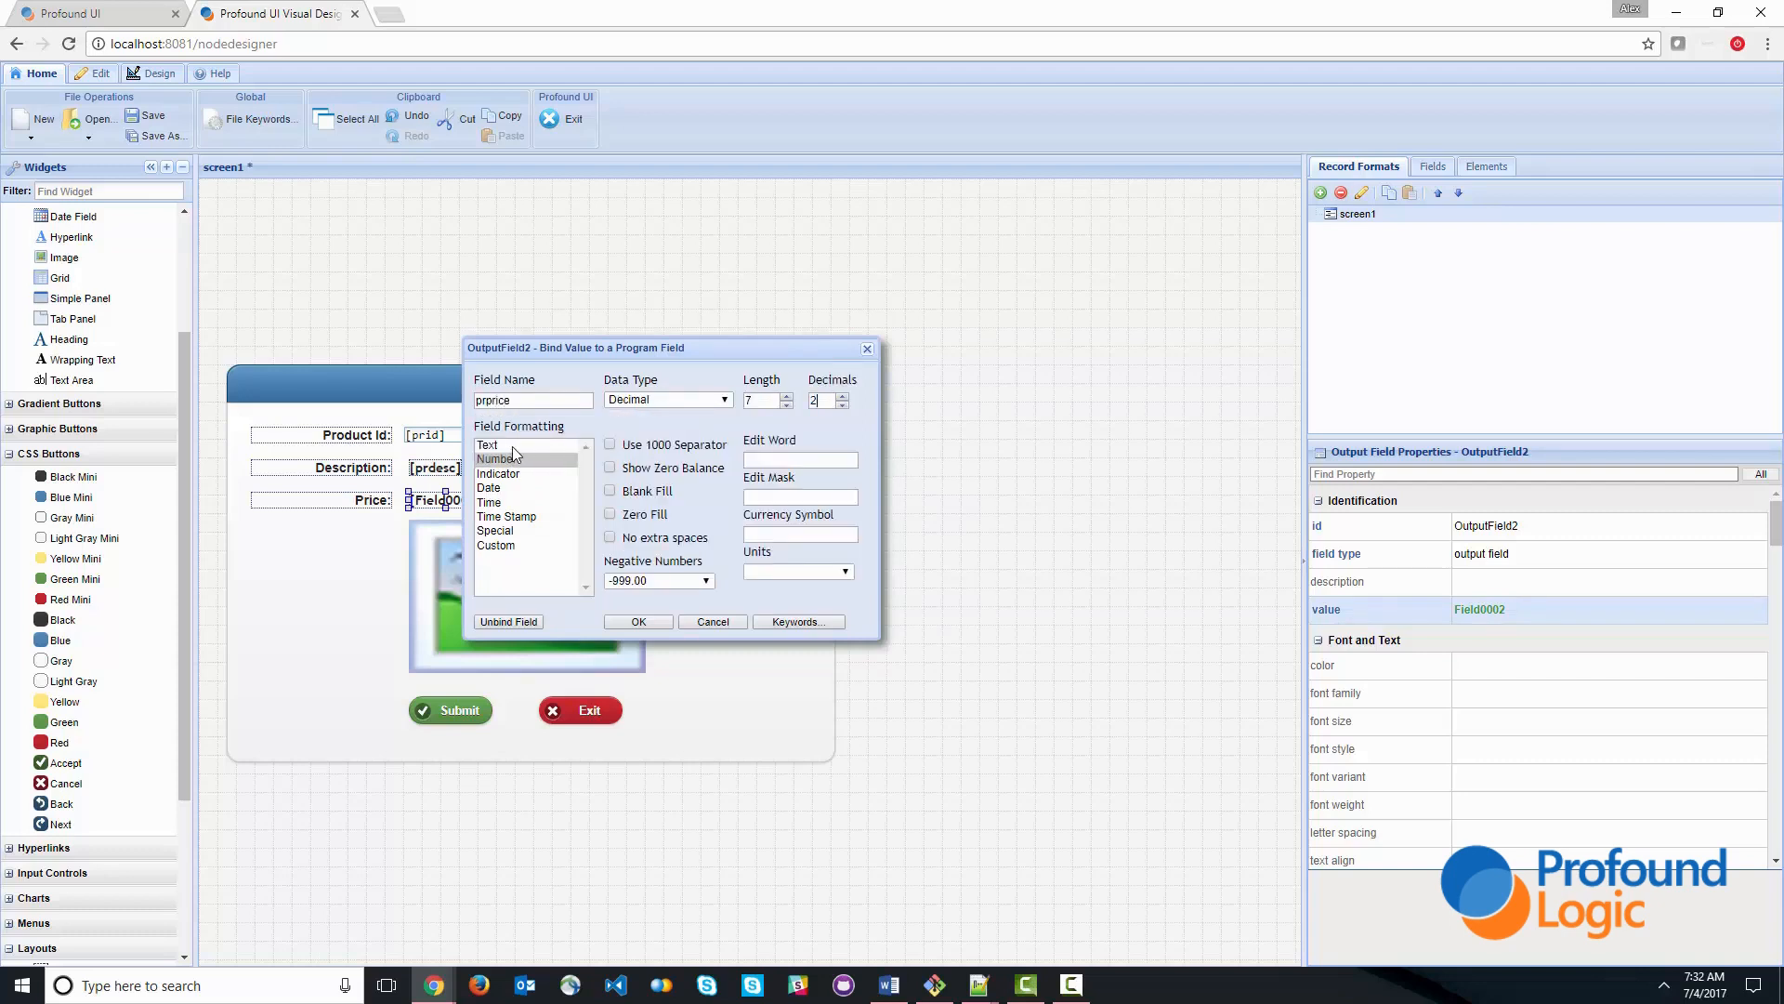
{"action": "left_click", "coordinate": [638, 621]}
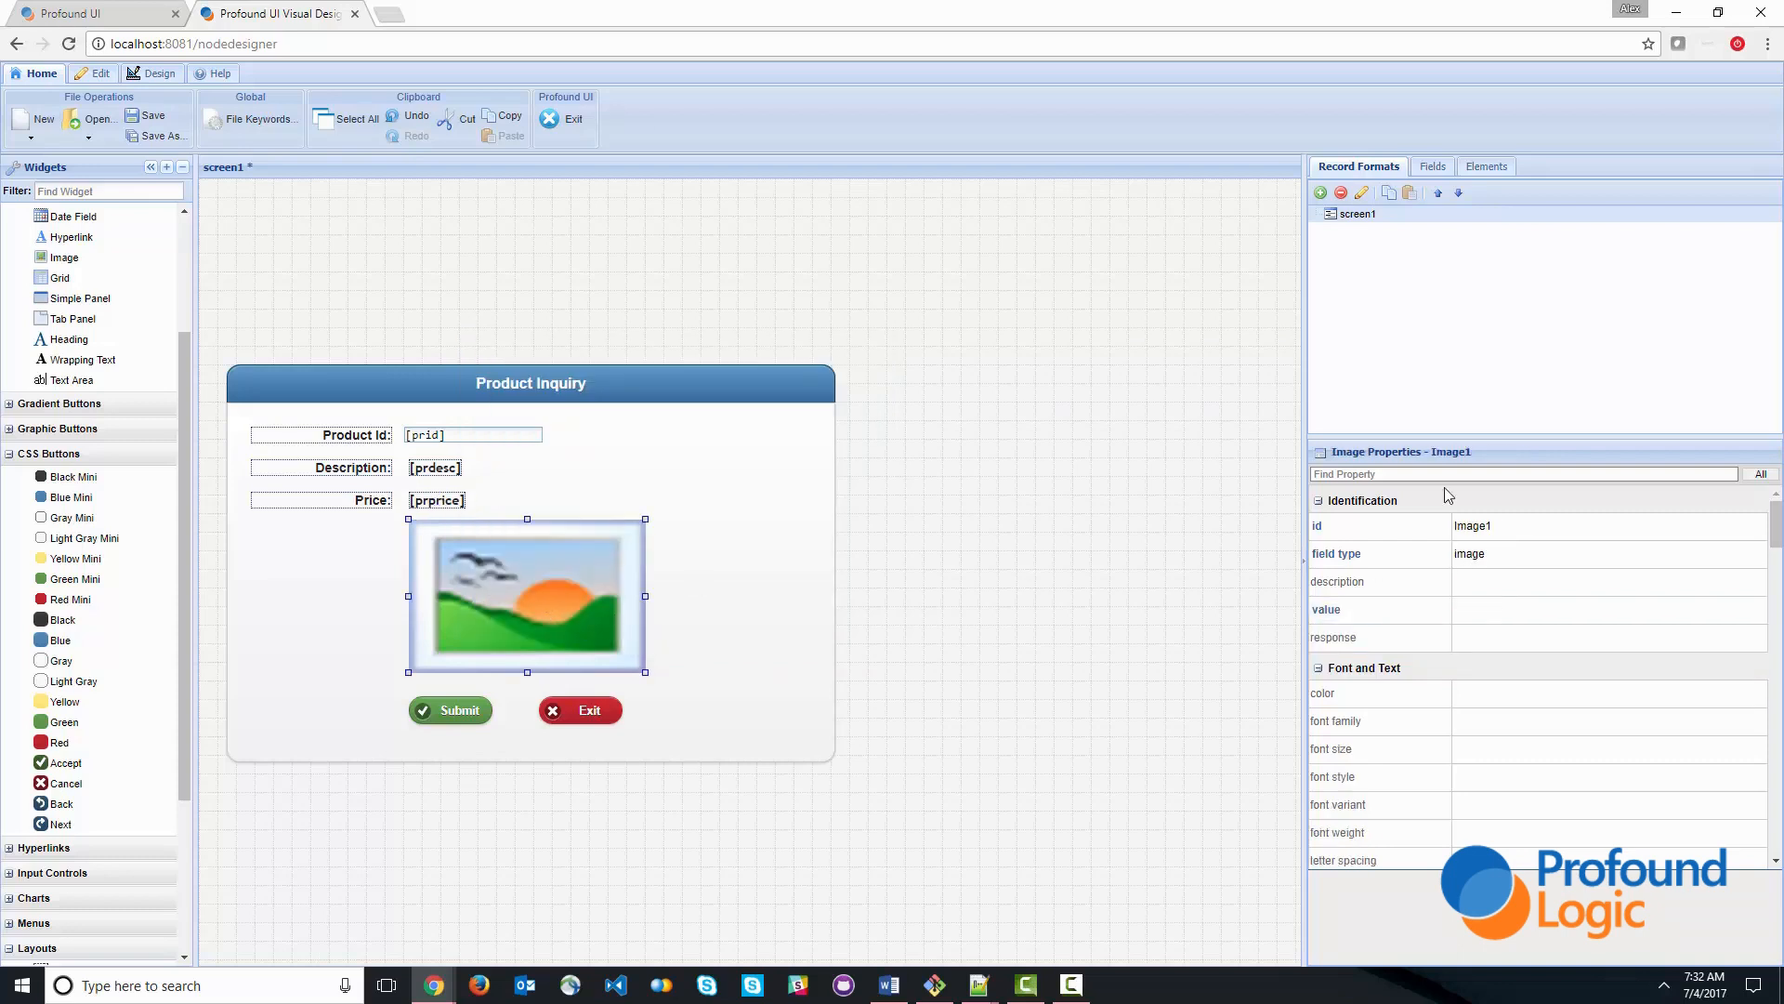
{"action": "type", "text": "ima"}
{"action": "type", "text": "60"}
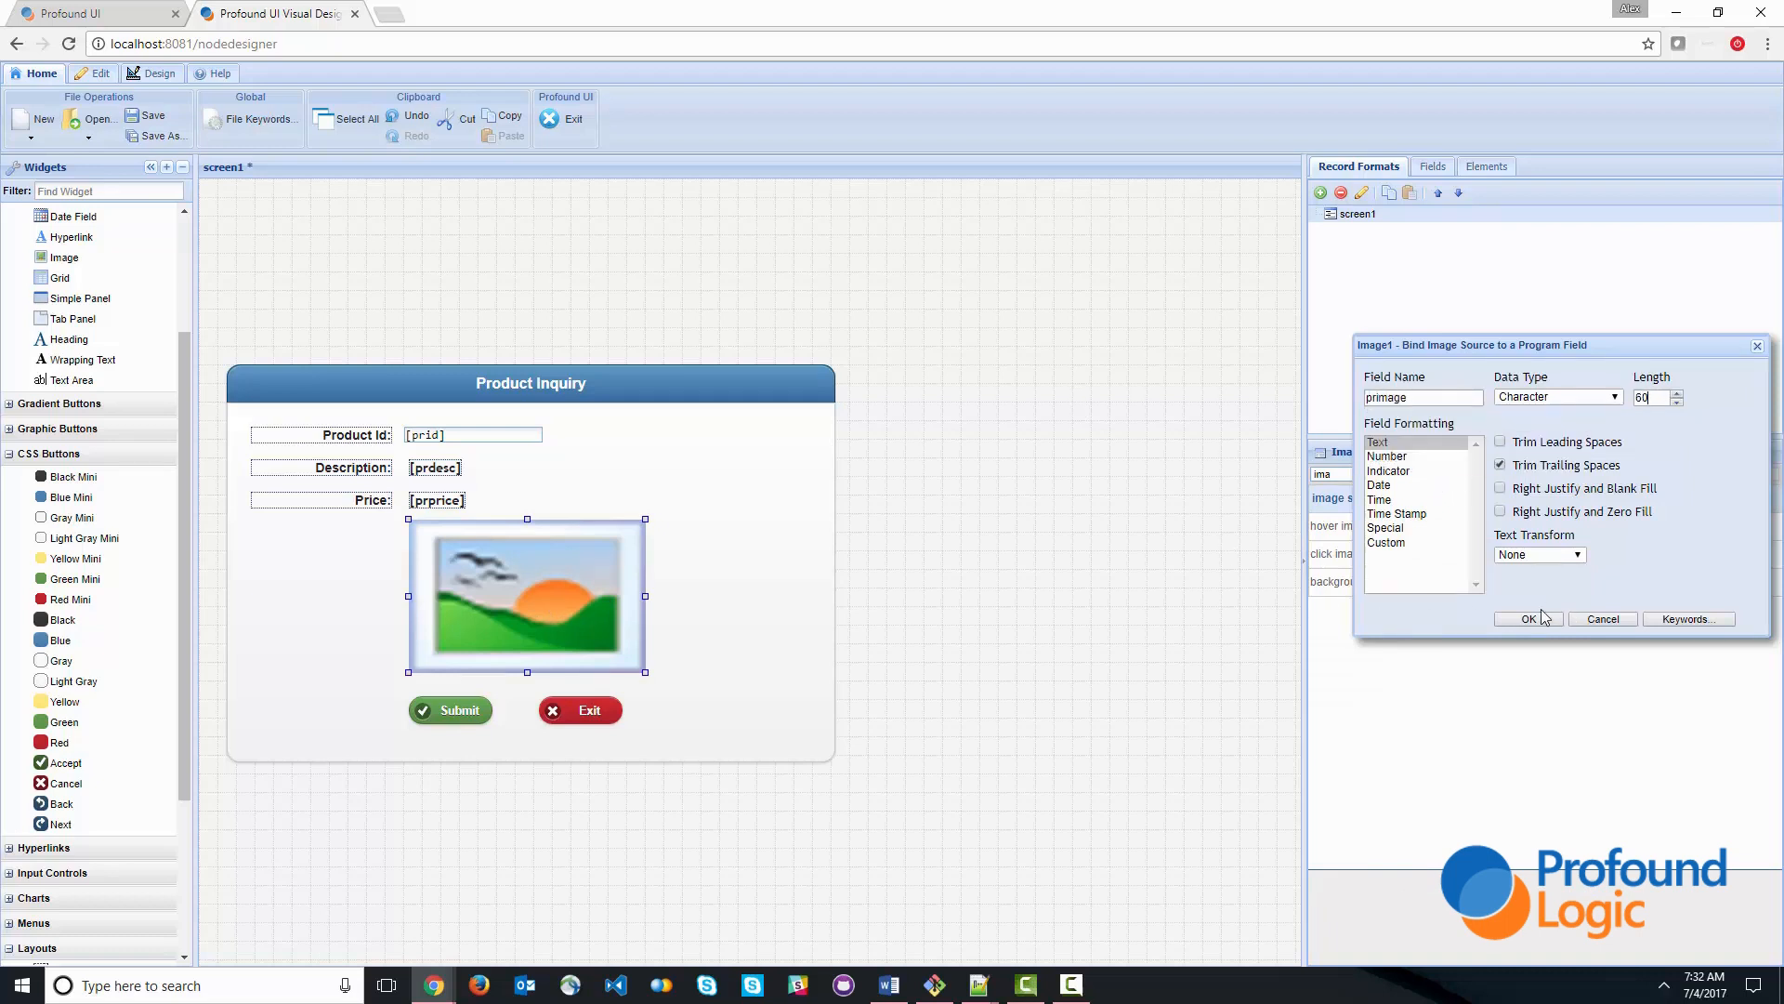
{"action": "left_click", "coordinate": [1528, 617]}
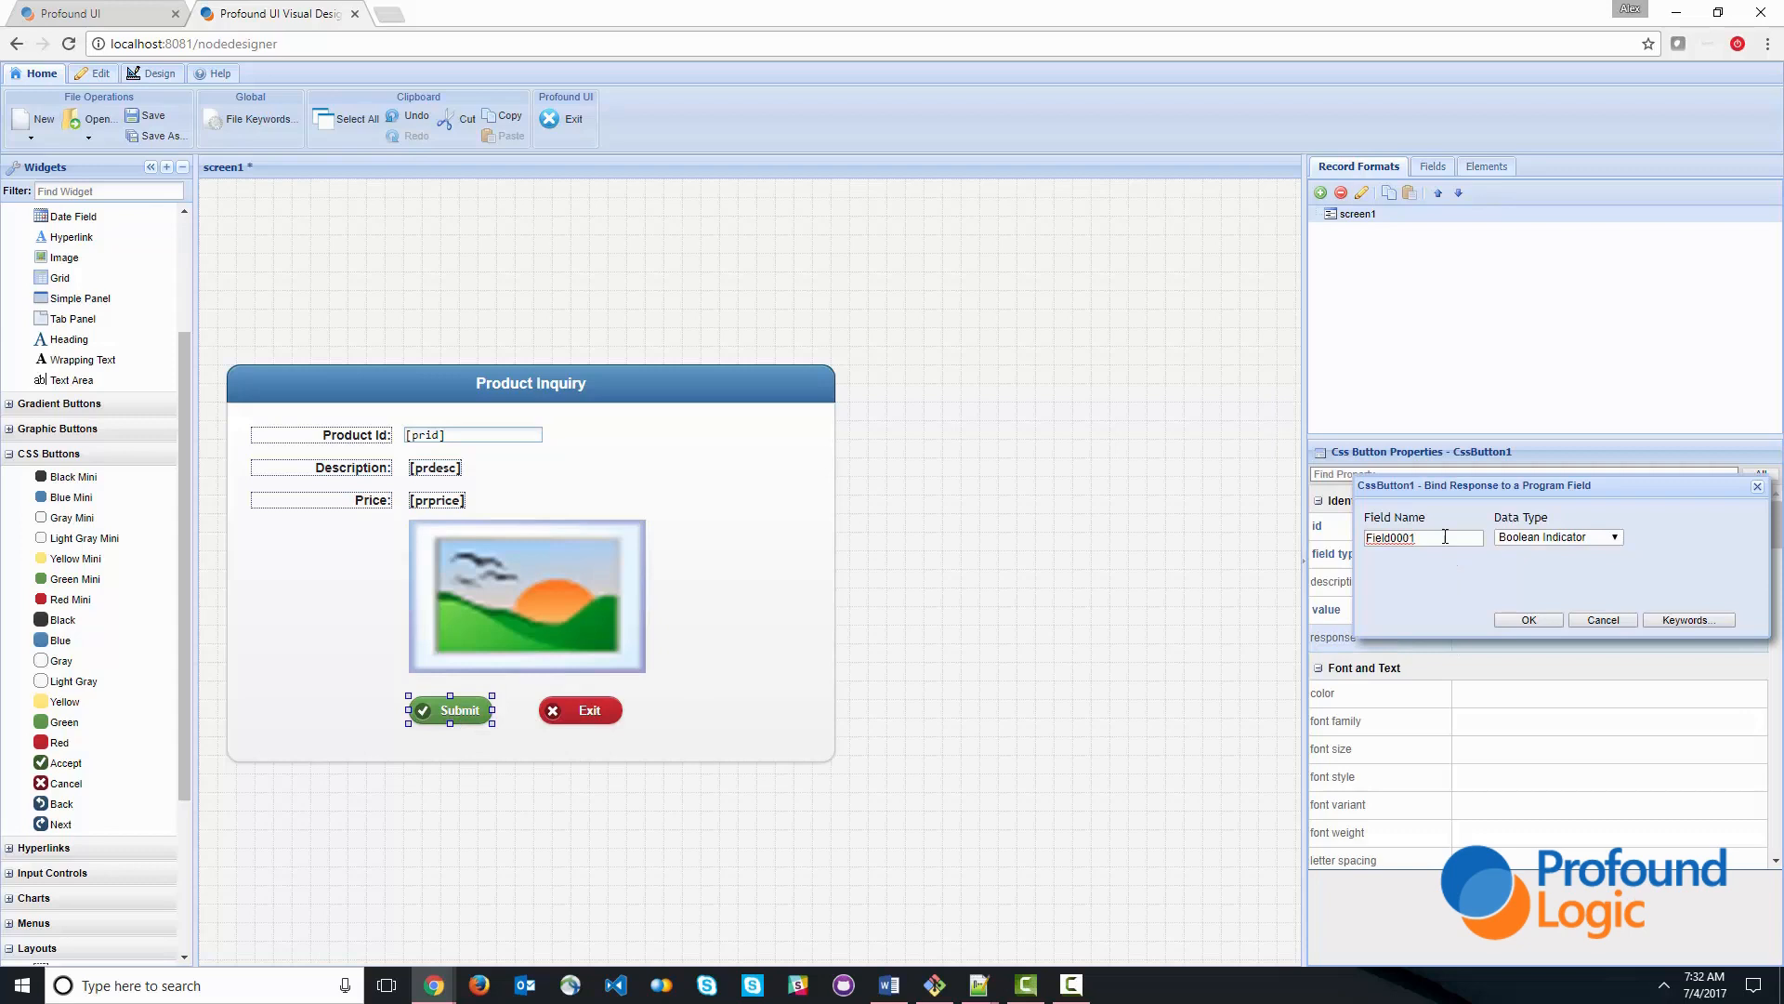
- Bind the Submit button response to submit and the Exit button response to exit
{"action": "type", "text": "s"}
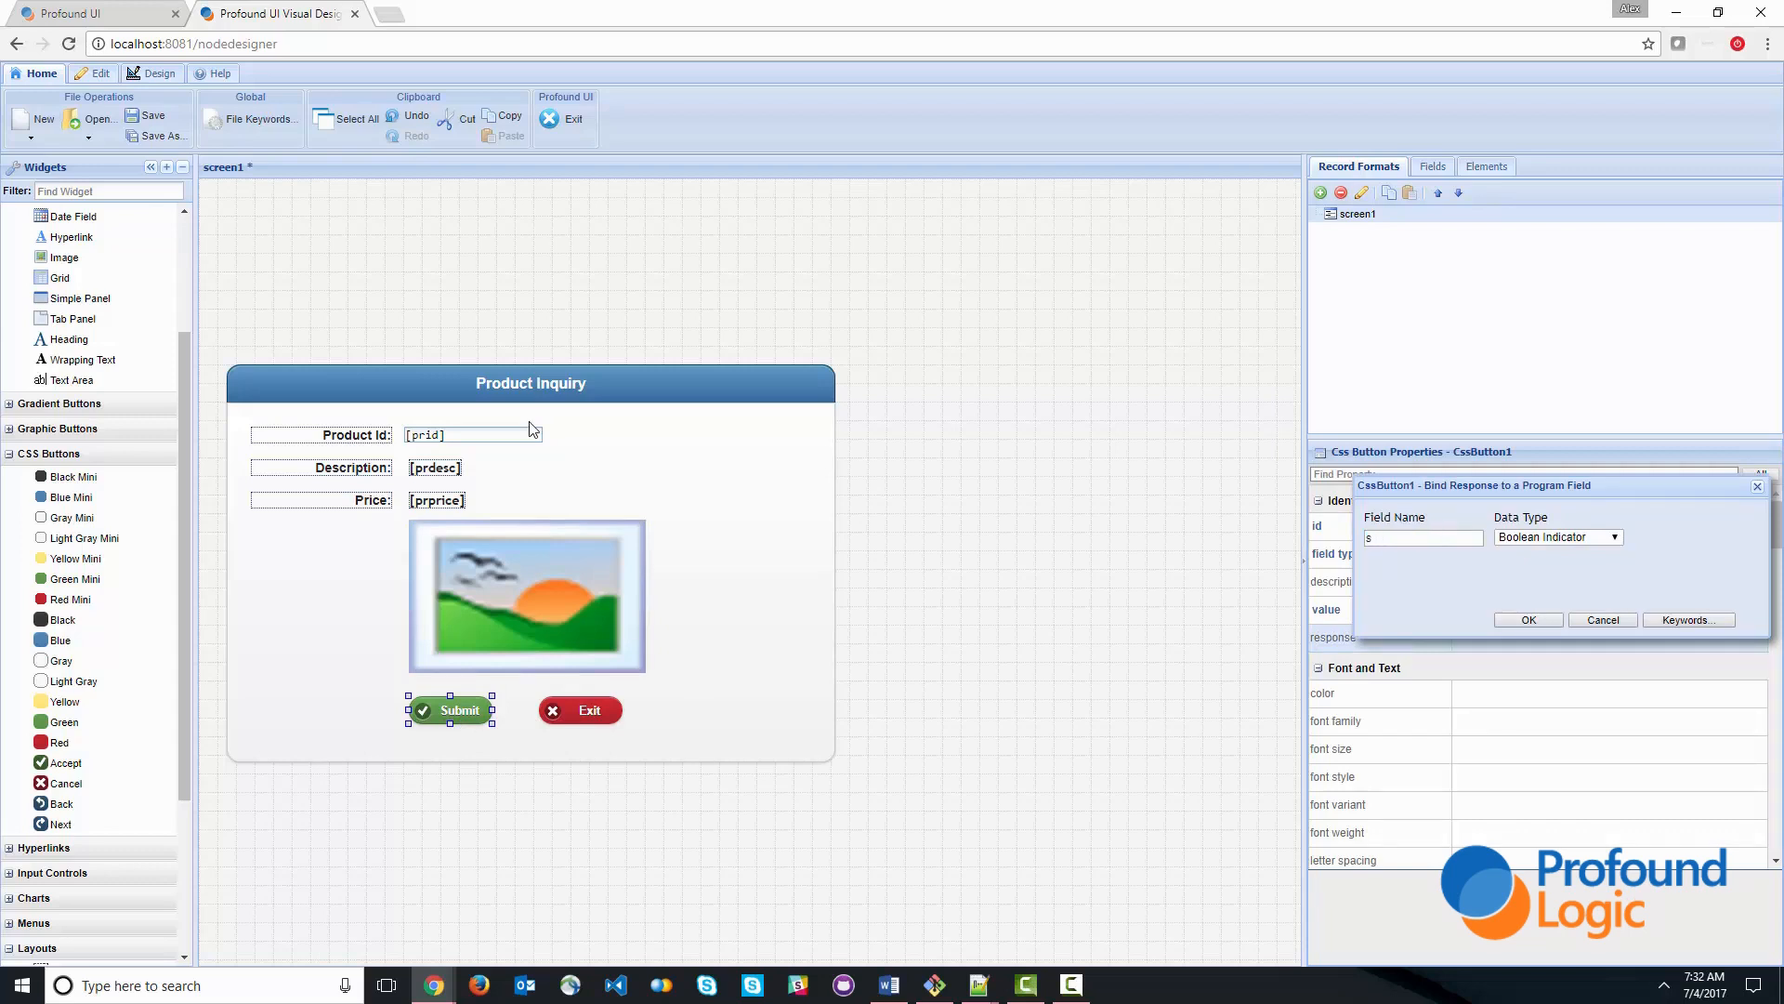
{"action": "type", "text": "submit"}
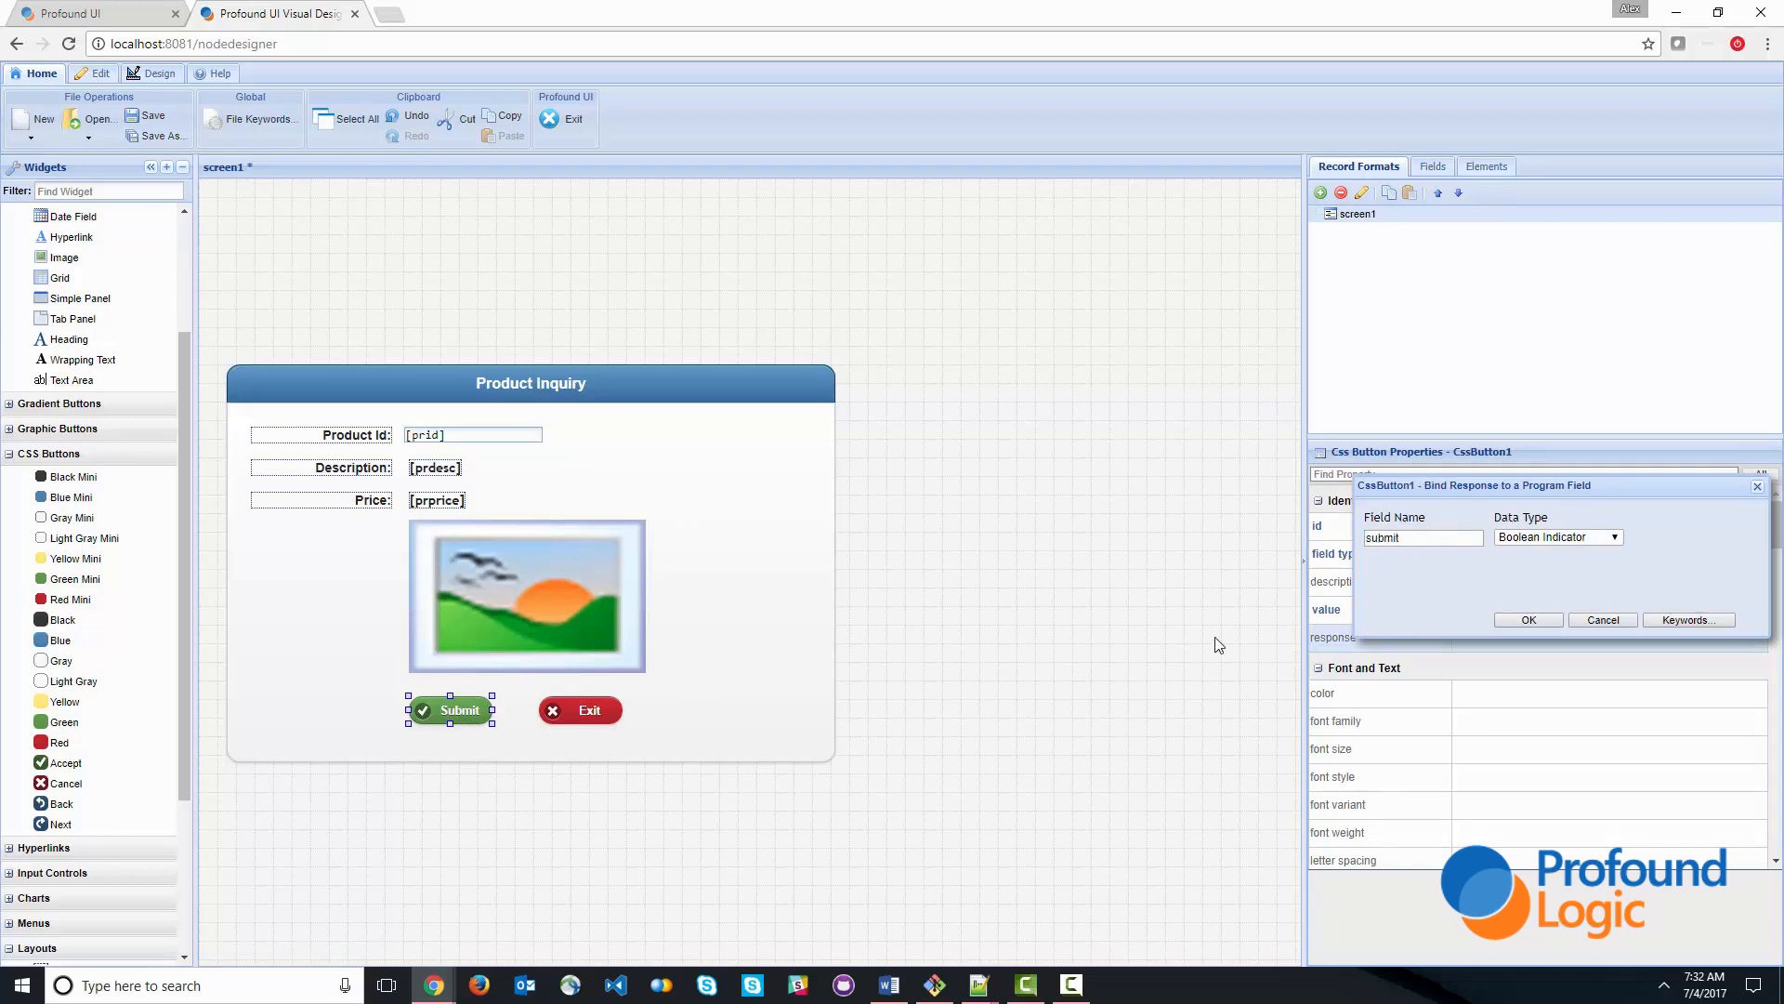
{"action": "left_click", "coordinate": [589, 708]}
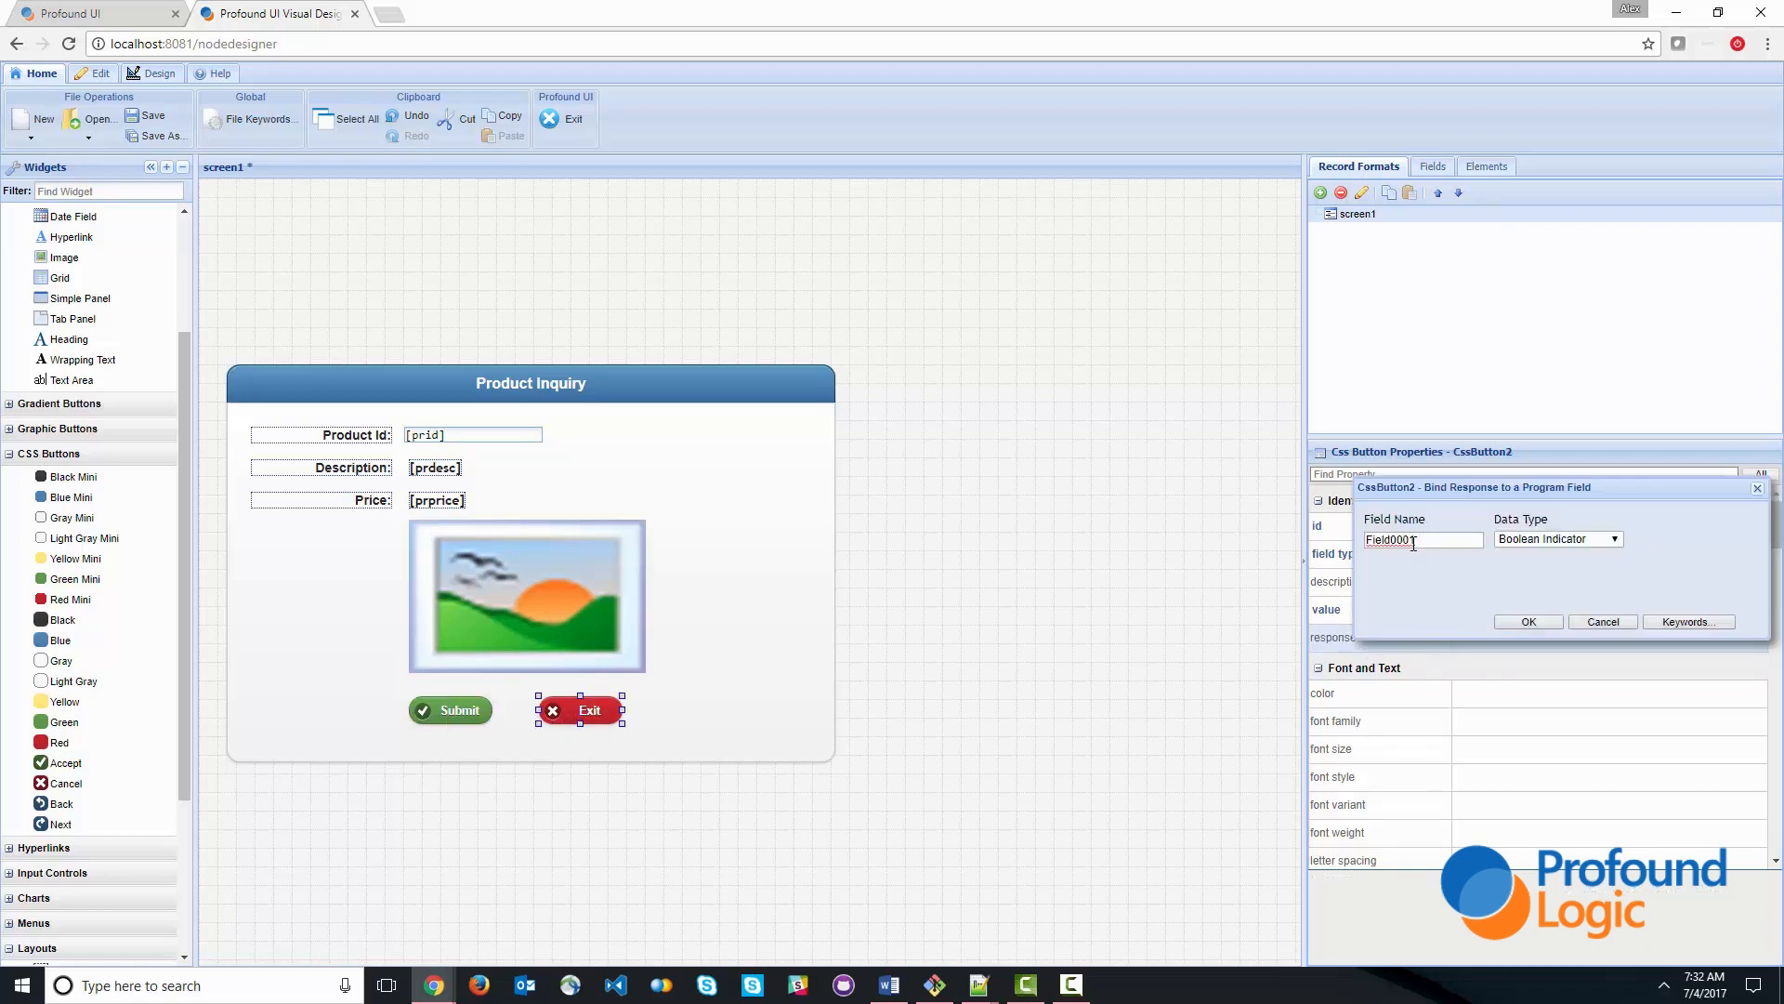
{"action": "type", "text": "exit"}
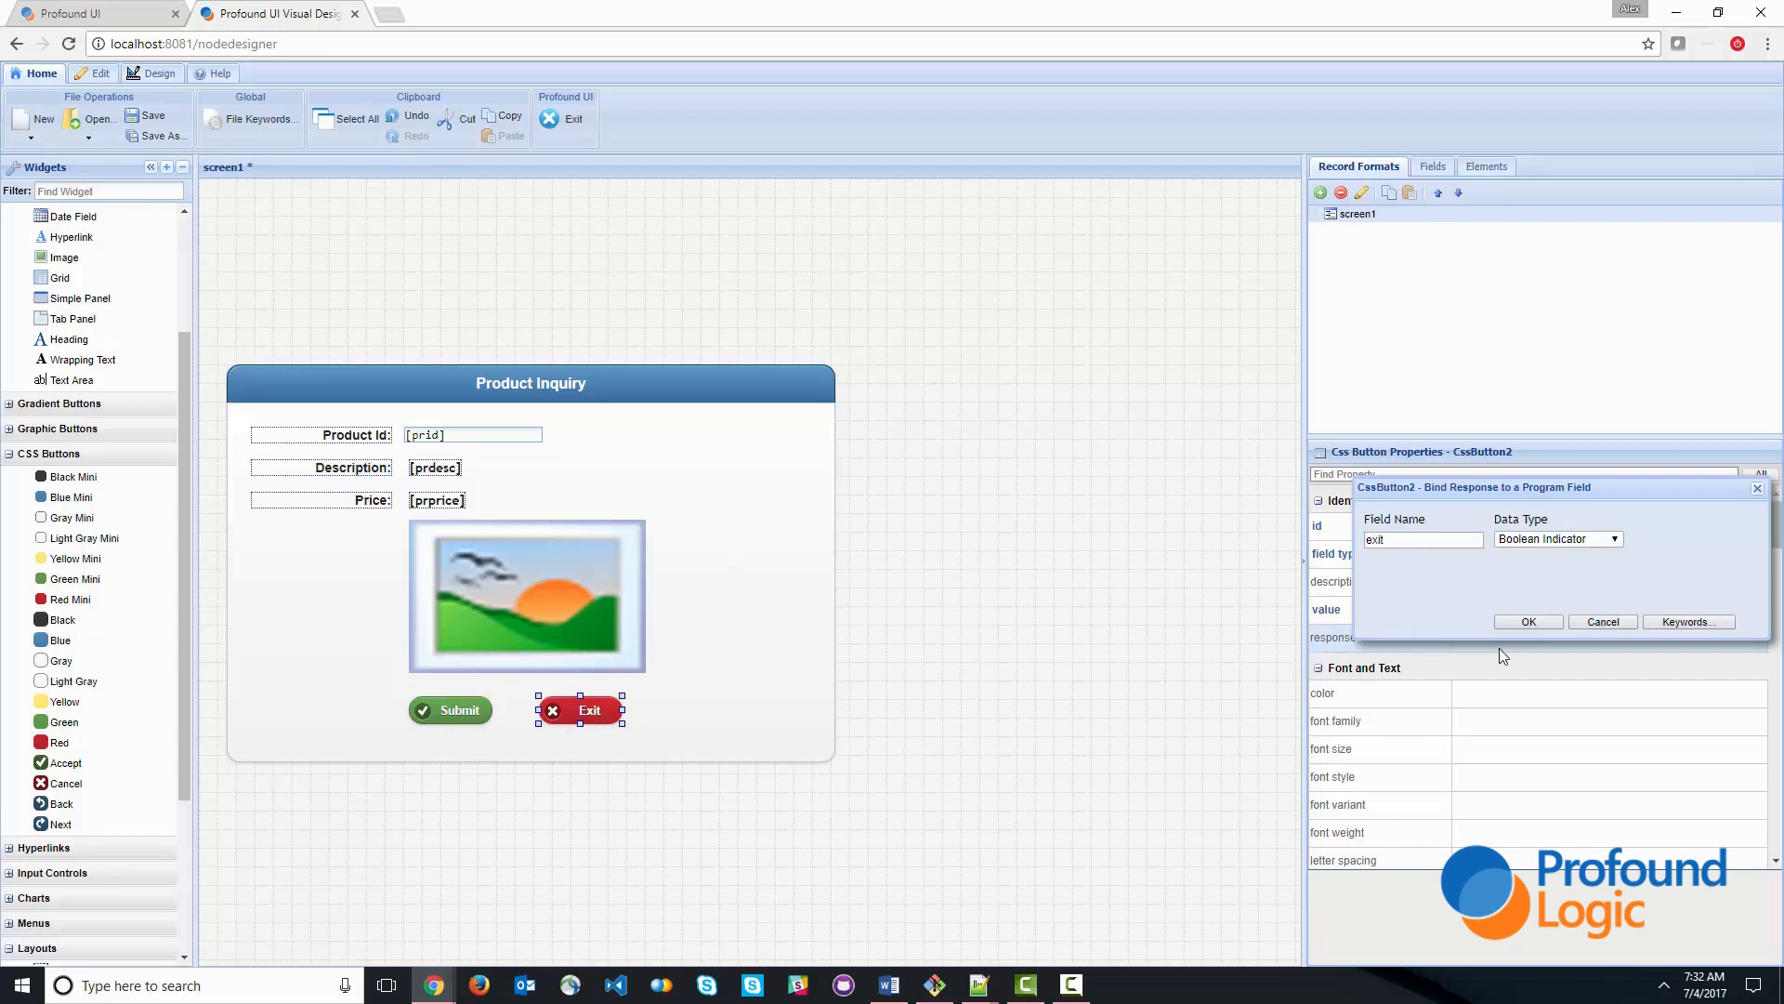
{"action": "left_click", "coordinate": [1528, 621]}
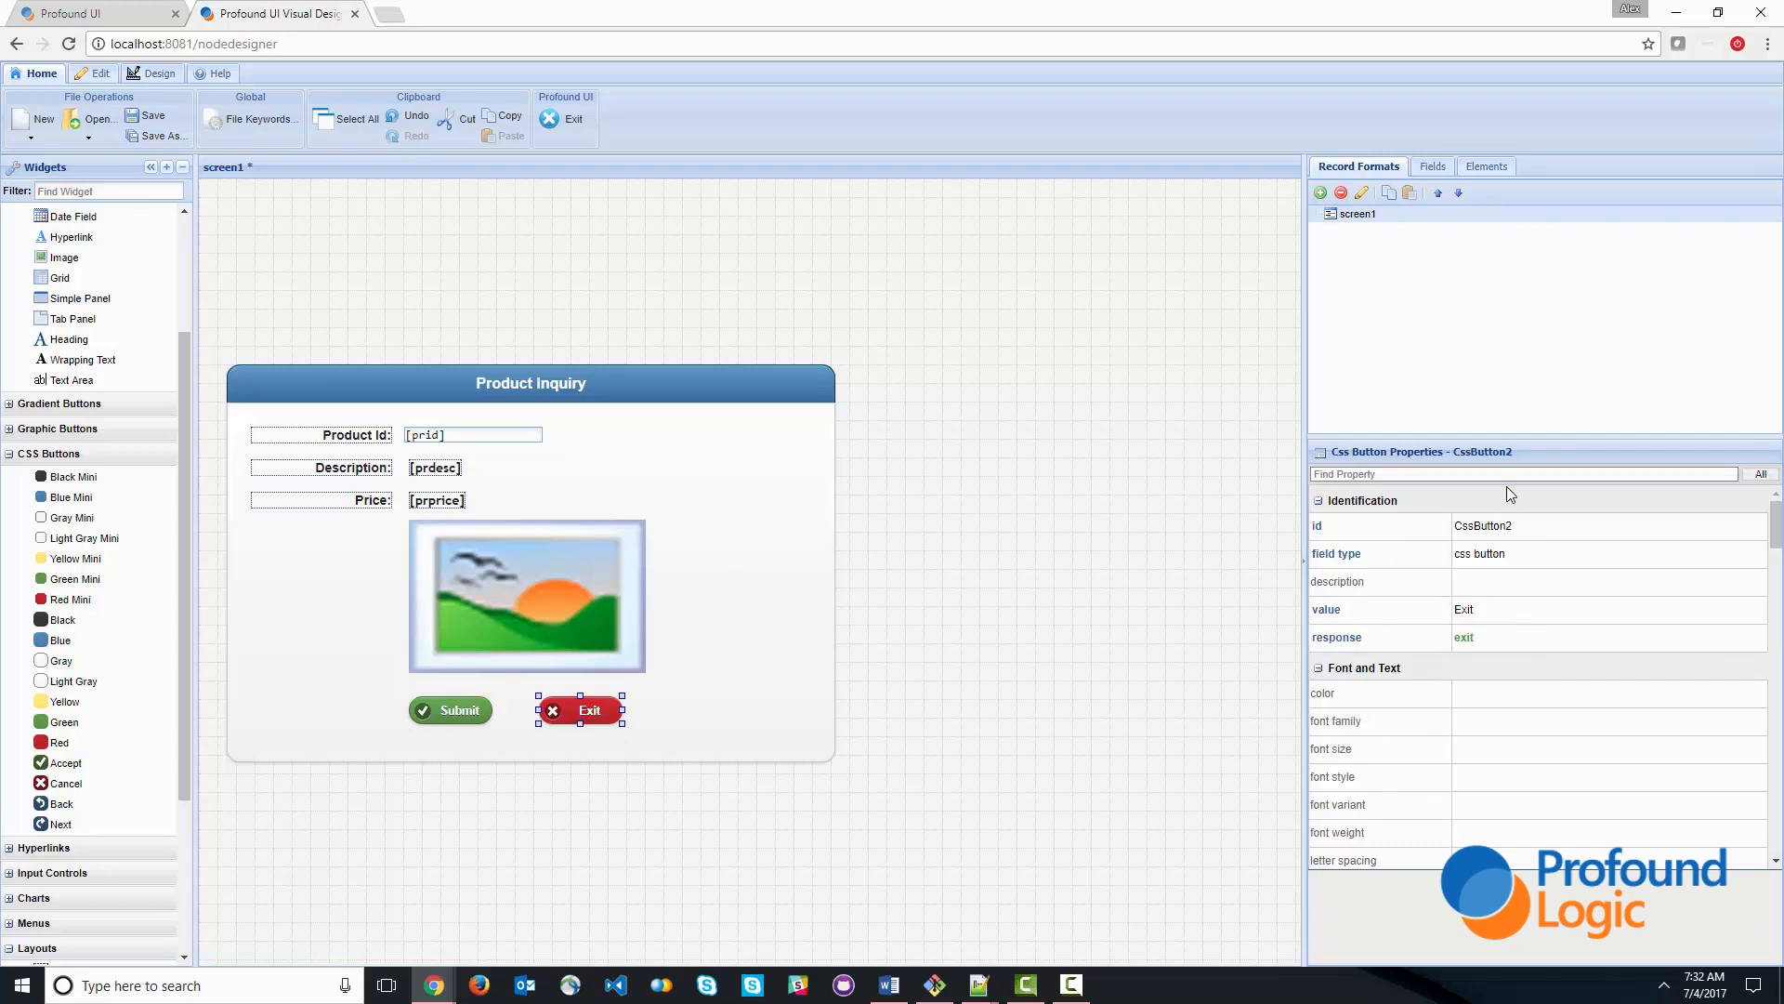
{"action": "left_click", "coordinate": [156, 136]}
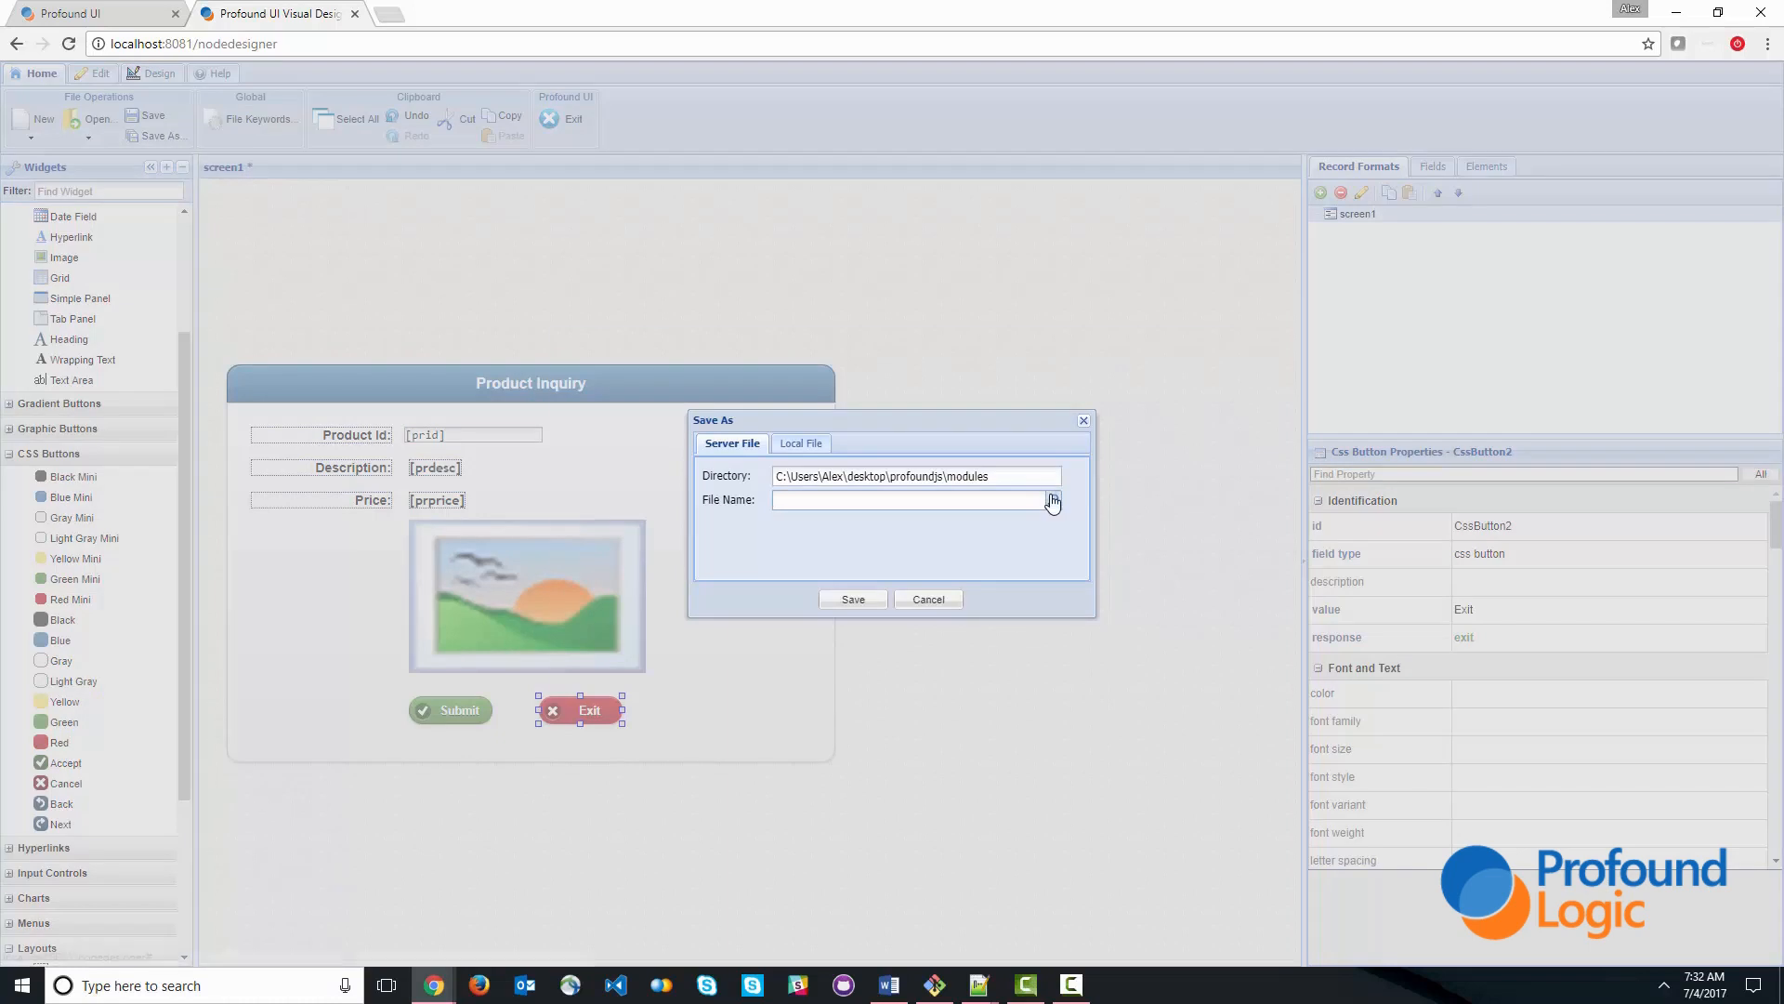
- Save the screen as prodinq.json in the pjssamples server folder
{"action": "left_click", "coordinate": [1050, 500]}
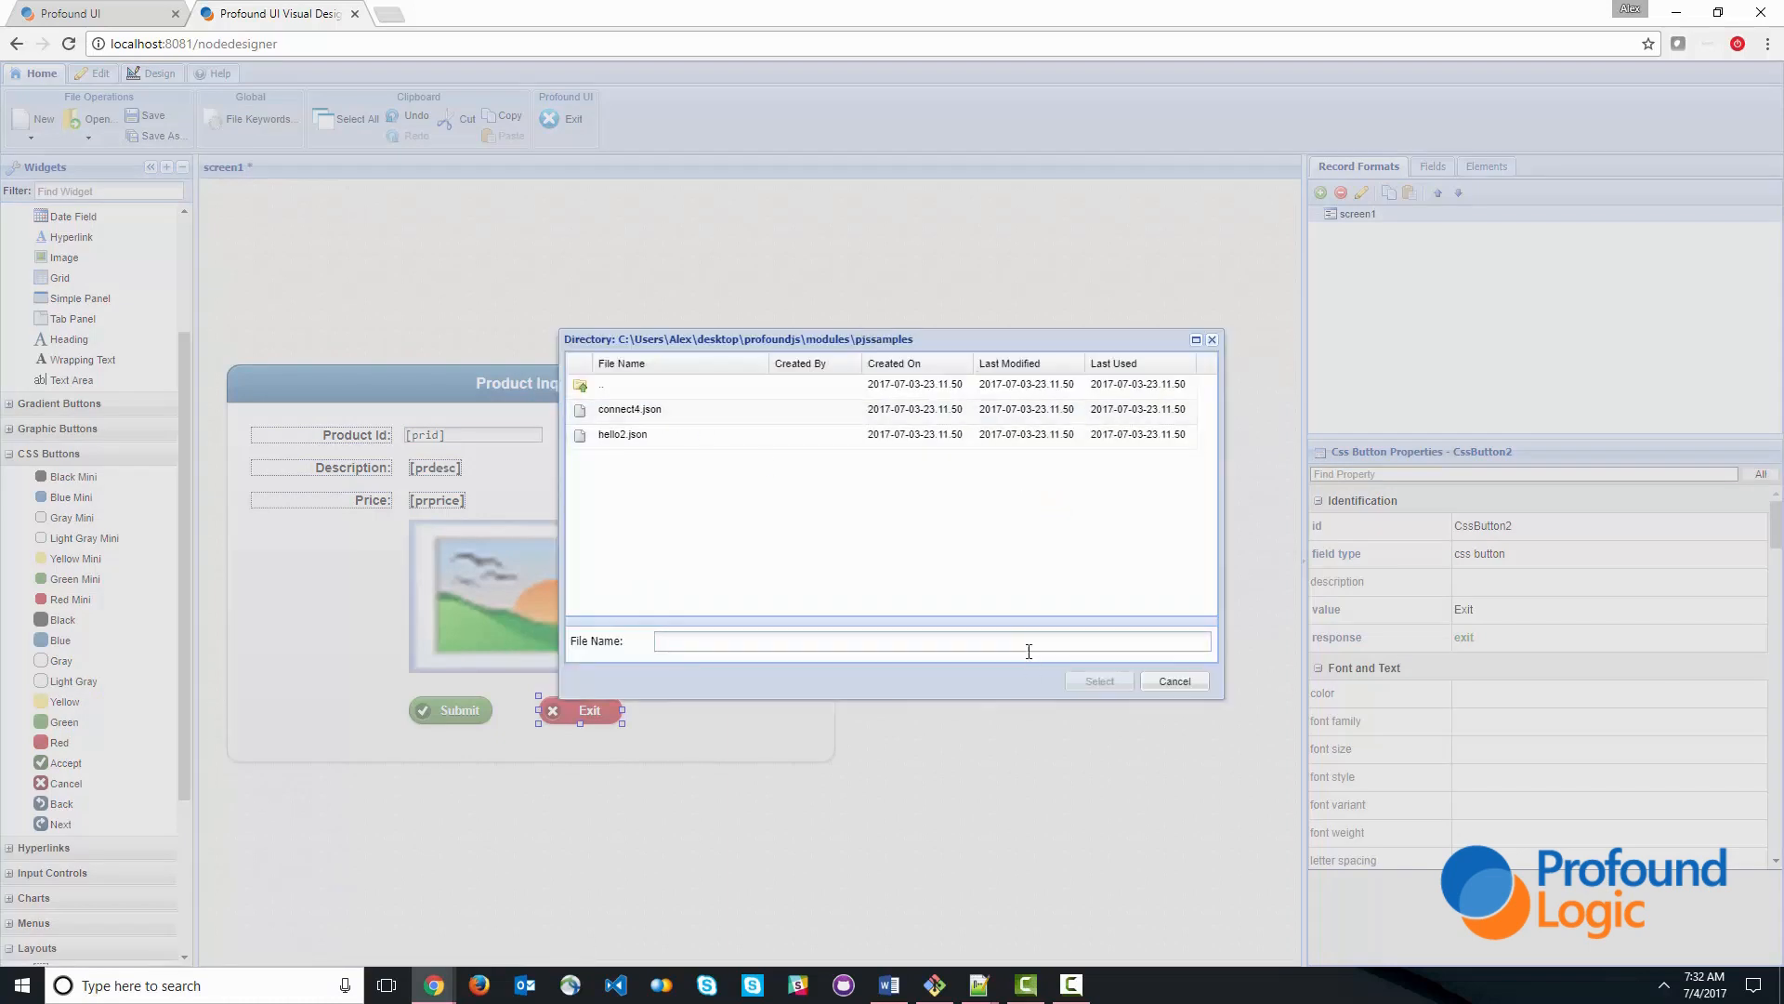
{"action": "type", "text": "p"}
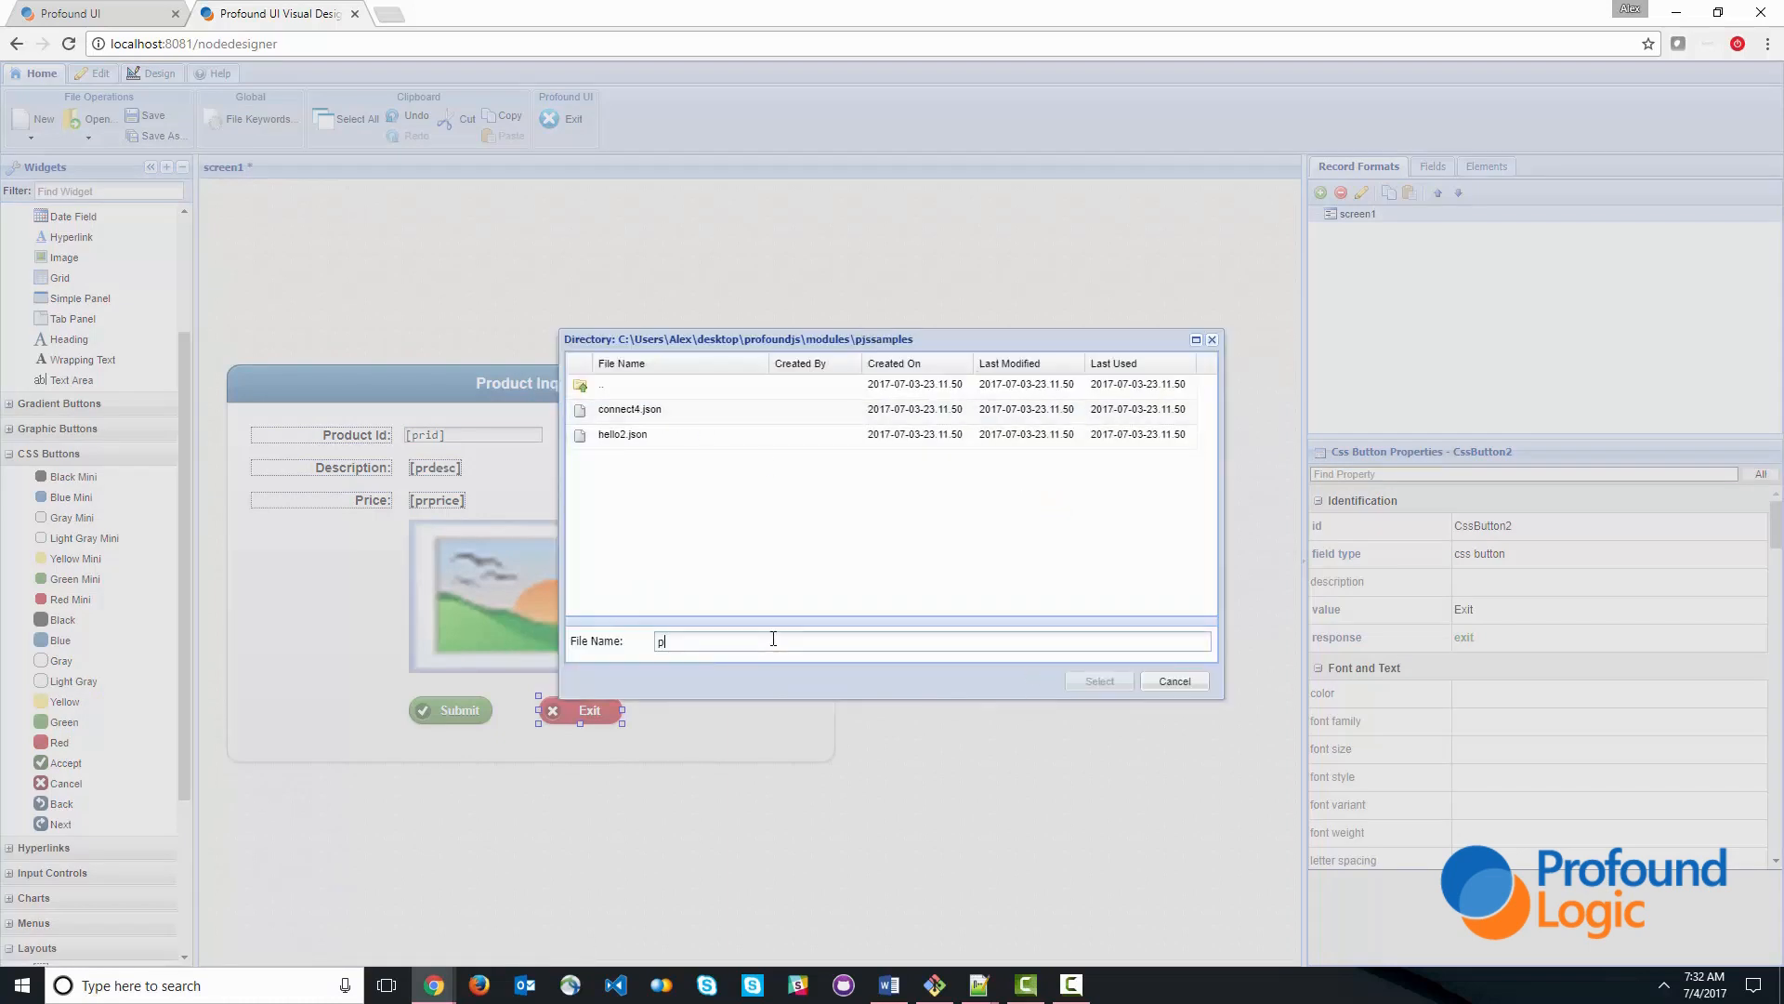
{"action": "type", "text": "rodinq"}
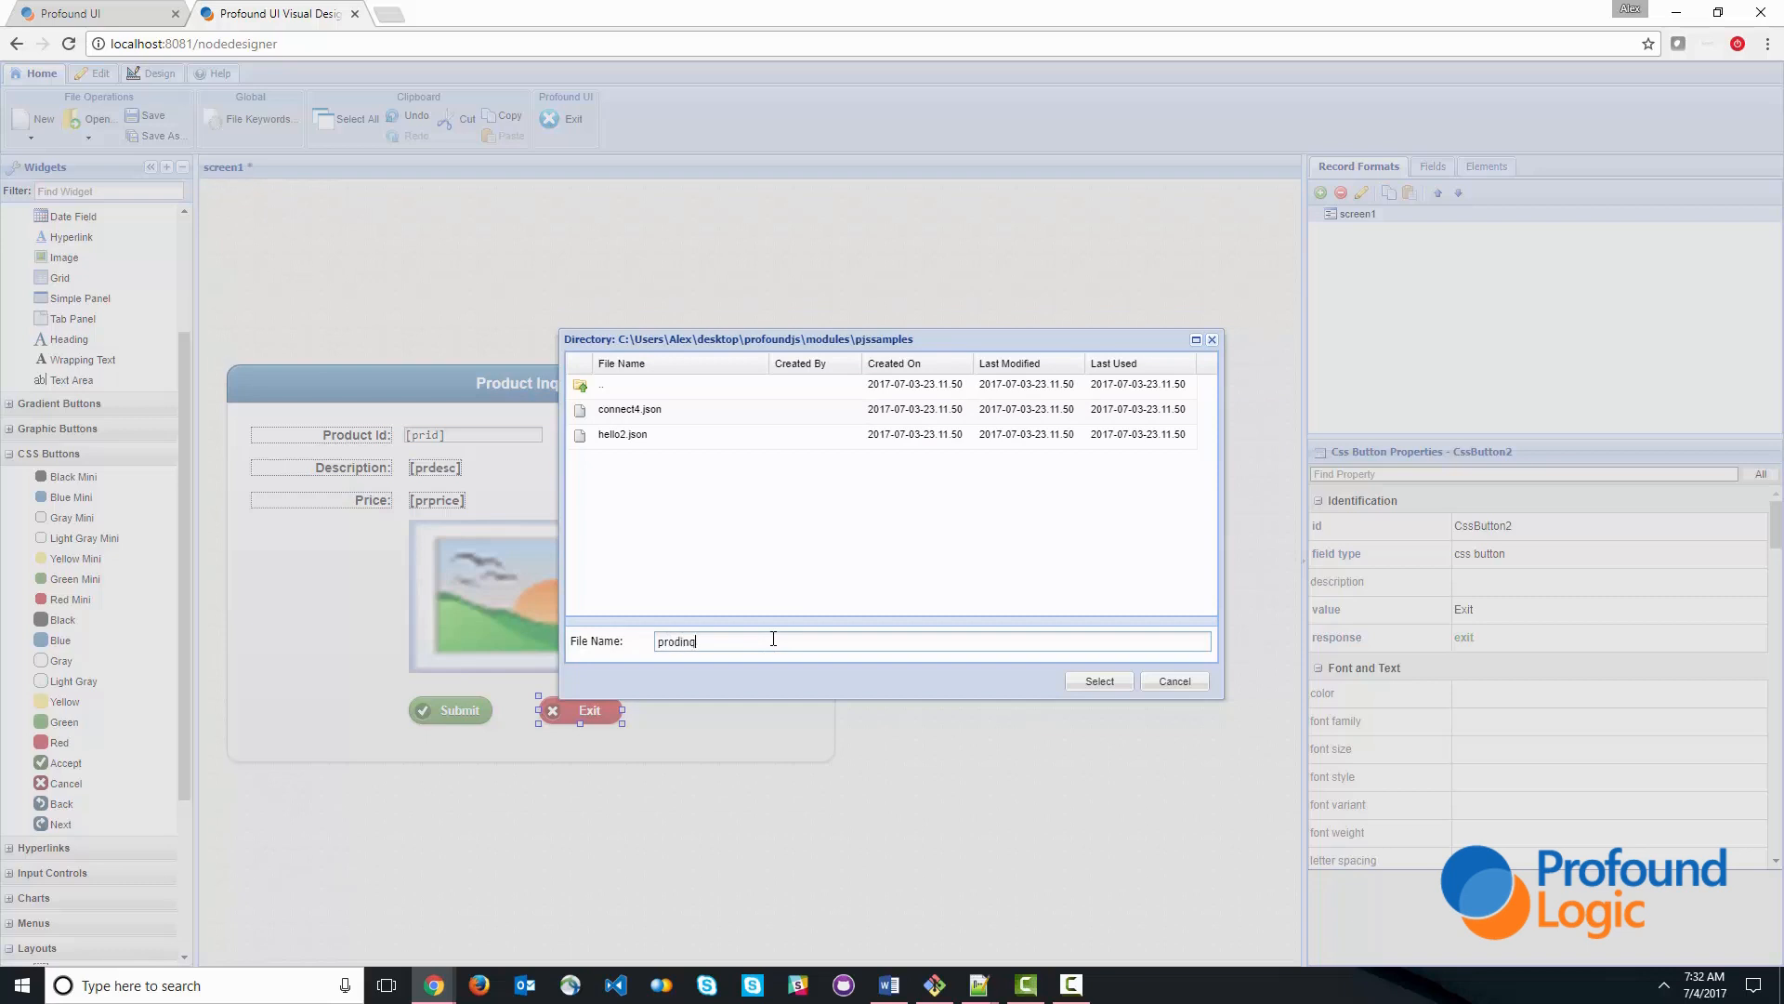
{"action": "type", "text": ".json"}
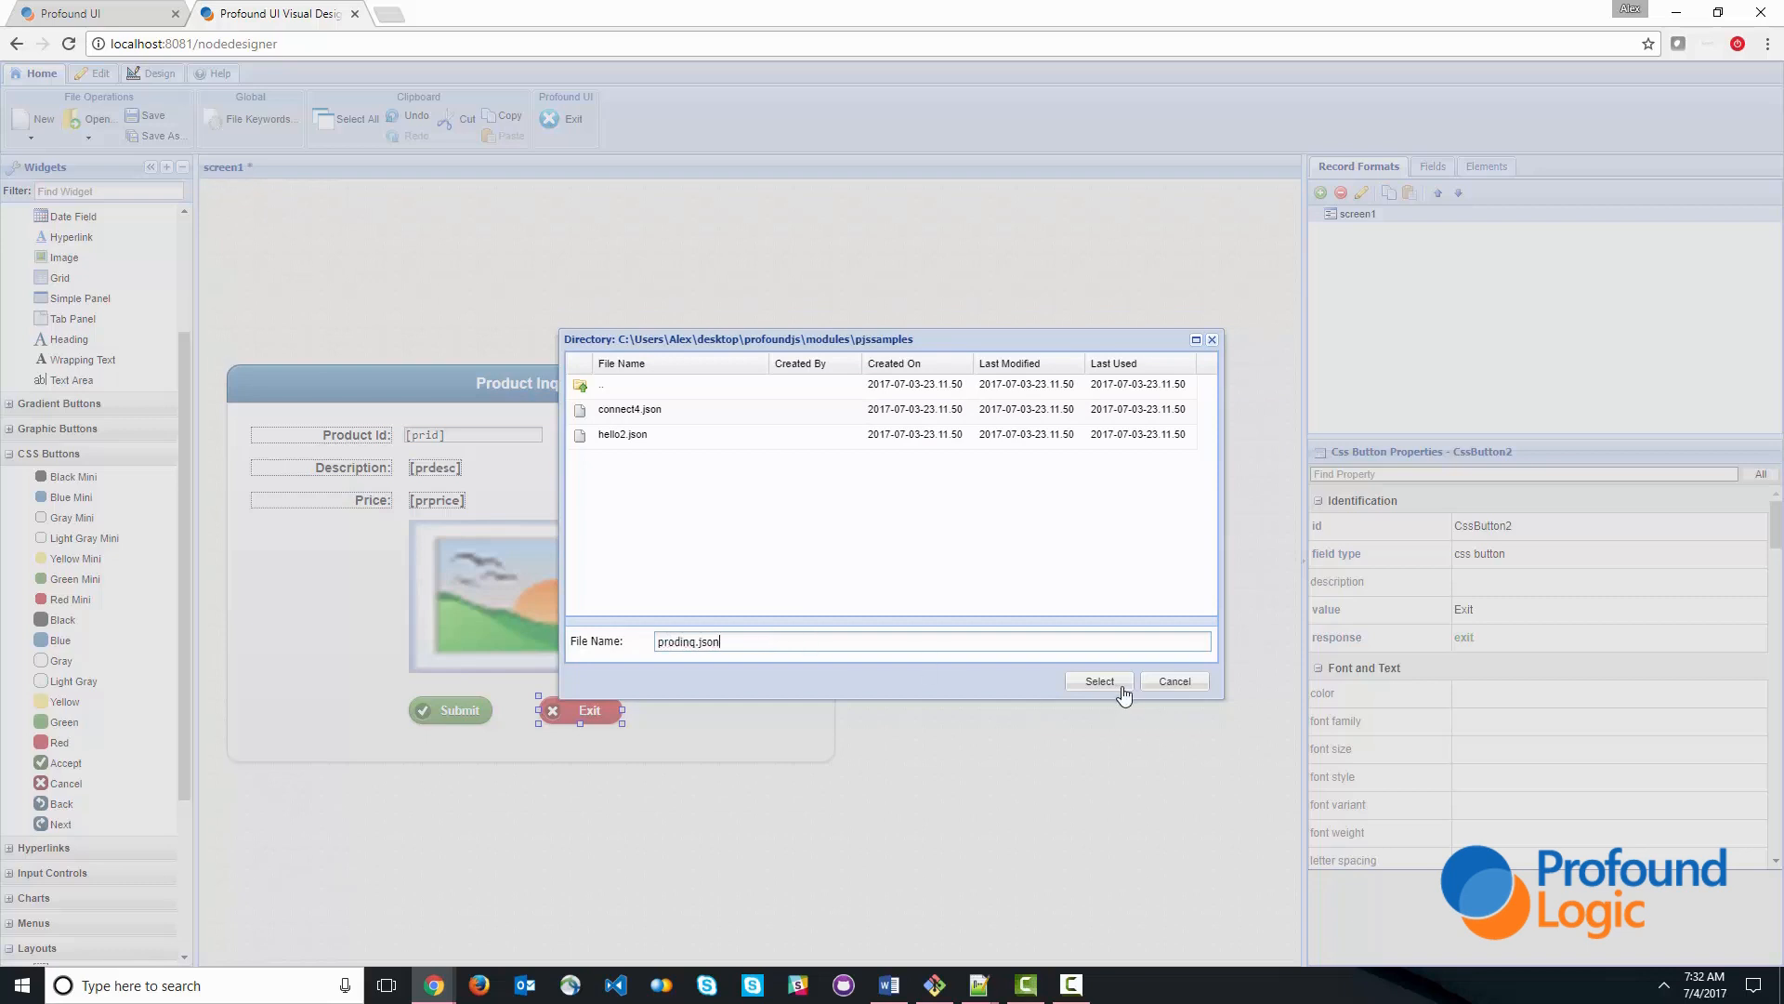
{"action": "left_click", "coordinate": [1098, 680]}
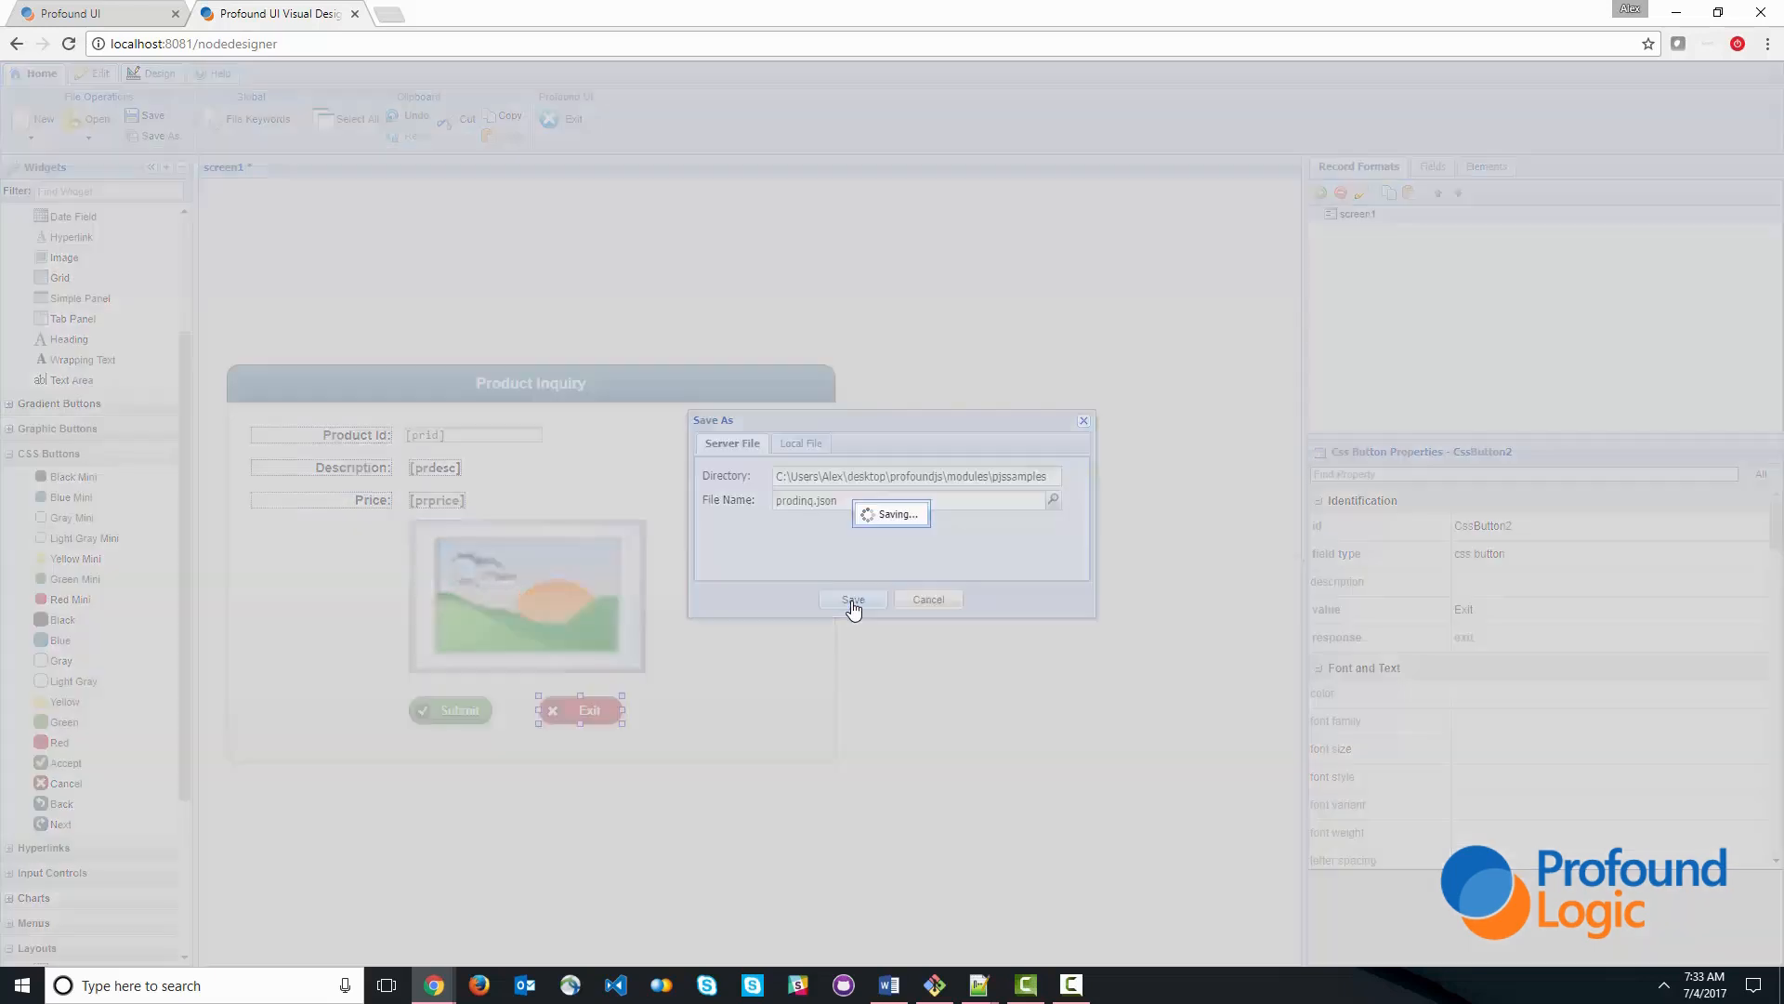
{"action": "left_click", "coordinate": [851, 601]}
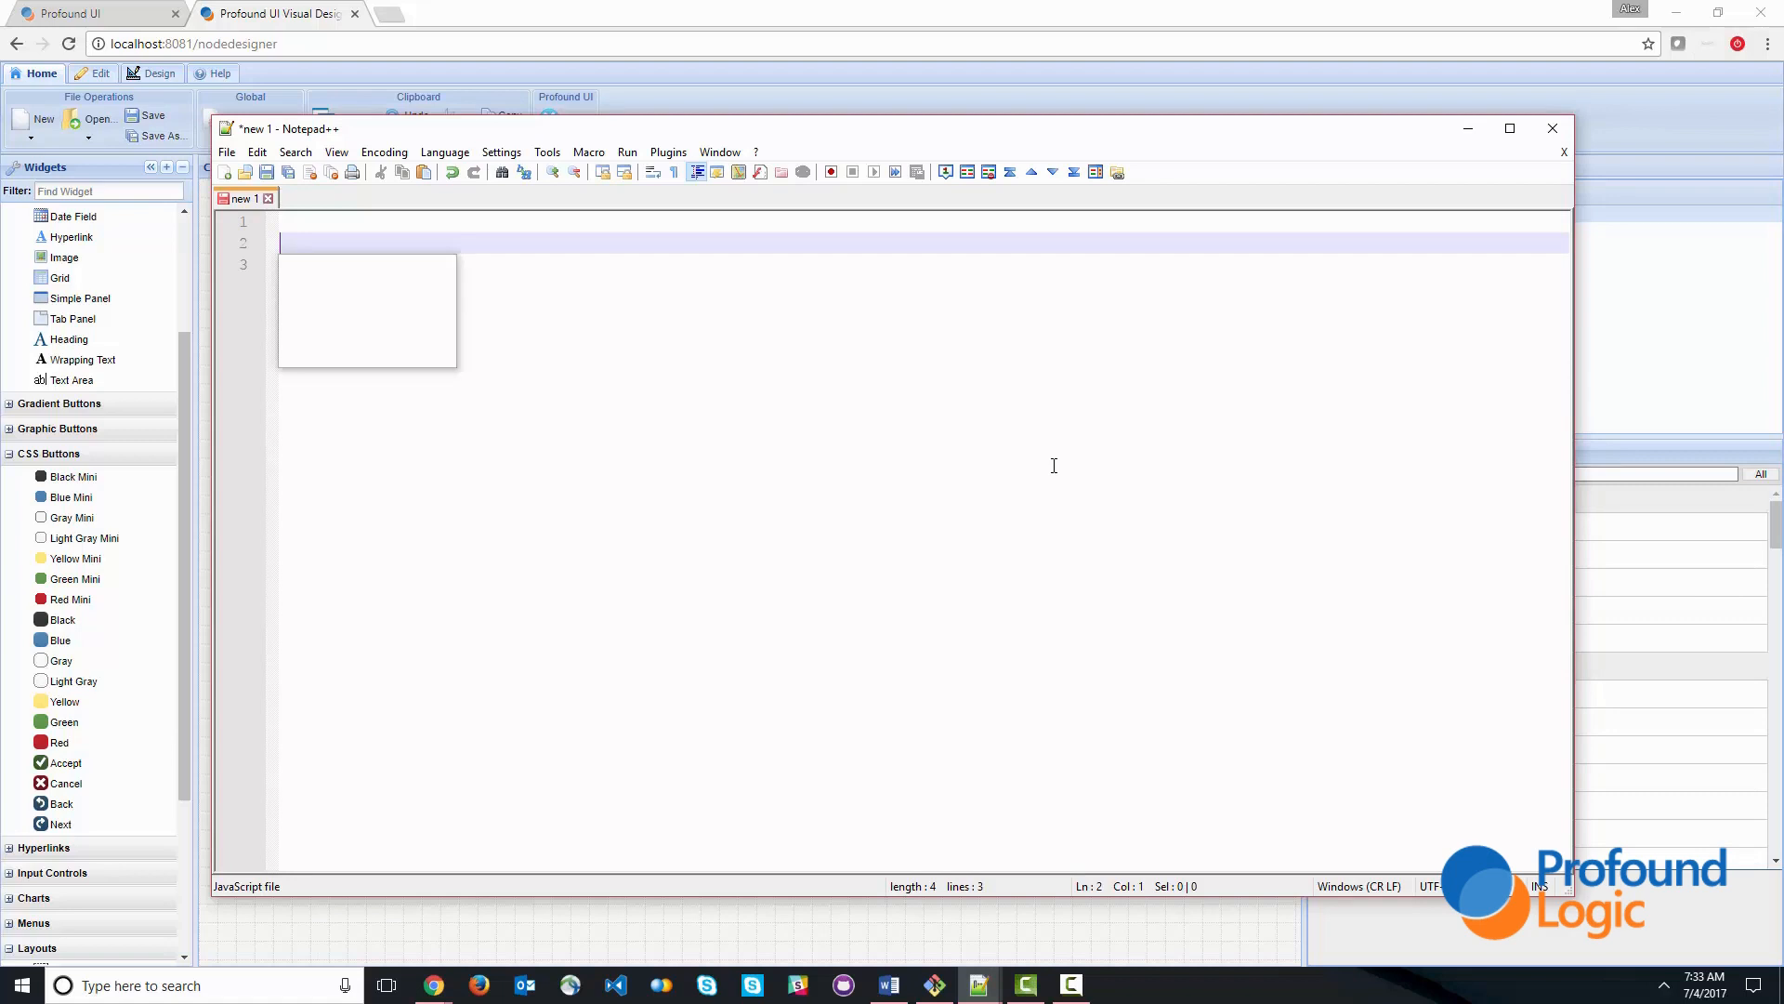
- Write function prodinq() and export it as exports.run = prodinq
{"action": "type", "text": "function"}
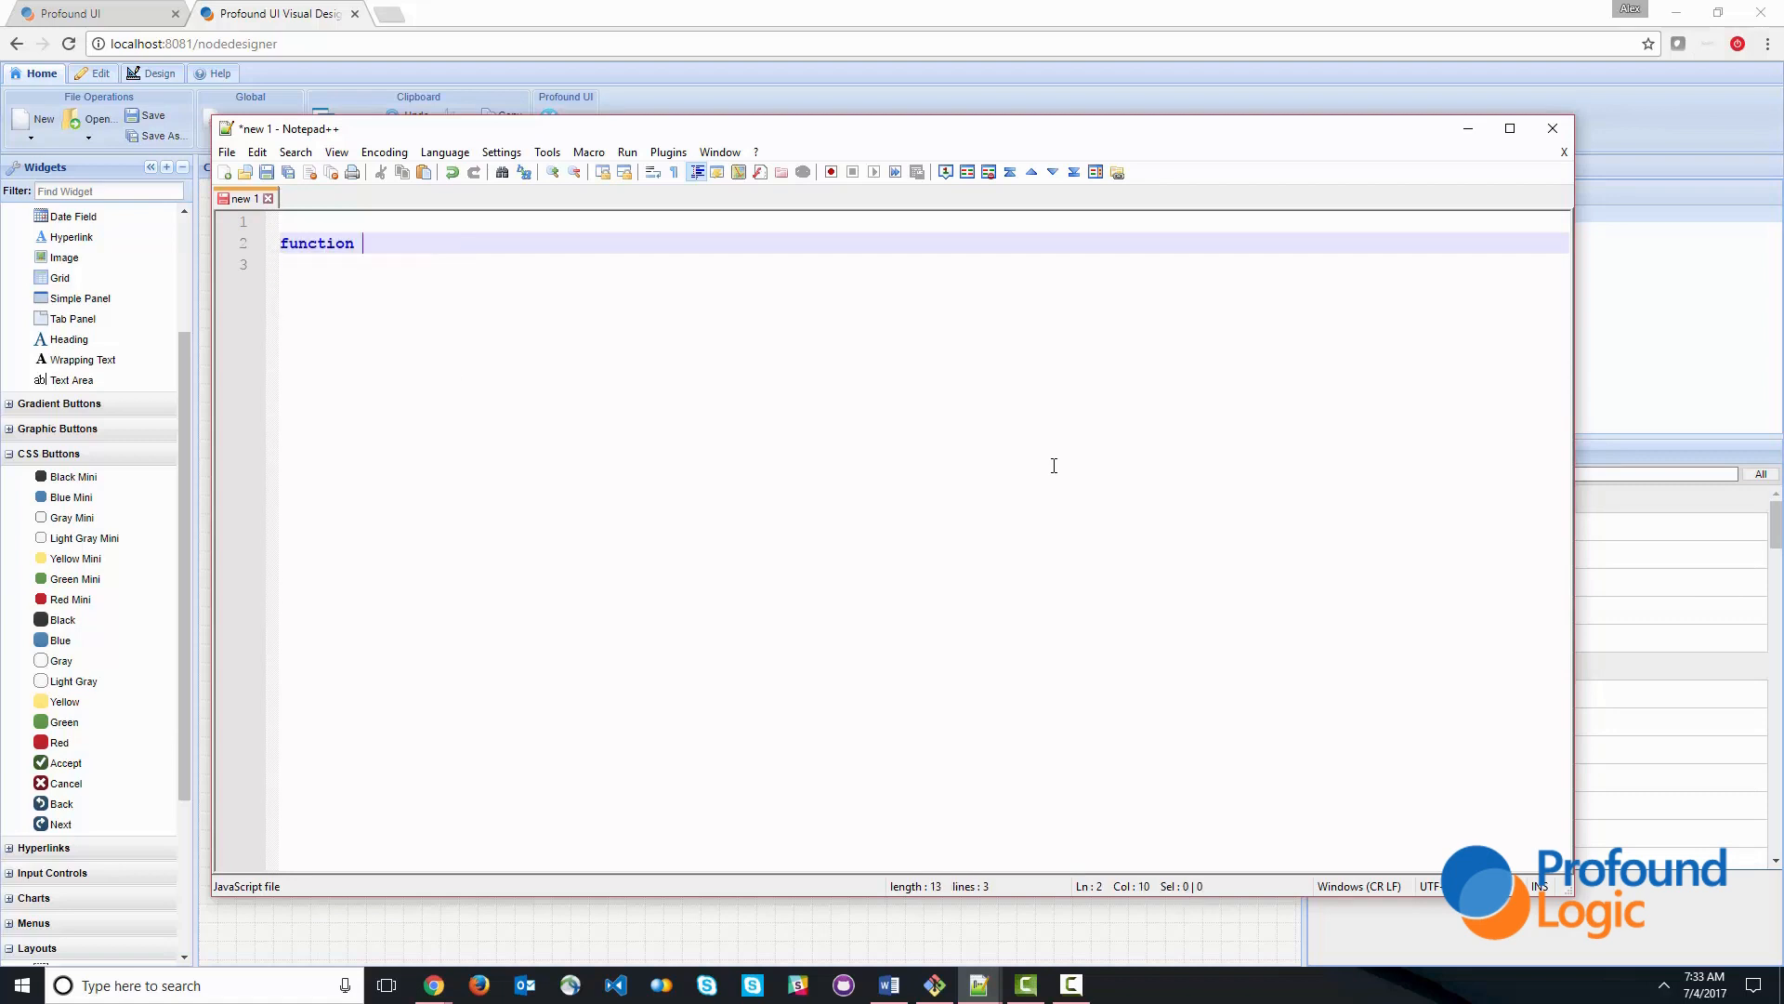
{"action": "type", "text": "produ"}
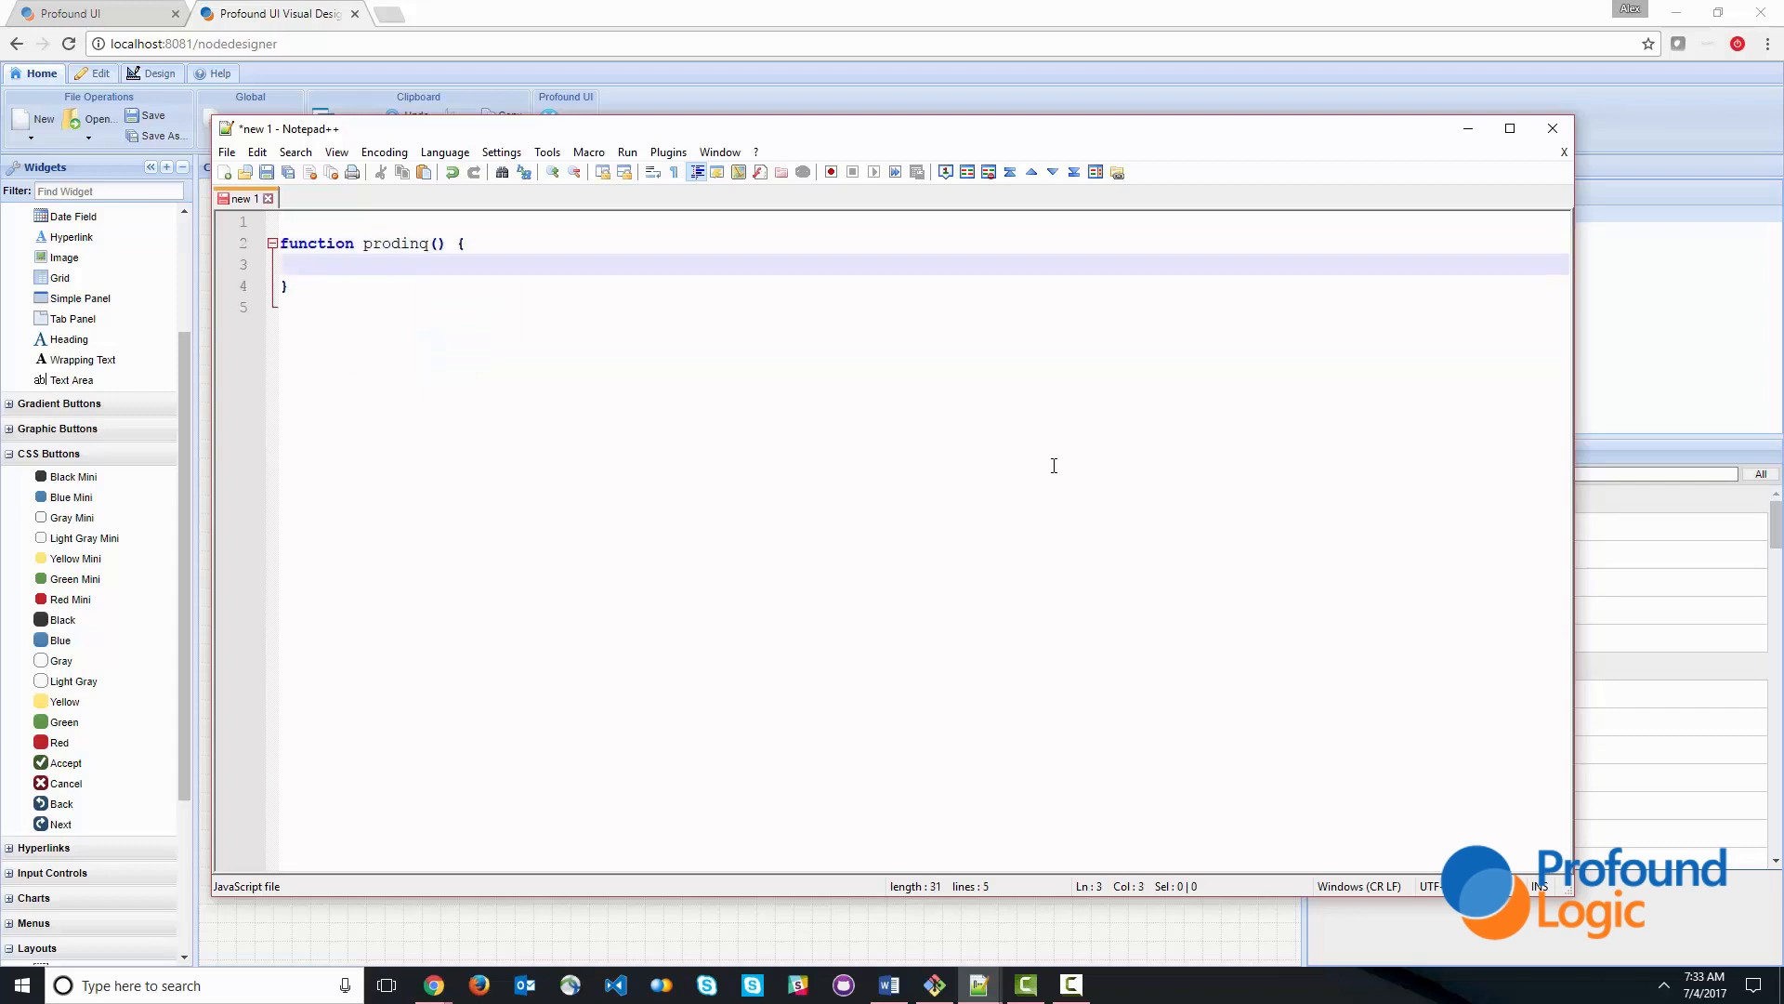
{"action": "type", "text": "exports"}
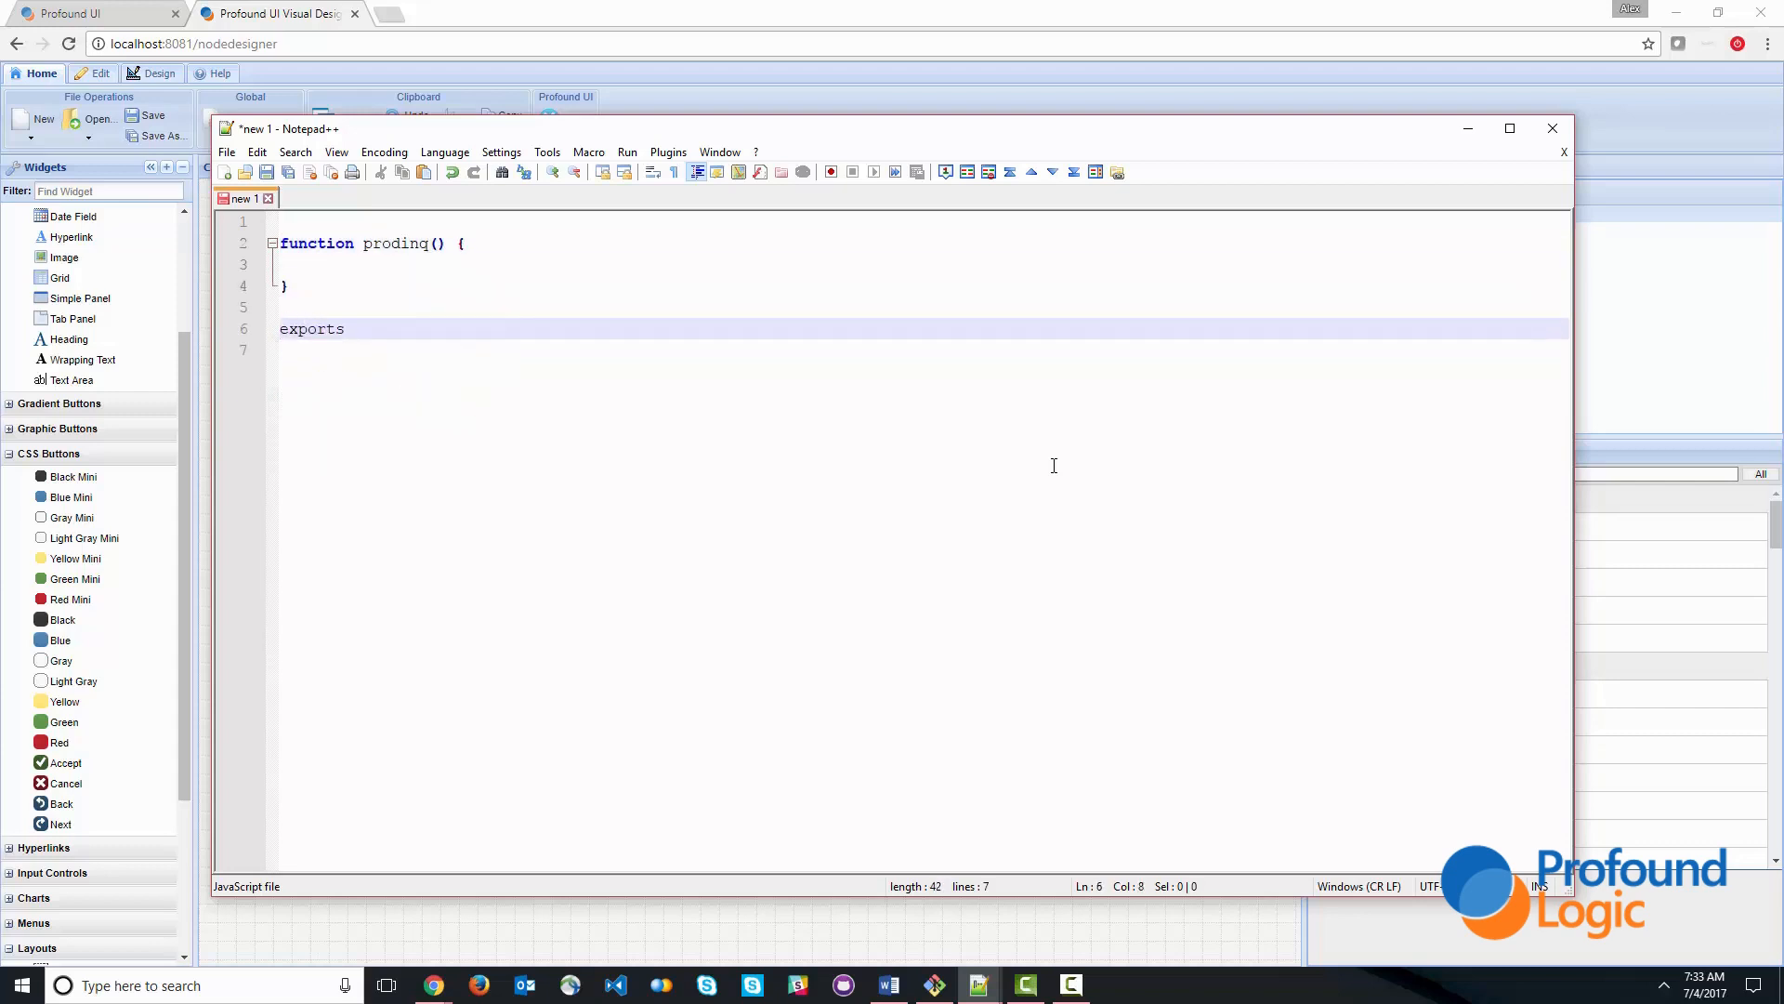
{"action": "type", "text": ".runb"}
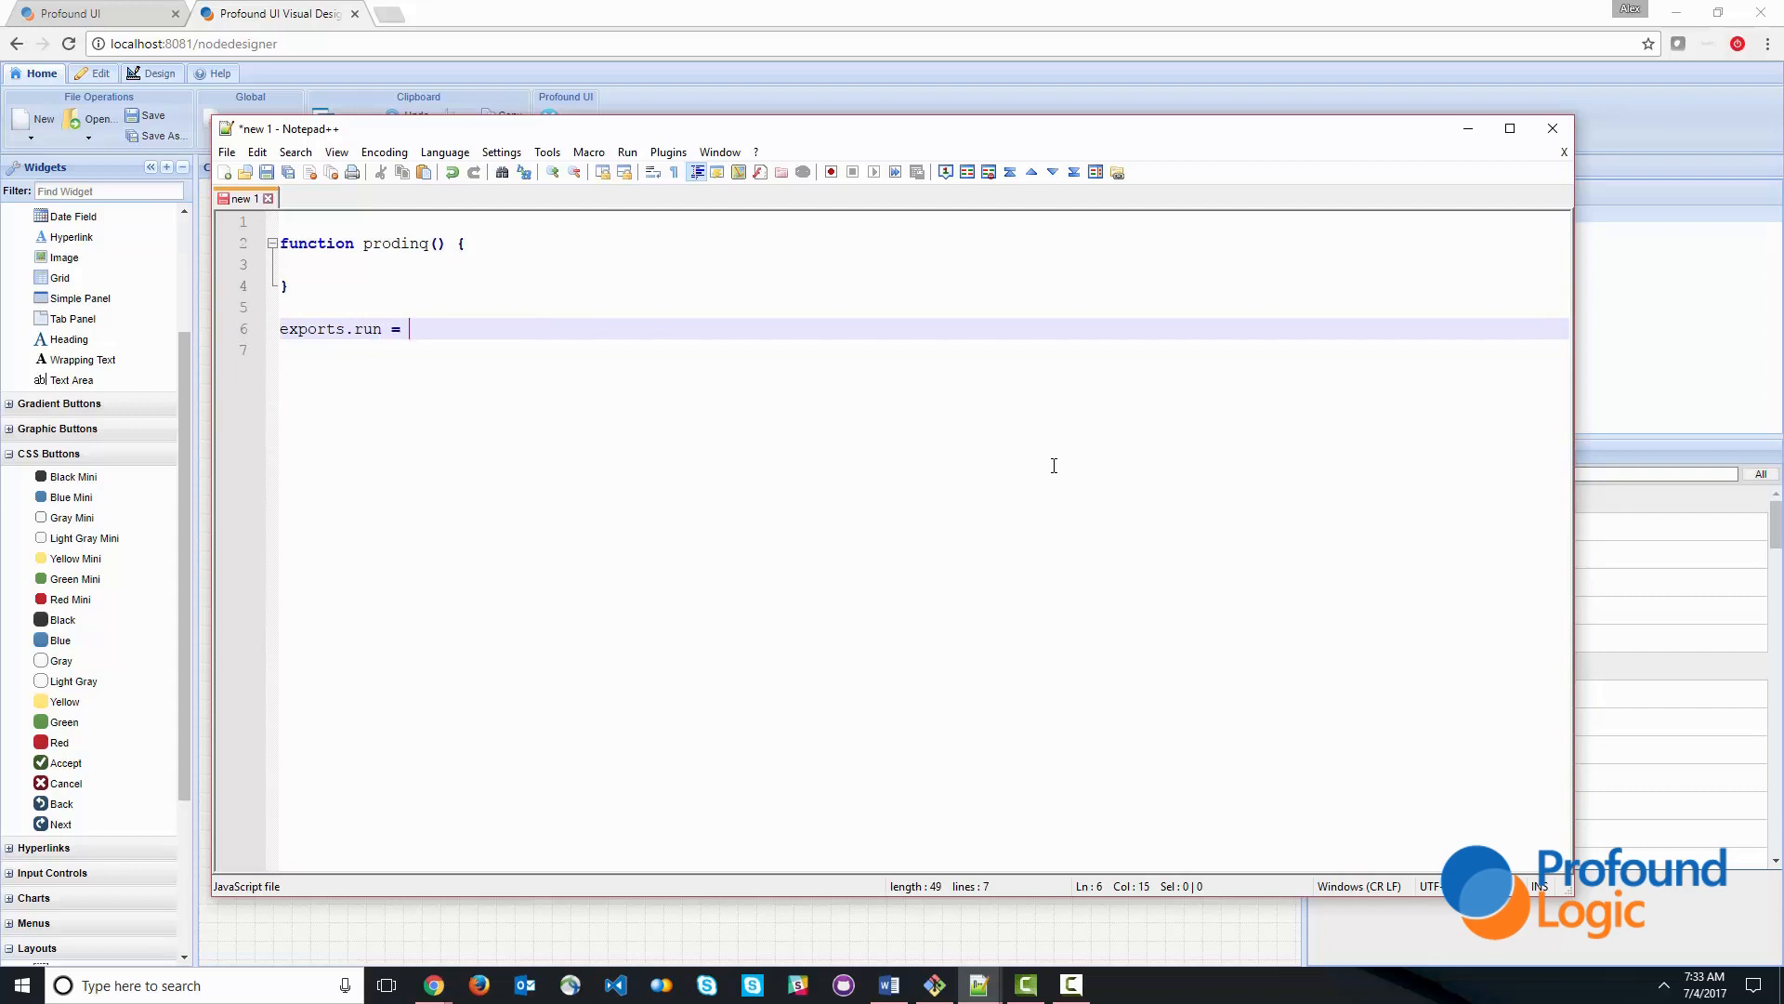
{"action": "type", "text": "proding;"}
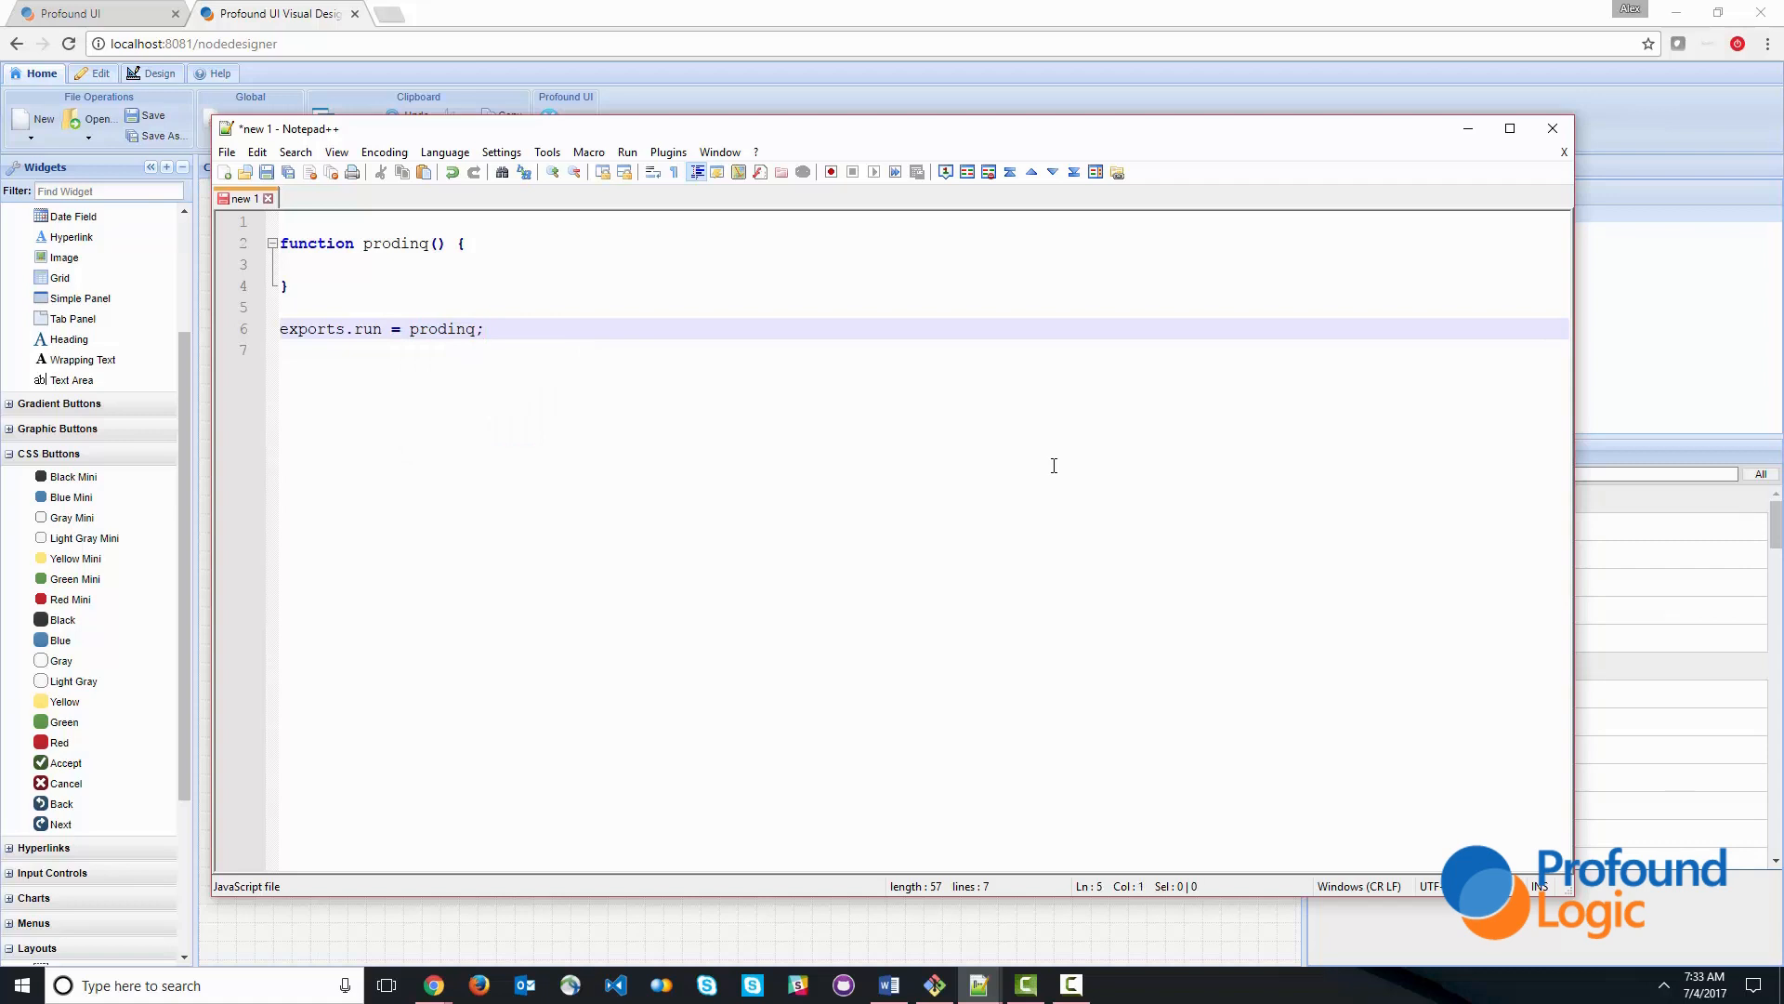
- Add pjs.defineDisplay("display", "prodinq.json") inside the function
{"action": "type", "text": "pjs"}
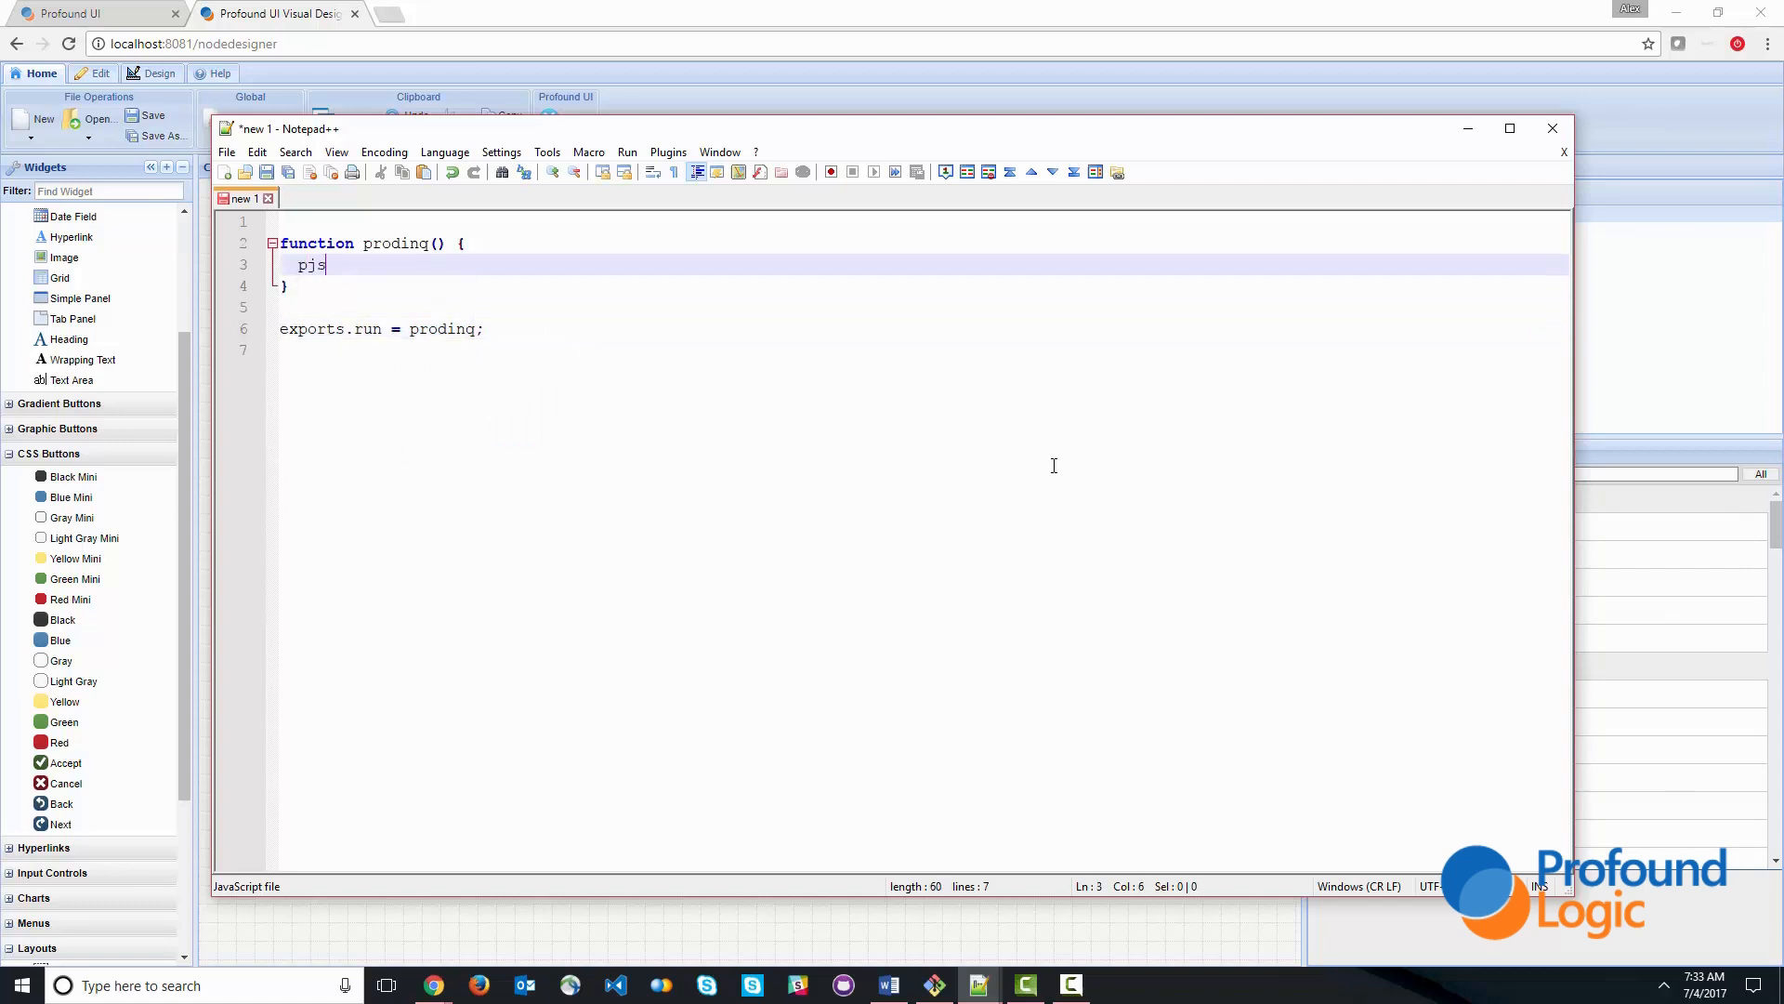
{"action": "type", "text": ".define"}
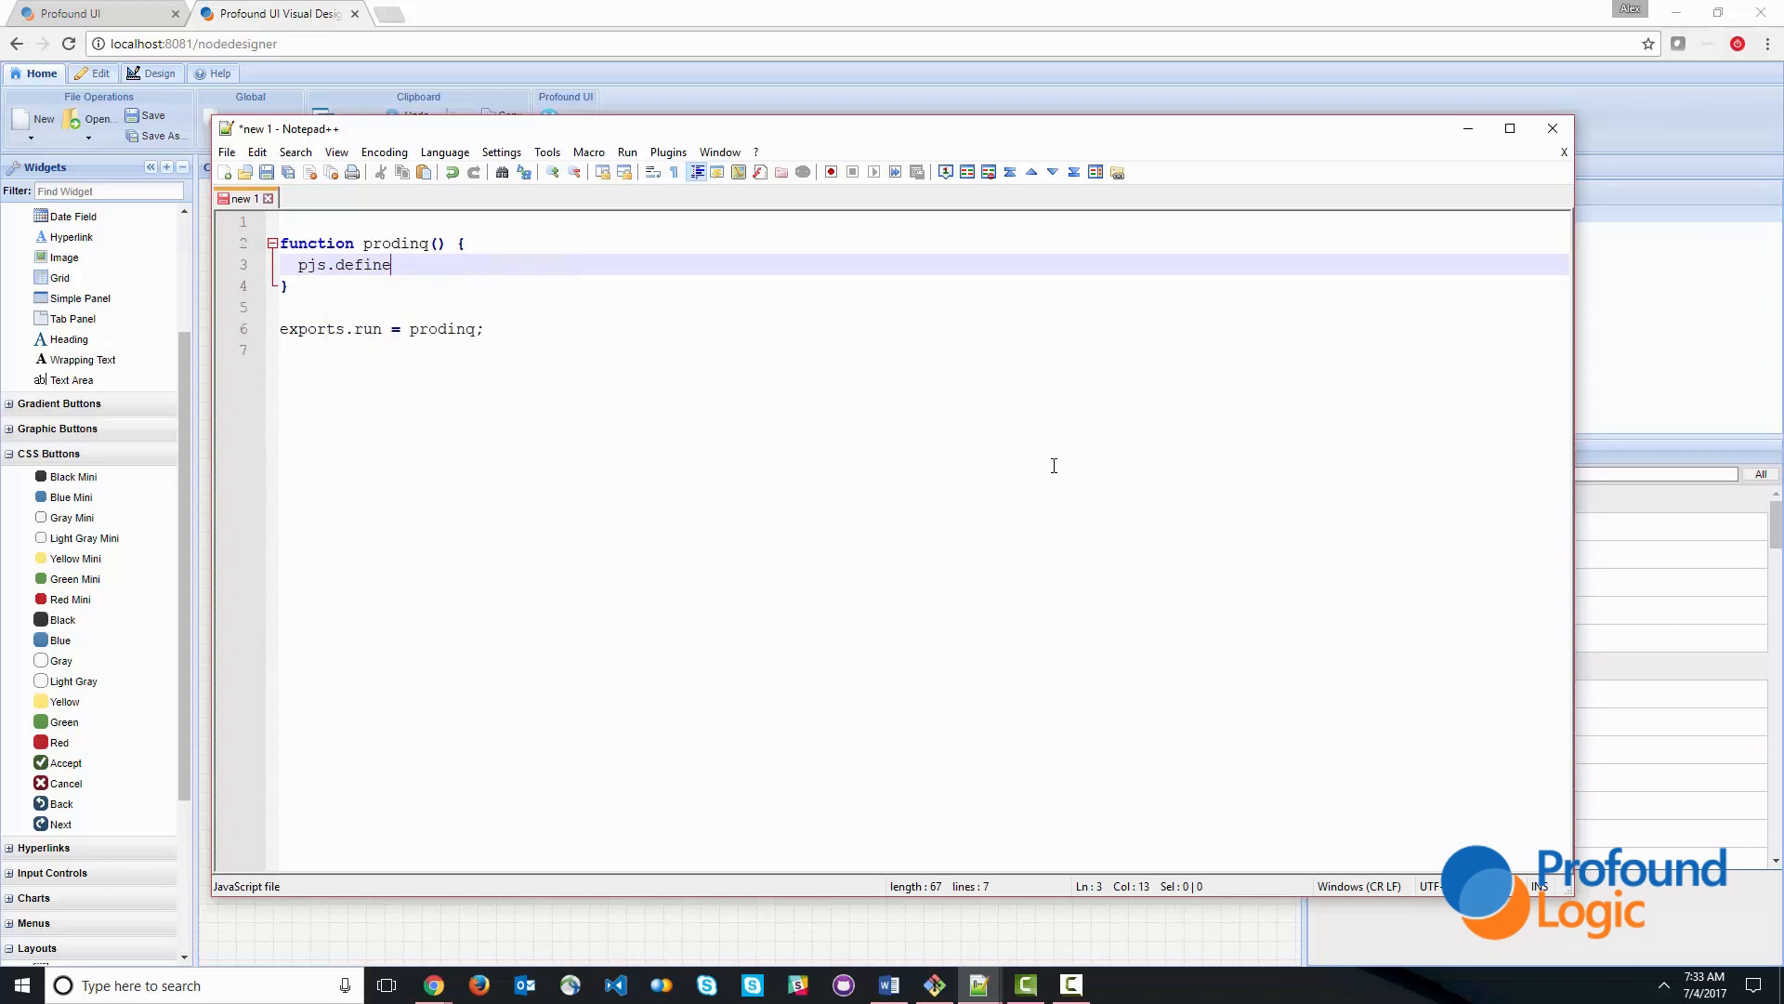
{"action": "type", "text": "Display('"}
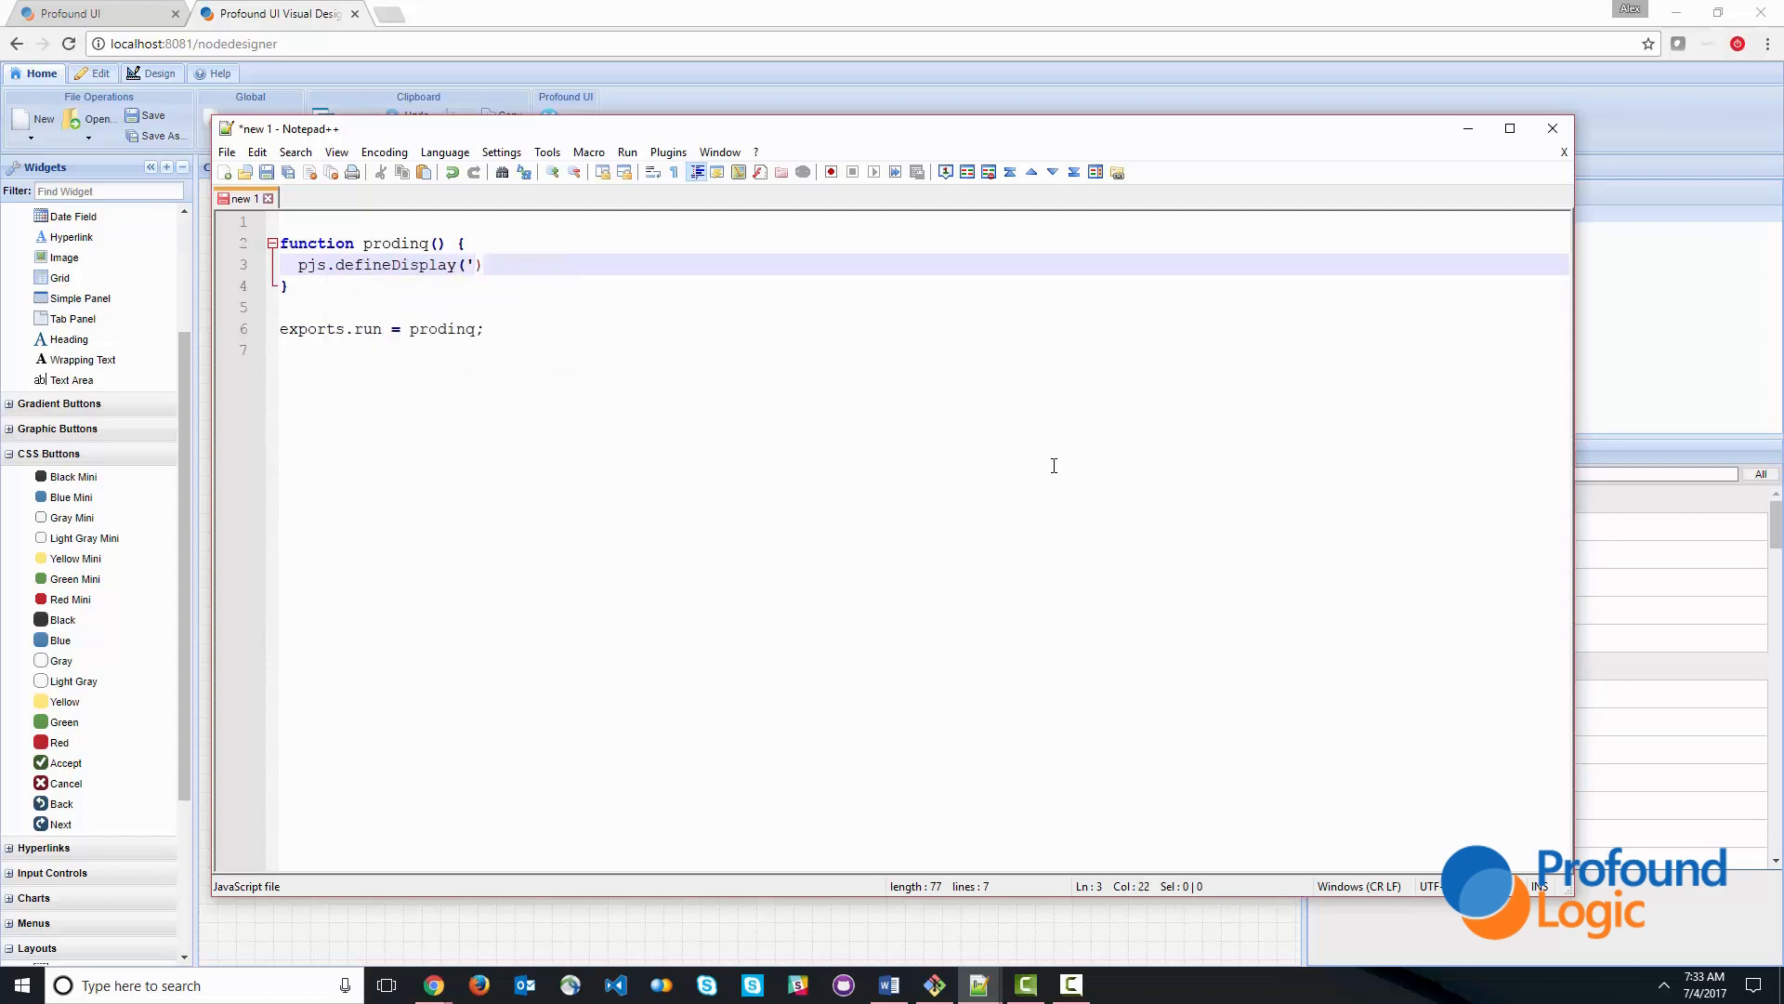
{"action": "type", "text": "\""}
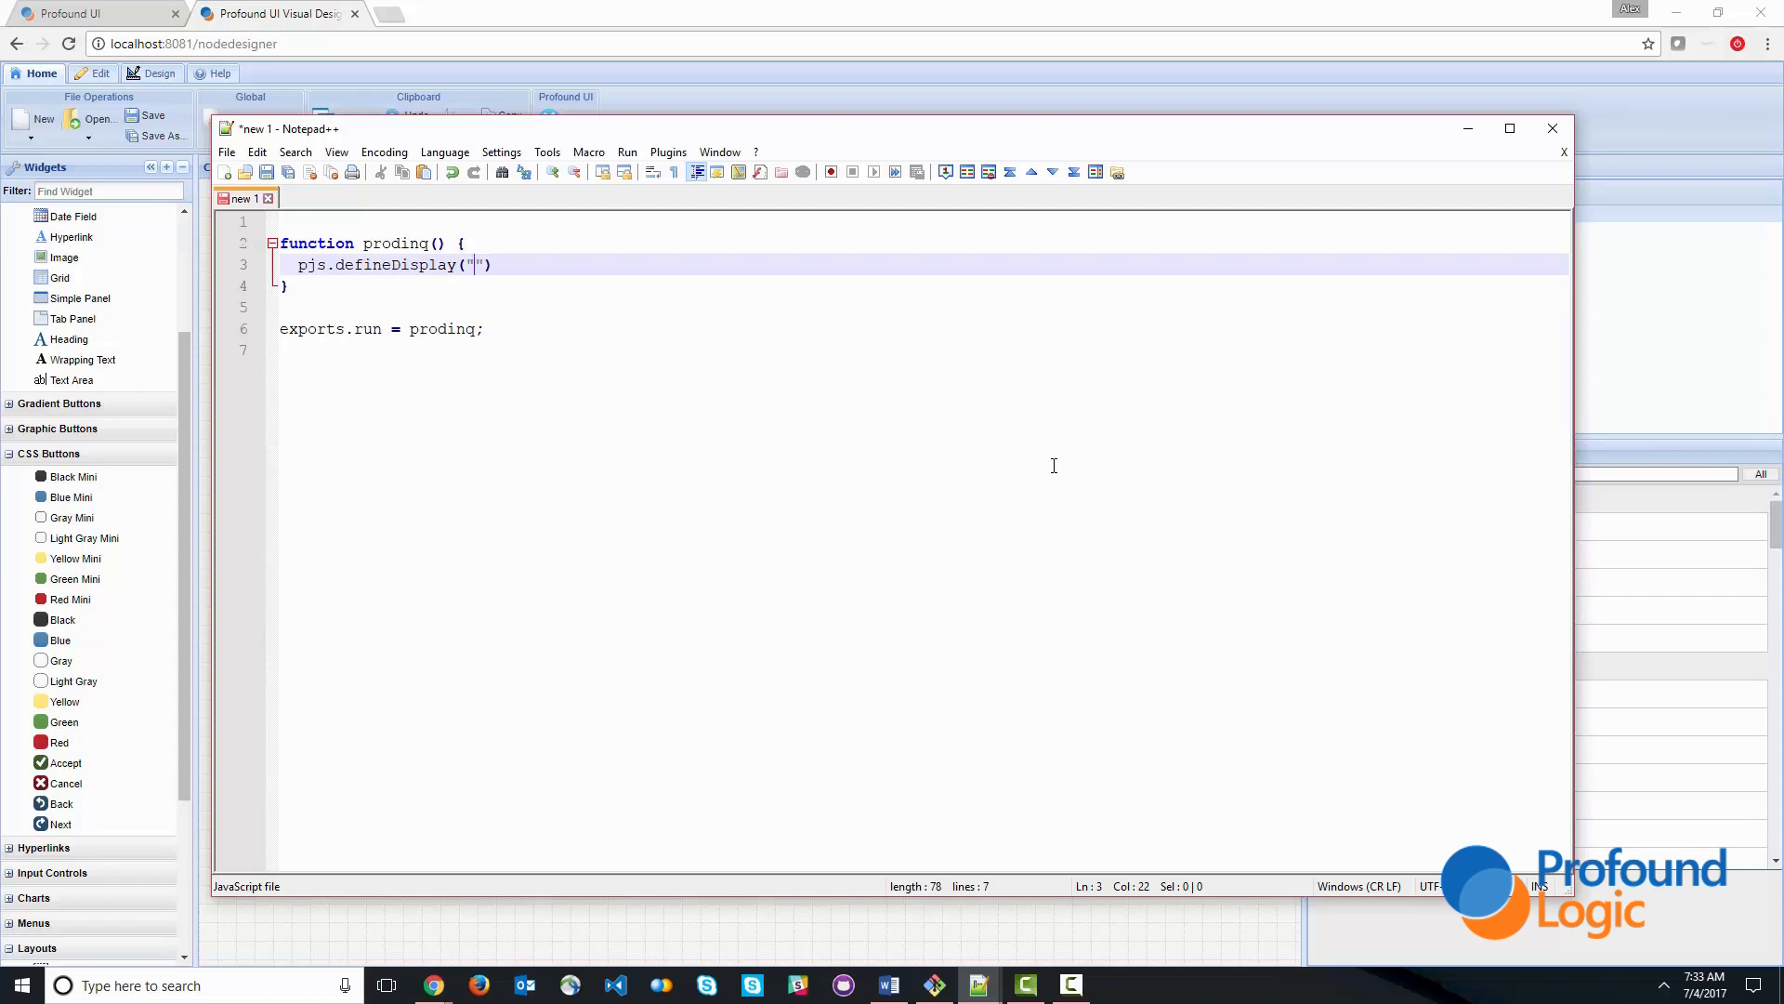
{"action": "type", "text": "display"}
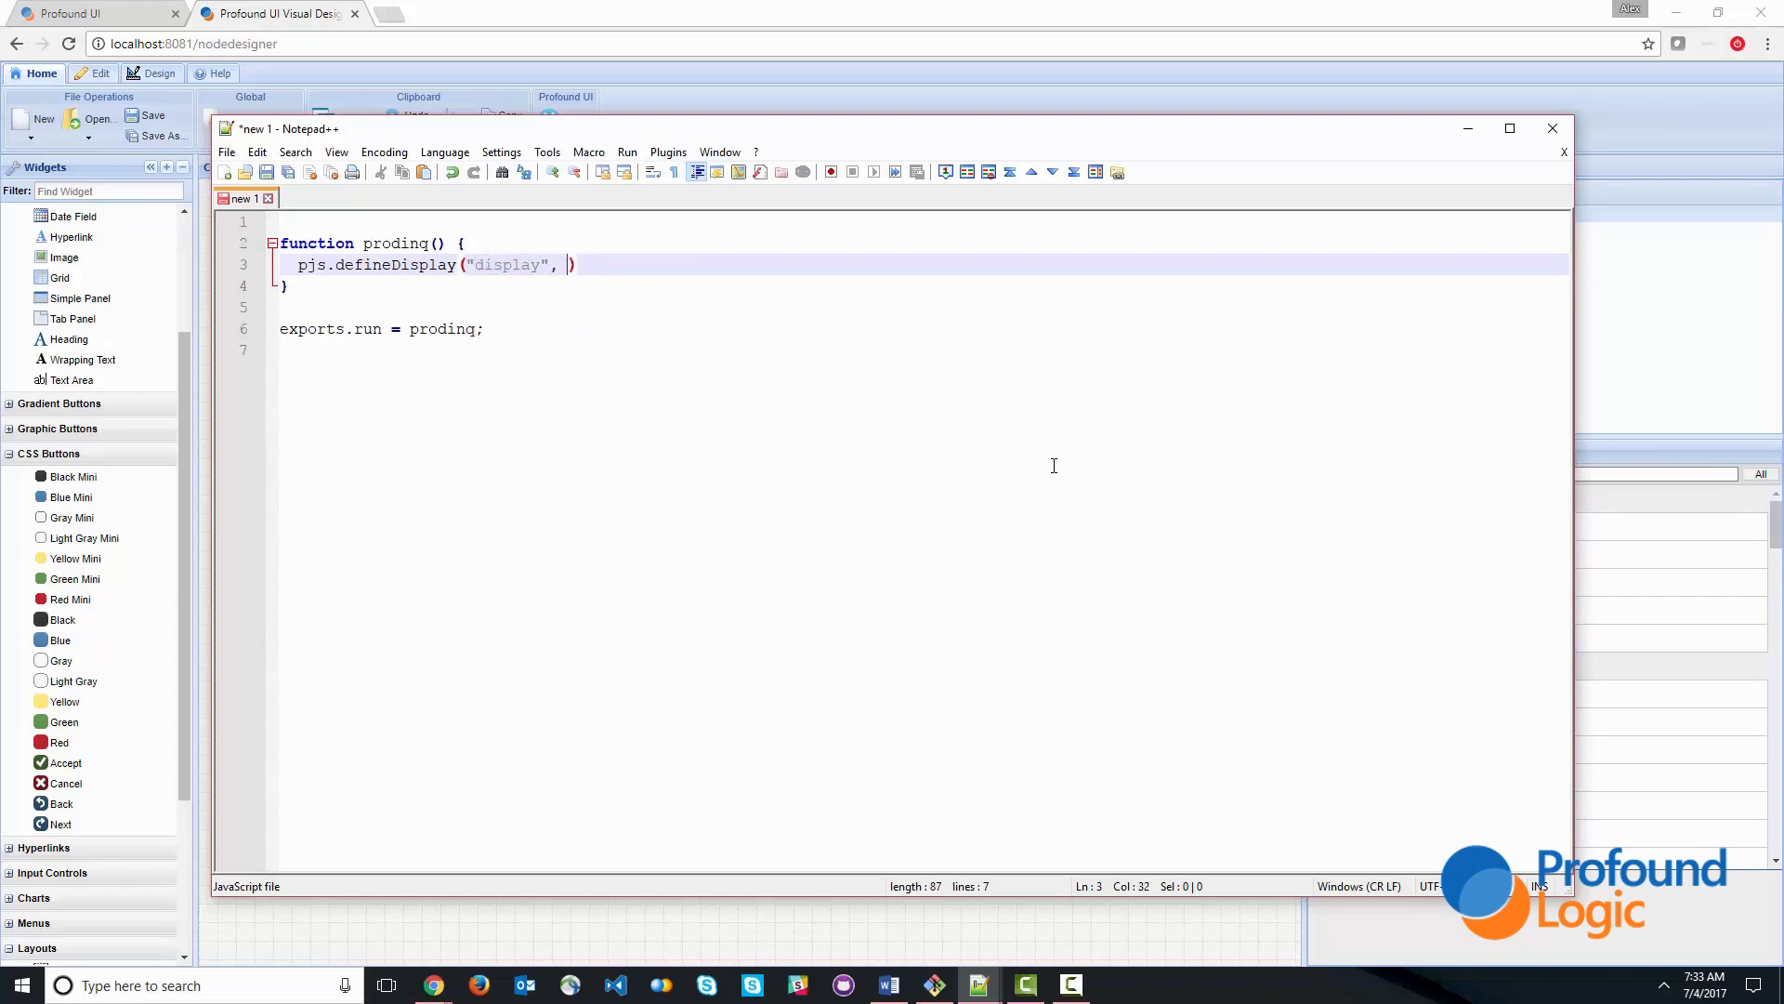
{"action": "type", "text": "prod\""}
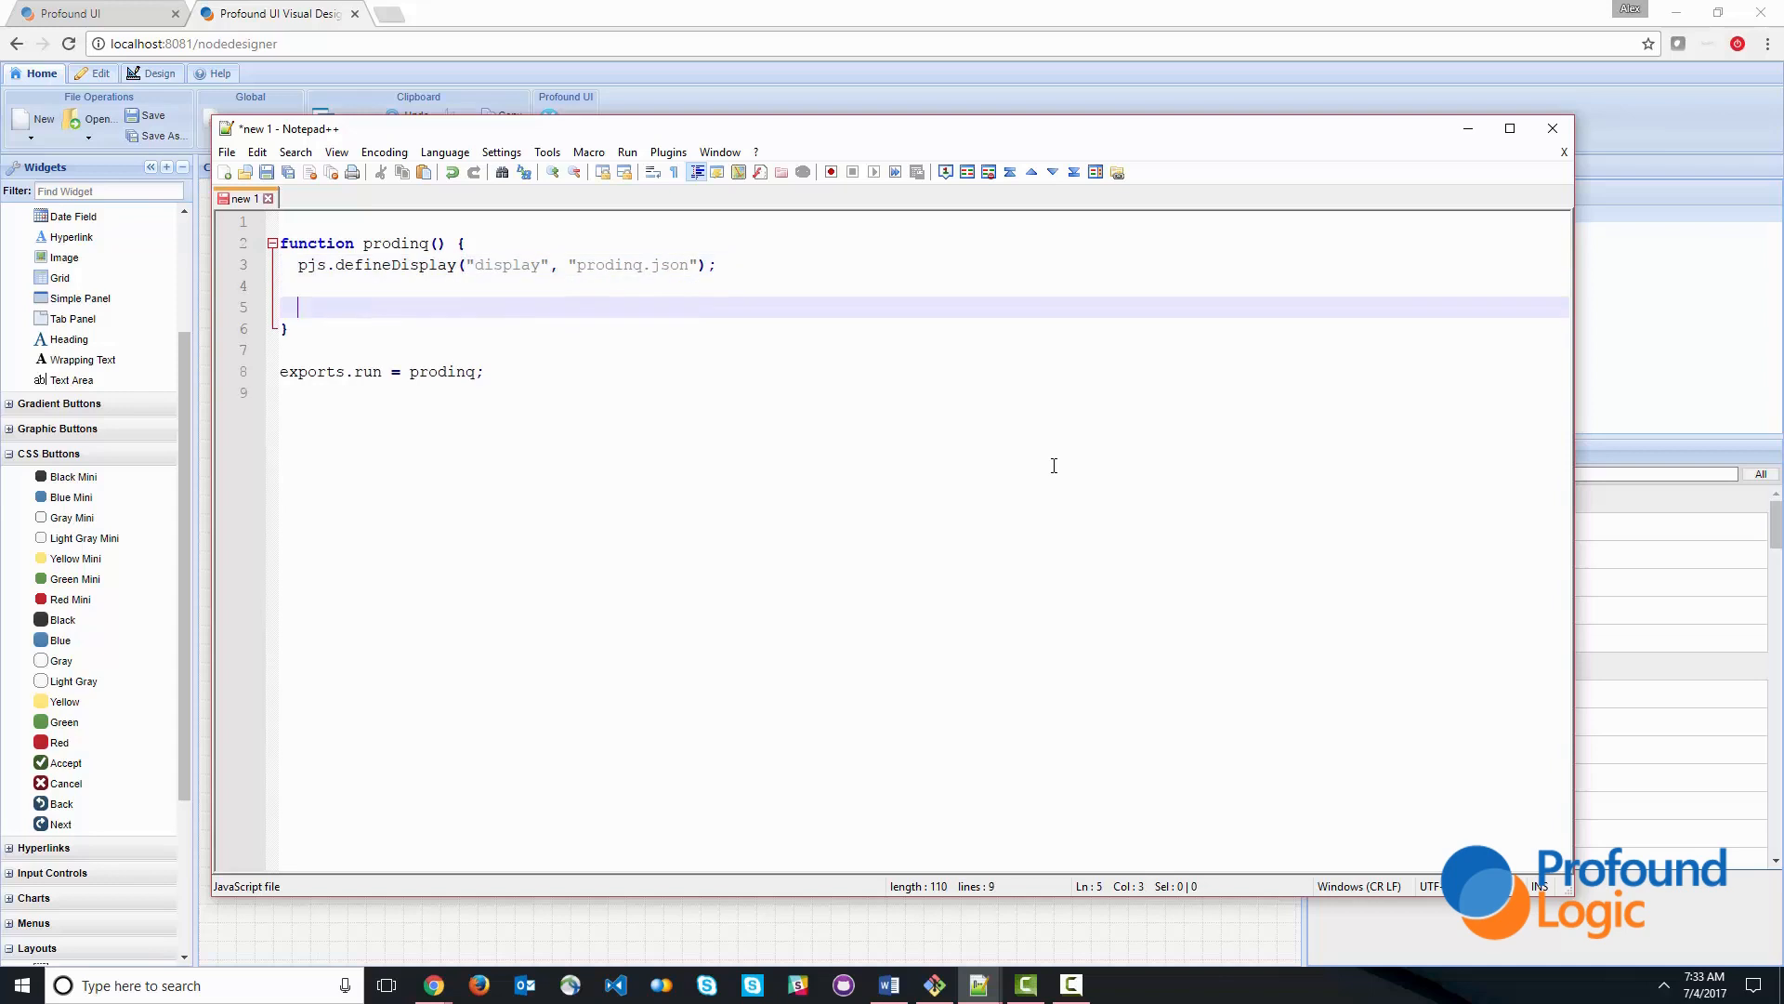
- Add display.screen1.execute(); to the function body
{"action": "key", "text": "enter"}
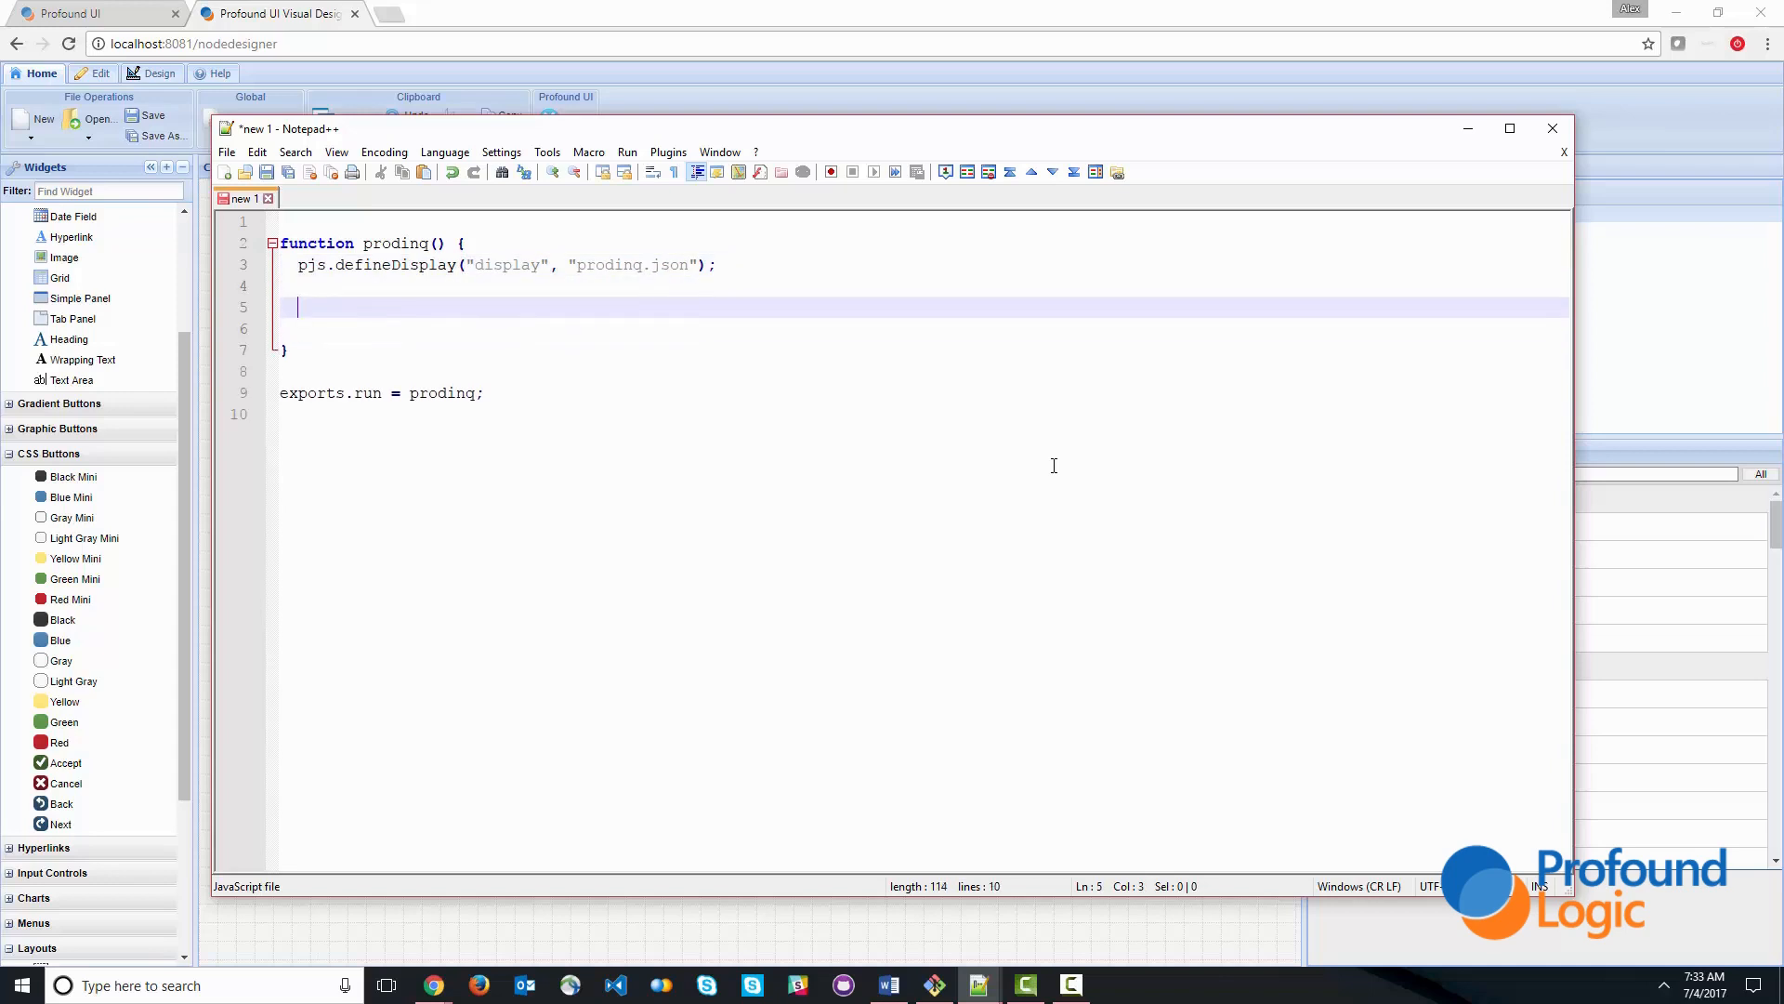
{"action": "type", "text": "dis"}
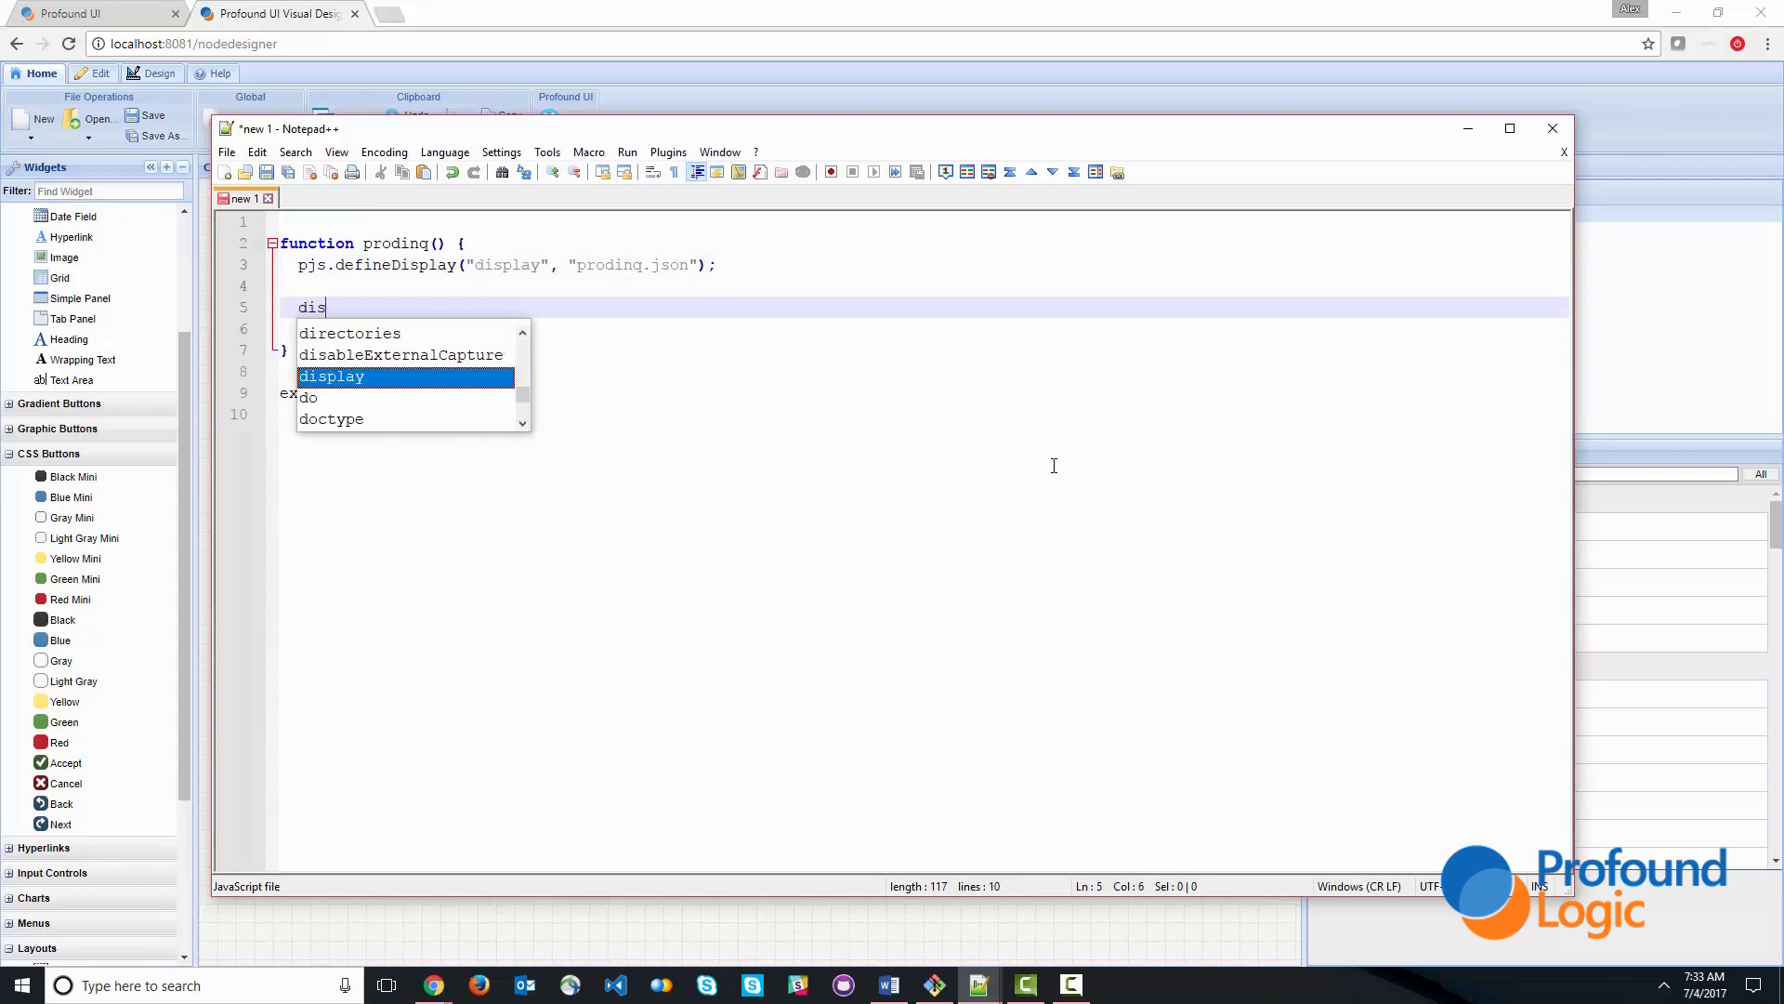
{"action": "type", "text": "display."}
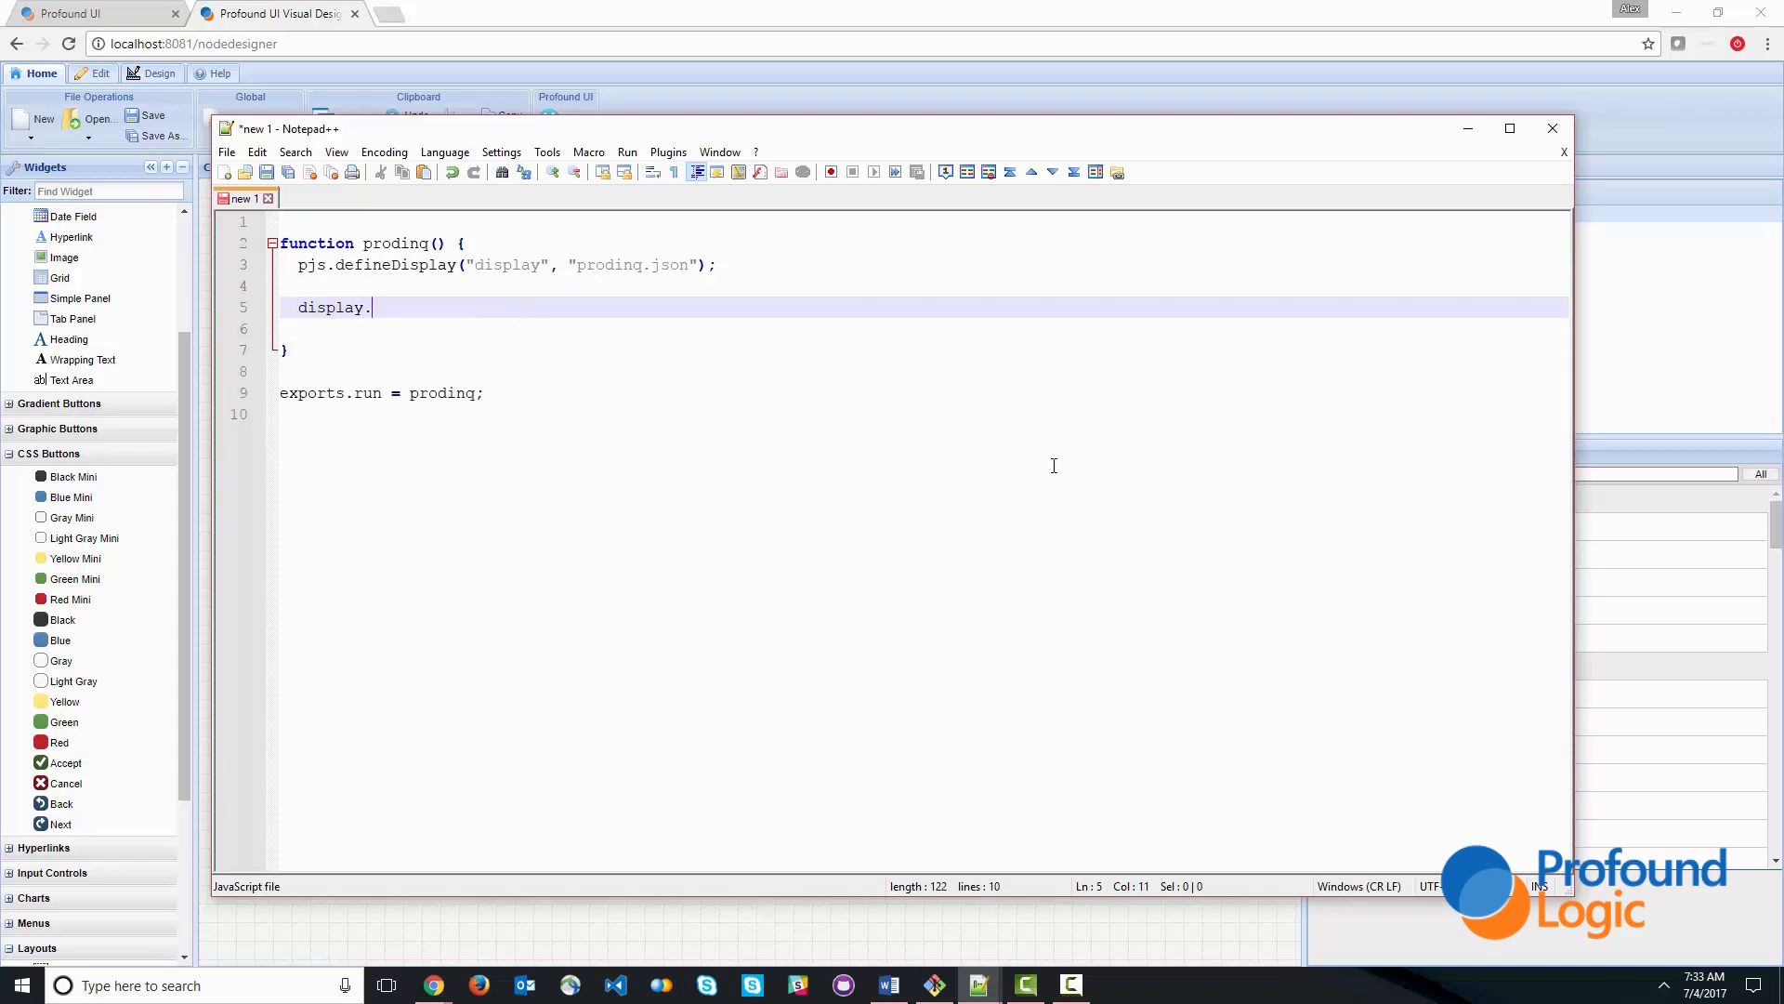
{"action": "type", "text": "screen"}
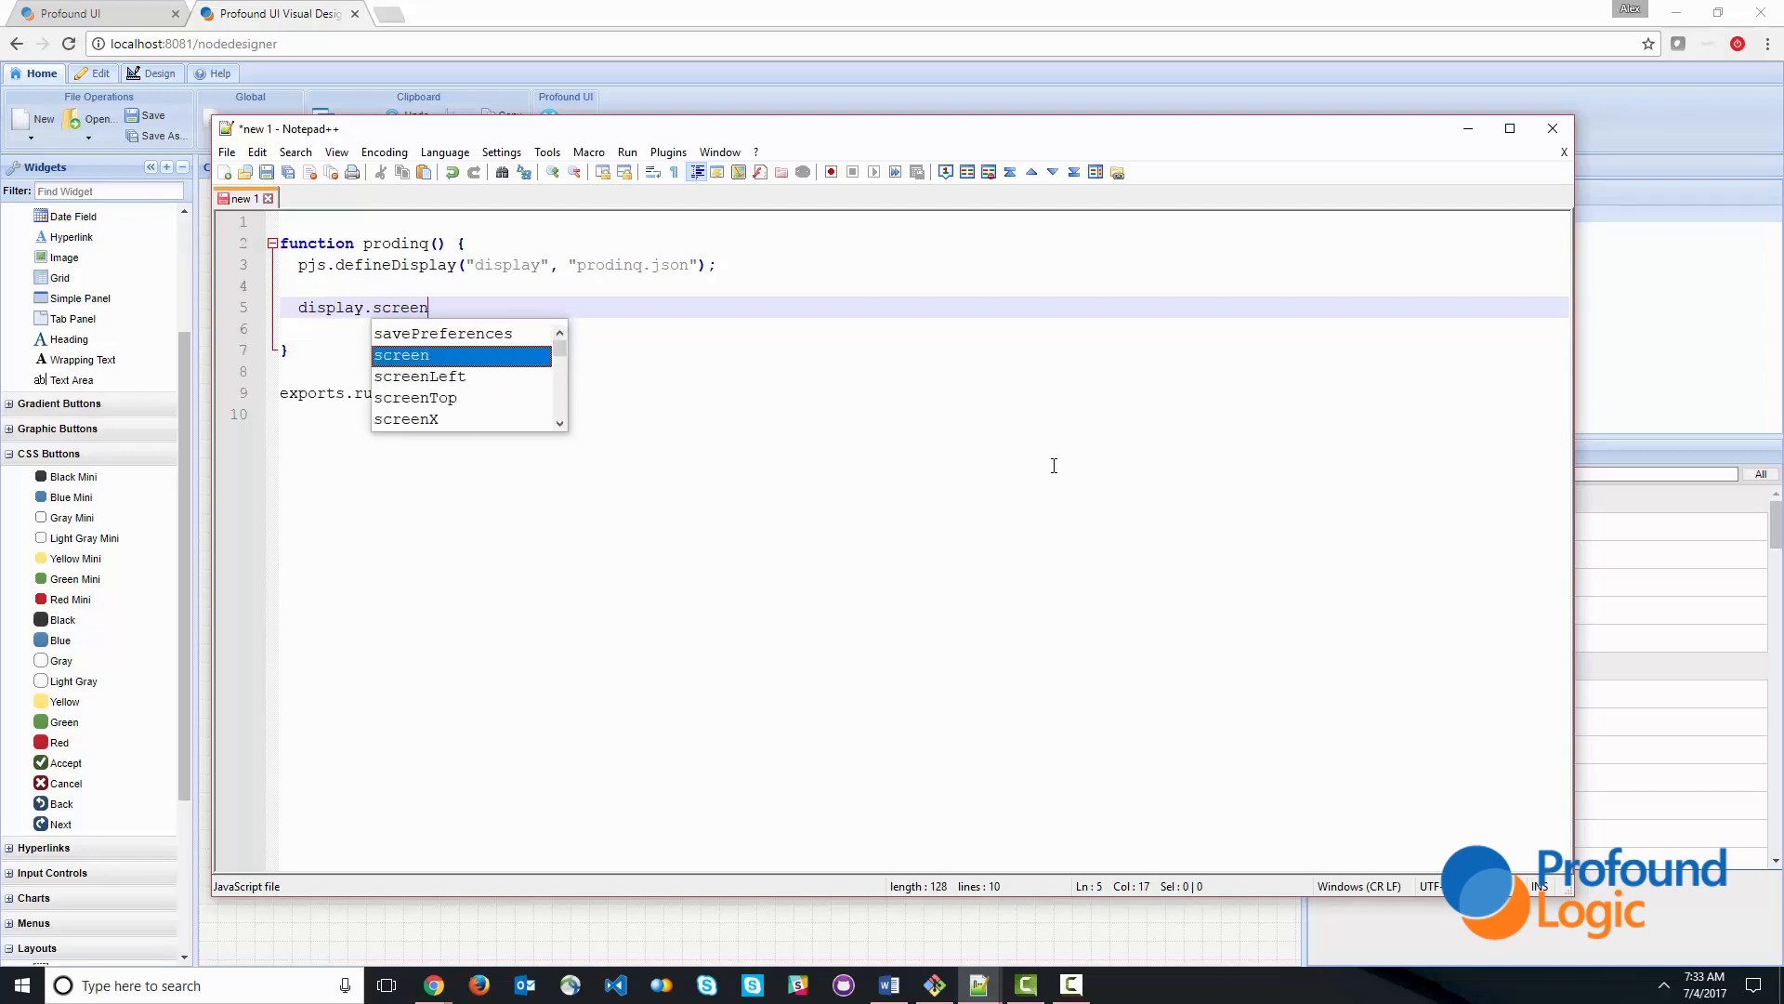
{"action": "type", "text": "1"}
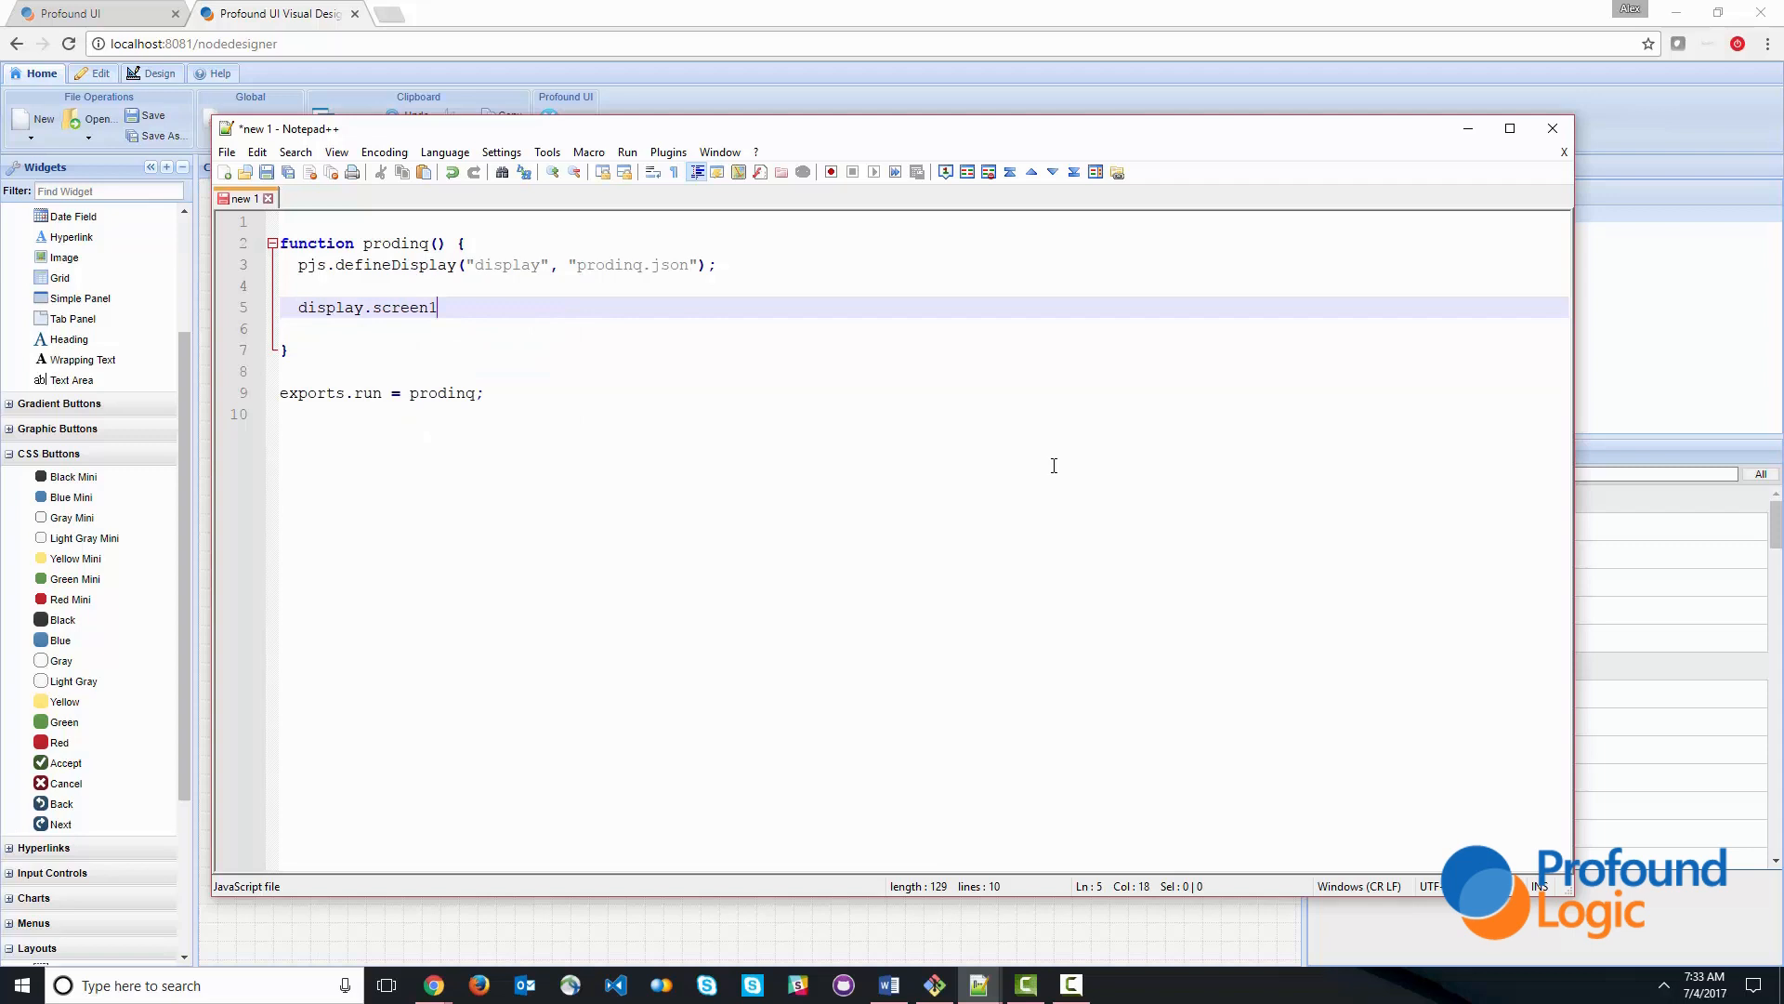
{"action": "type", "text": ".execute"}
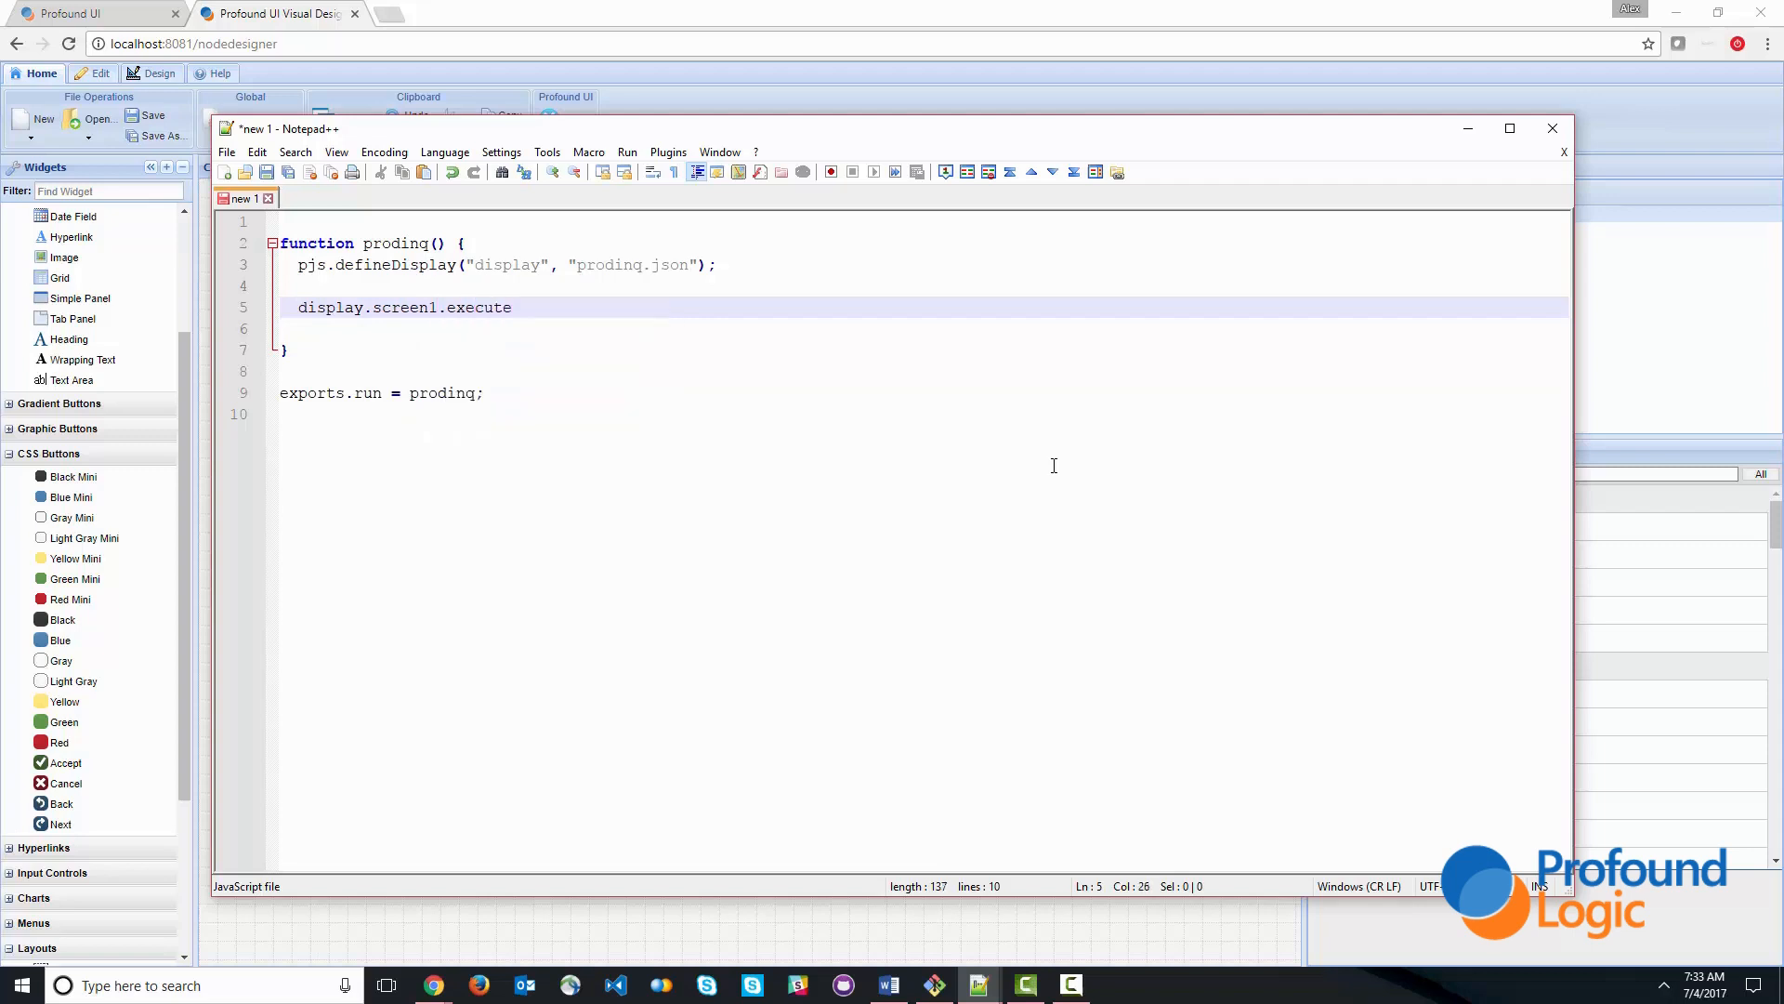
{"action": "type", "text": "();"}
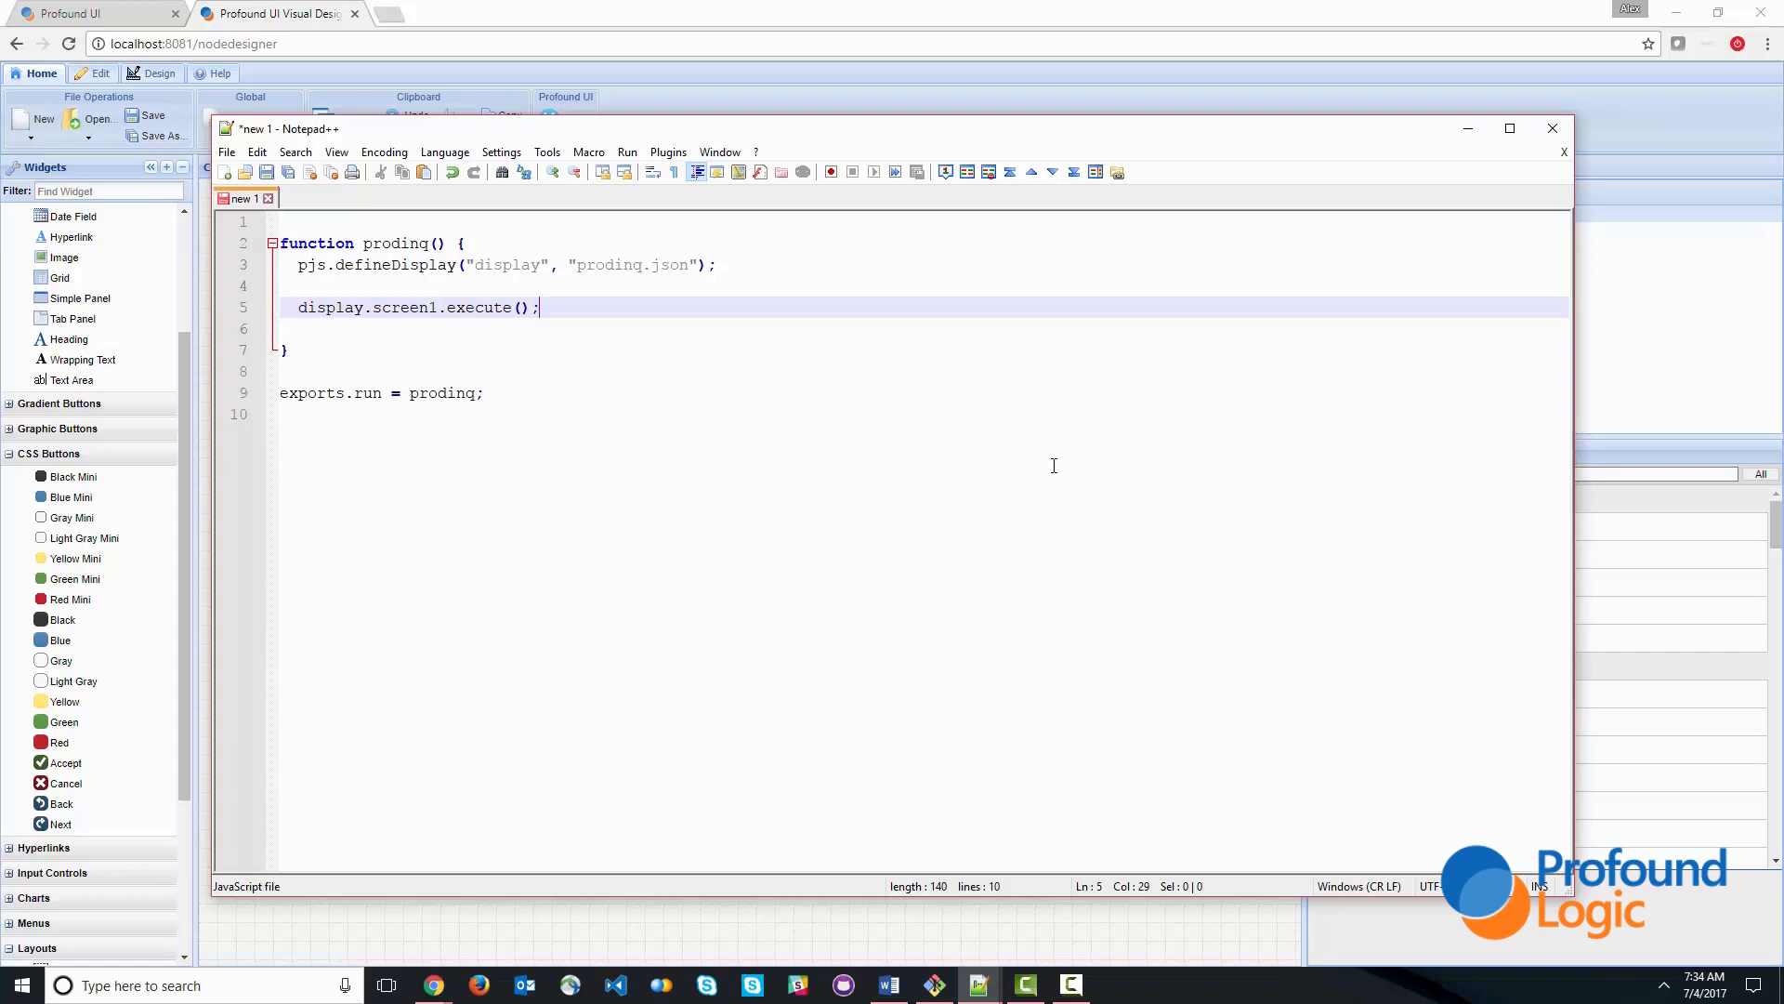
- Wrap the execute call in a while (!exit) { } loop
{"action": "key", "text": "Enter"}
{"action": "type", "text": "while"}
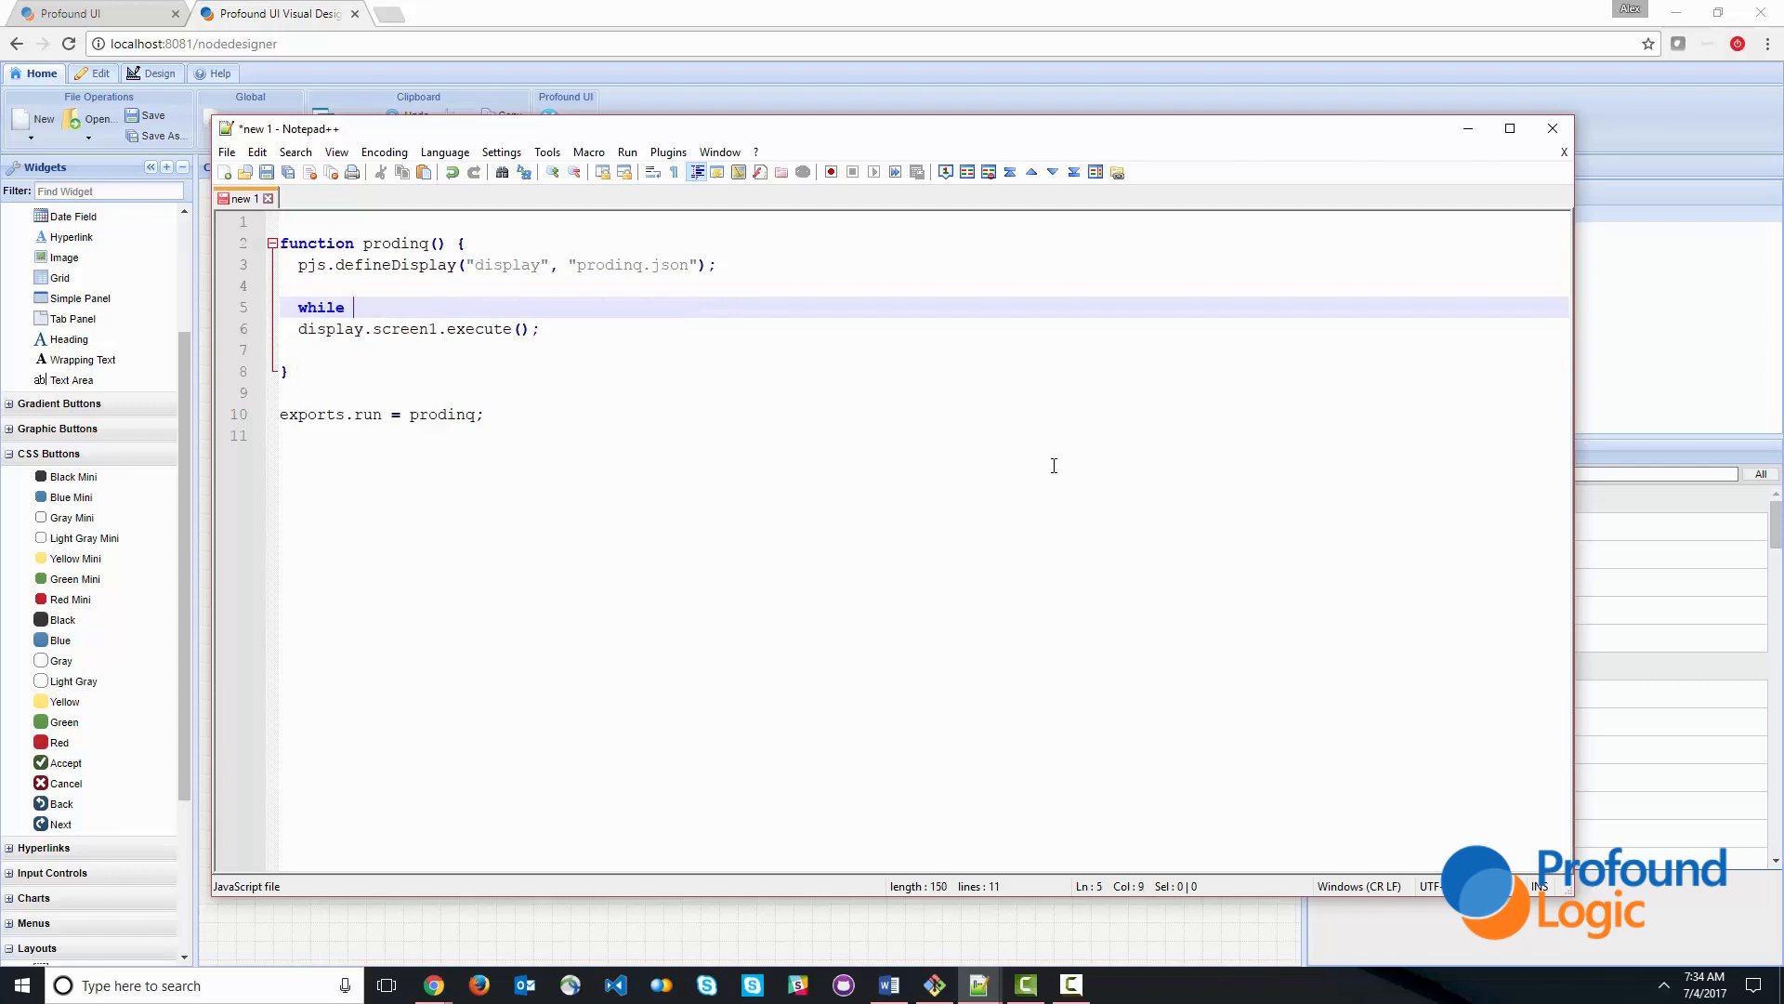
{"action": "type", "text": "(!ex"}
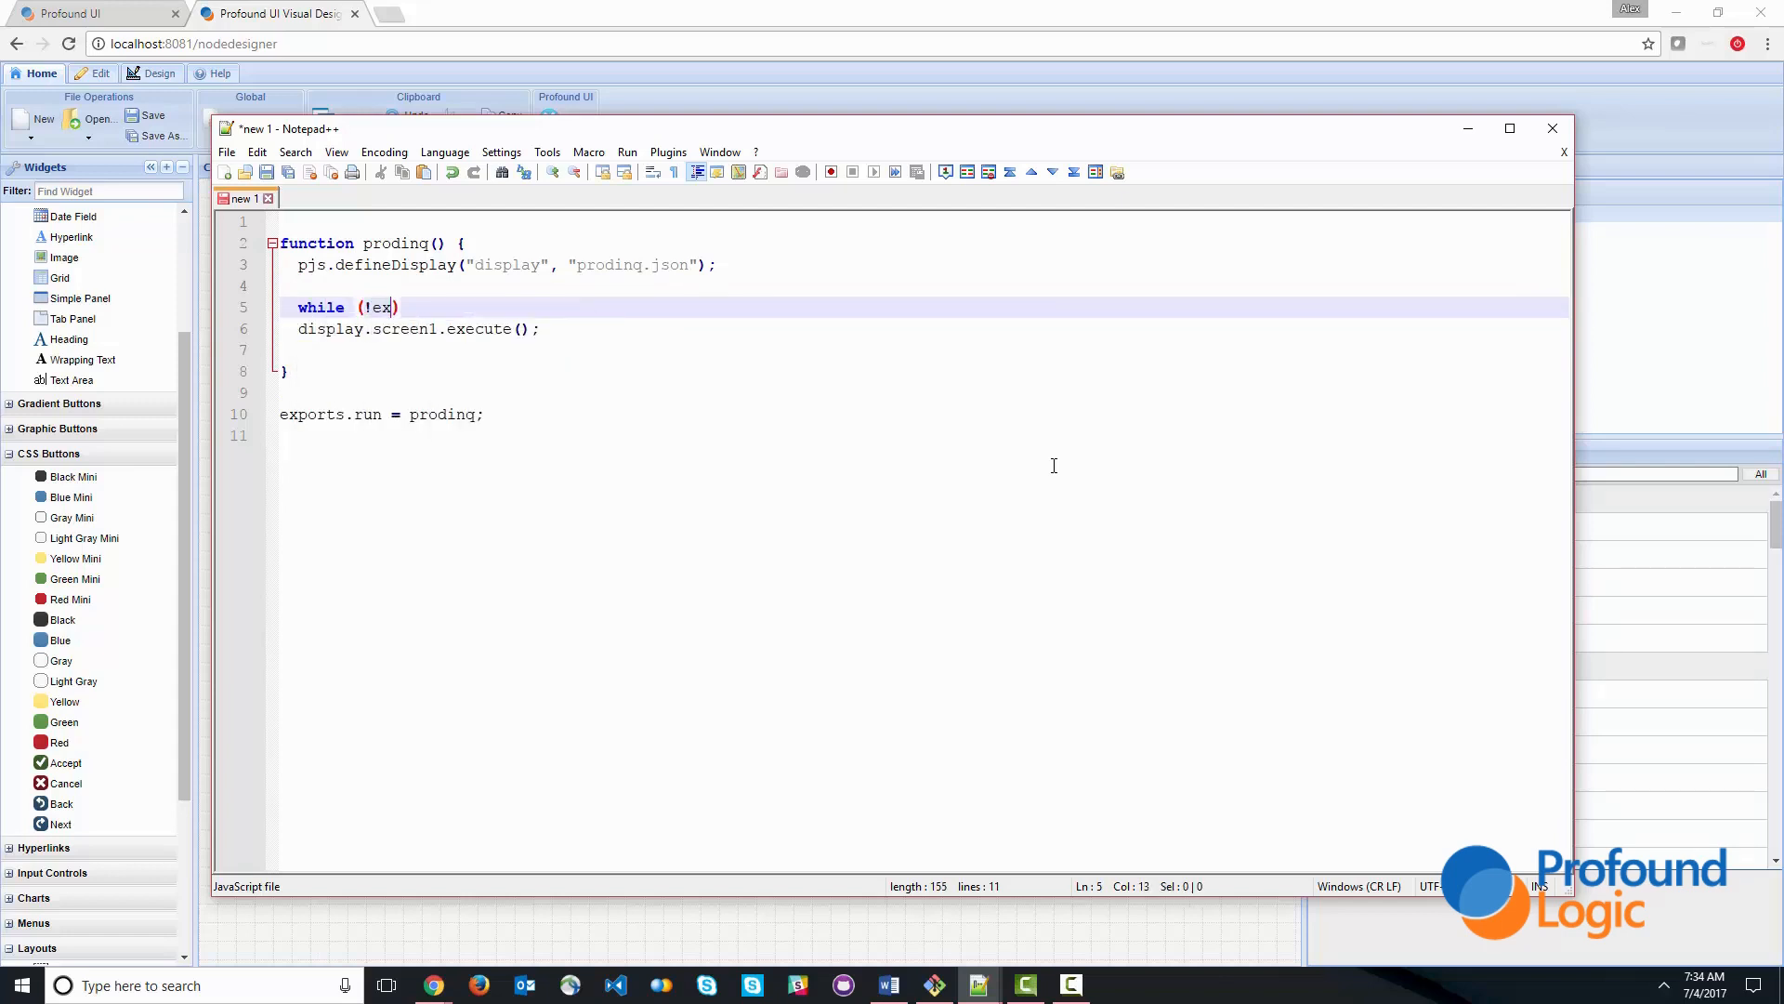
{"action": "type", "text": "it) {"}
{"action": "left_click", "coordinate": [920, 350]}
{"action": "type", "text": "}"}
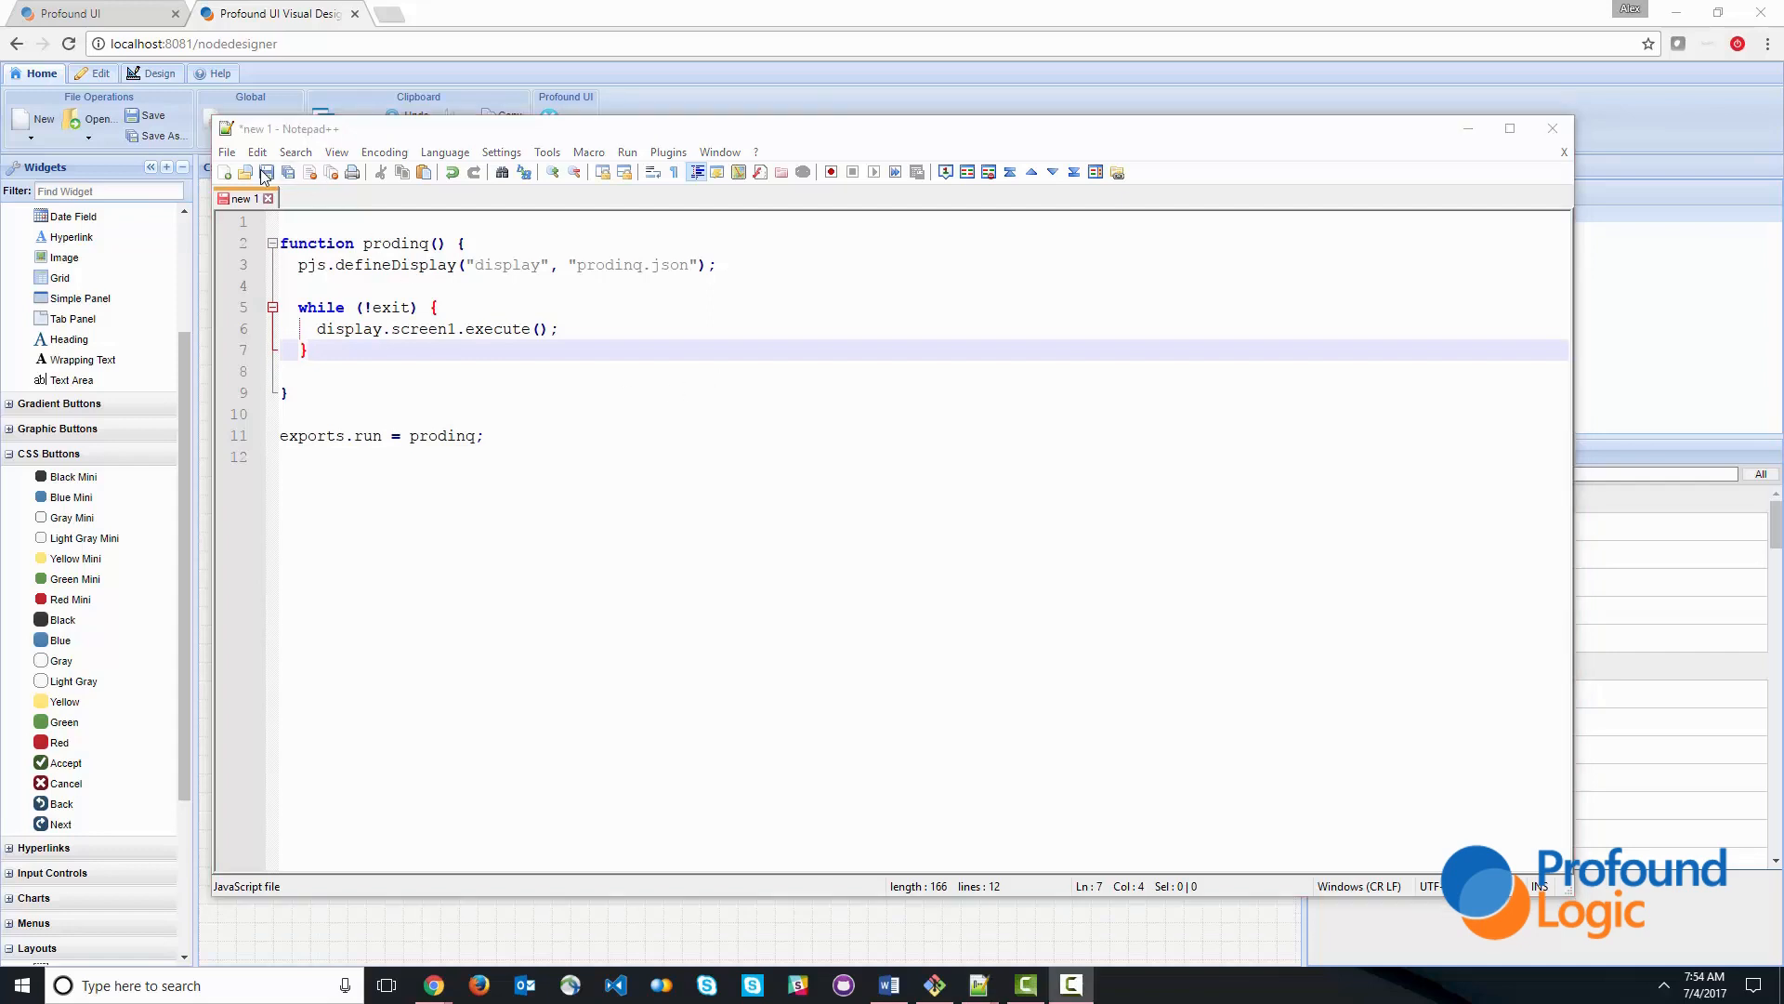
- Save the script as prodinq.js in the pjssamples folder and return to the Genie session
{"action": "left_click", "coordinate": [266, 171]}
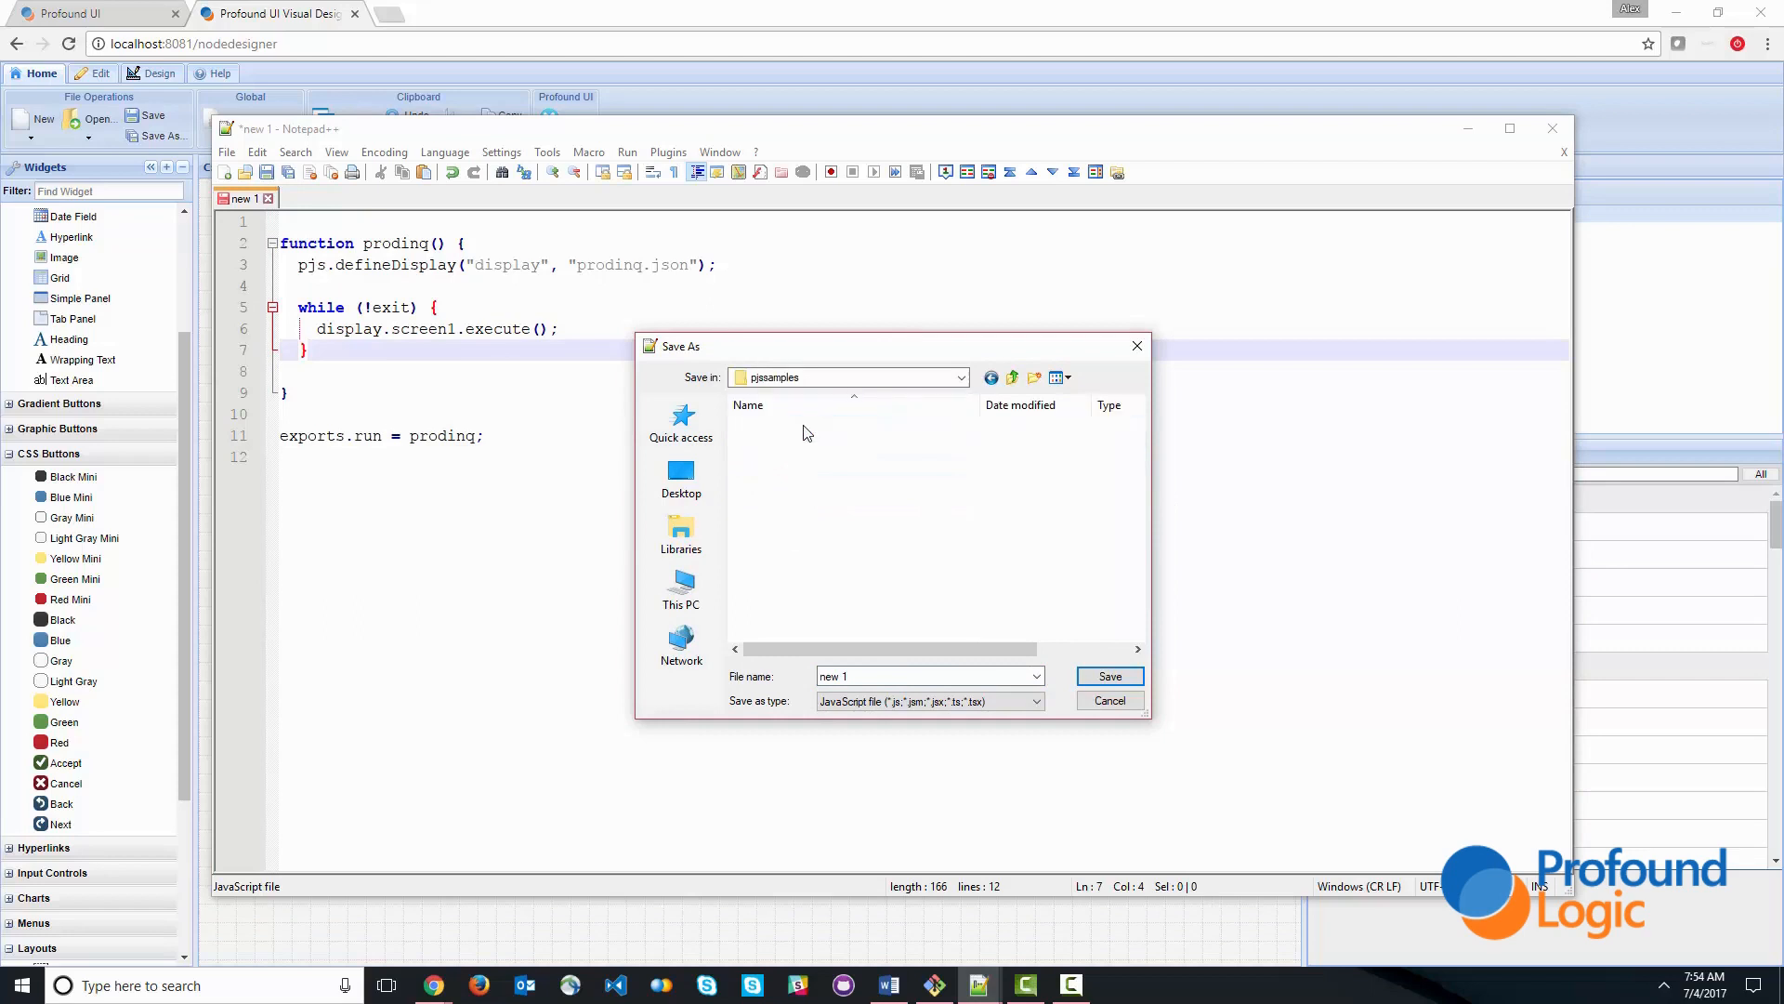
{"action": "type", "text": "pr"}
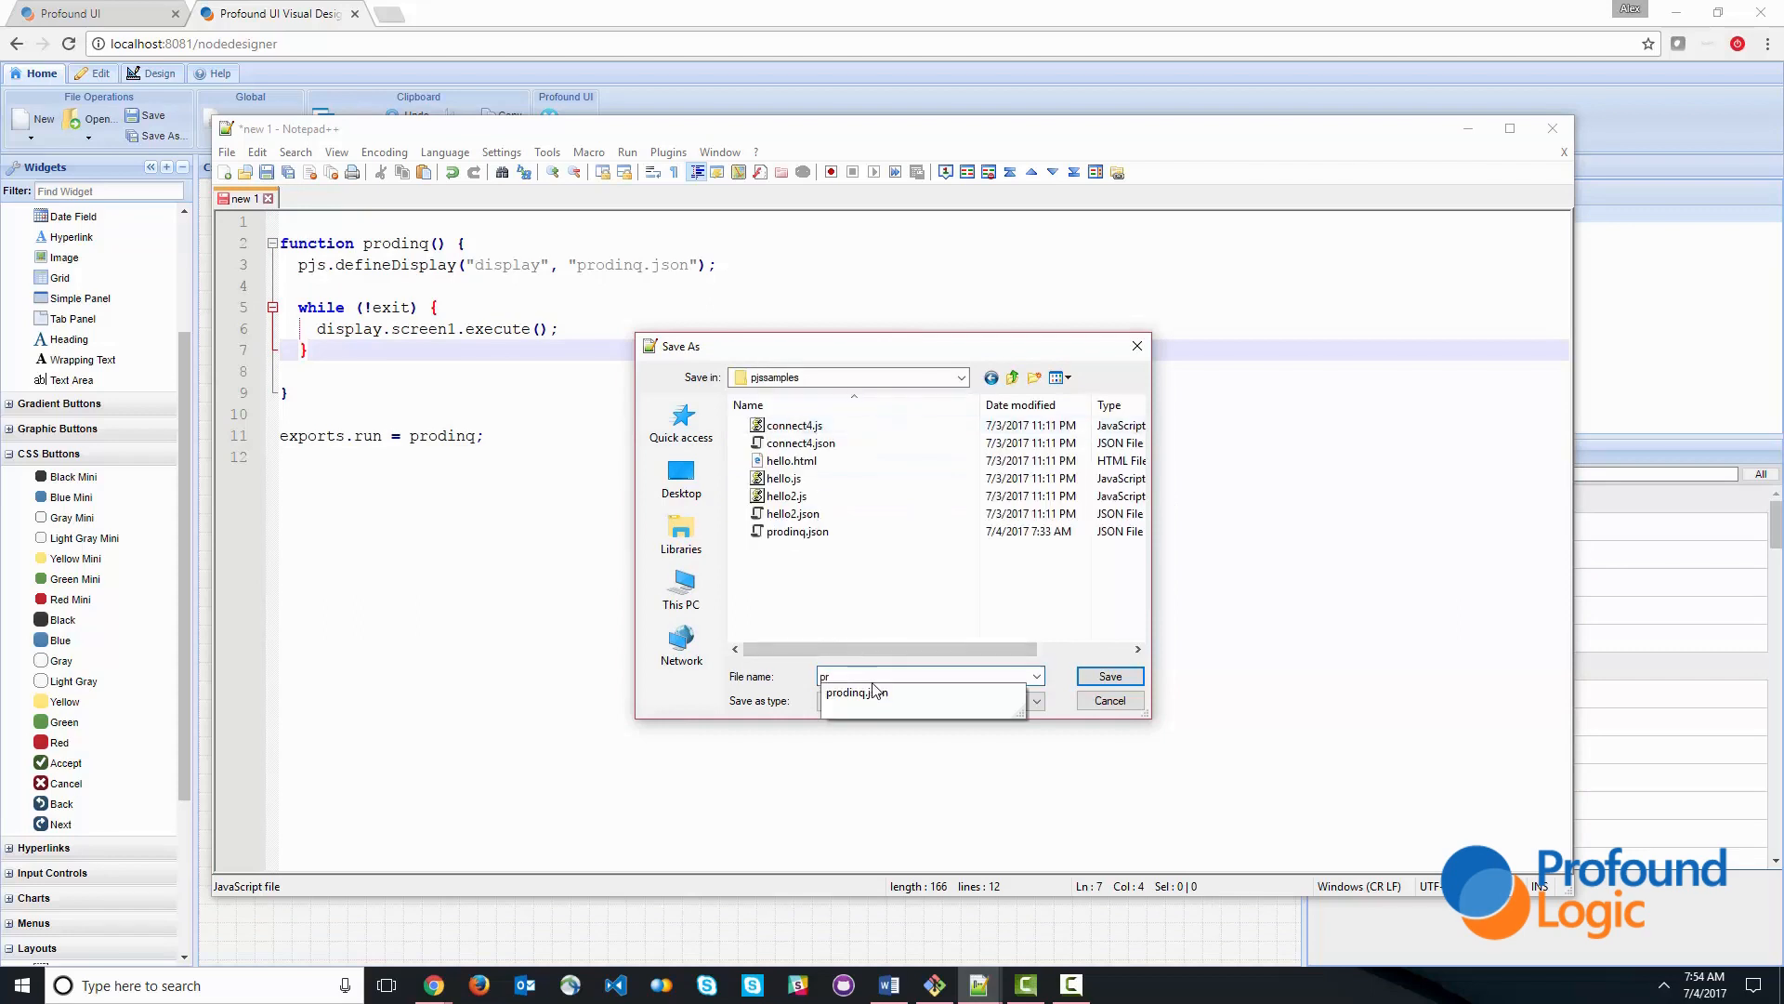
{"action": "type", "text": "prodinq.js"}
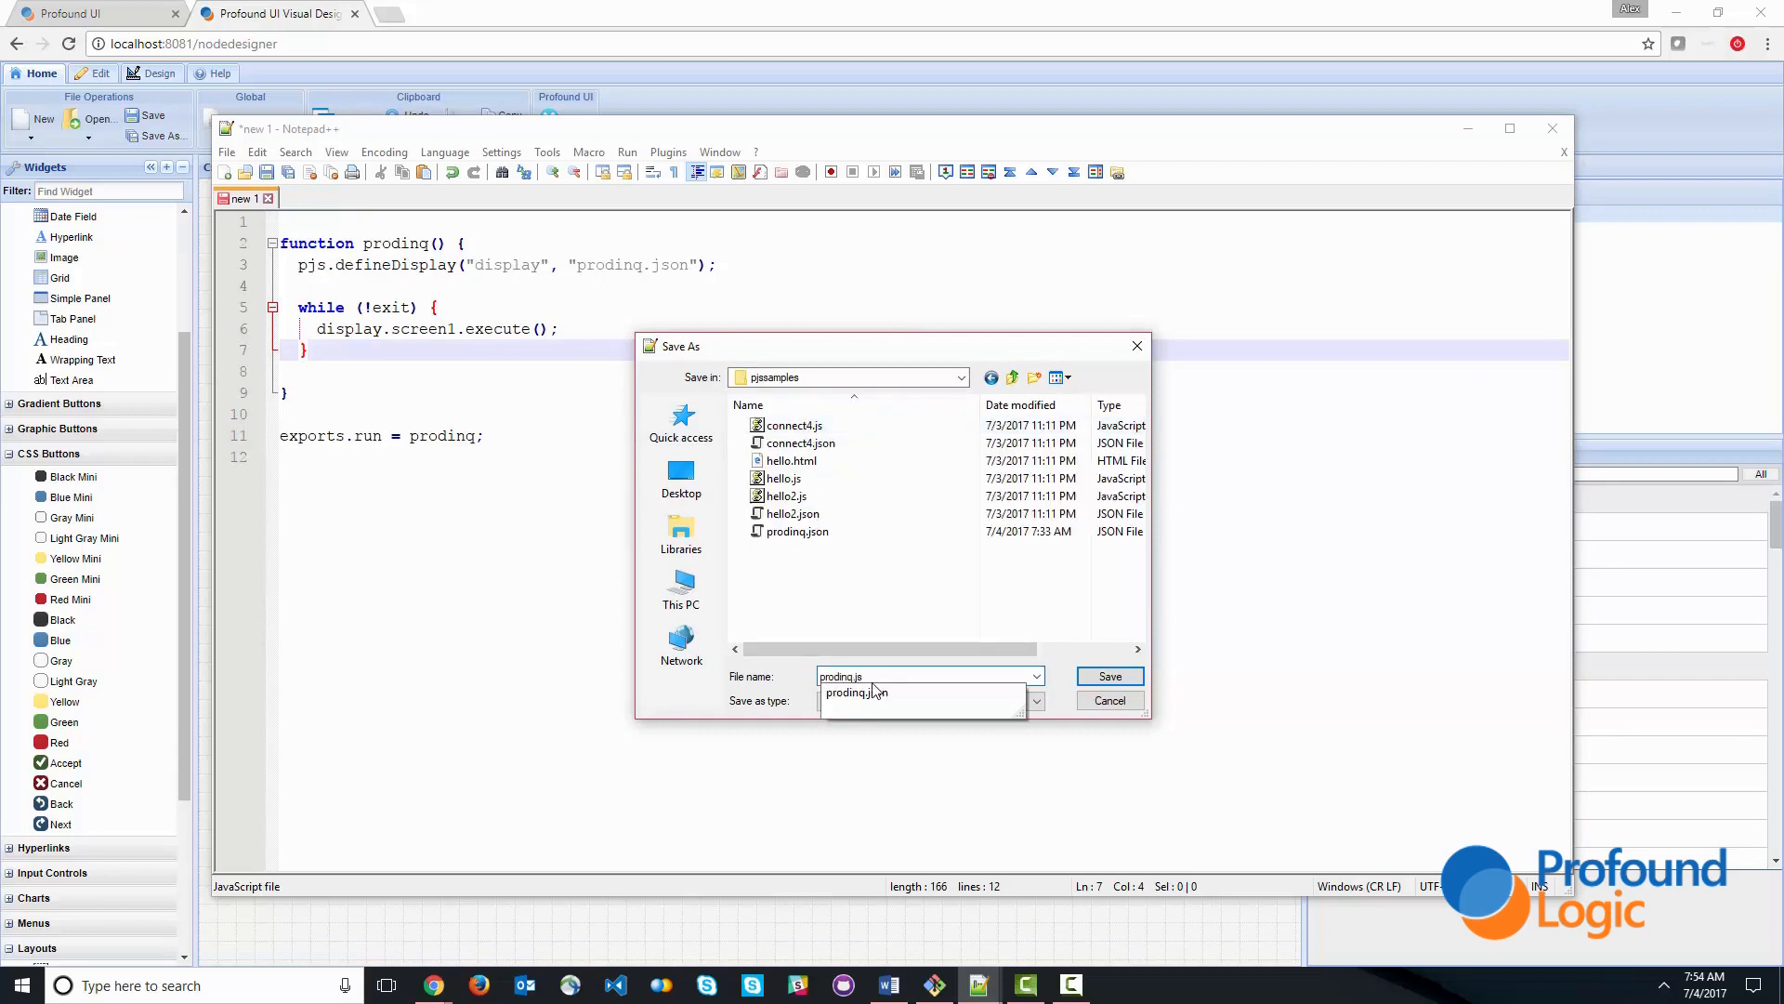
{"action": "left_click", "coordinate": [1107, 677]}
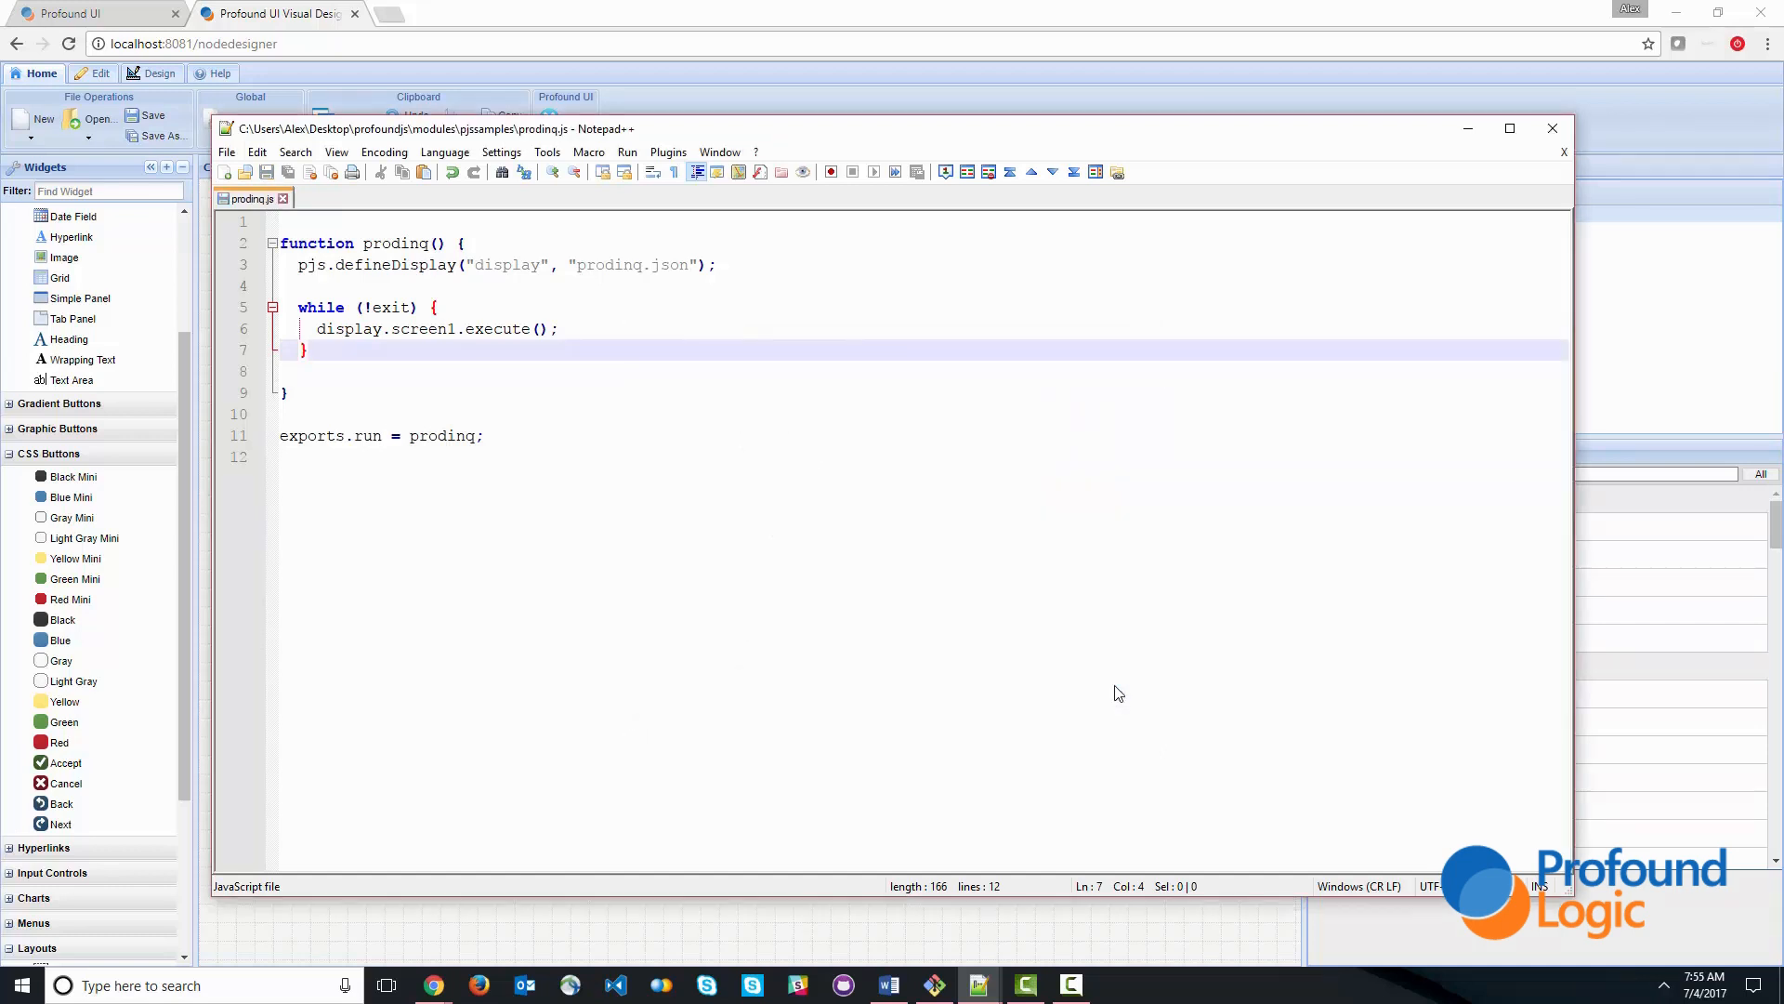
{"action": "left_click", "coordinate": [85, 13]}
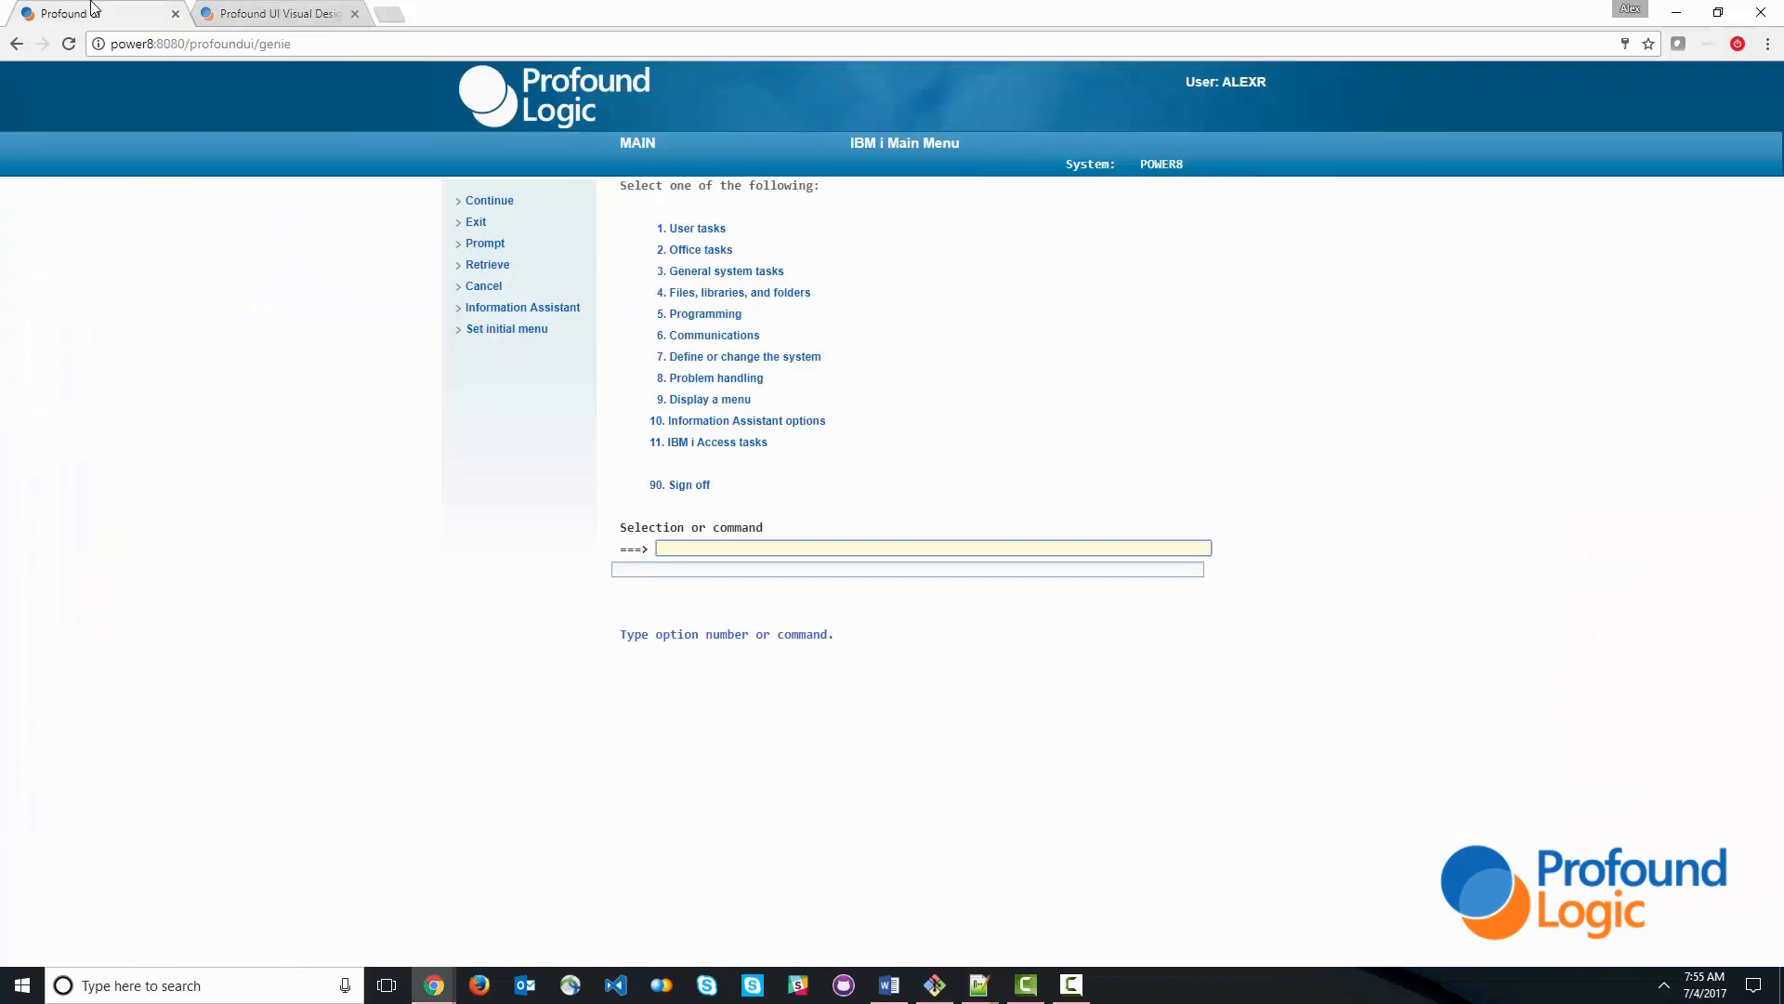
{"action": "type", "text": "call prodi"}
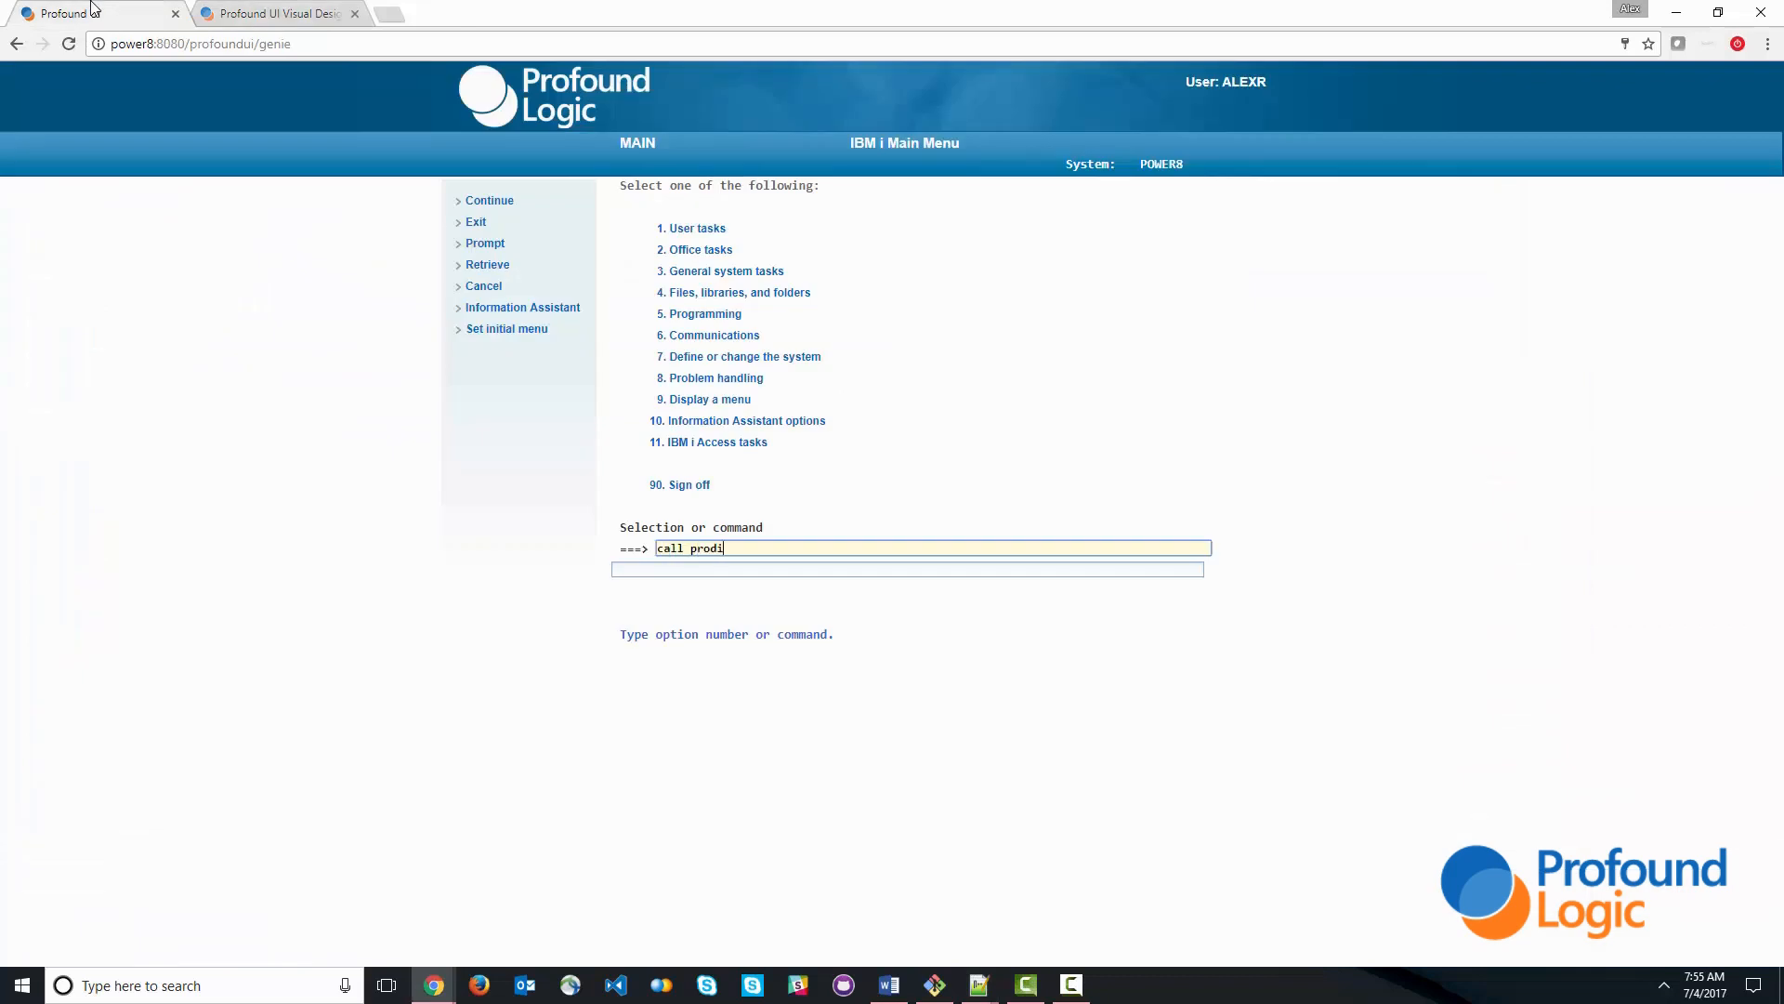
{"action": "type", "text": "nq"}
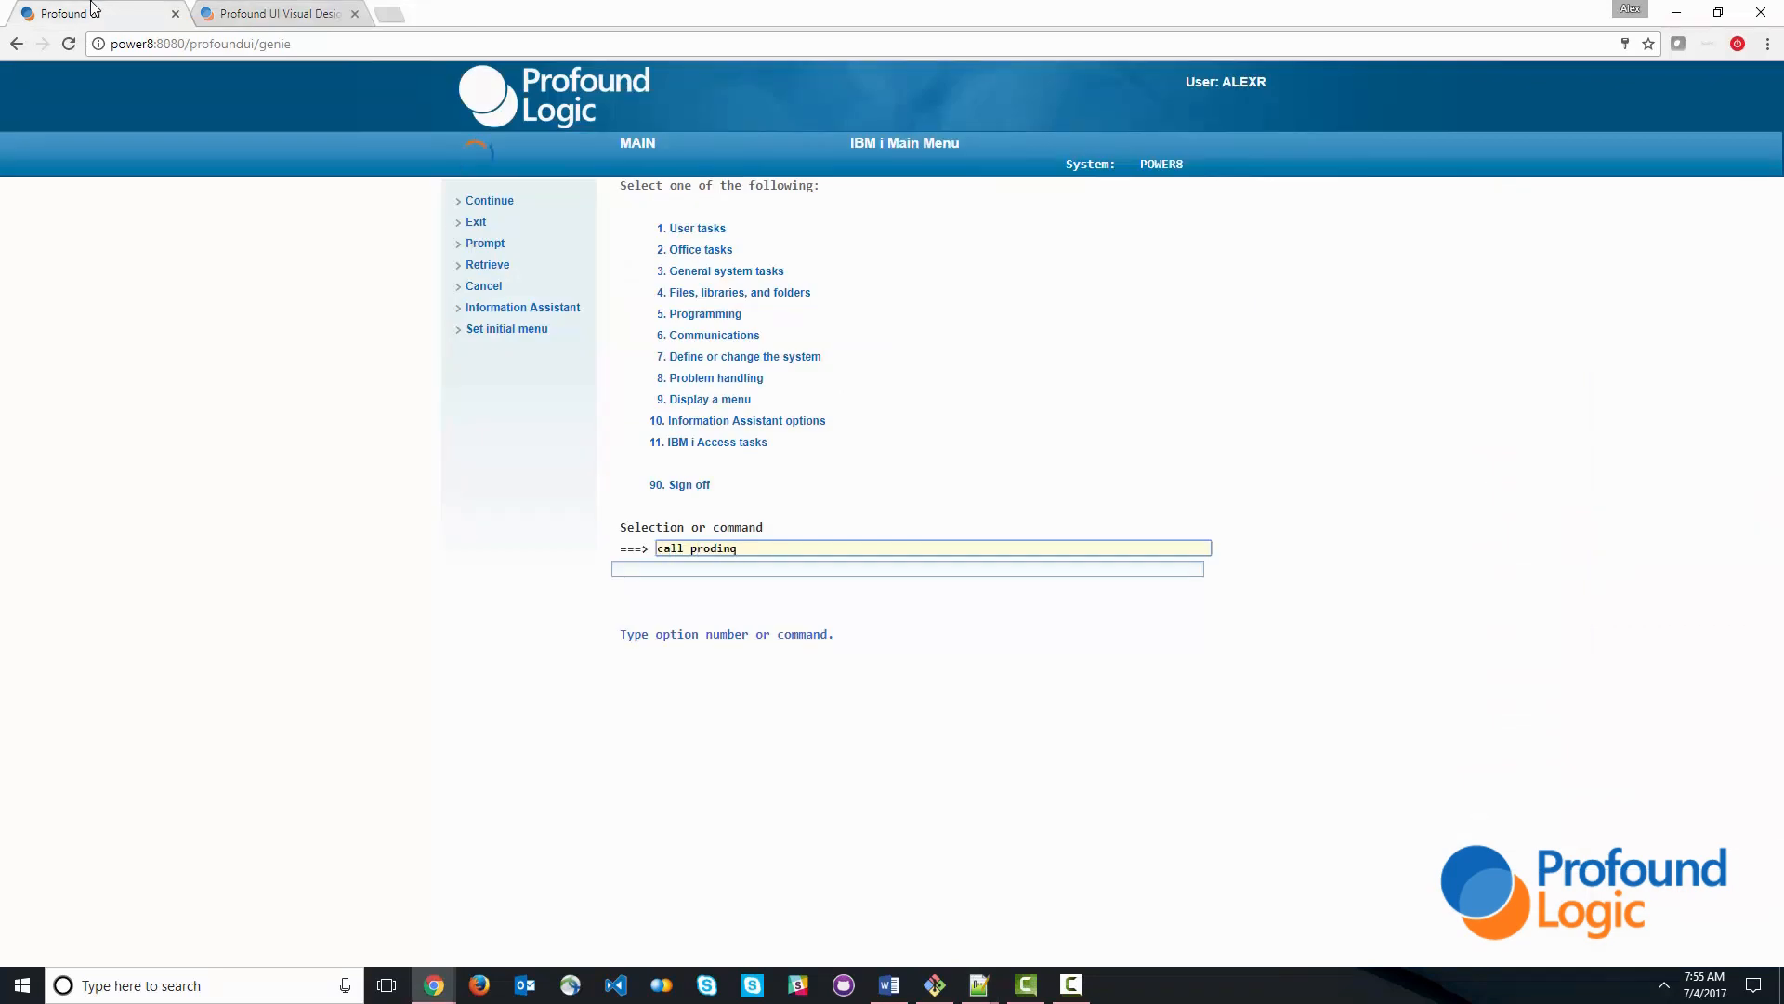
{"action": "key", "text": "Enter"}
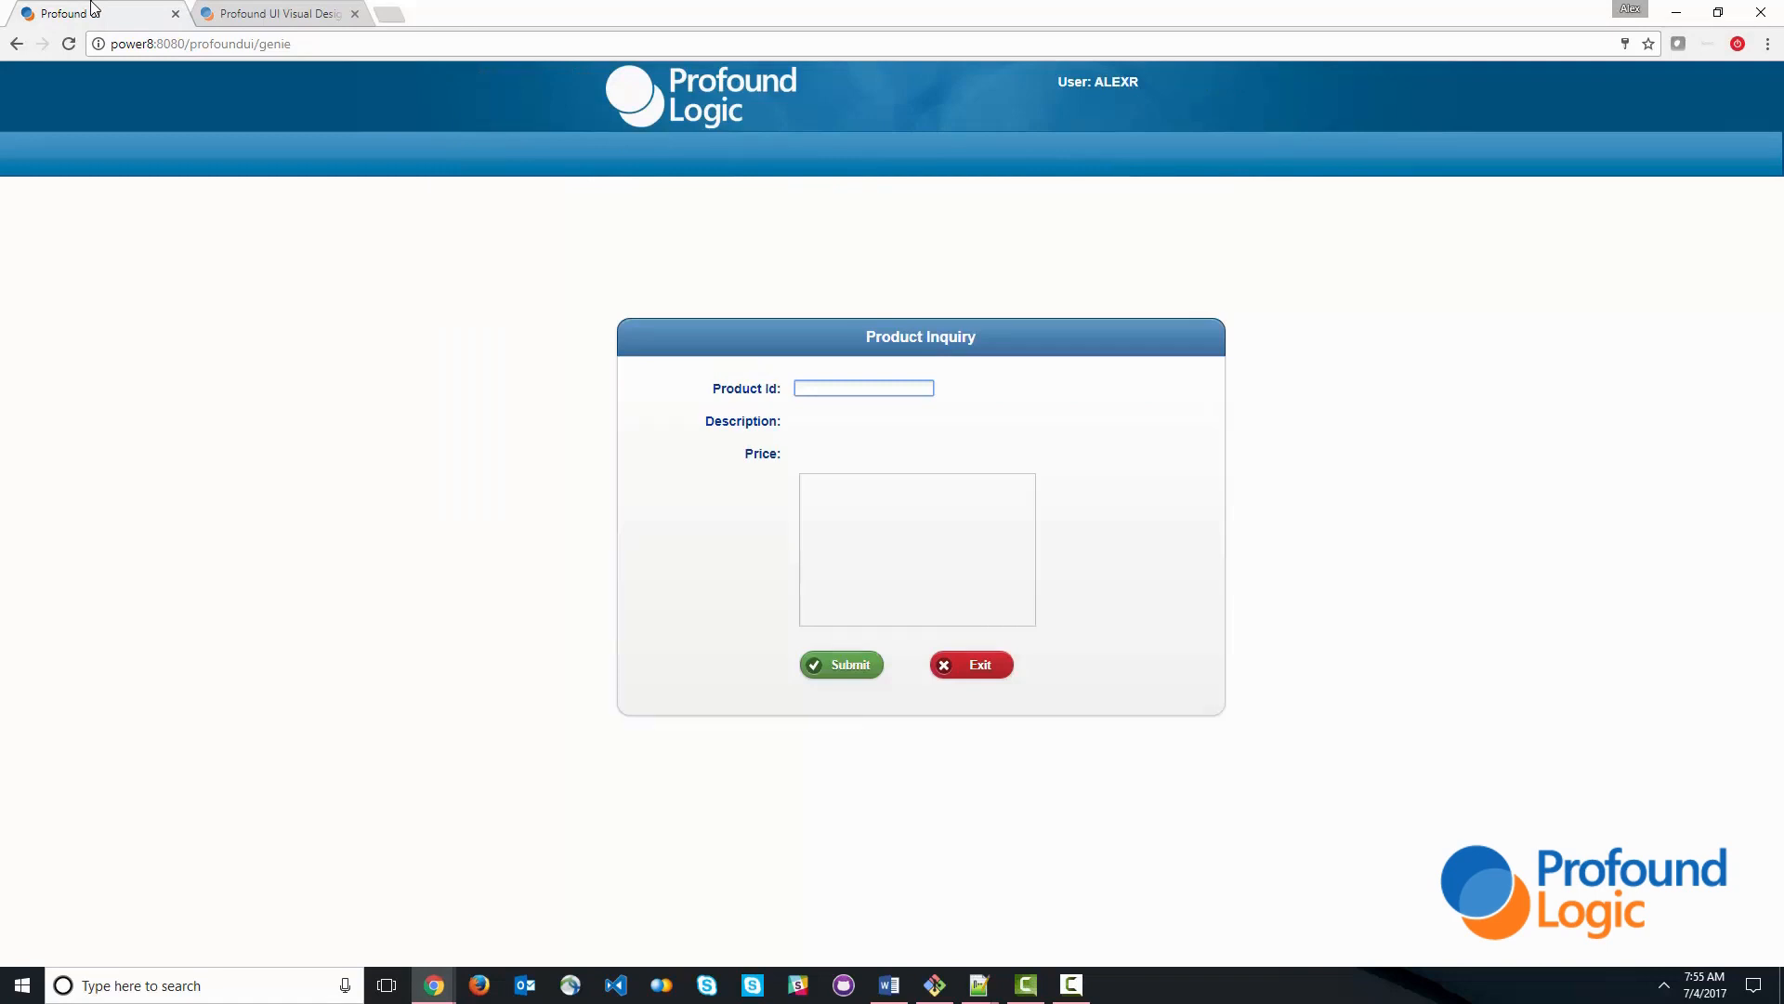
{"action": "type", "text": "123"}
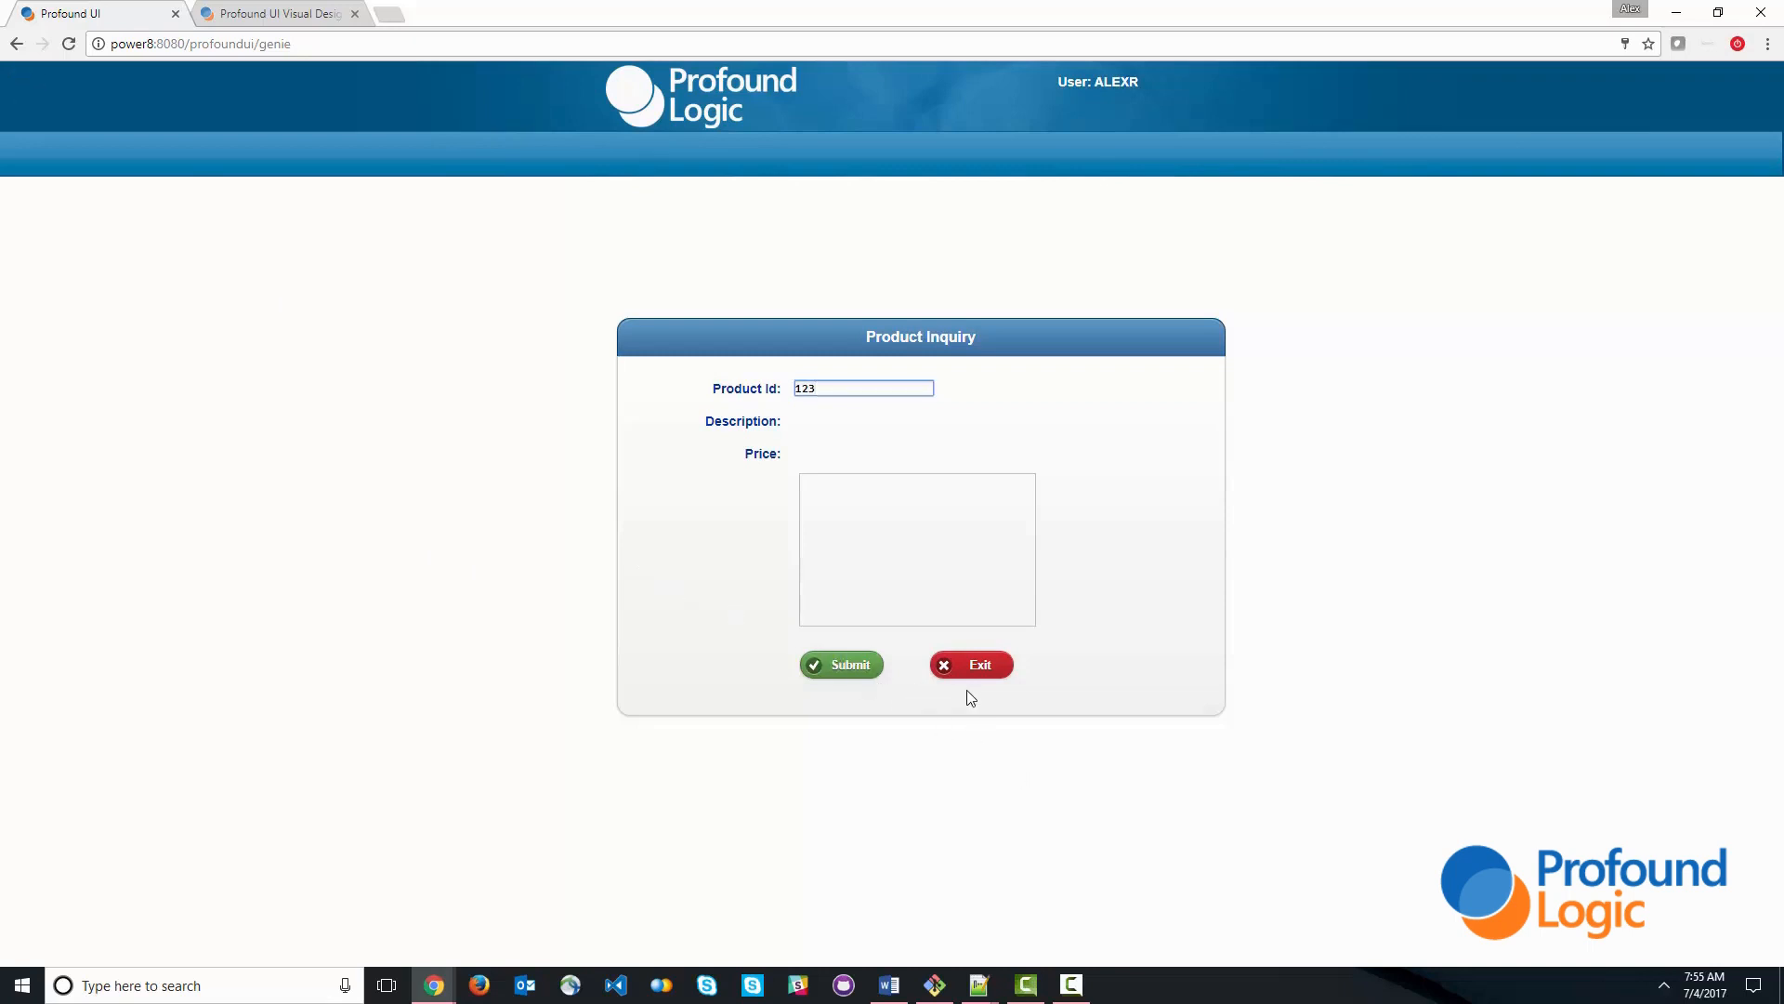
{"action": "left_click", "coordinate": [970, 665]}
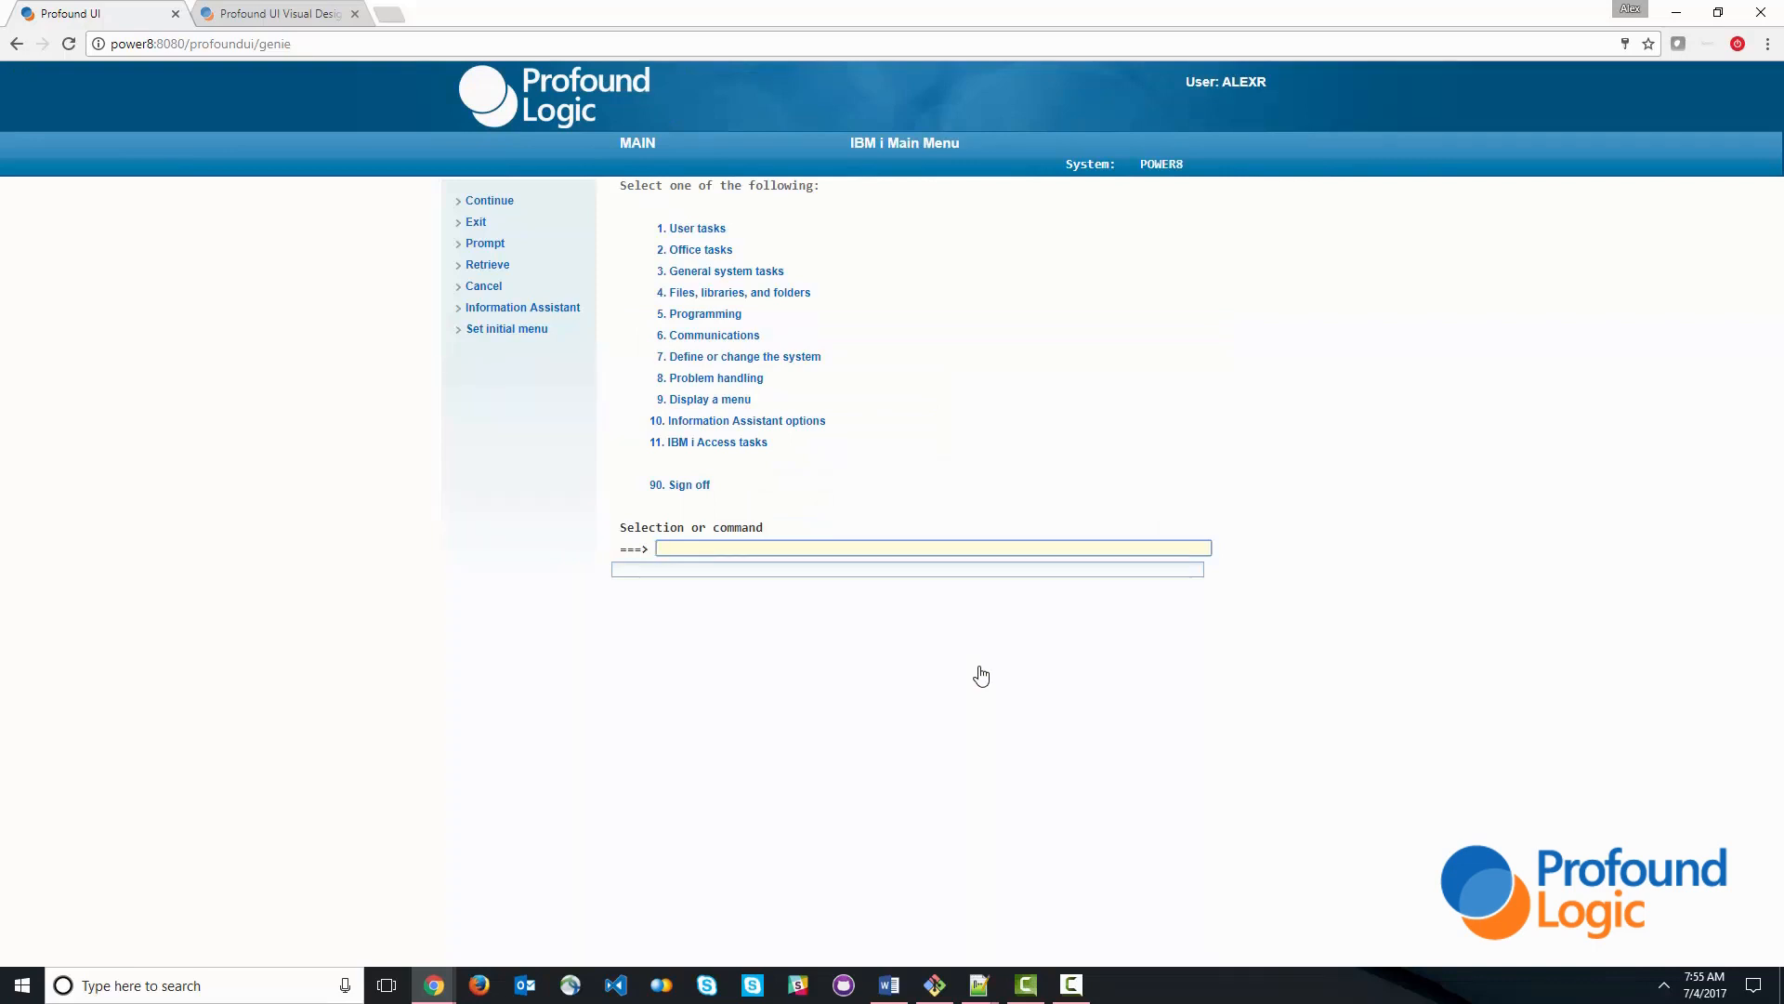
{"action": "left_click", "coordinate": [277, 13]}
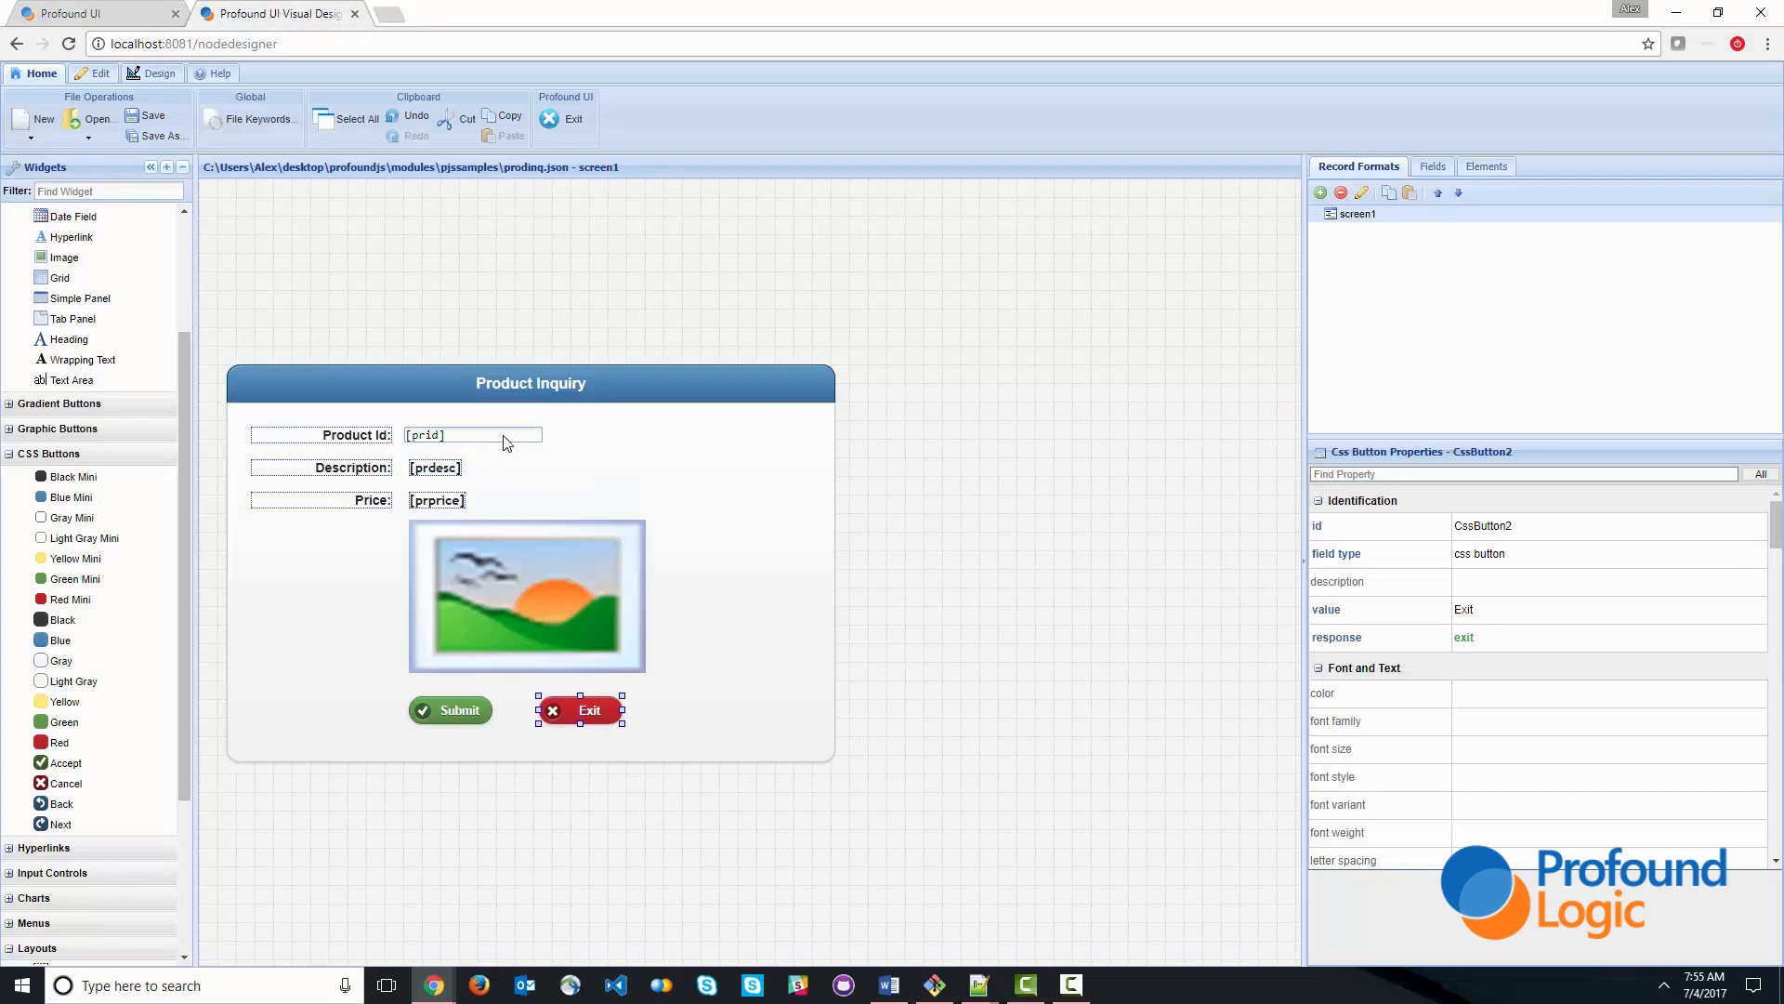
- Give the Product Id textbox choices database file PRODUCTSP and options field PRID,PRNAME, then save the design
{"action": "left_click", "coordinate": [470, 435]}
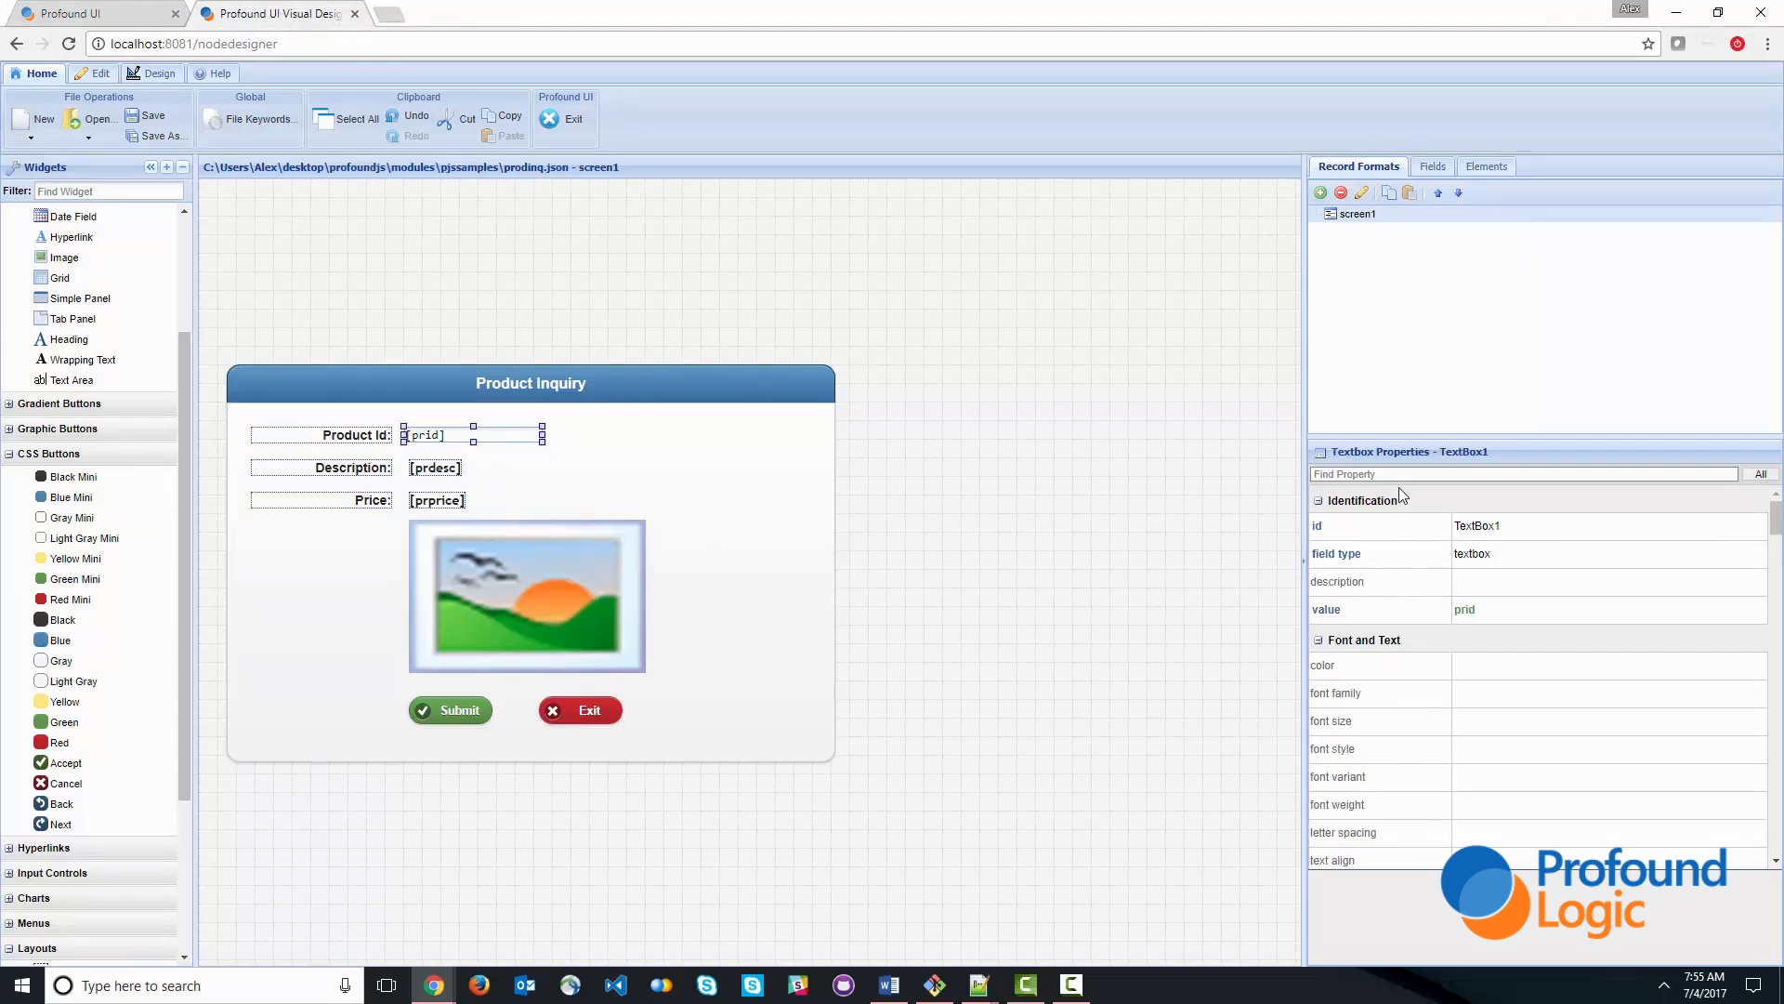
{"action": "type", "text": "auto"}
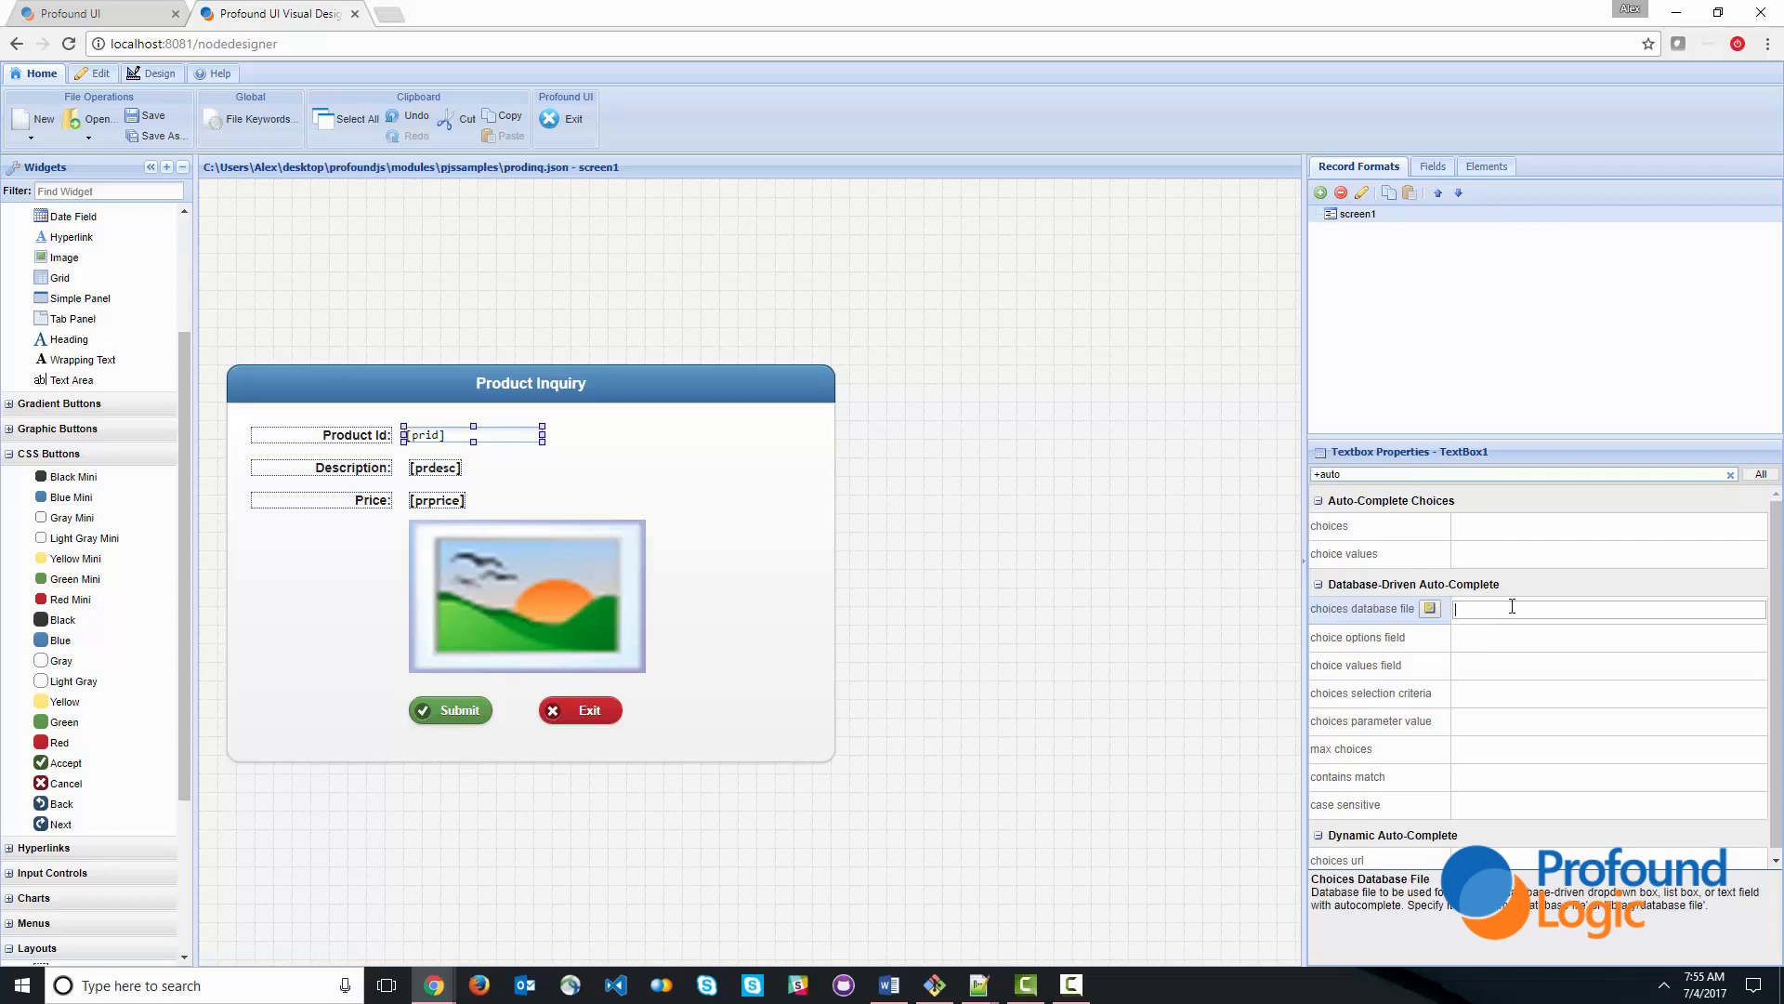
{"action": "type", "text": "PRODUCTSP"}
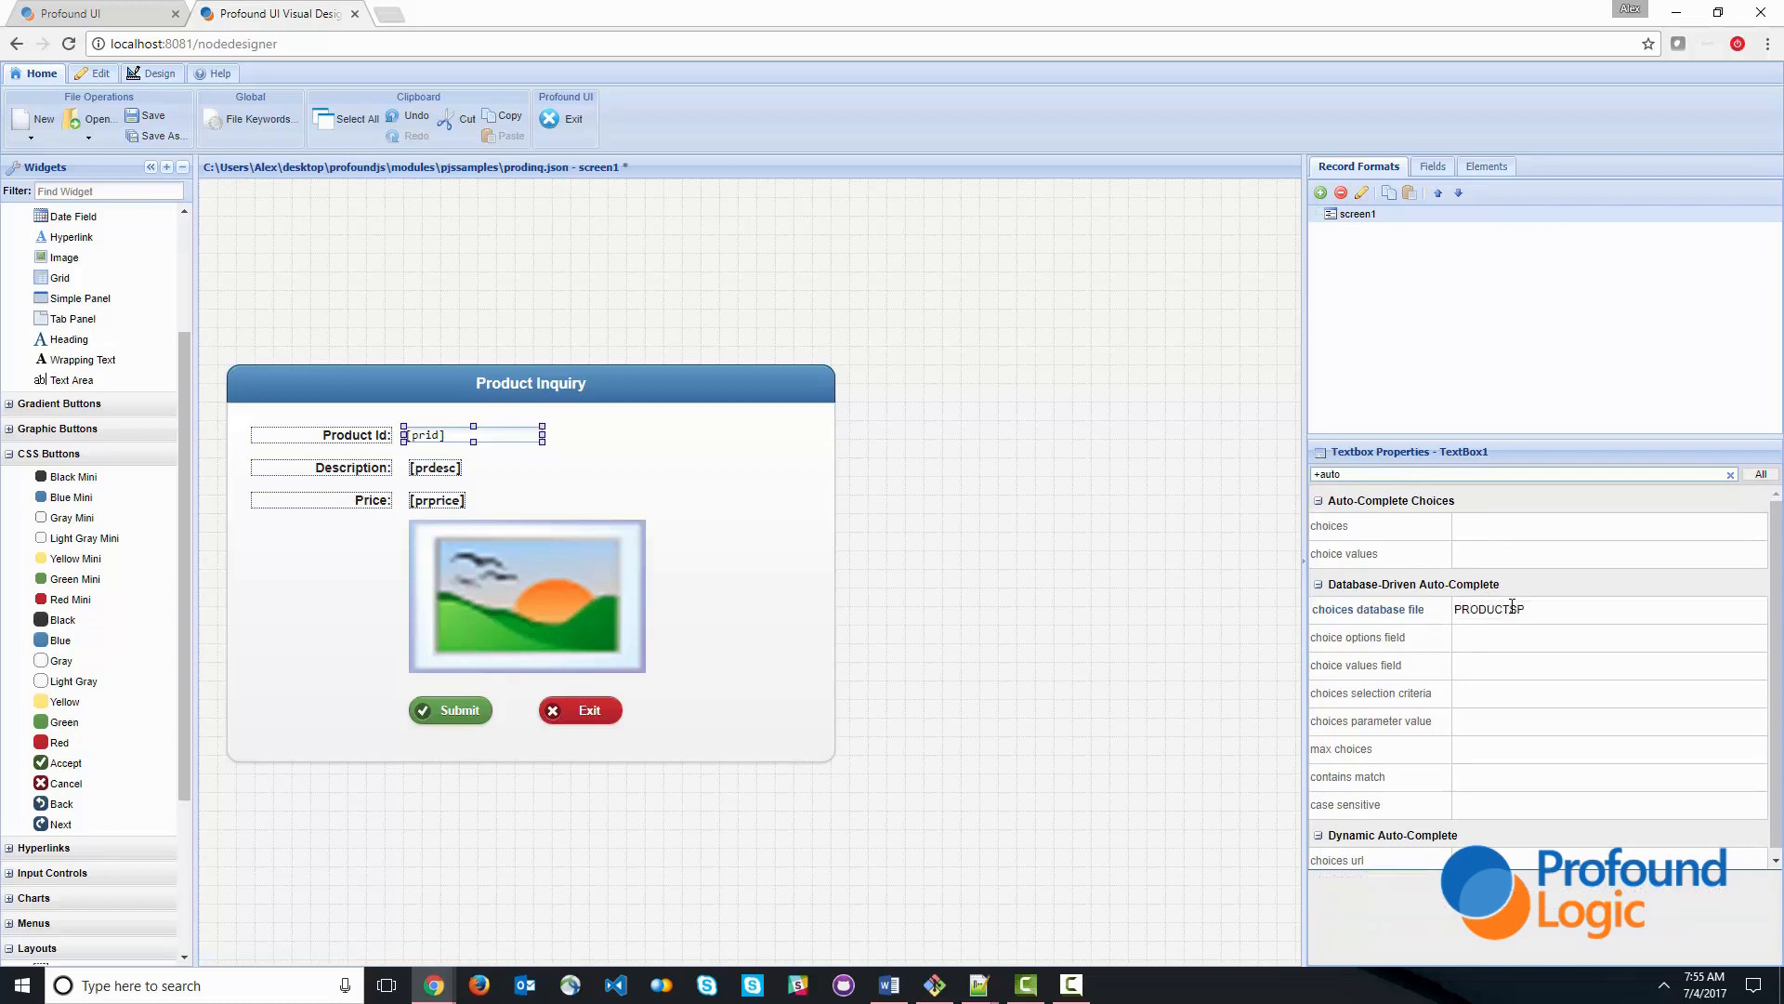
{"action": "left_click", "coordinate": [1357, 636]}
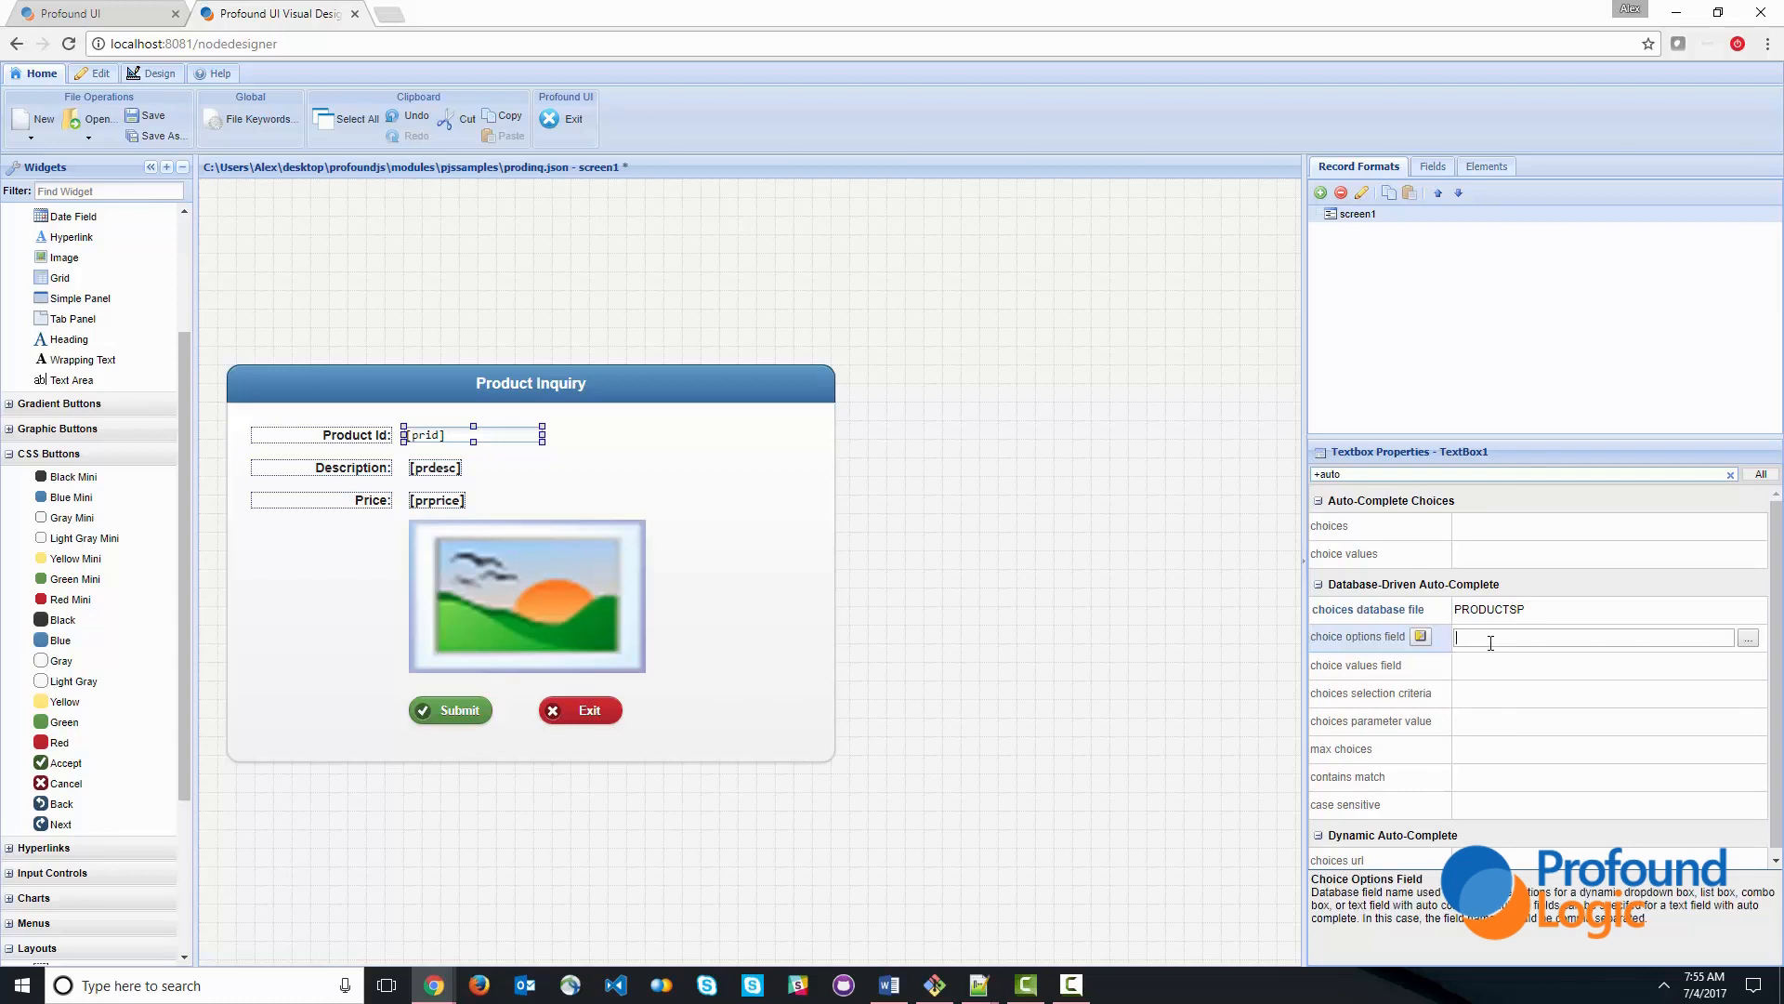
{"action": "type", "text": "P"}
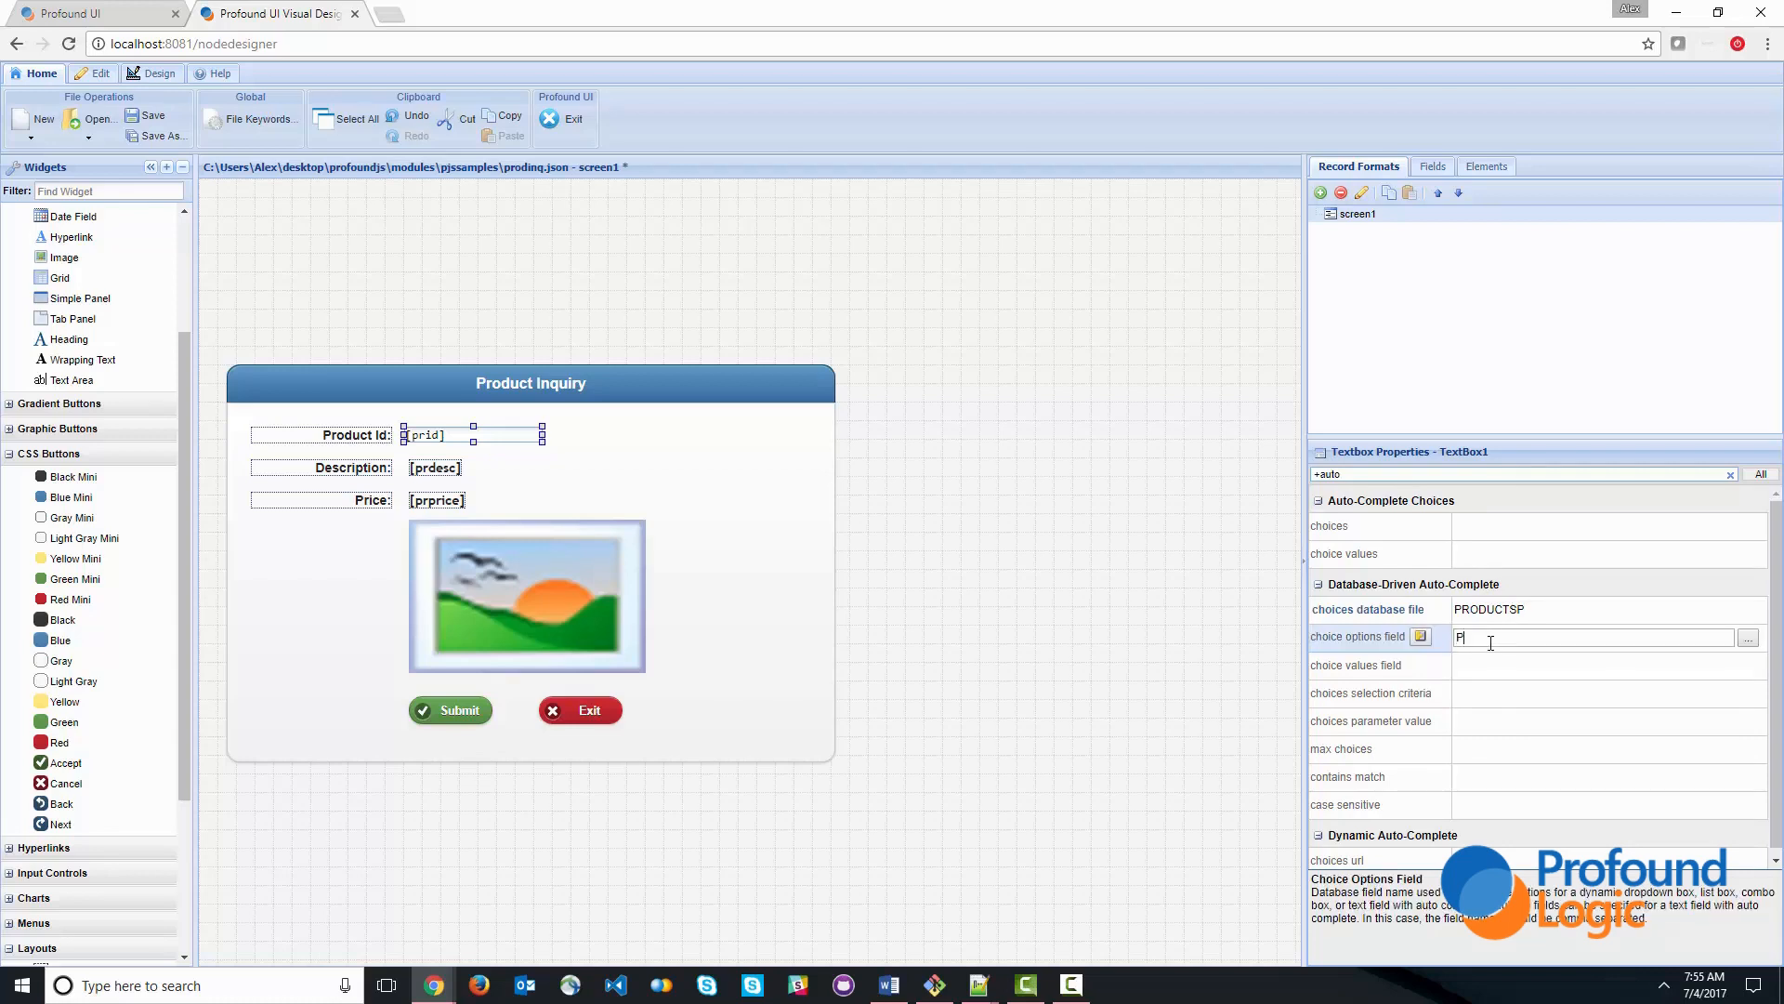
{"action": "type", "text": "RID,PRNAME"}
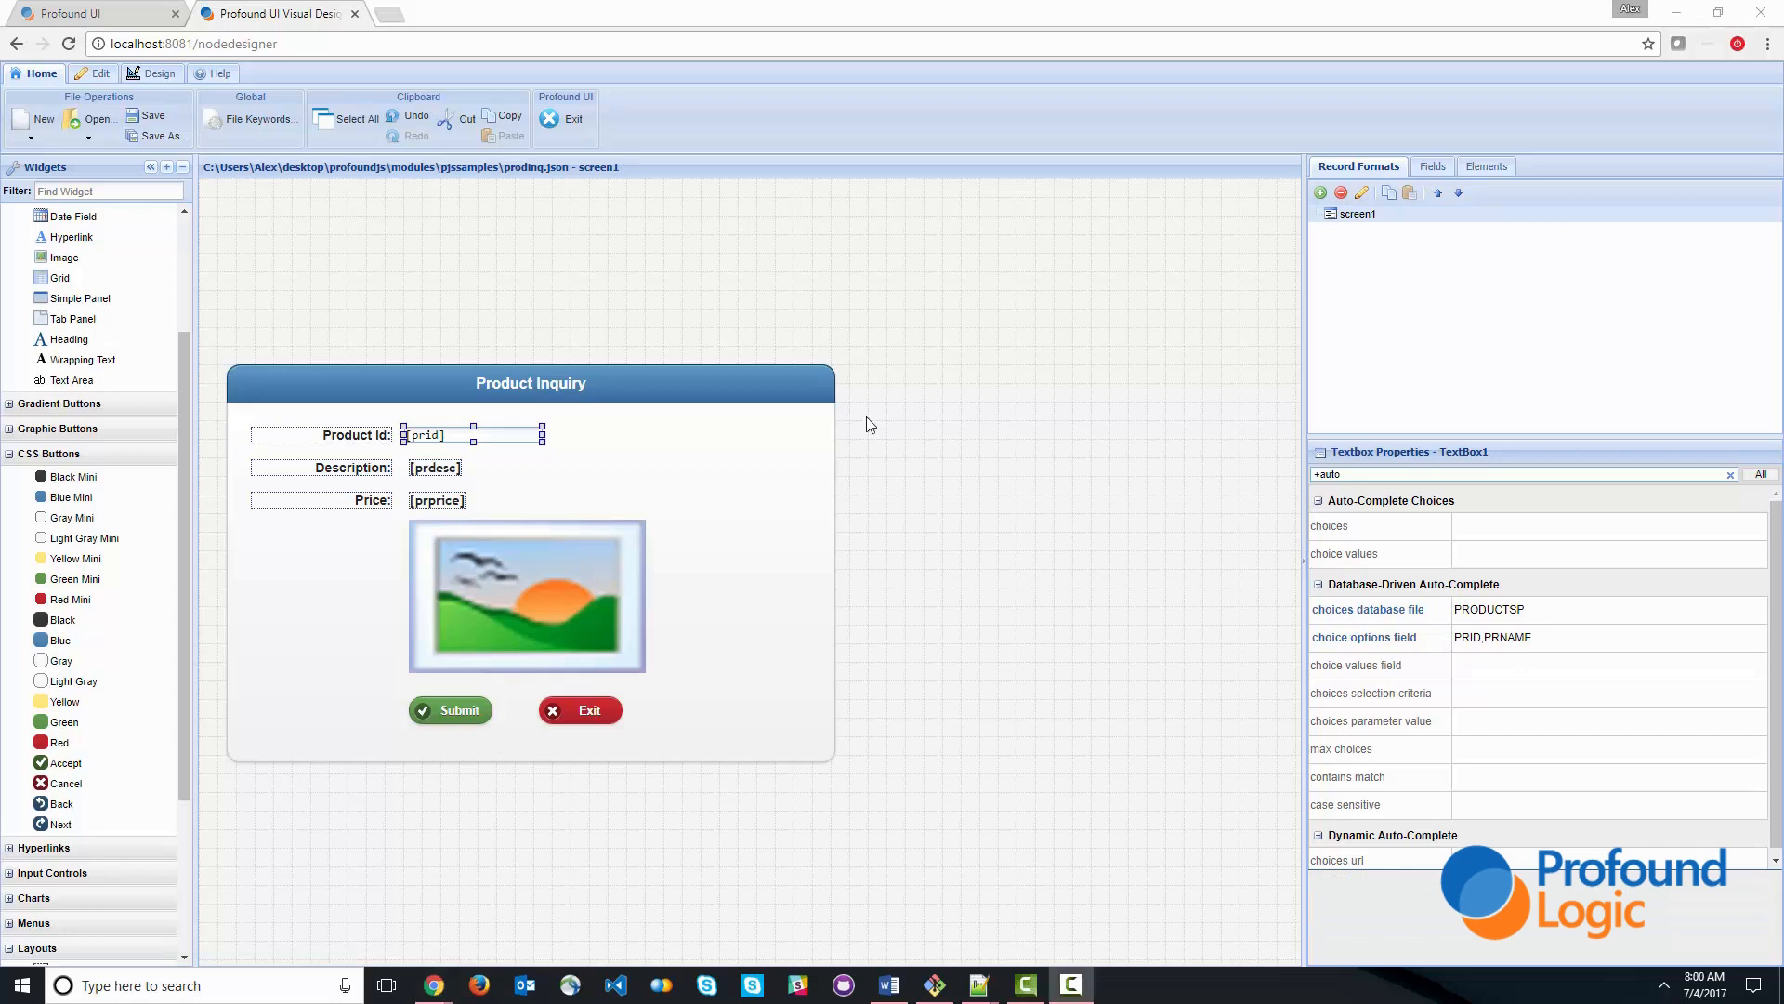
{"action": "left_click", "coordinate": [152, 115]}
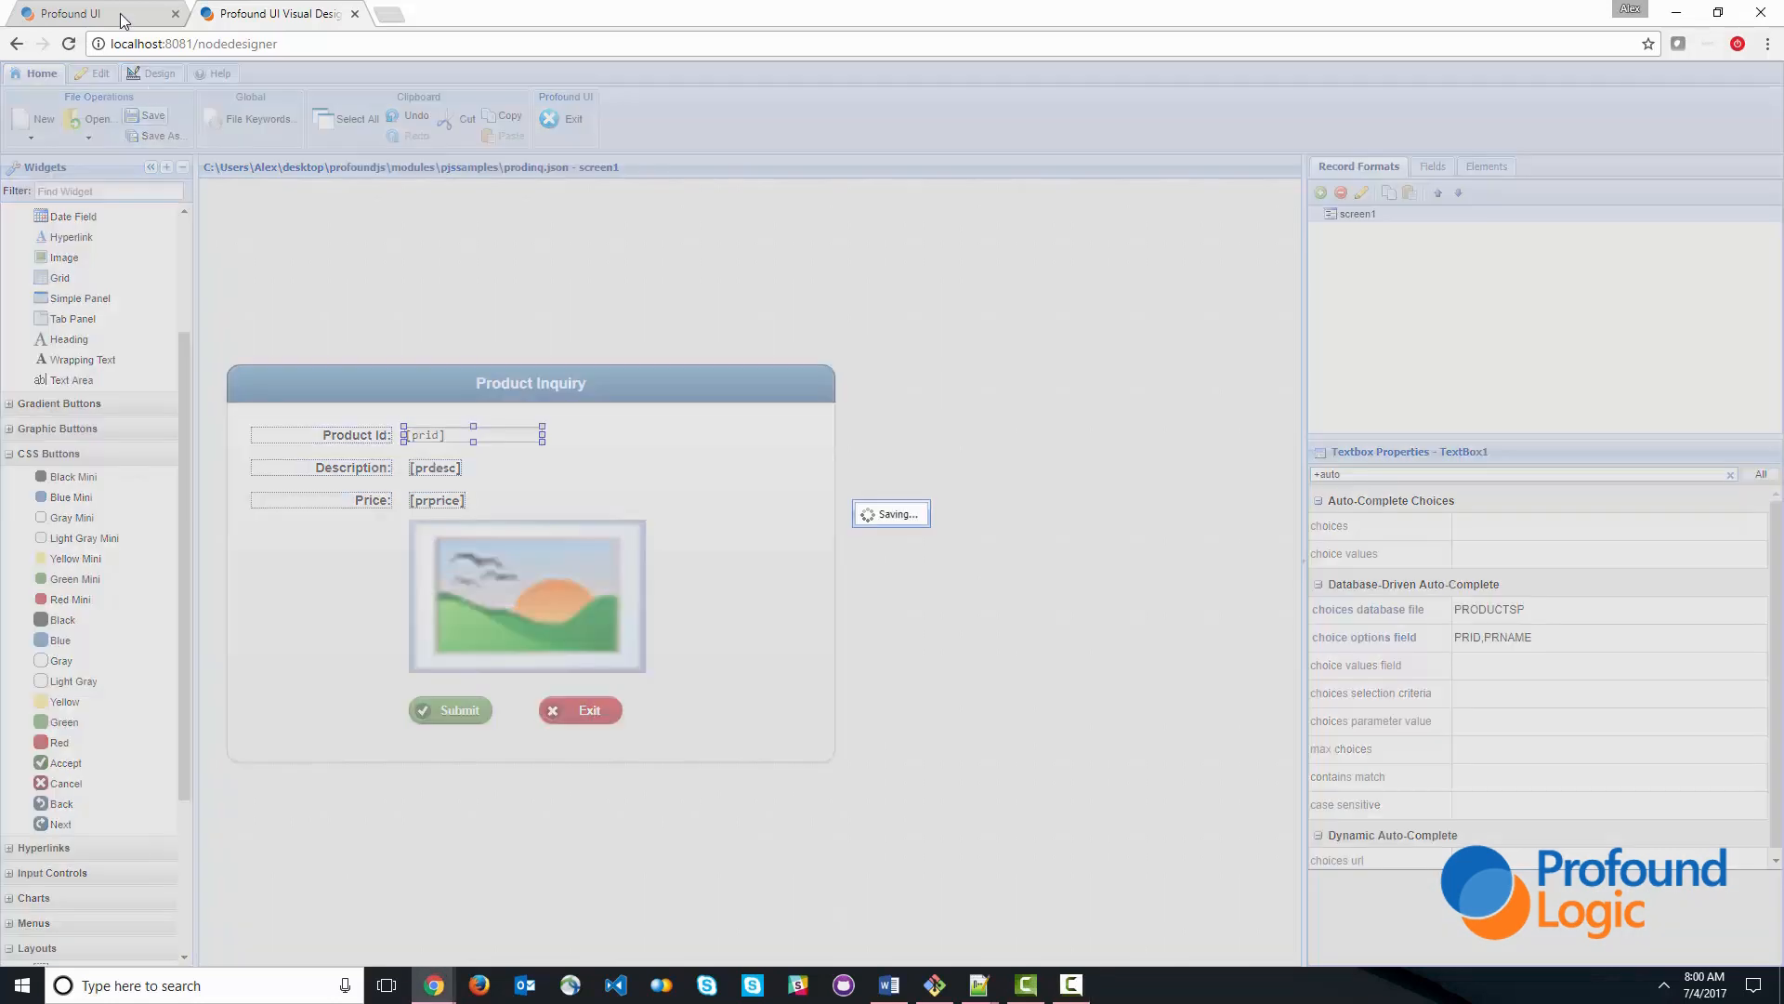
- Run call prodinq in Genie and pick product 104 from the Product Id autocomplete
{"action": "left_click", "coordinate": [97, 13]}
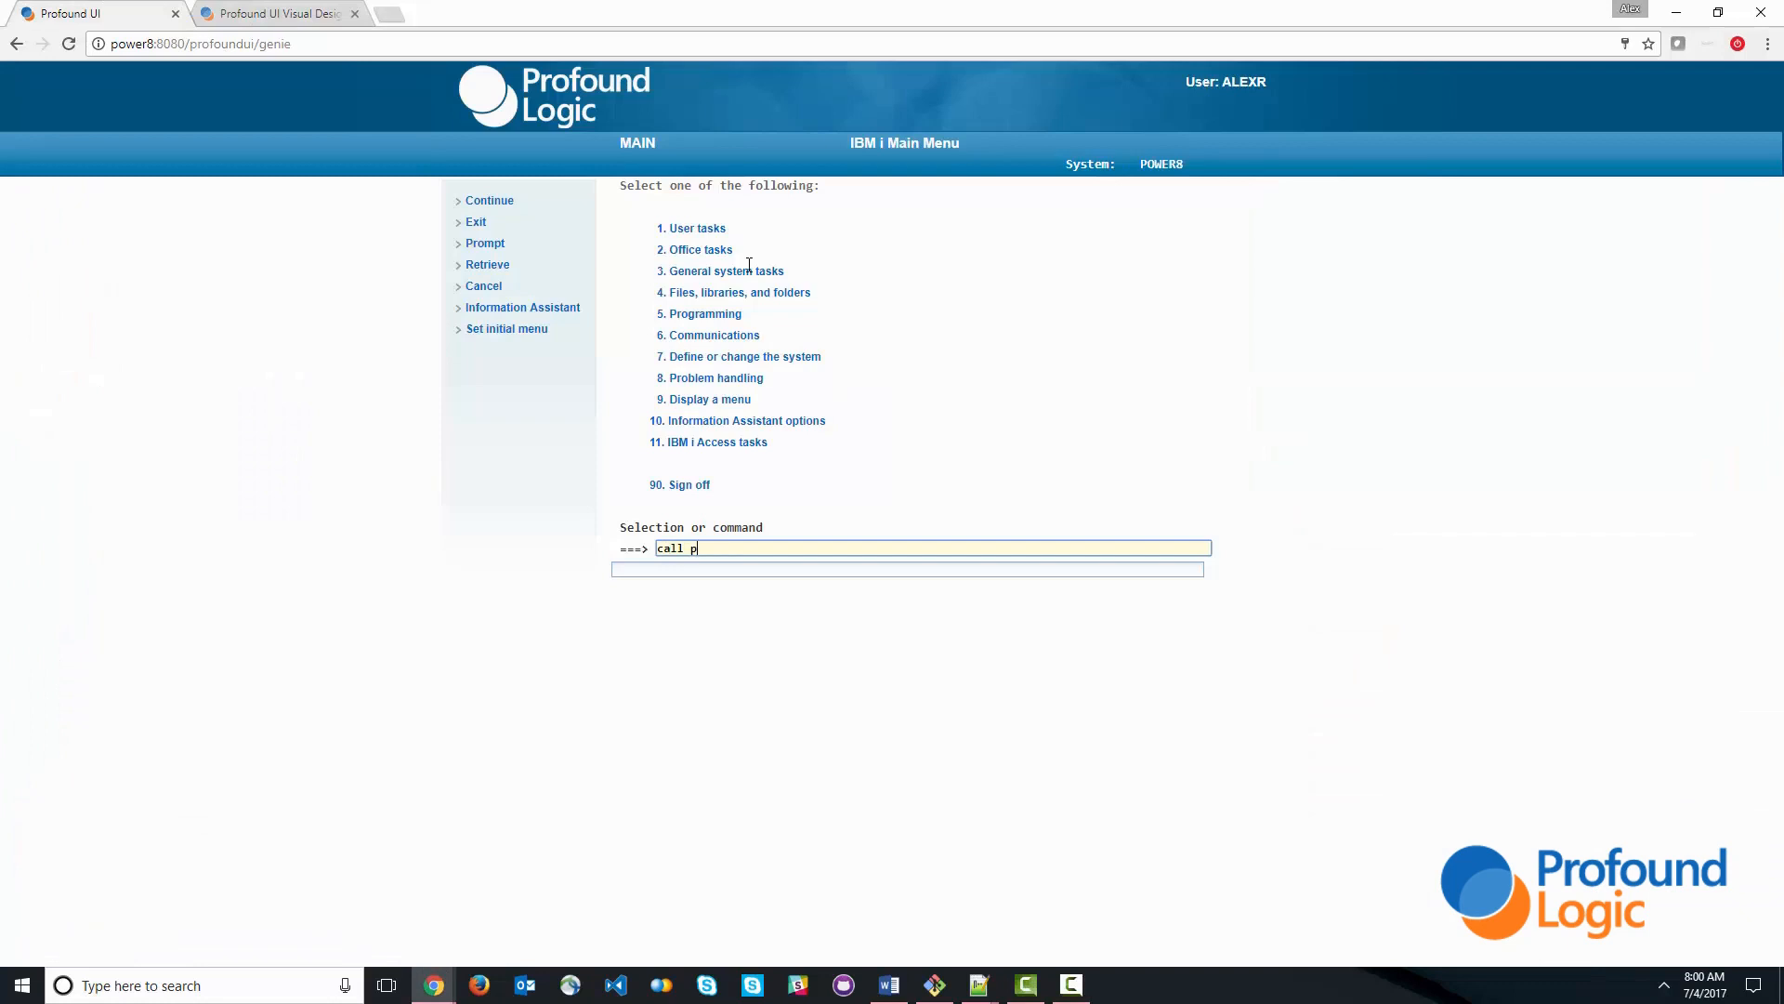
{"action": "type", "text": "rodinq"}
{"action": "type", "text": "1"}
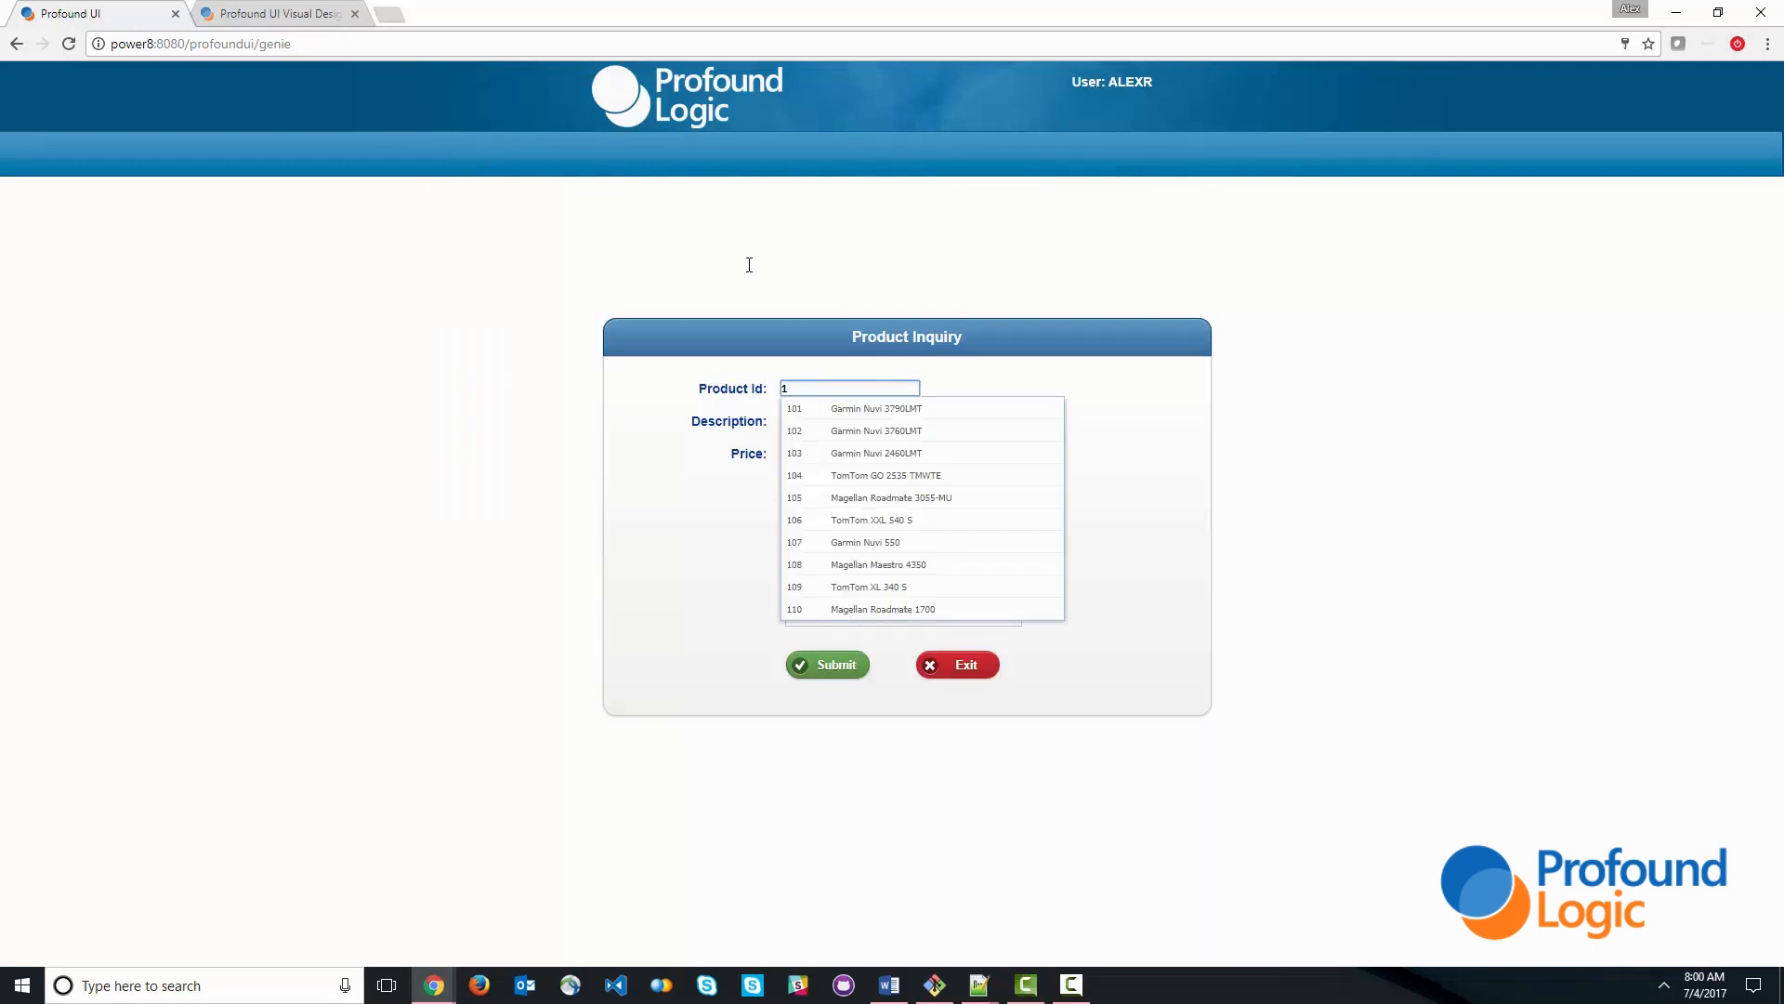
{"action": "type", "text": "0"}
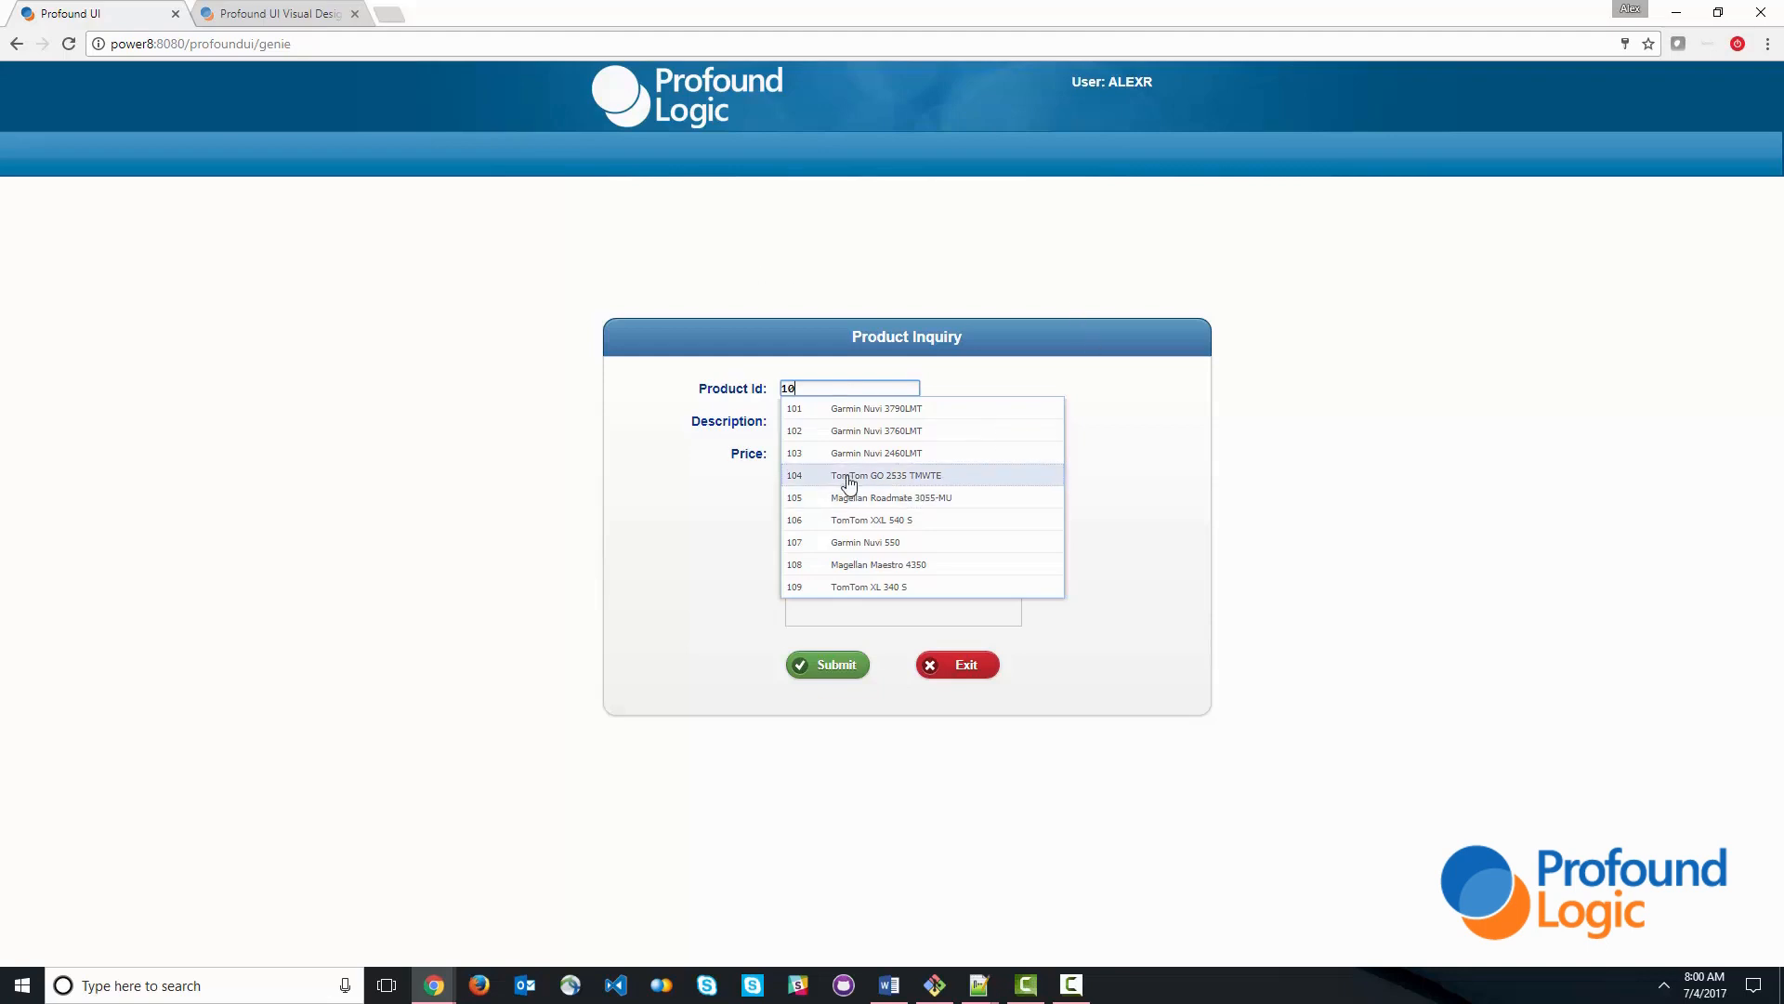
{"action": "left_click", "coordinate": [885, 474]}
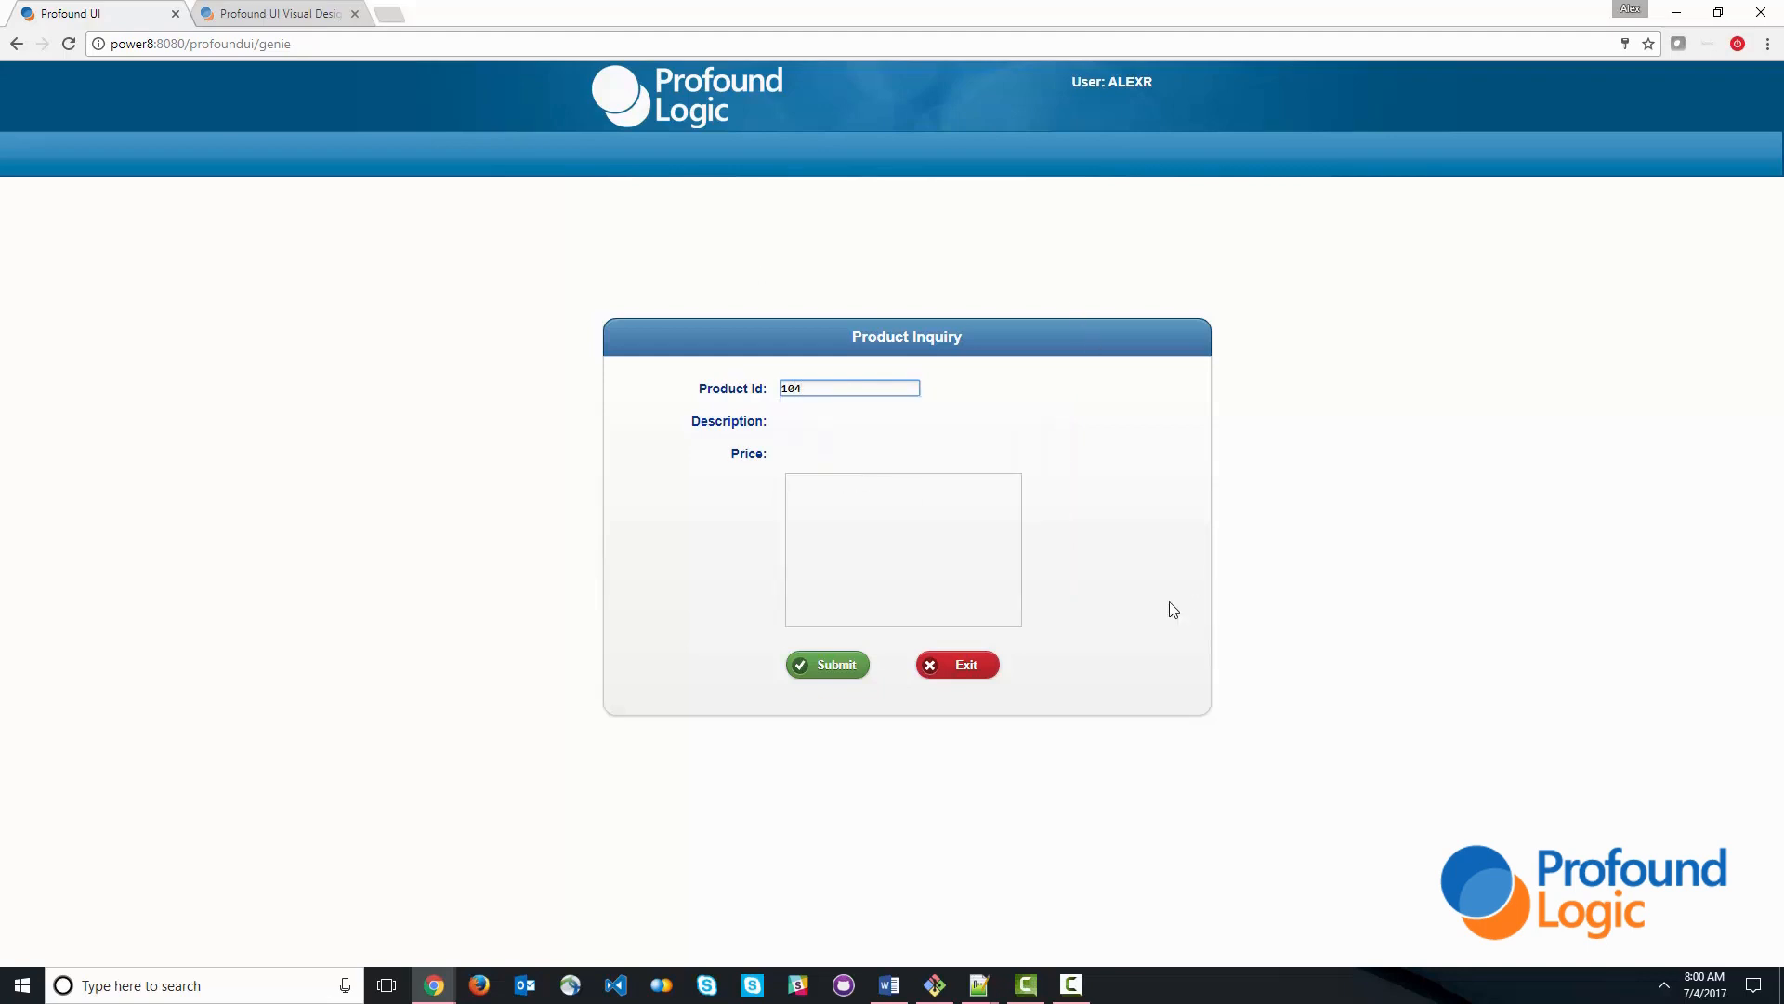
- Add pjs.defineTable("productsp", { read: true, keyed: true }); below the display definition in prodinq.js
{"action": "left_click", "coordinate": [976, 985]}
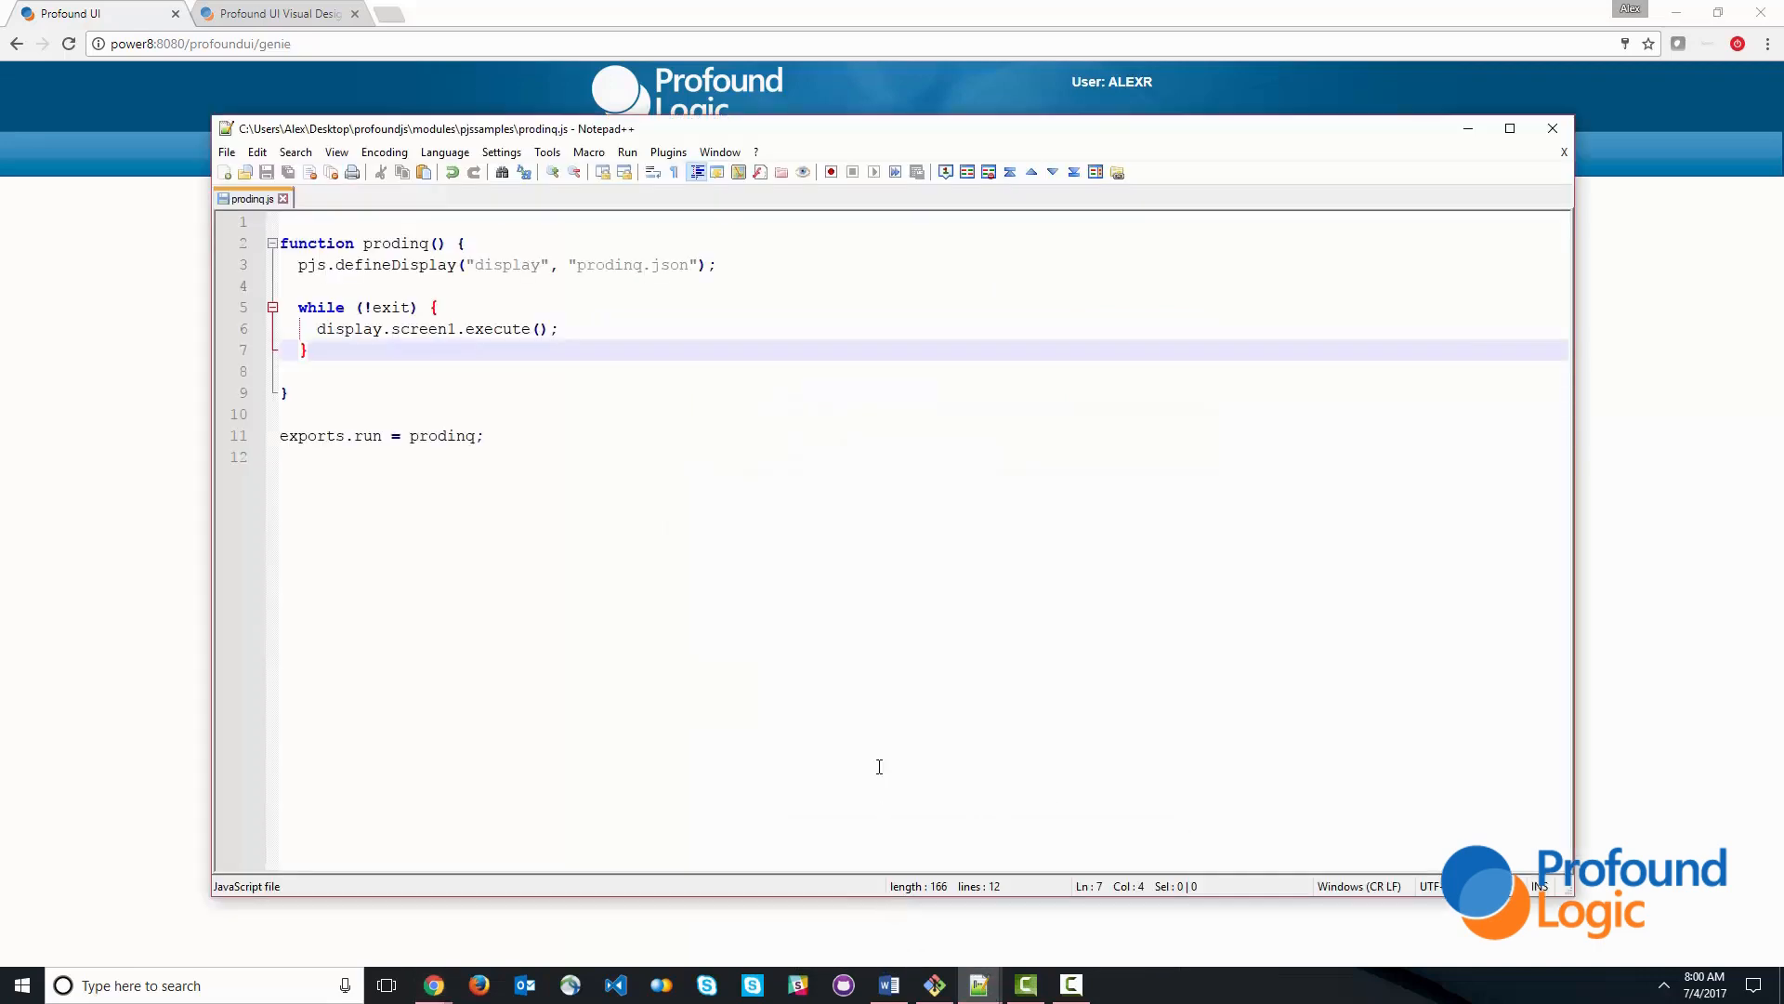
{"action": "mouse_move", "coordinate": [1275, 528]}
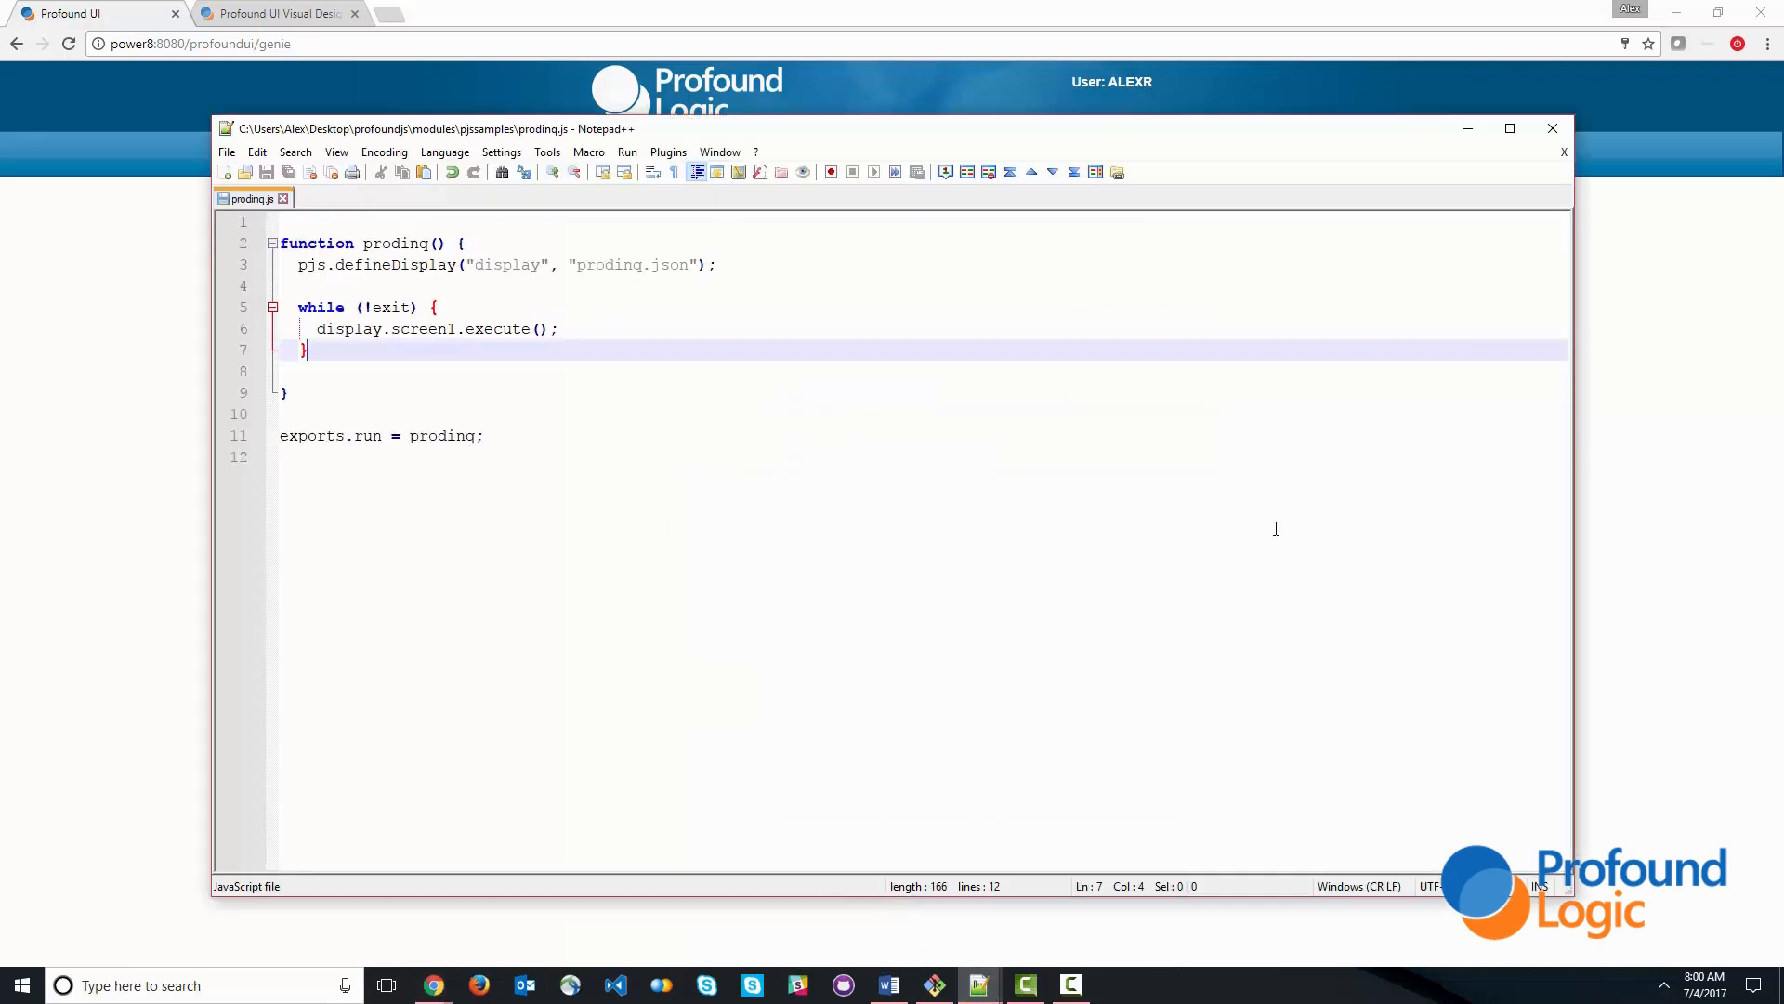
{"action": "key", "text": "Enter"}
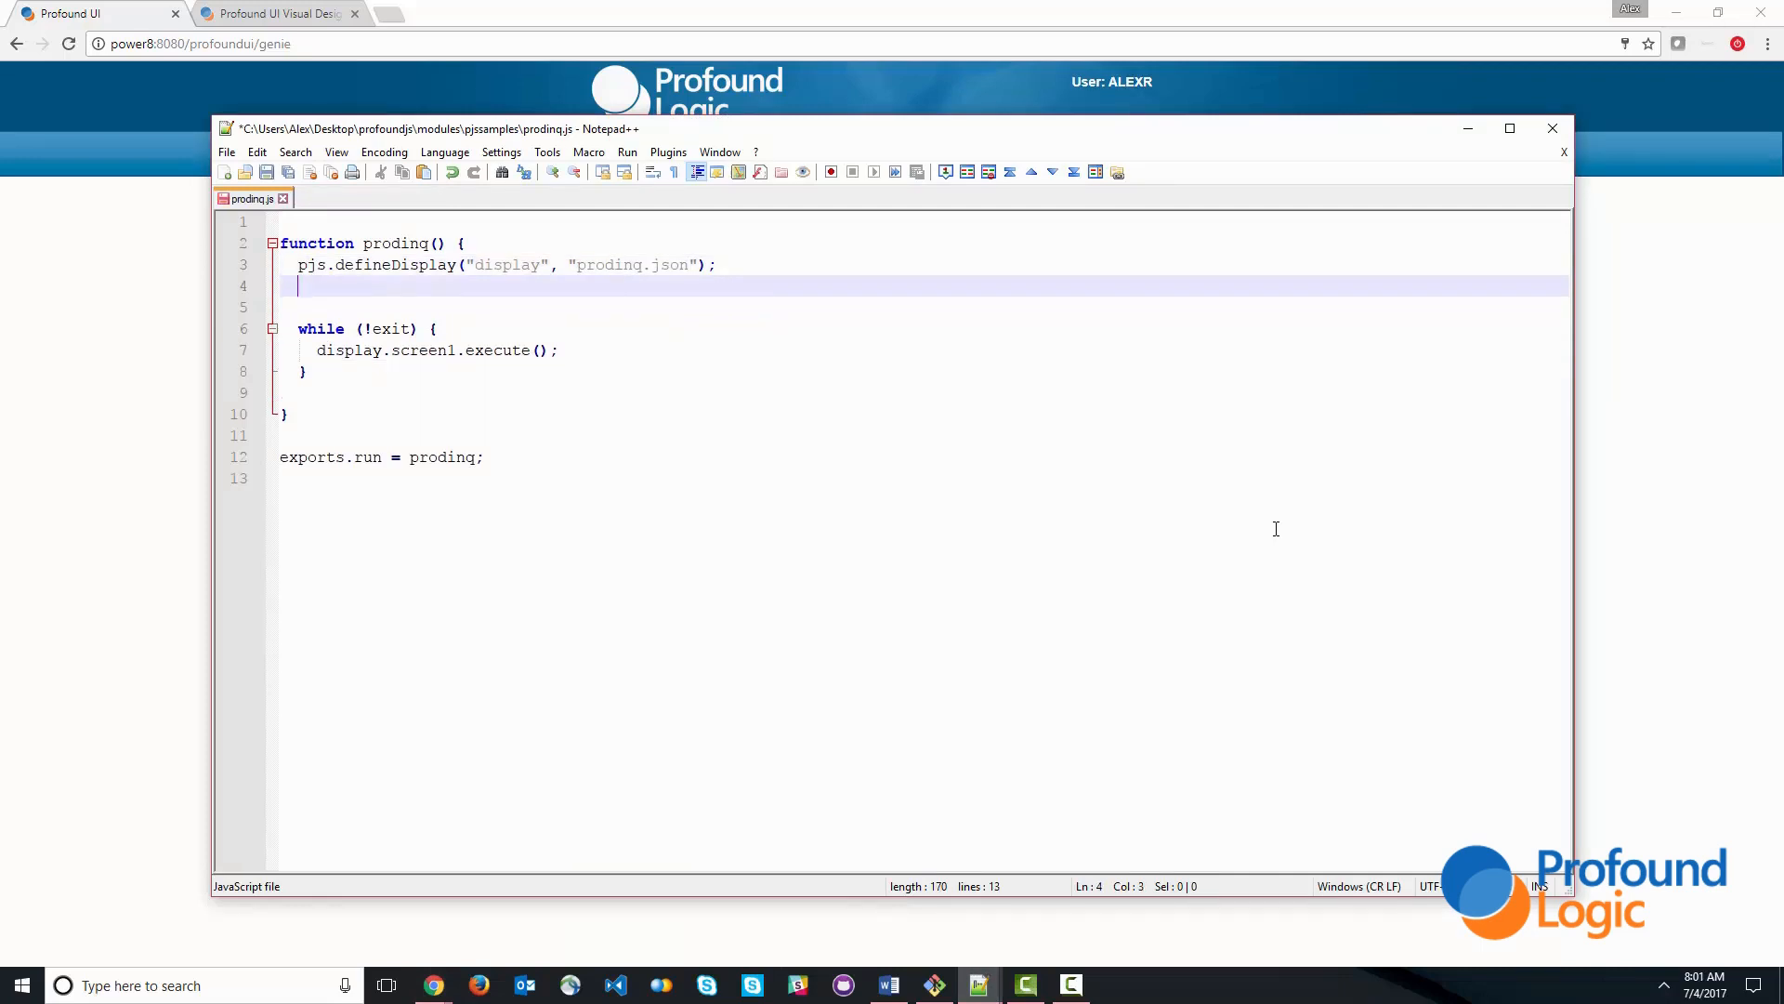
{"action": "type", "text": "pjs.d"}
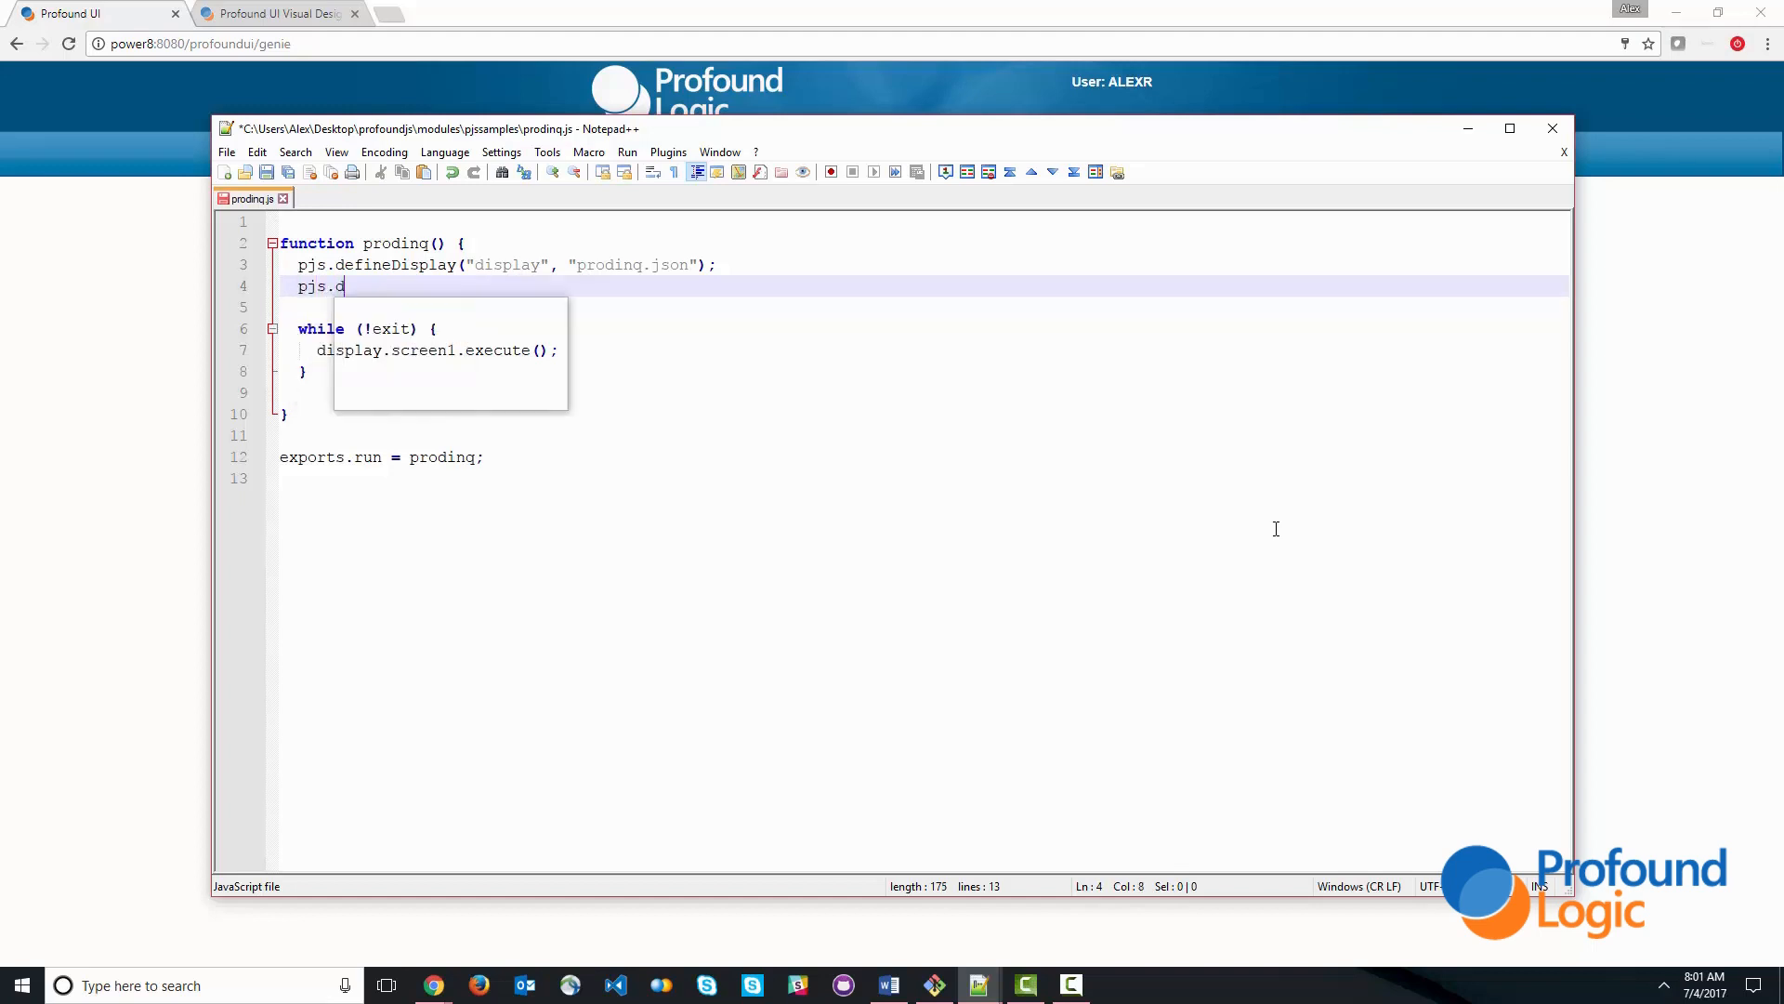
{"action": "type", "text": "efineTa"}
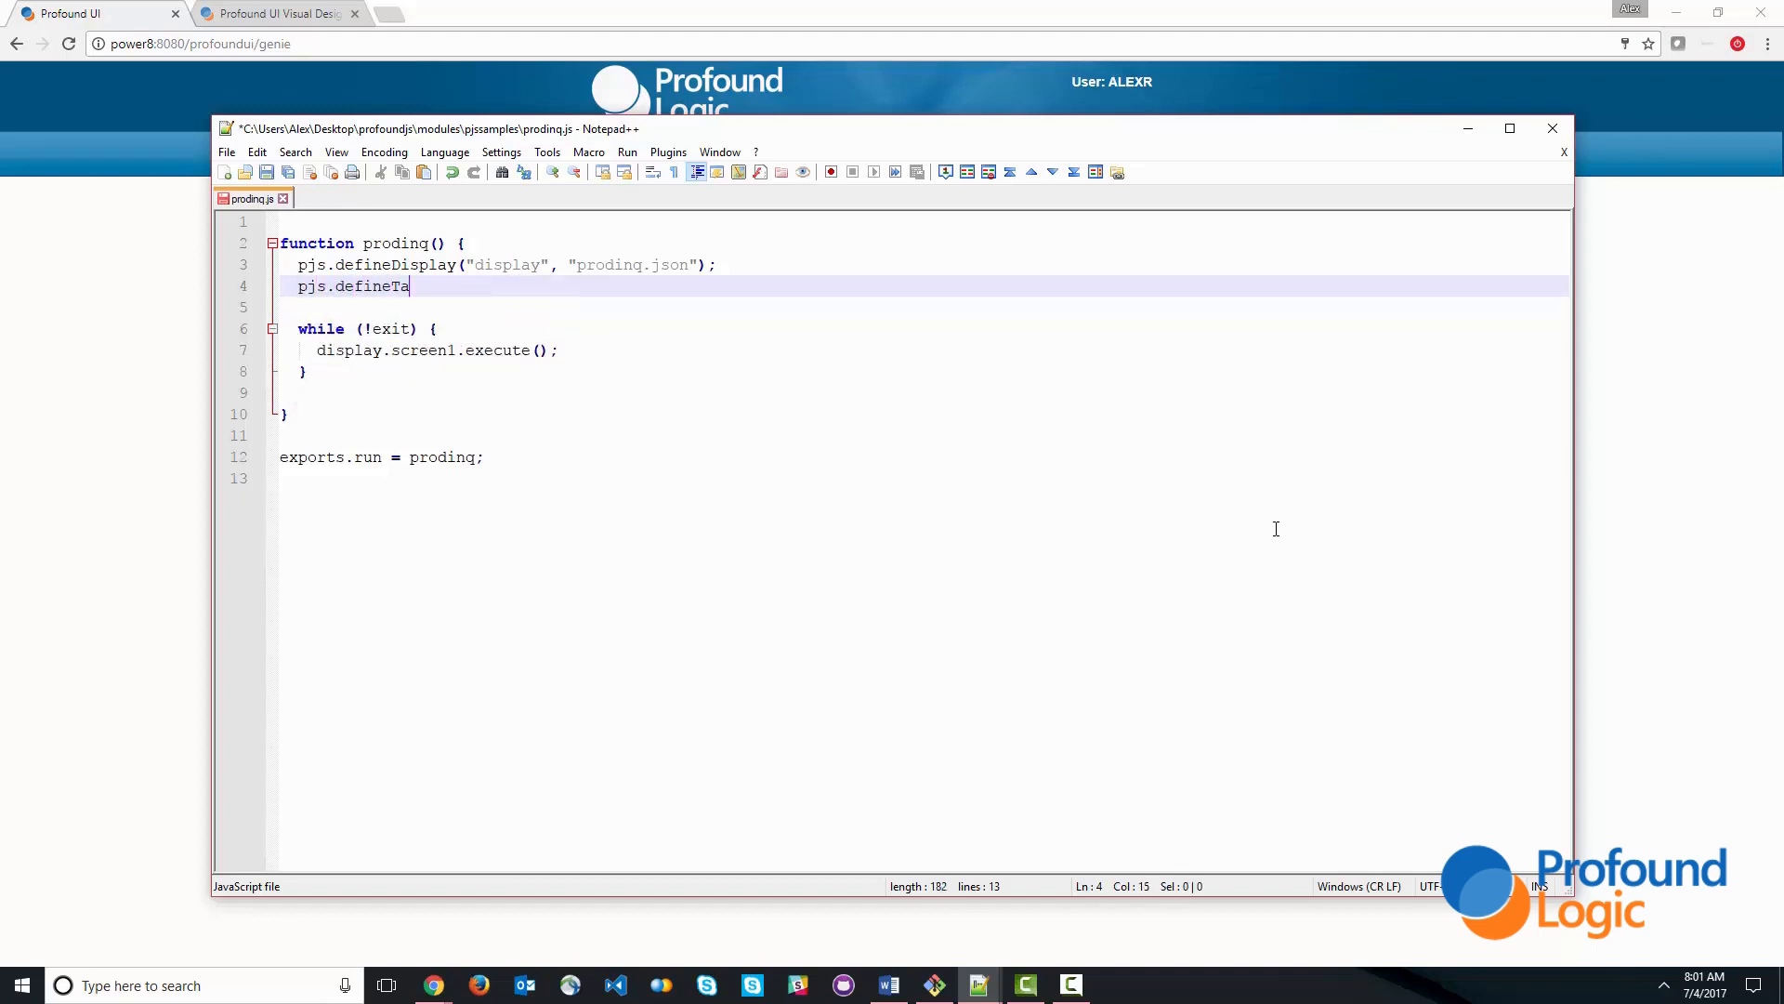
{"action": "type", "text": "ble(\"product\""}
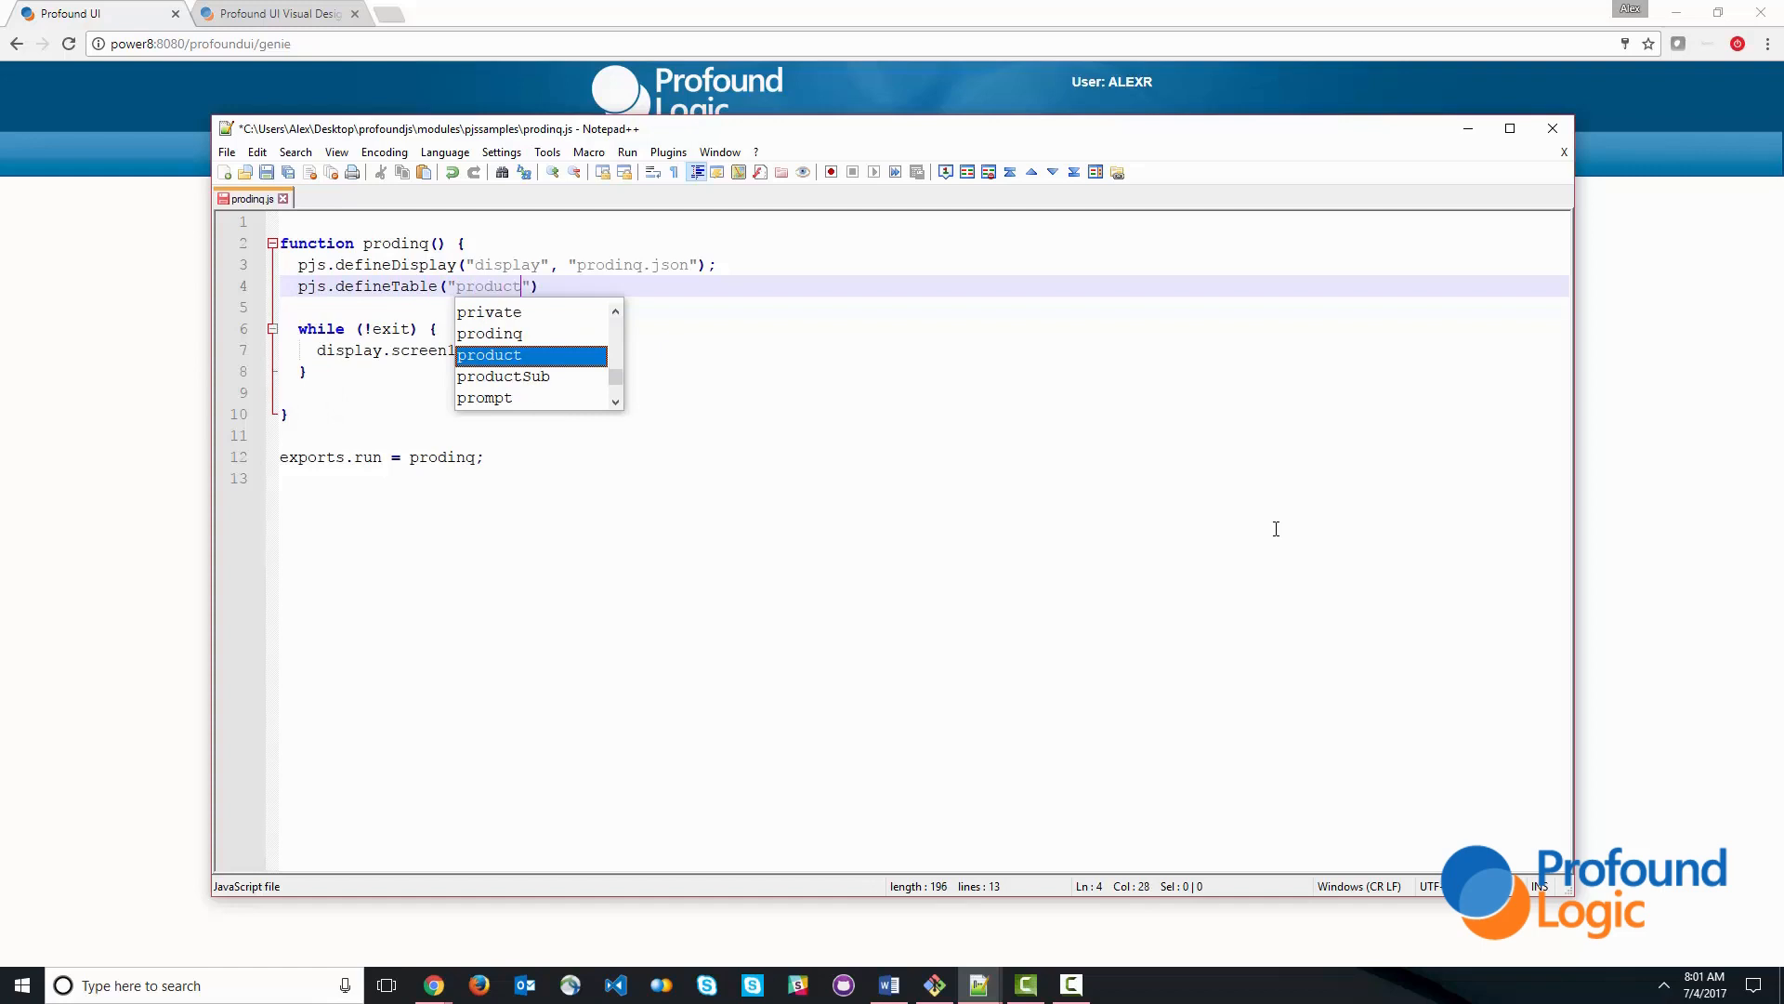
{"action": "type", "text": "sp"}
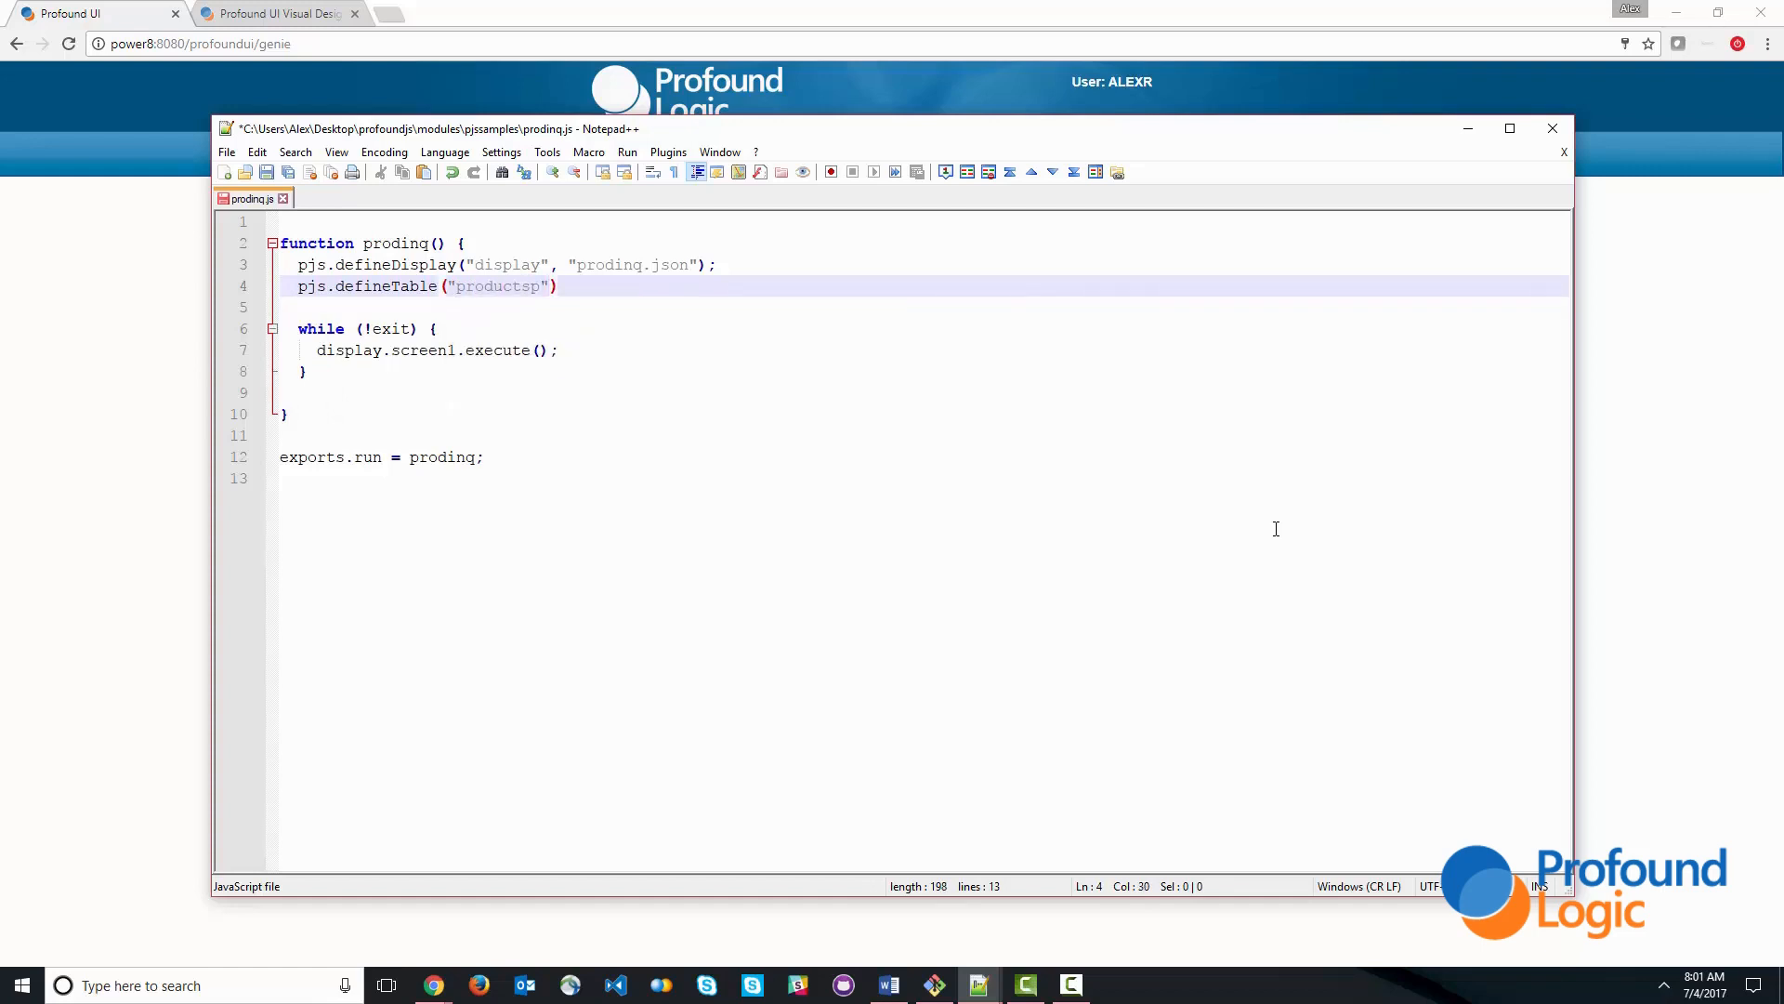
{"action": "type", "text": ", { }"}
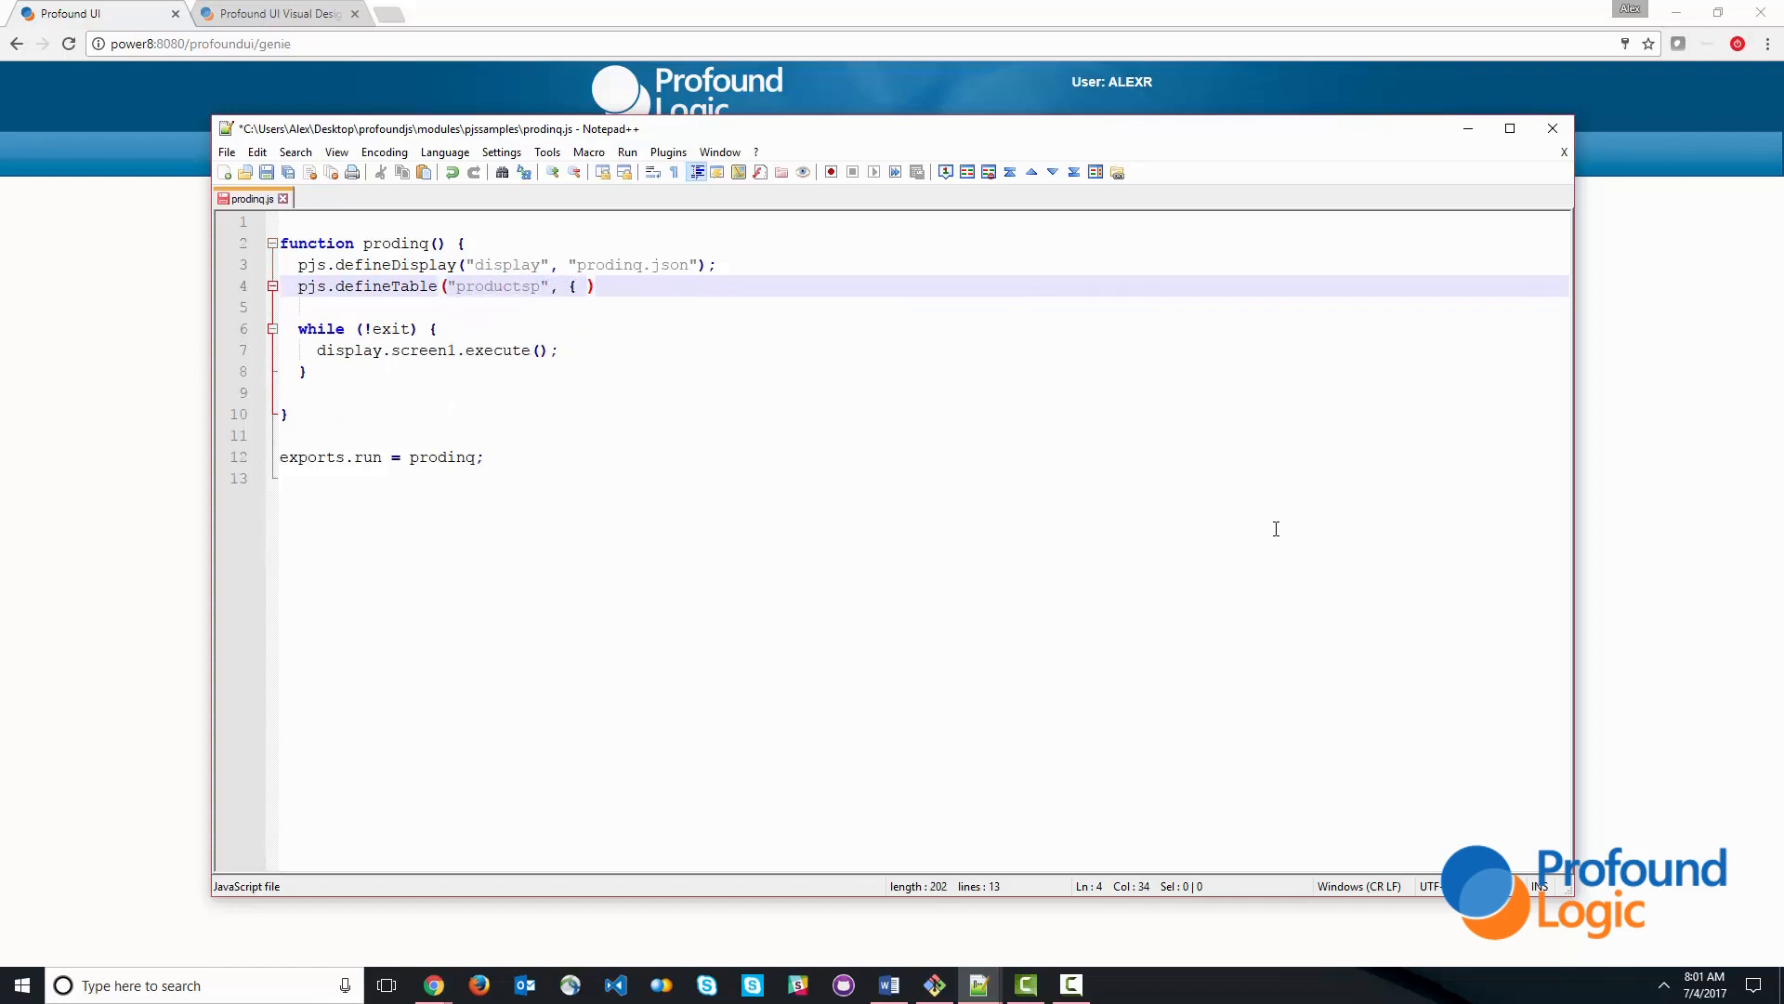
{"action": "type", "text": "read: true"}
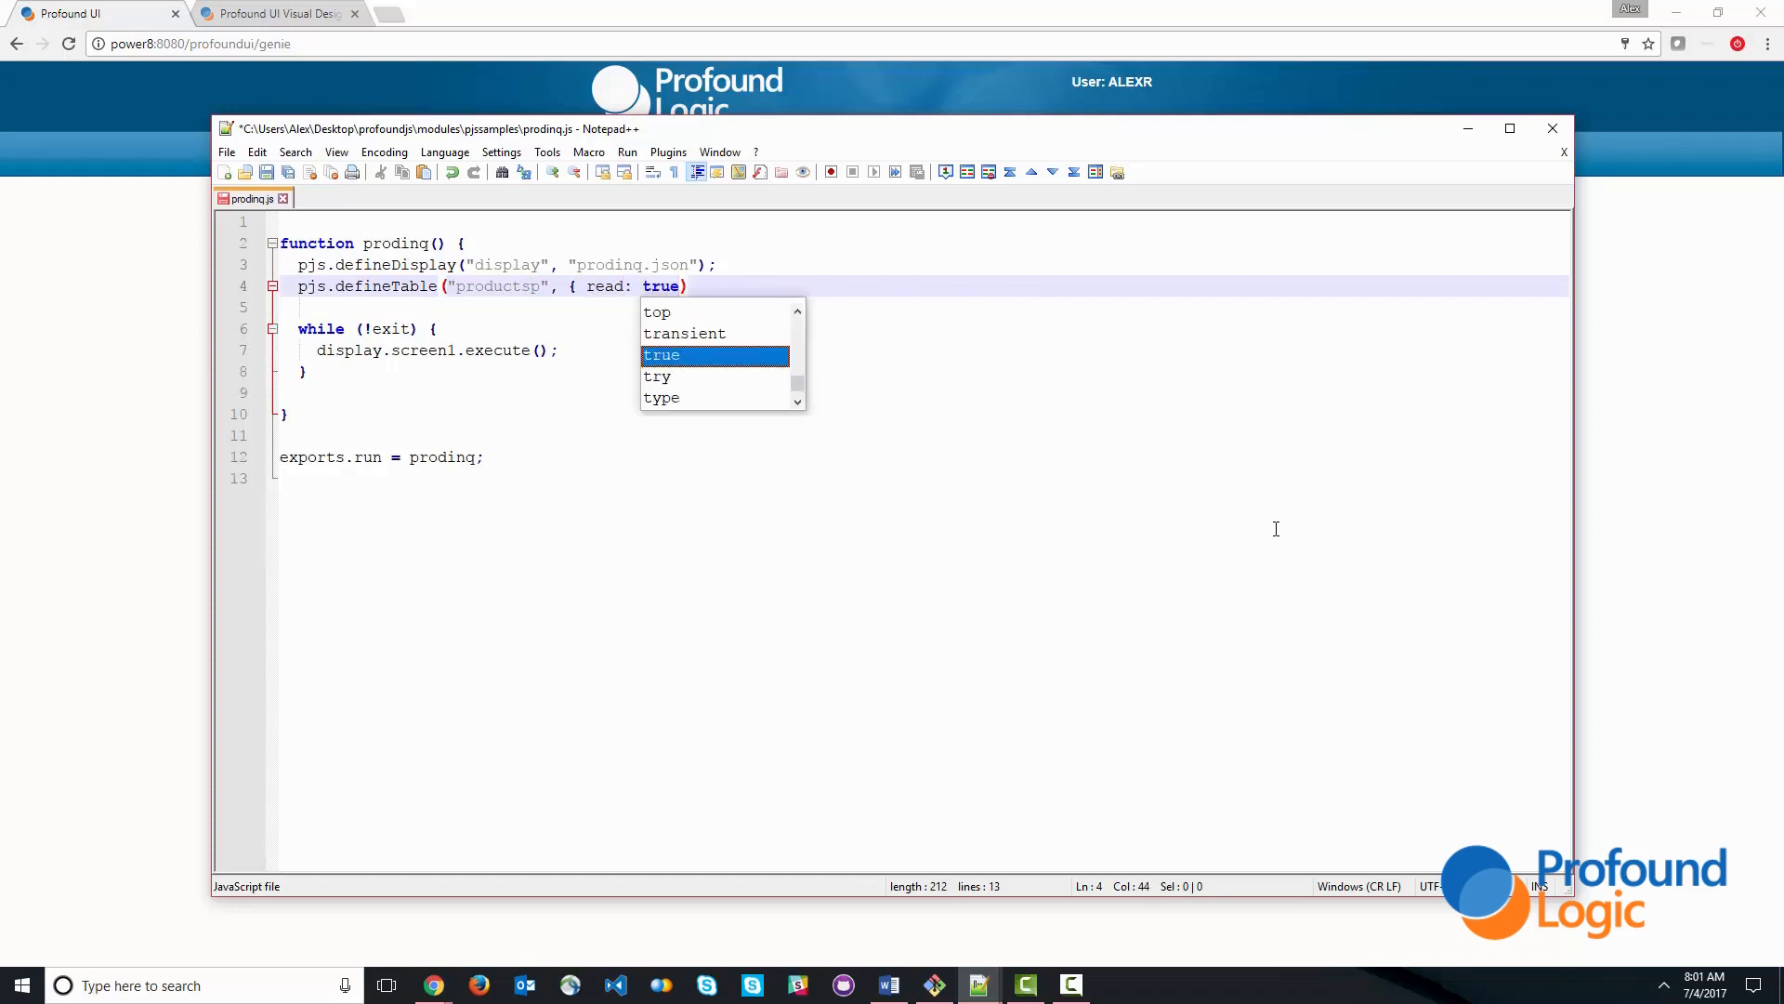
{"action": "type", "text": ", keyw"}
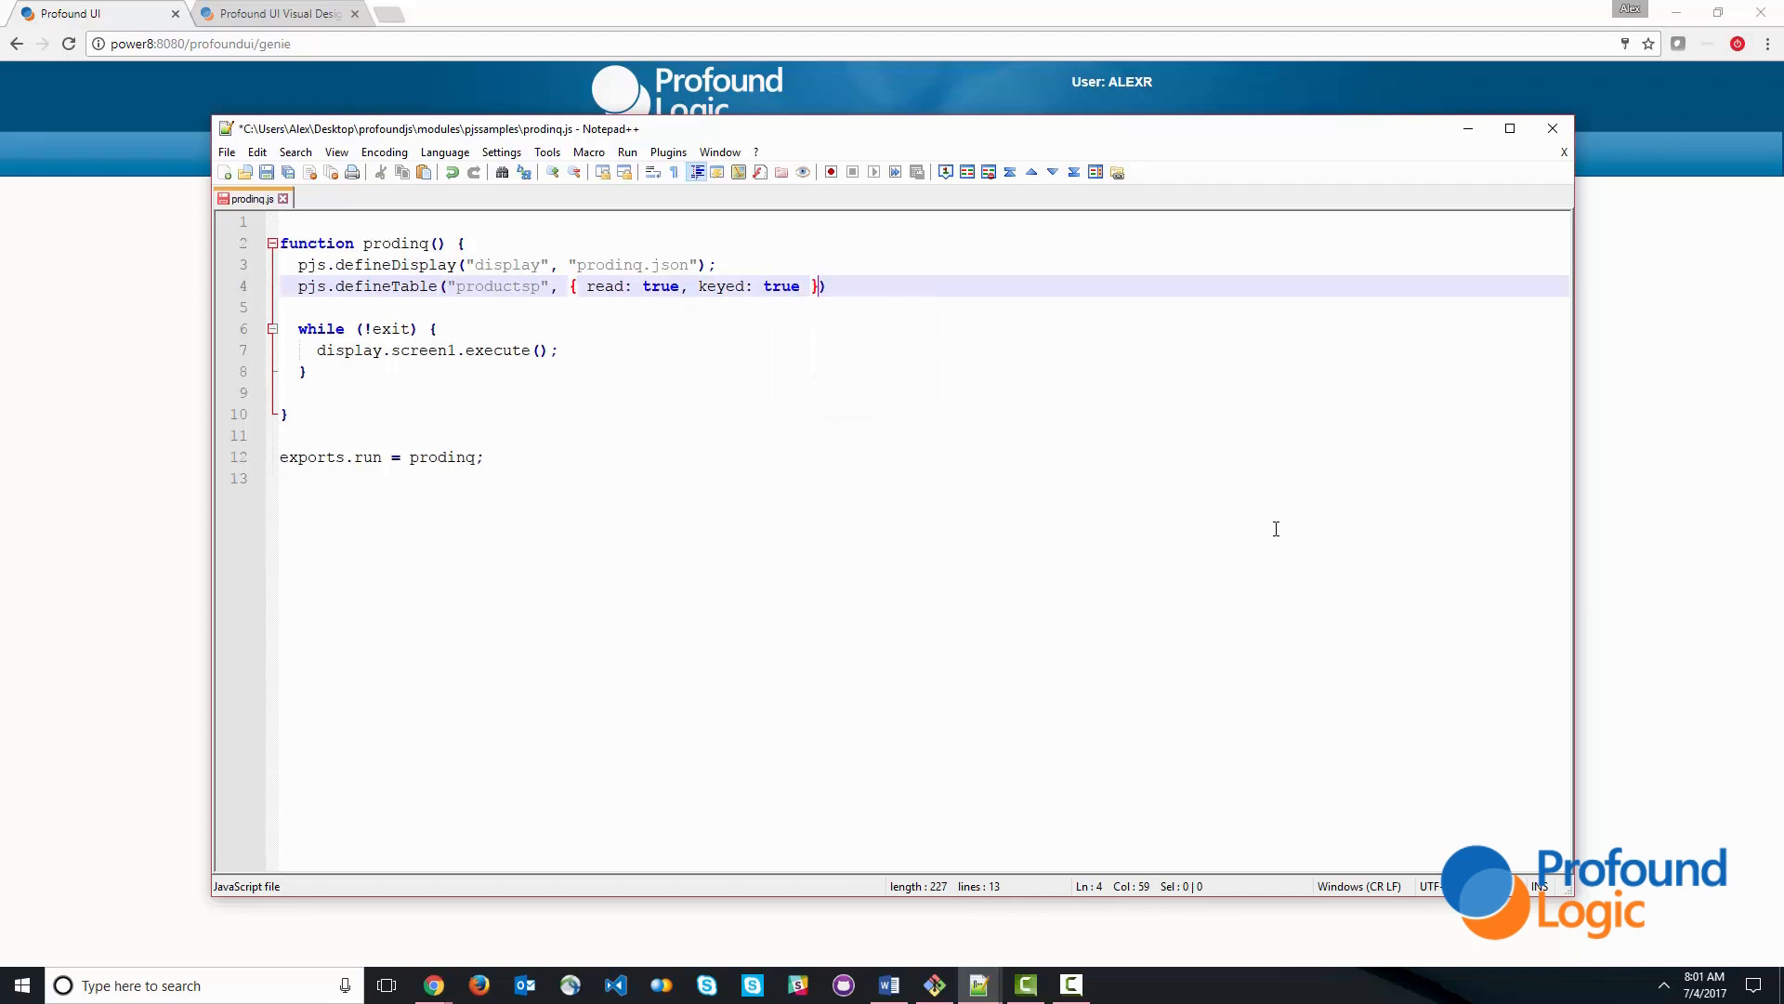
{"action": "type", "text": ";"}
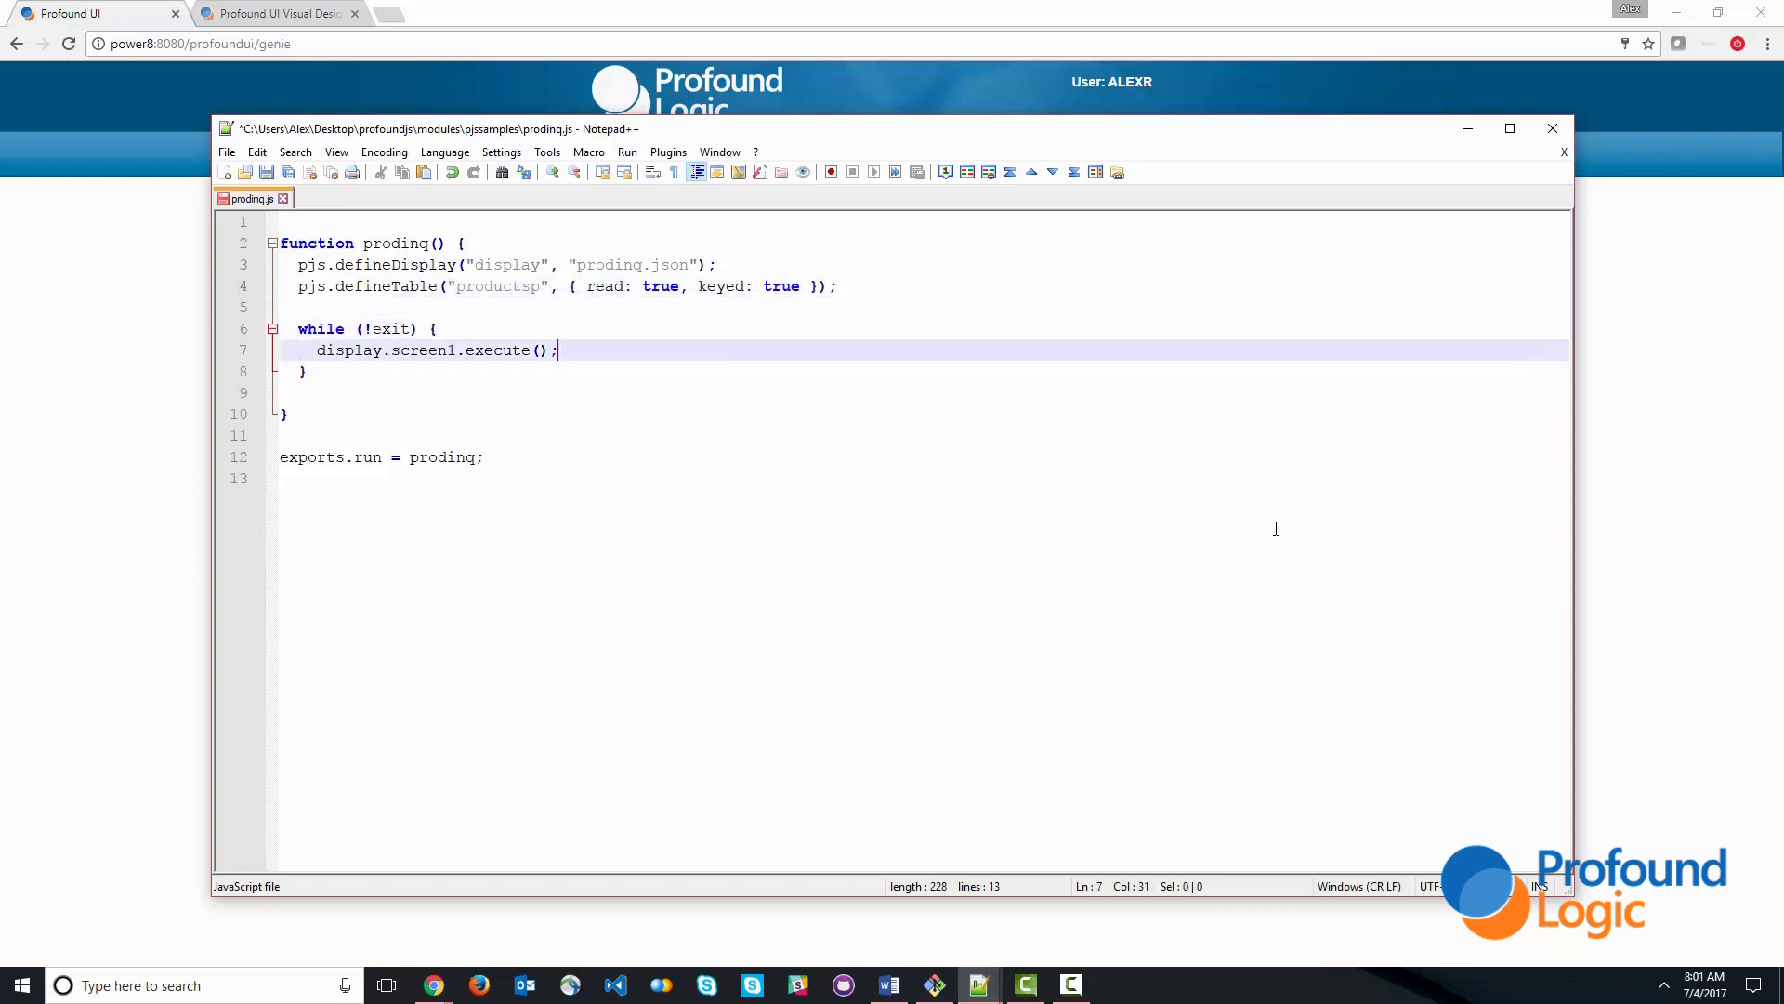
- Add productsp.getRecord(prid); inside the loop and return to the running Product Inquiry screen
{"action": "type", "text": "productsp."}
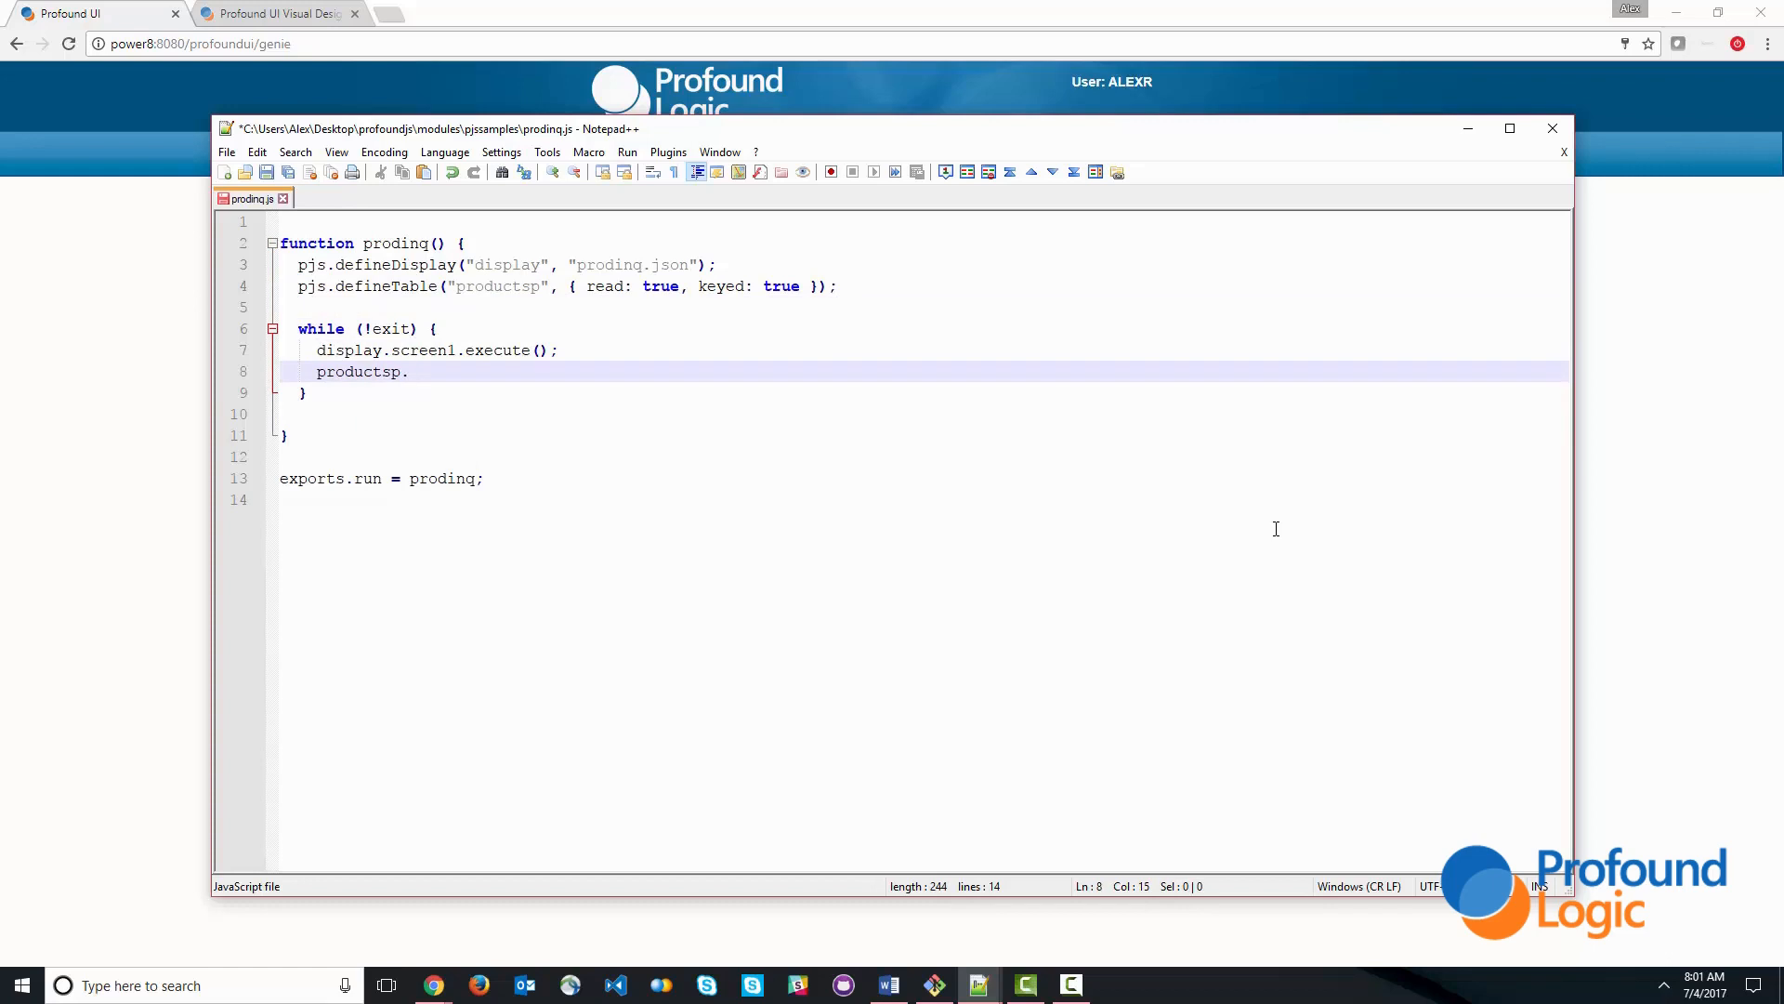
{"action": "type", "text": "getRec"}
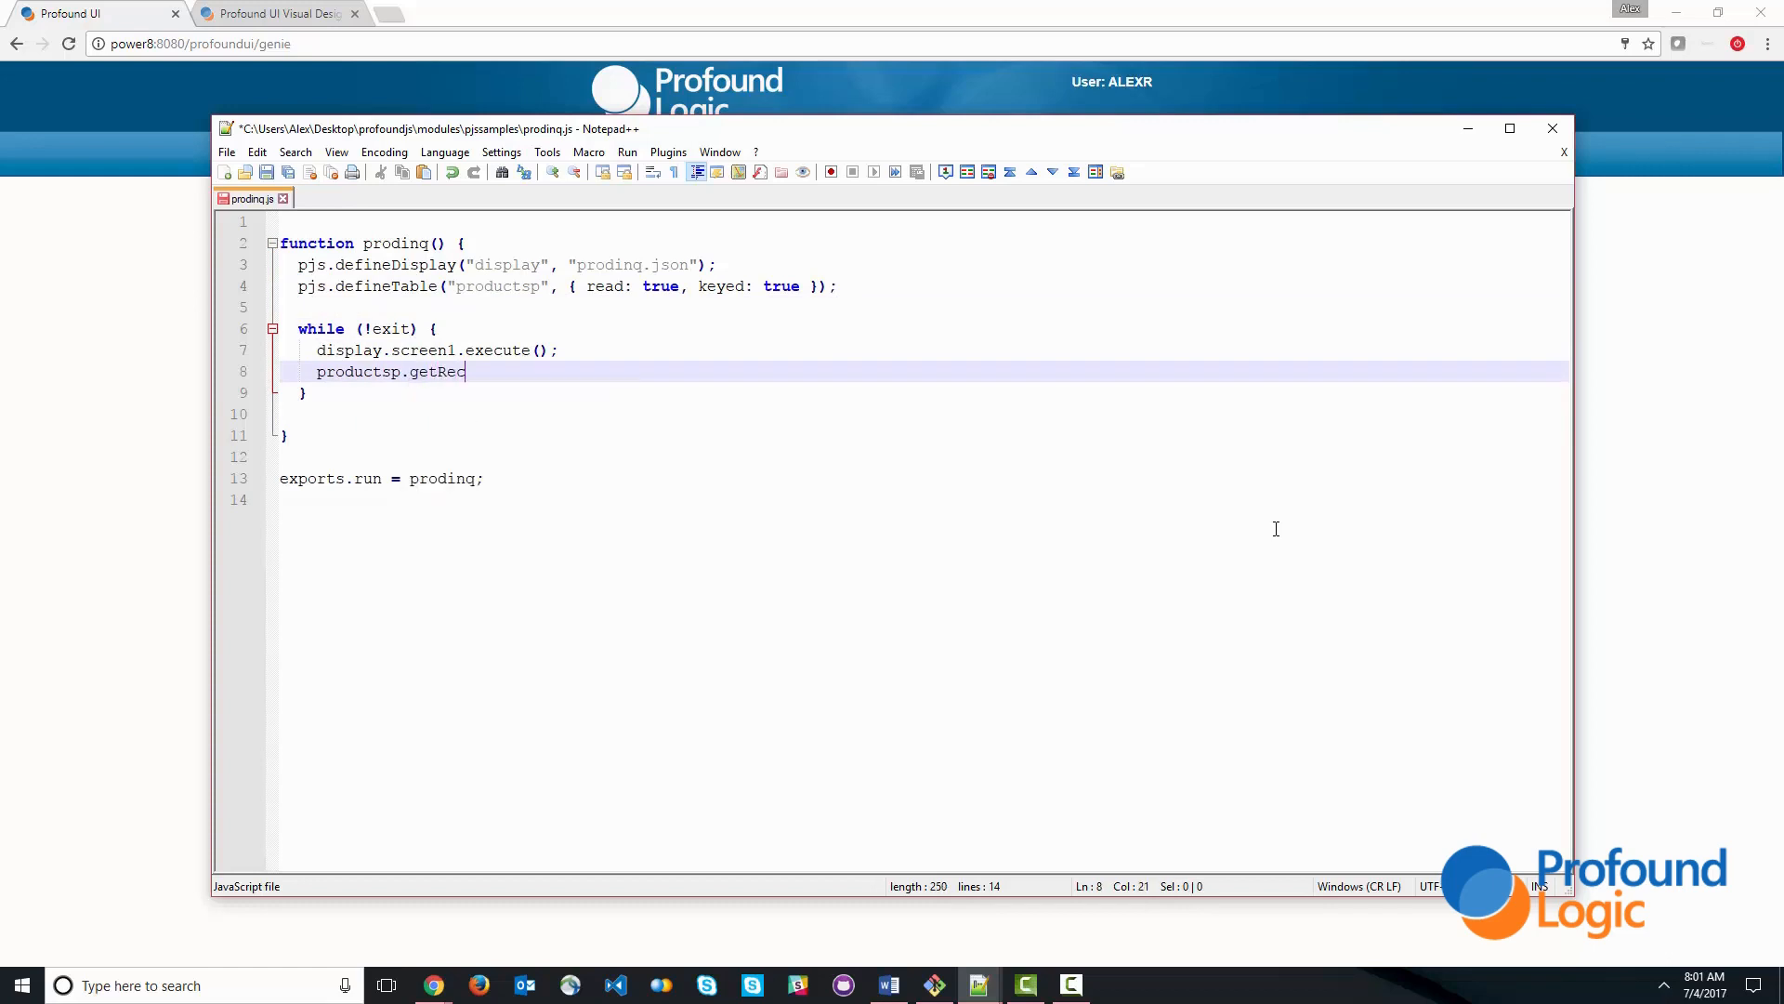
{"action": "type", "text": "ord"}
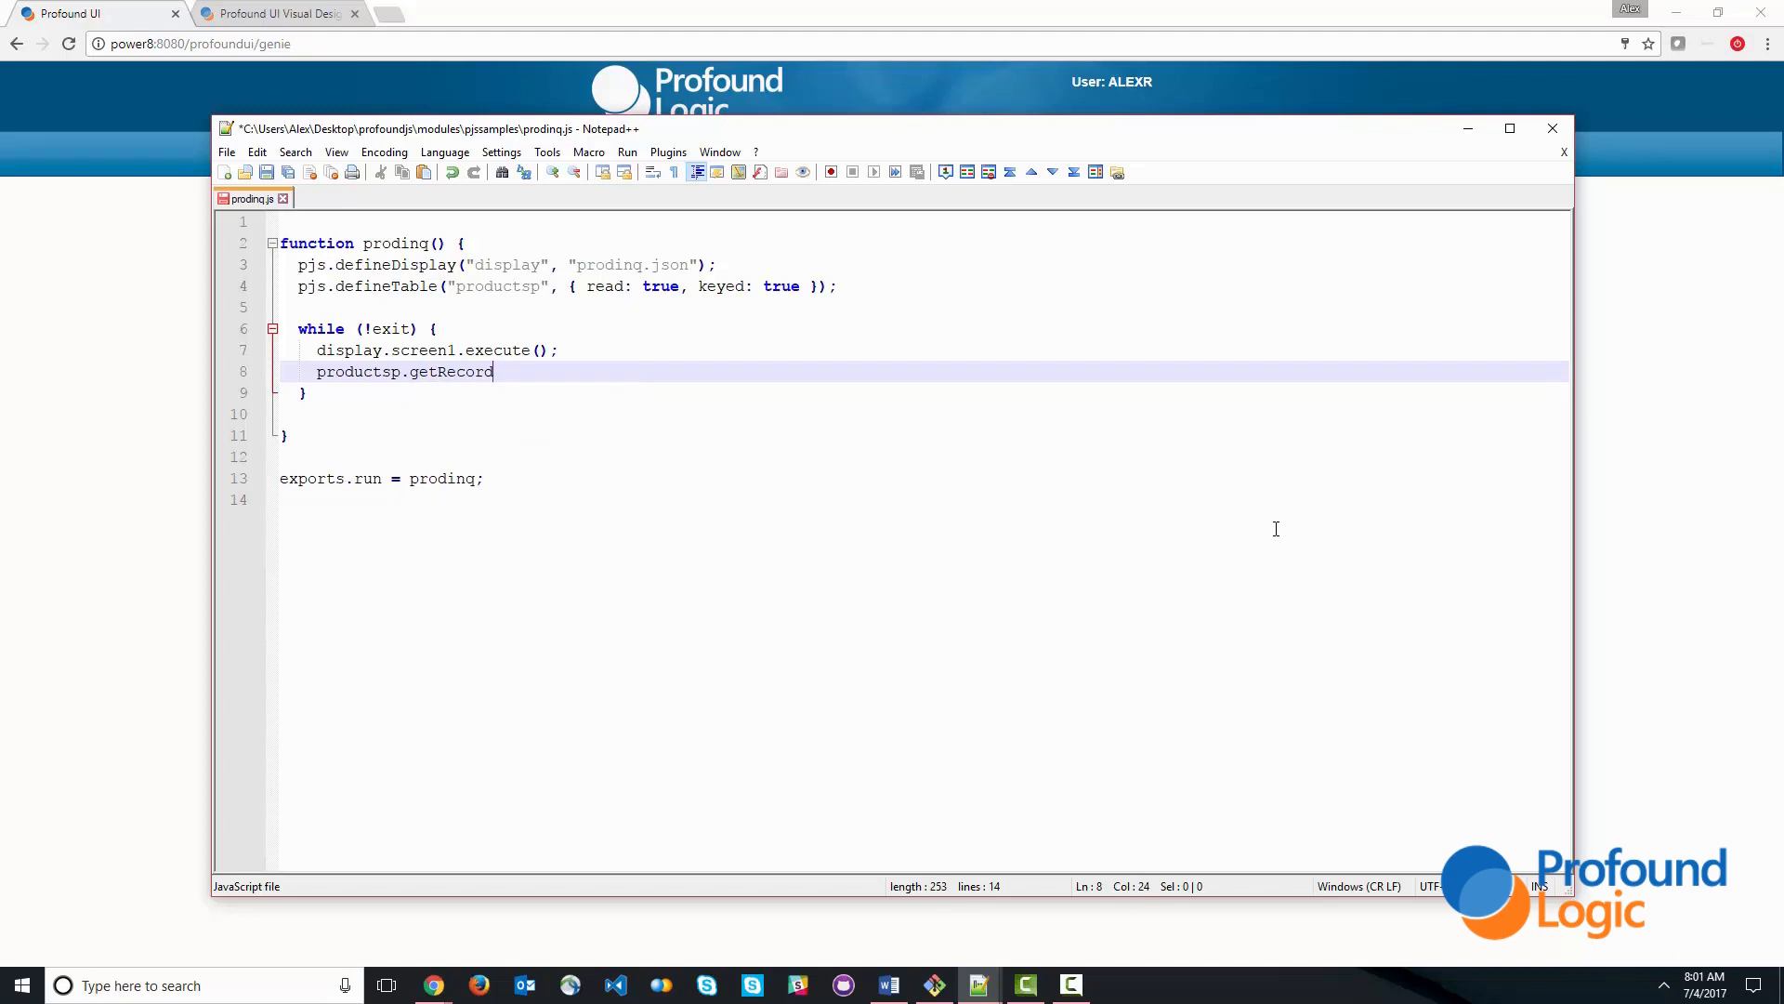
{"action": "type", "text": "()"}
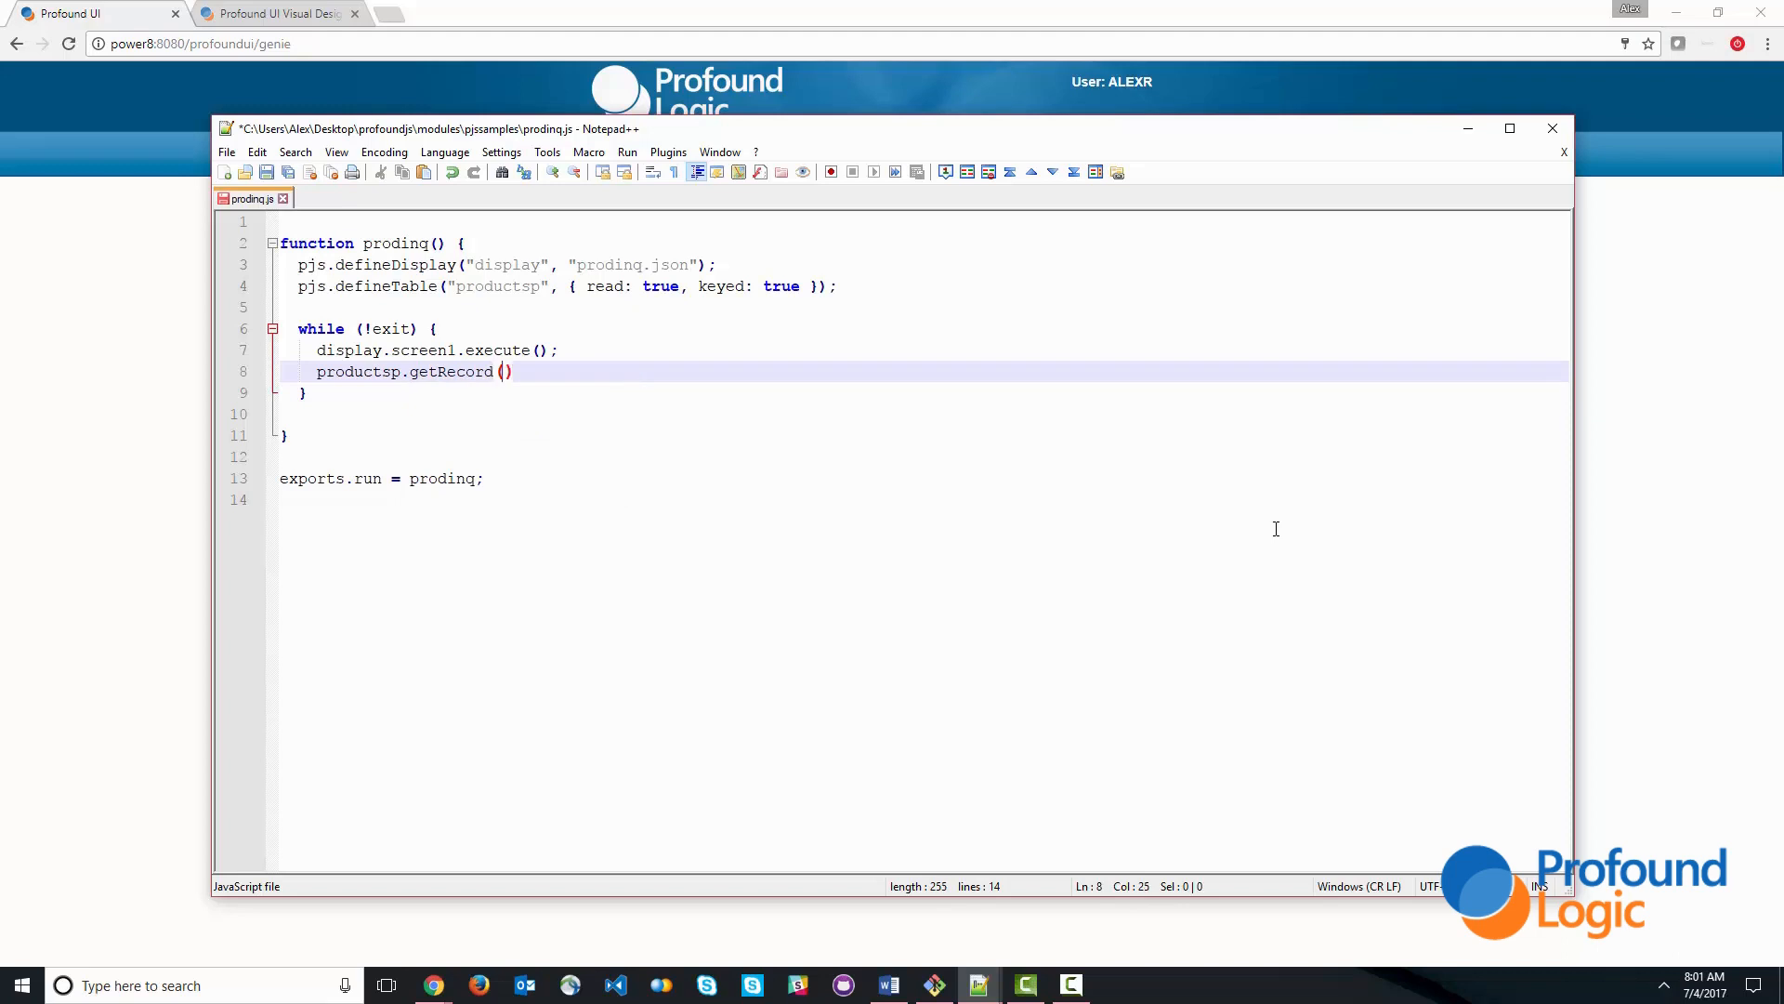
{"action": "type", "text": "prid"}
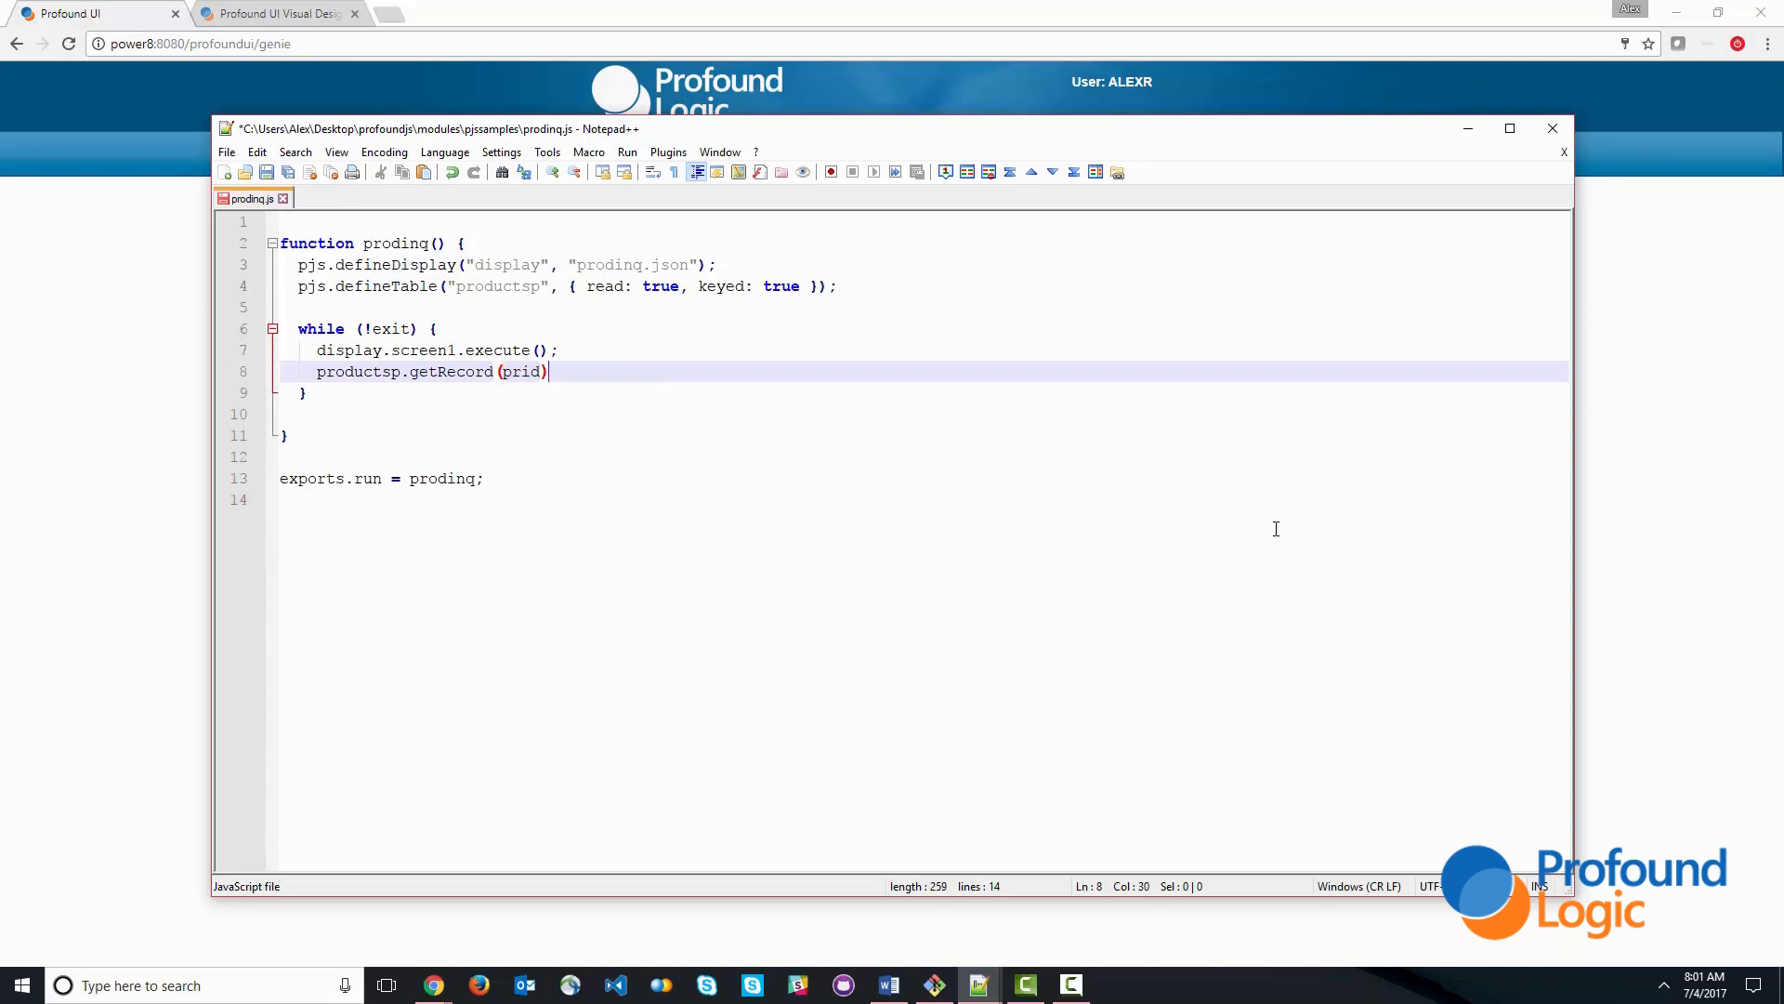
{"action": "type", "text": ";"}
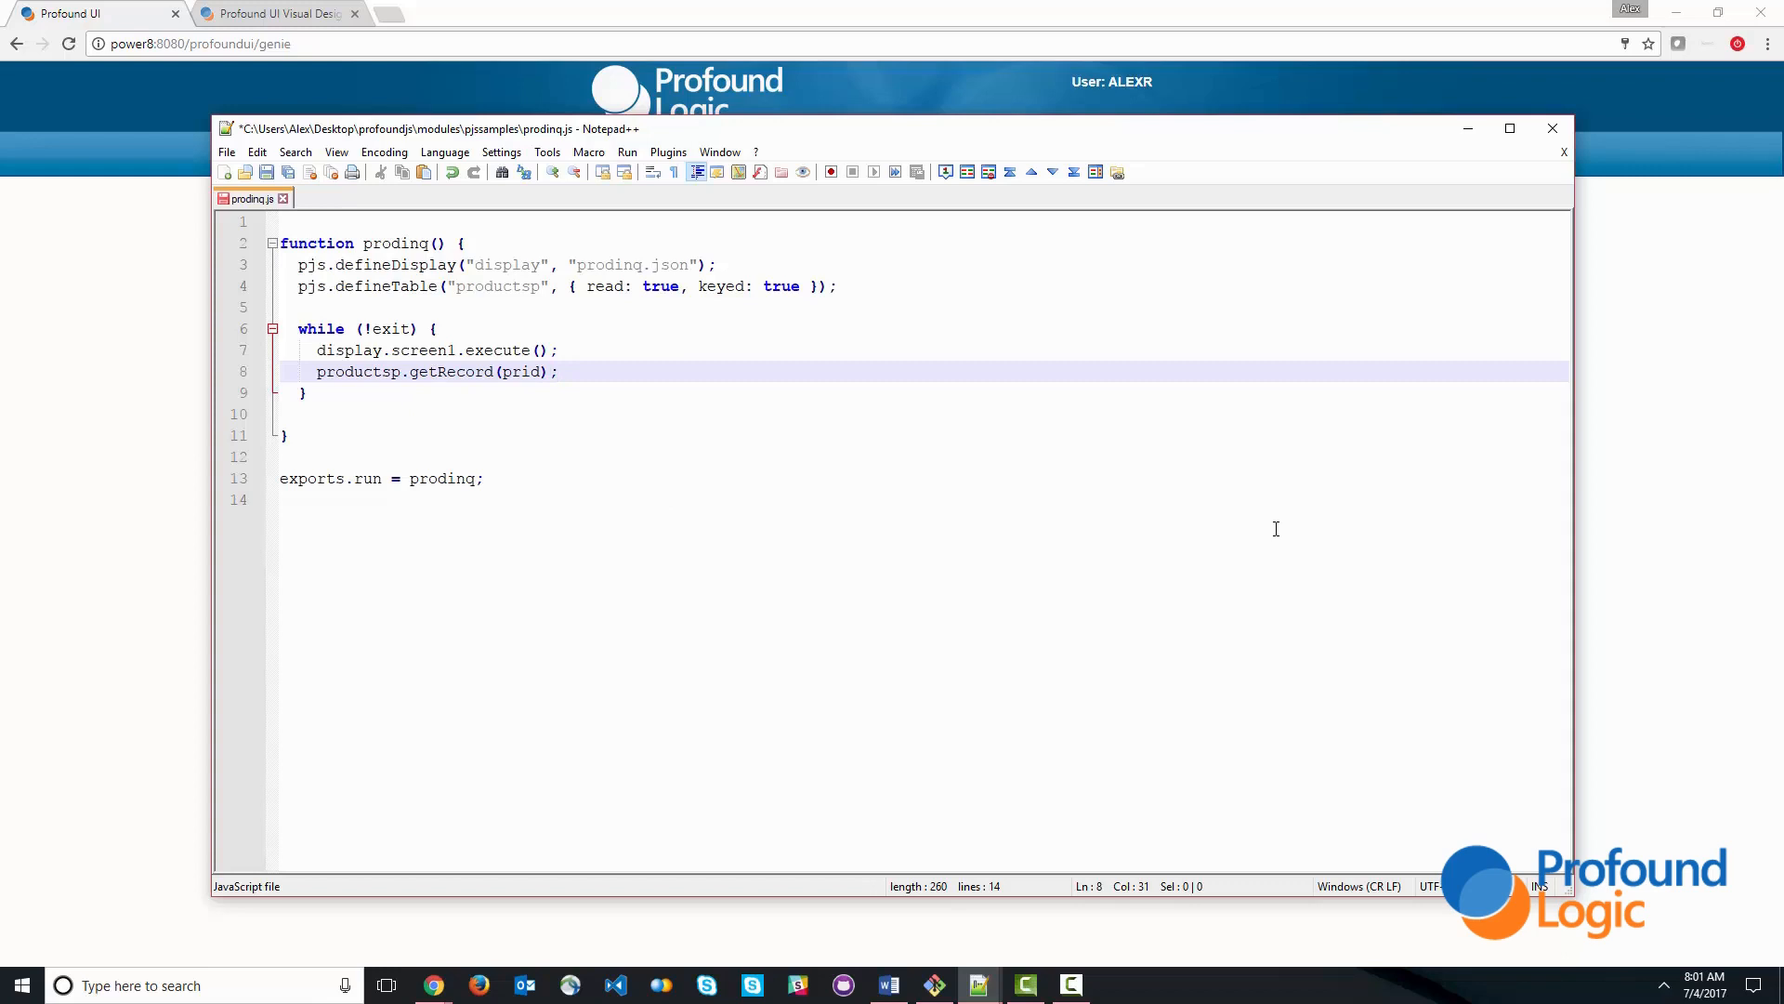
{"action": "left_click", "coordinate": [266, 171]}
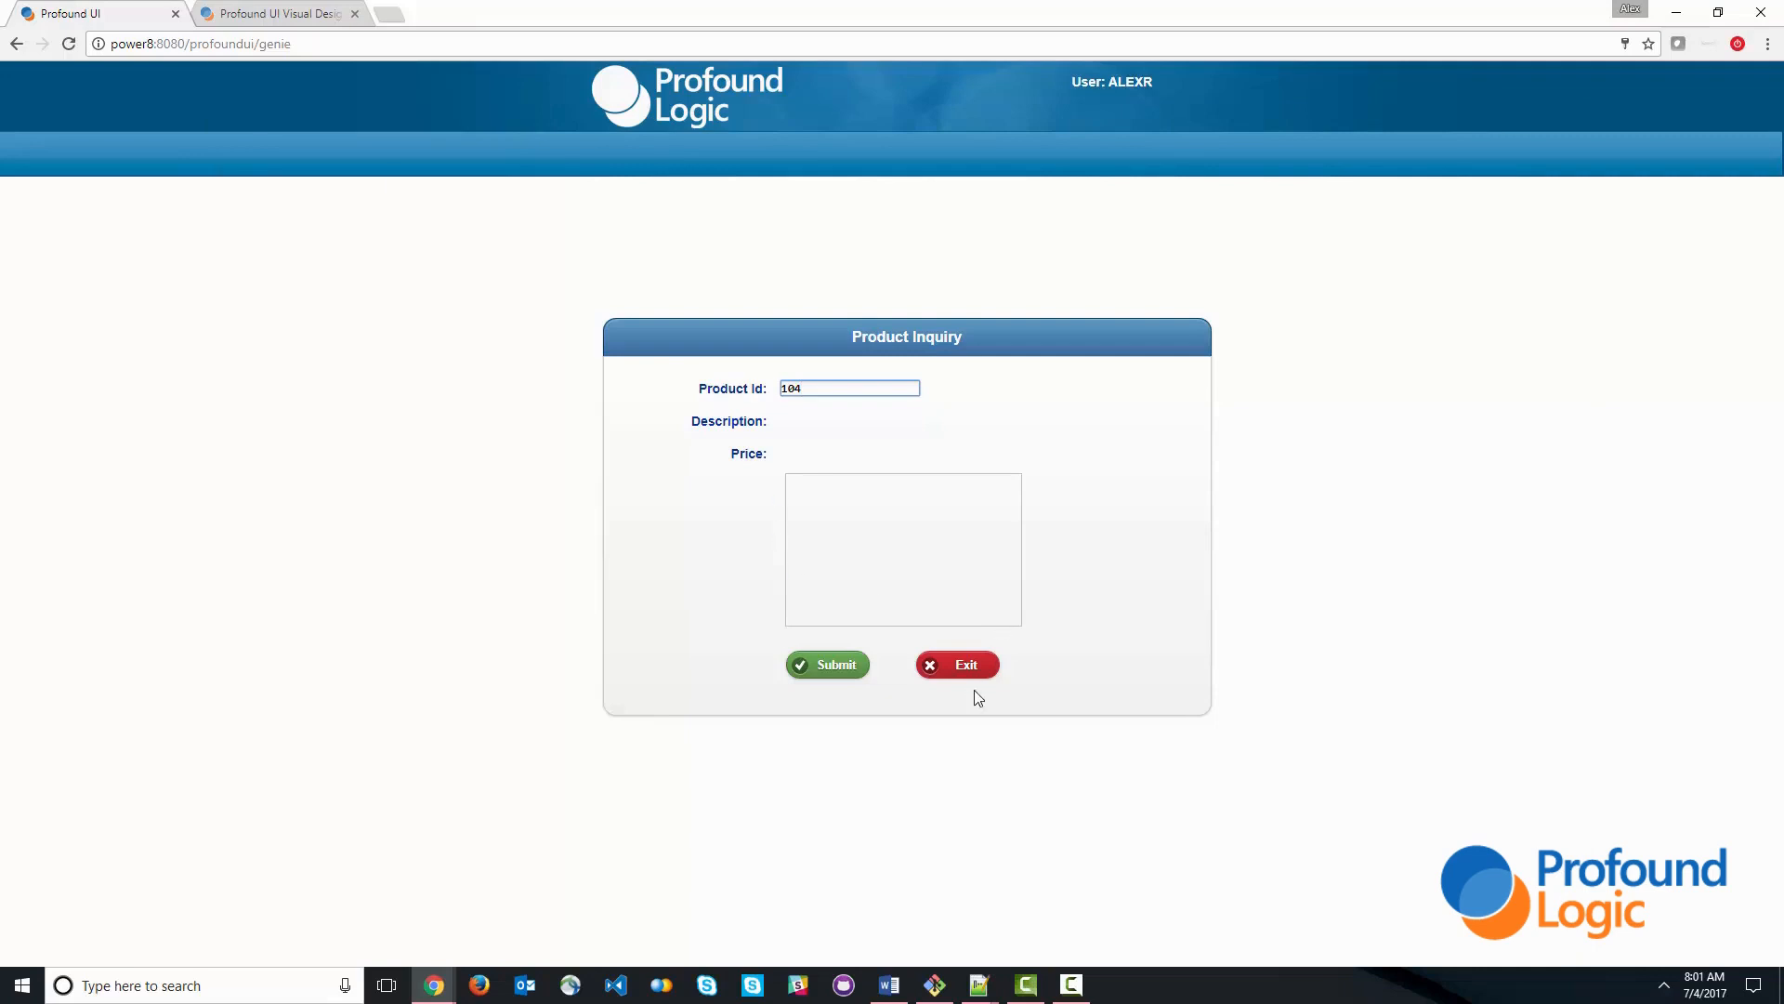
- Exit and rerun call prodinq, then look up products 103 and 108 to show description, price and image
{"action": "left_click", "coordinate": [955, 665]}
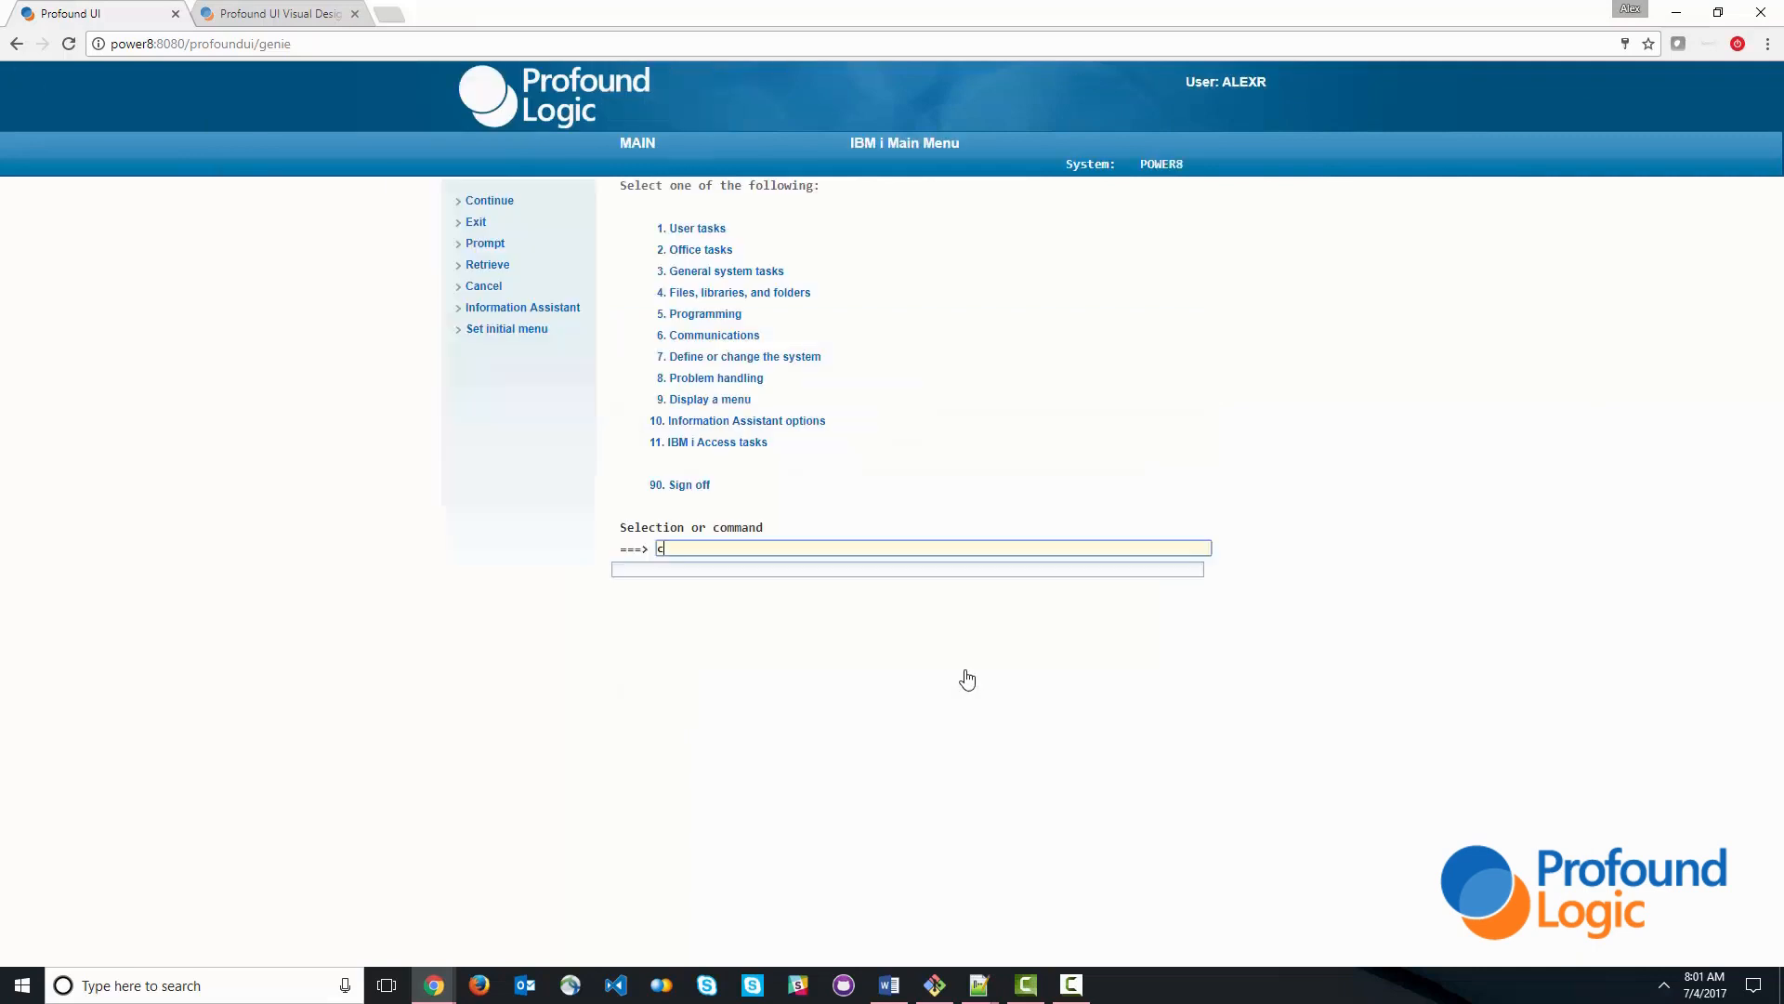
{"action": "type", "text": "call prodinq"}
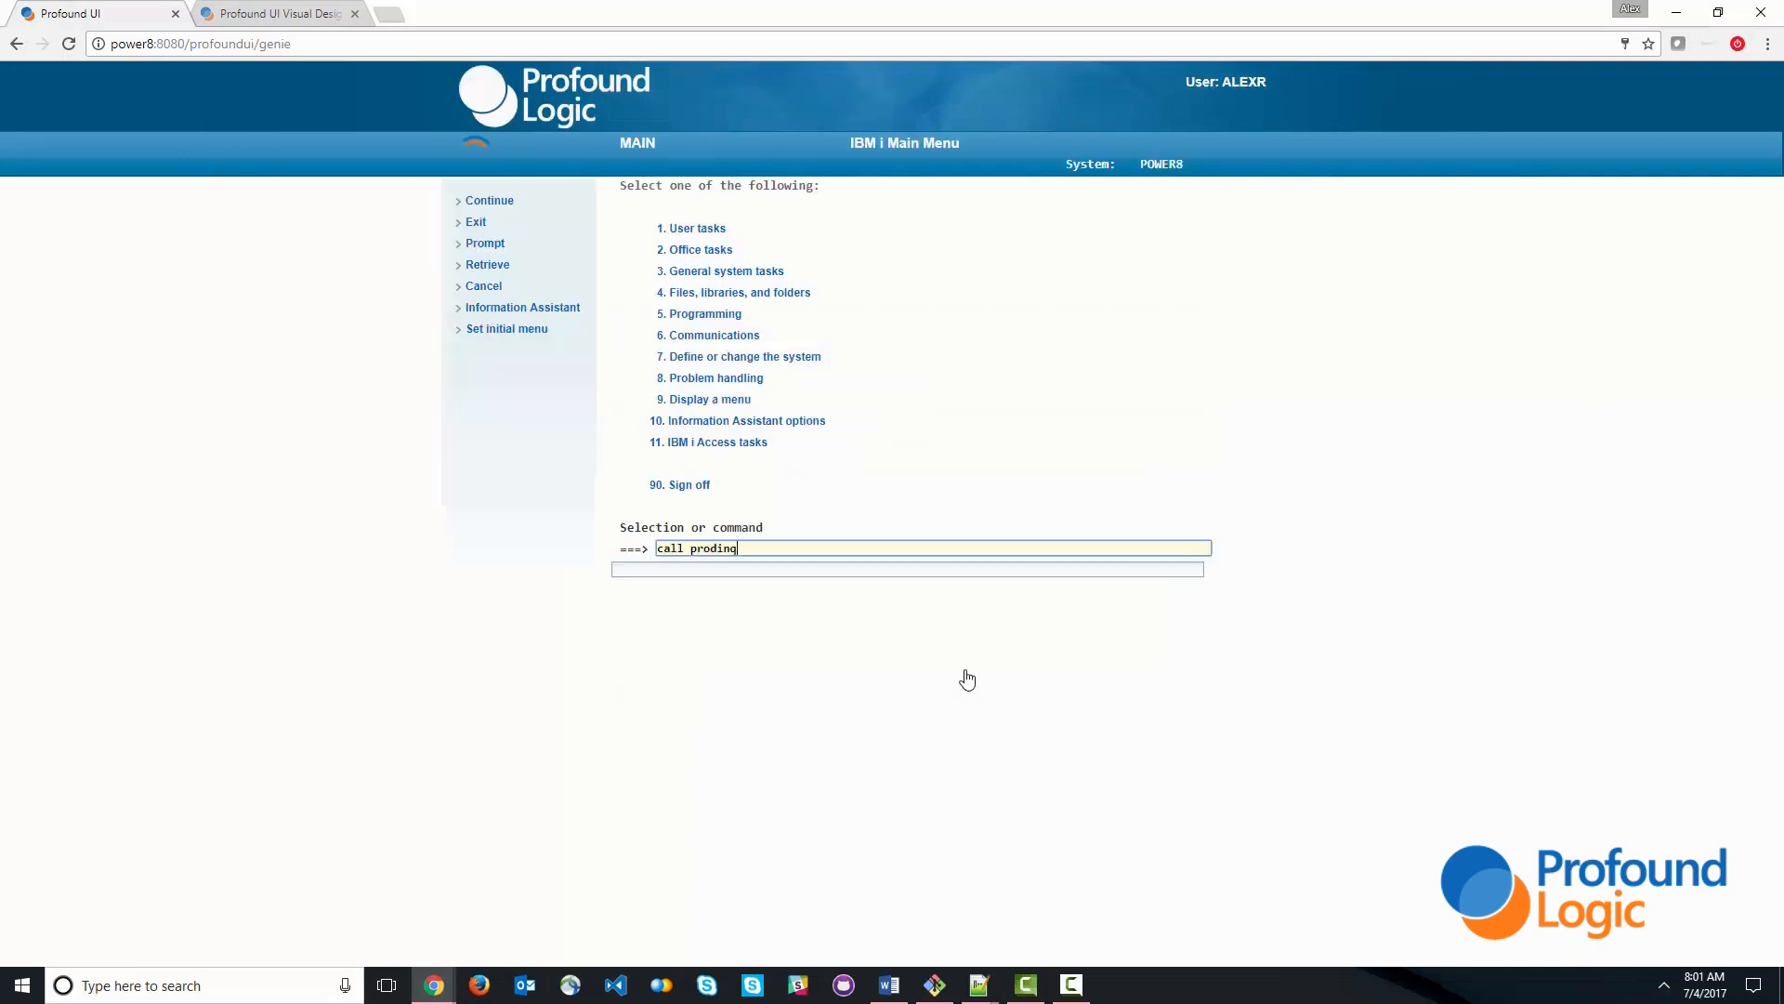
{"action": "key", "text": "Enter"}
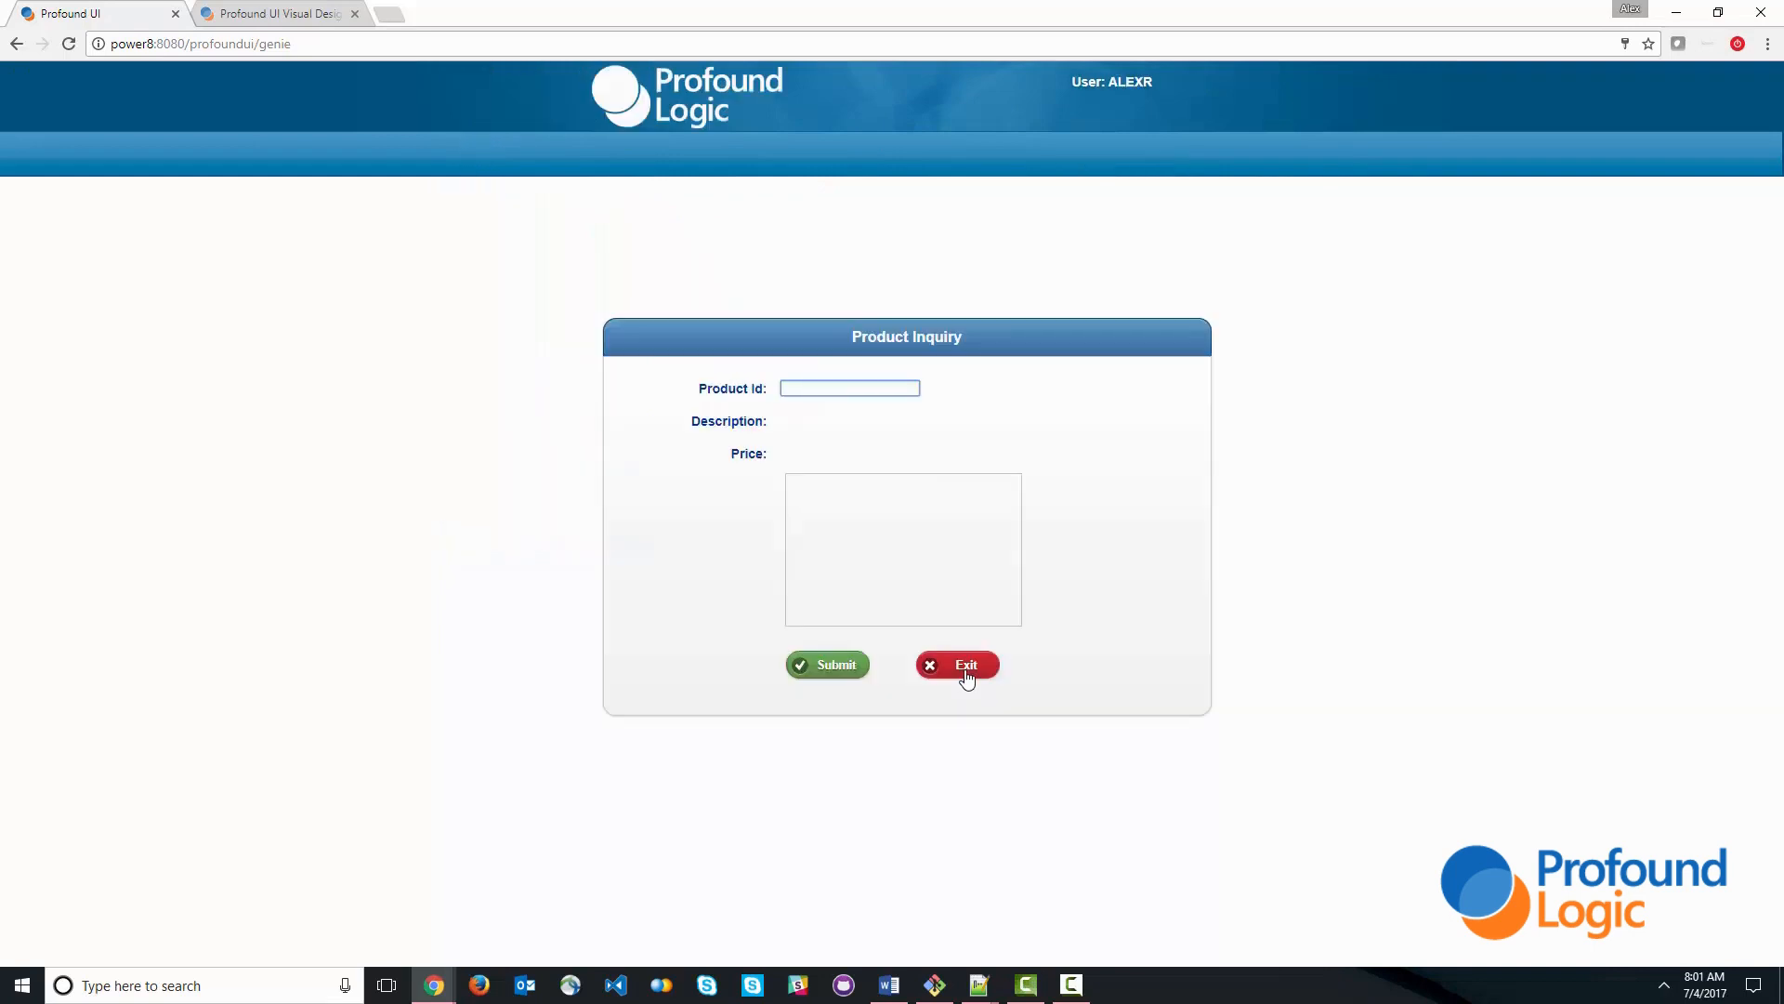
{"action": "type", "text": "1"}
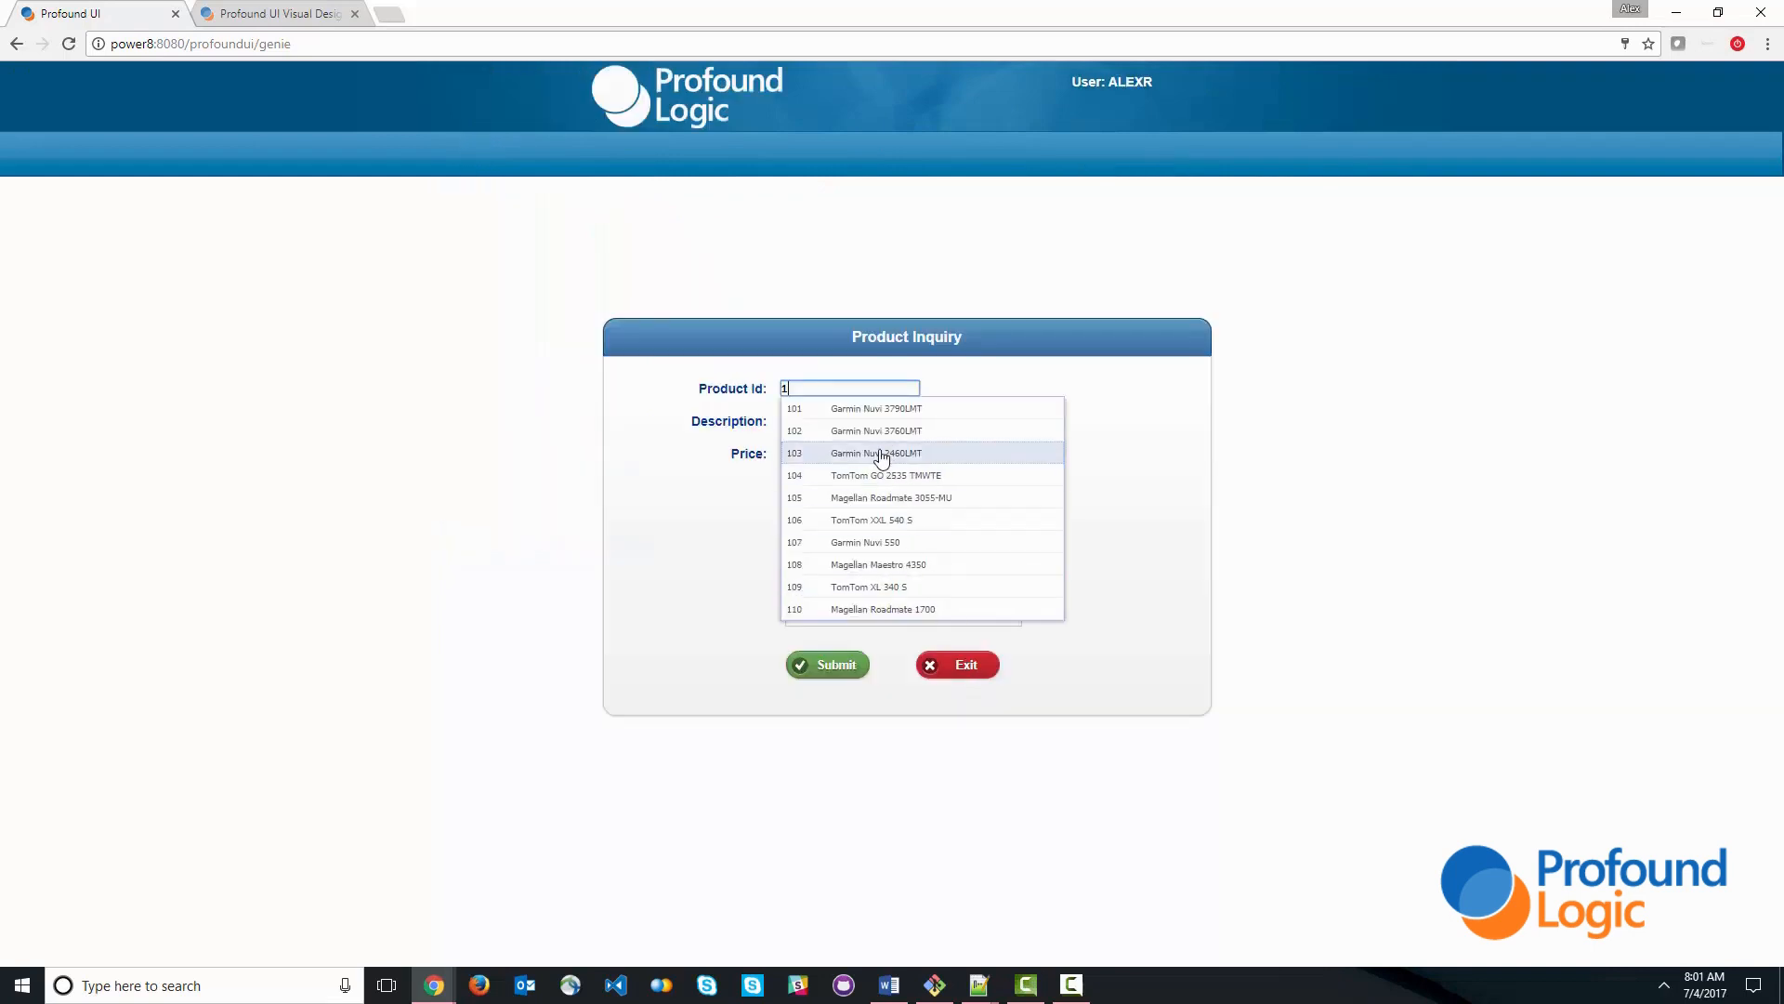
{"action": "left_click", "coordinate": [876, 454]}
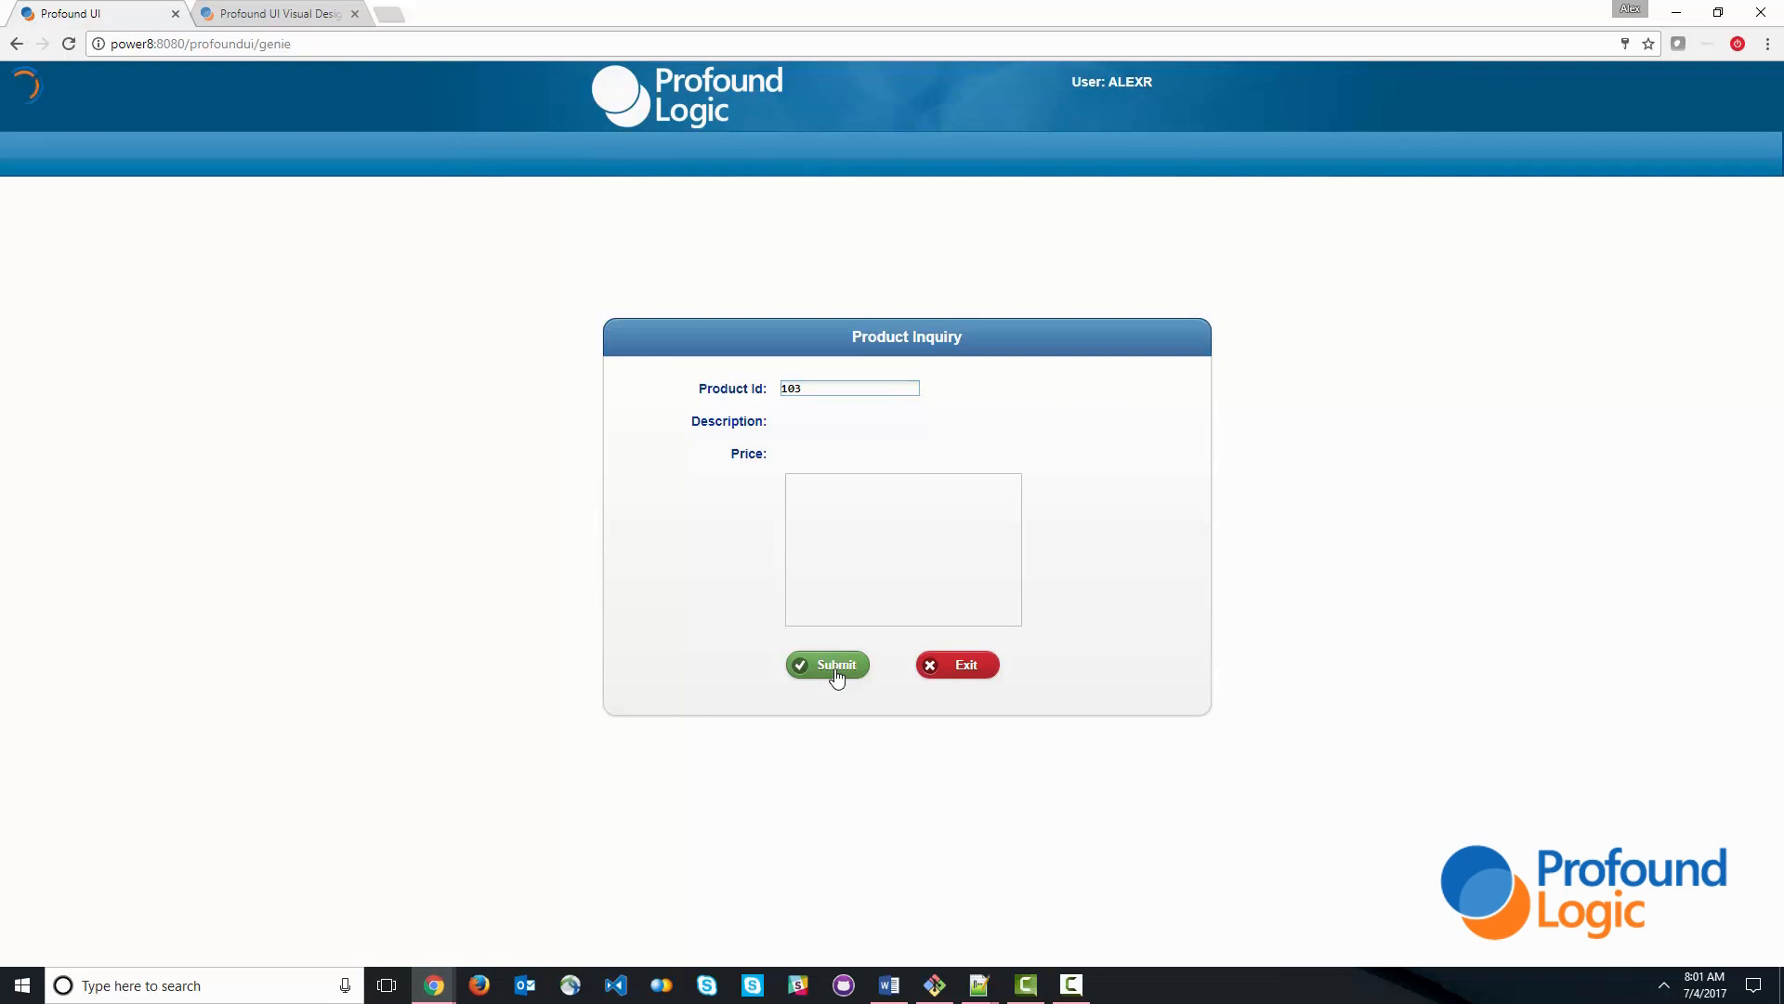
{"action": "left_click", "coordinate": [827, 666]}
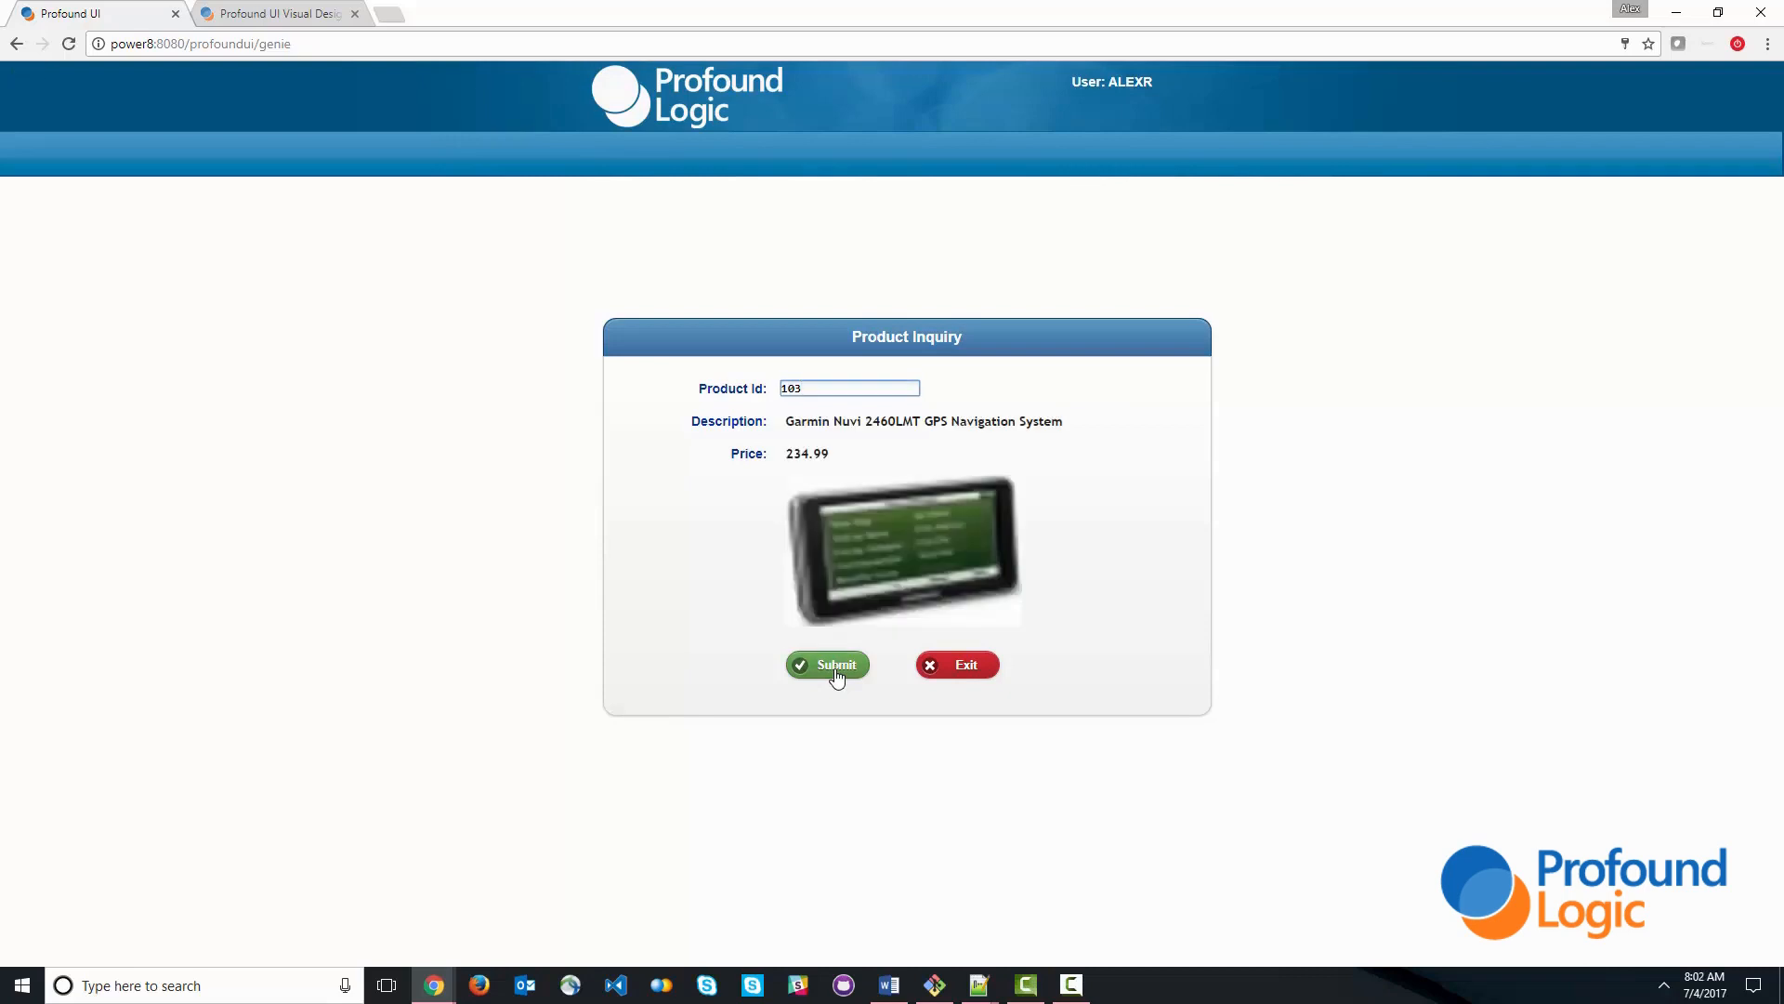
{"action": "mouse_move", "coordinate": [1747, 507]}
{"action": "type", "text": "108"}
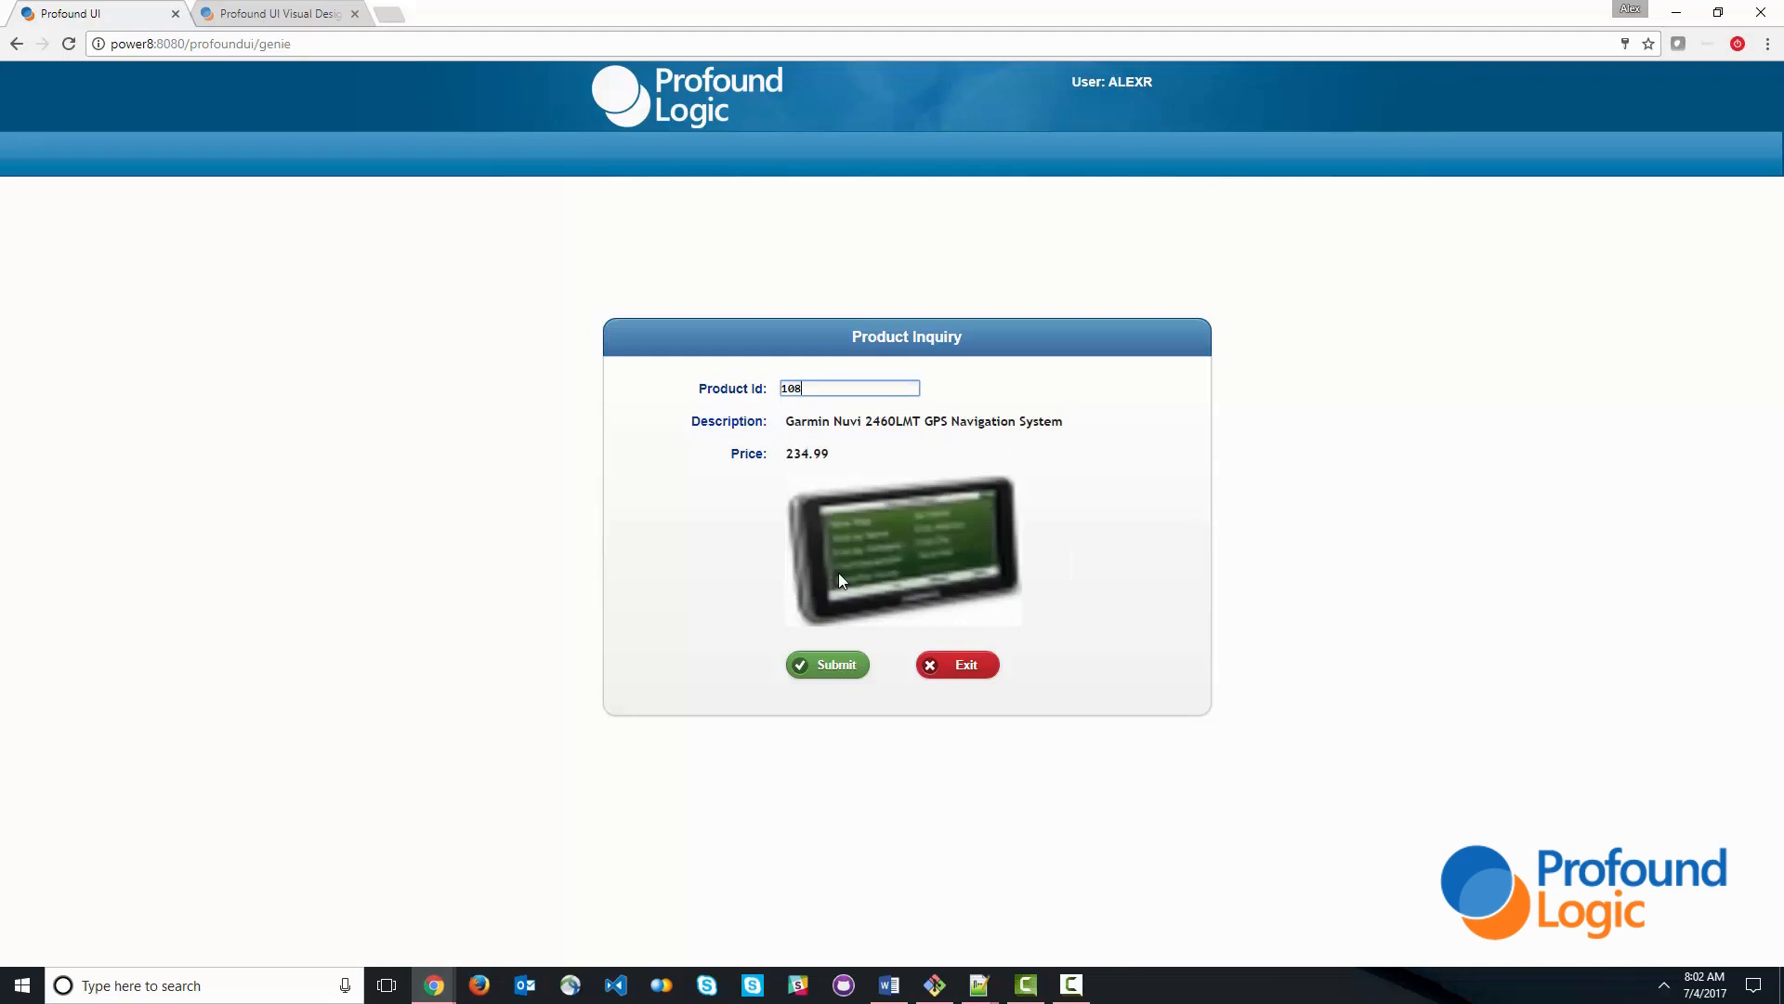
{"action": "left_click", "coordinate": [827, 665]}
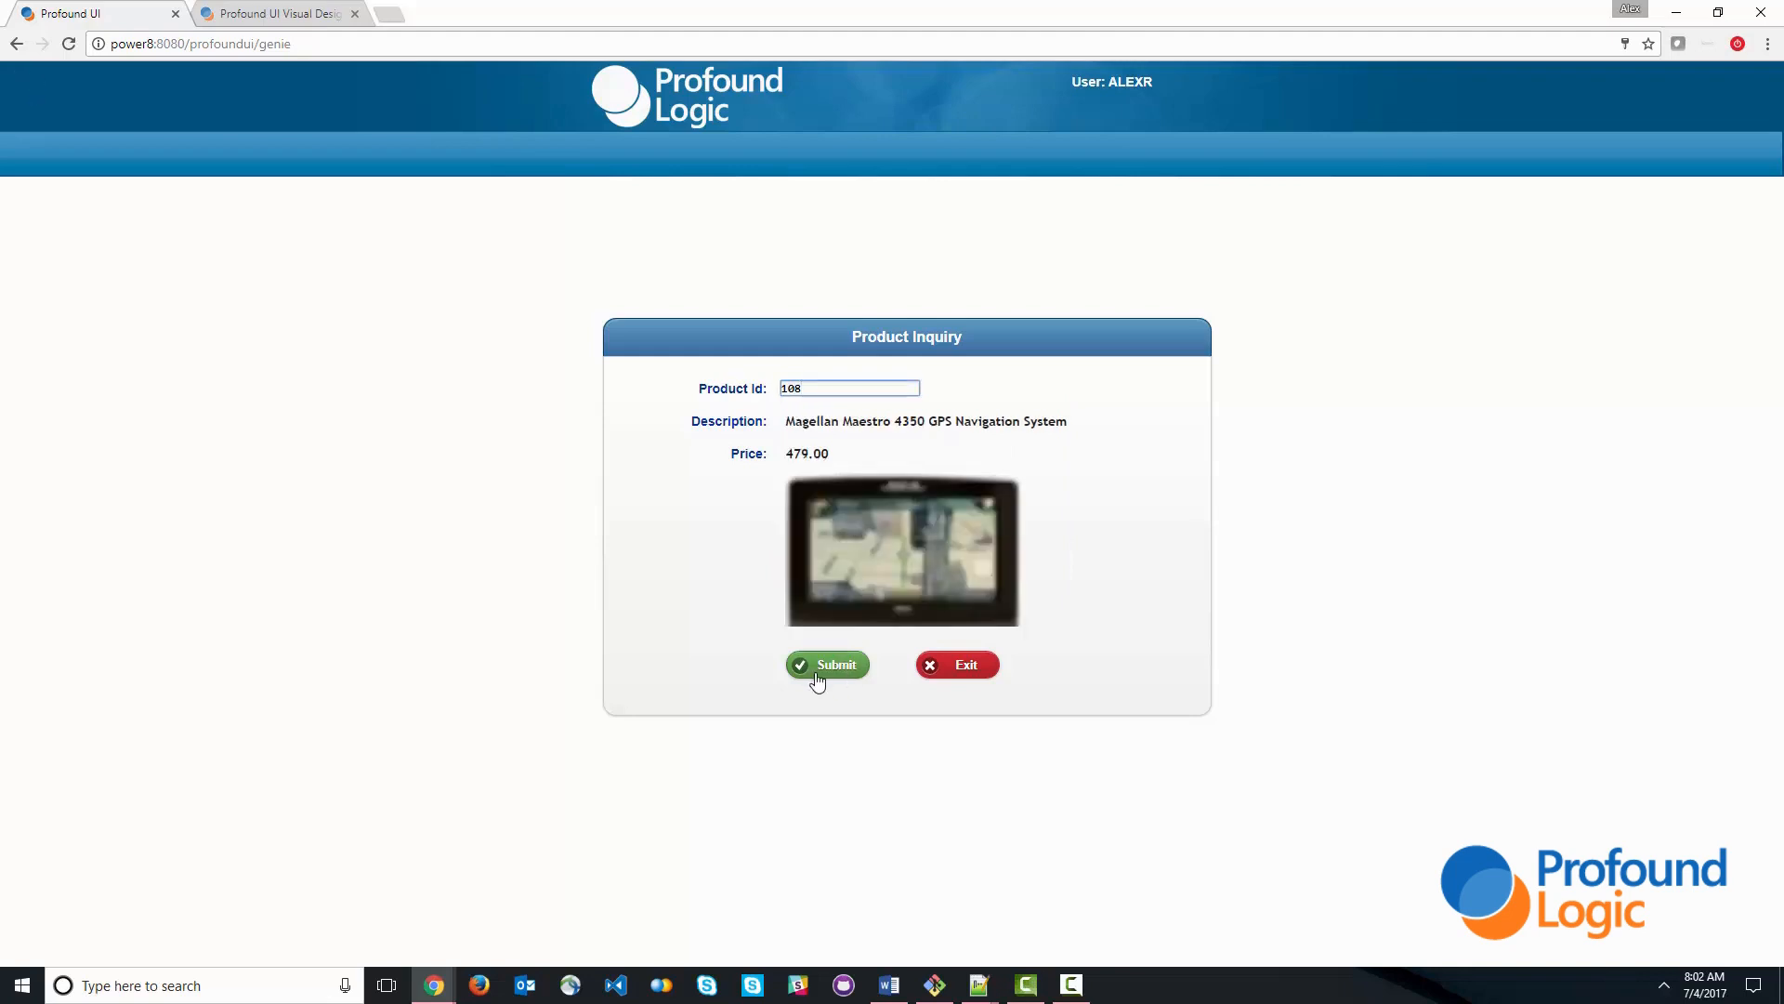